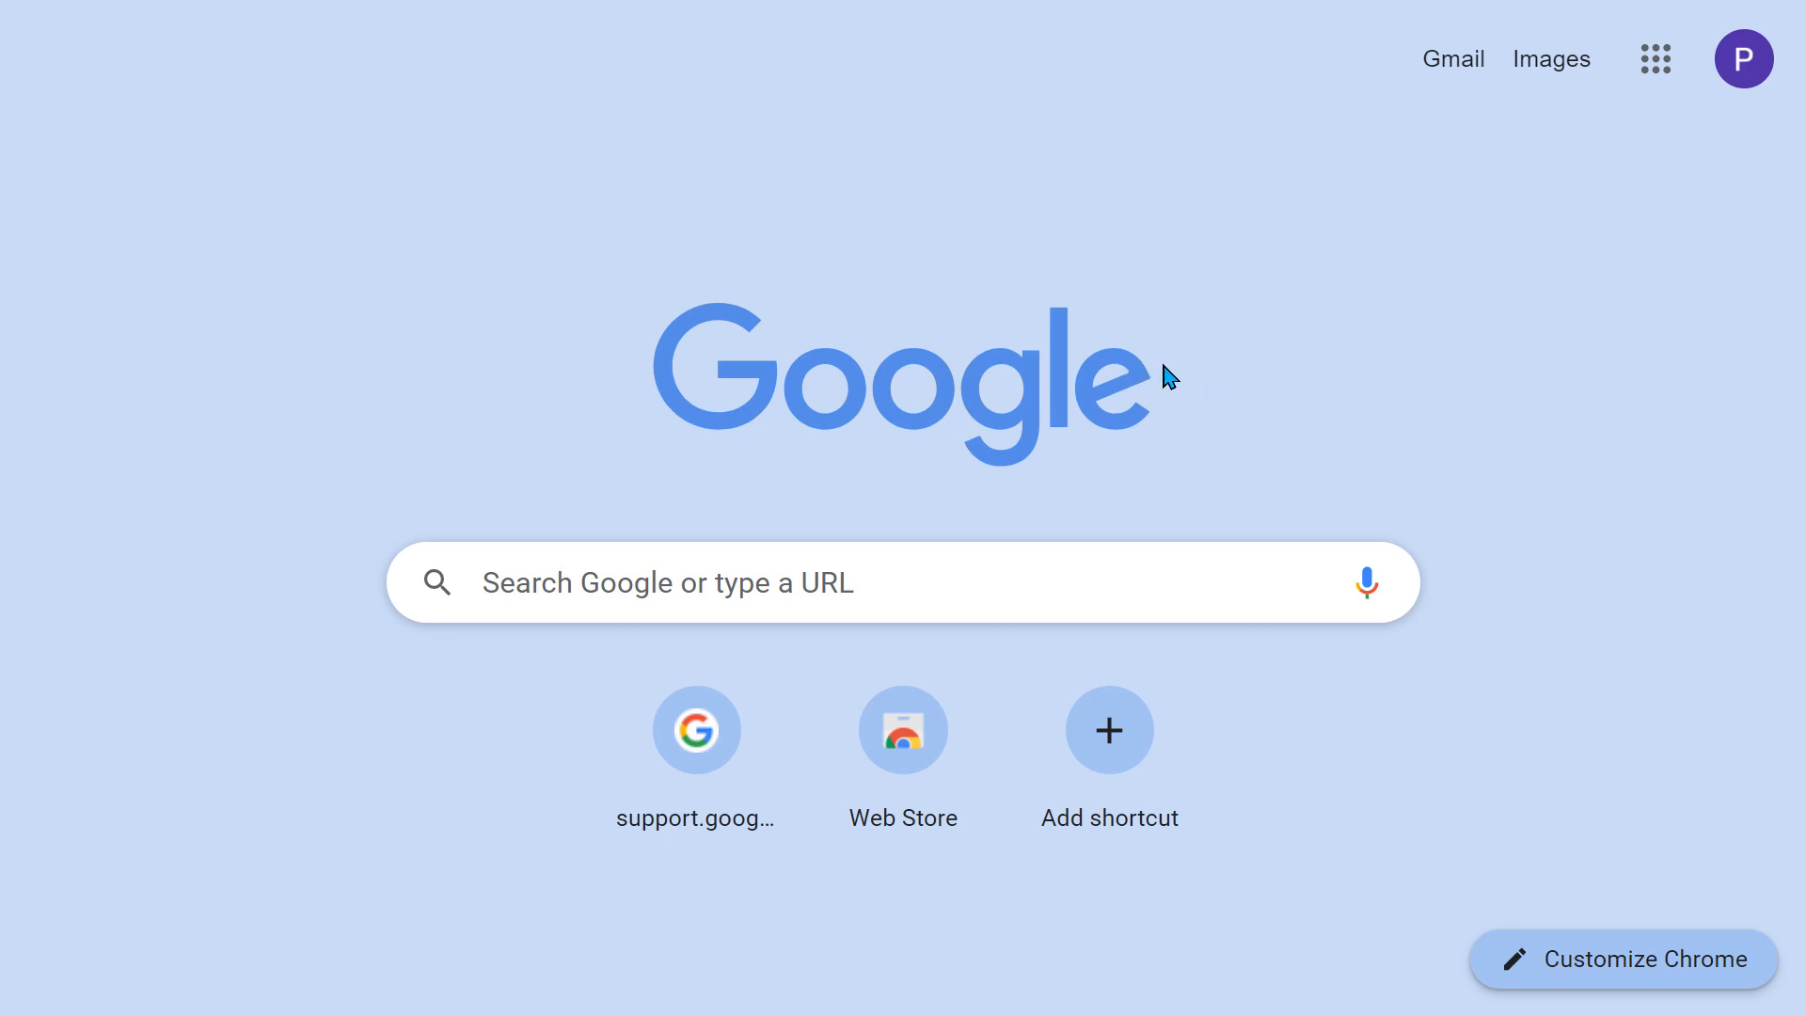
pyautogui.moveTo(1367, 581)
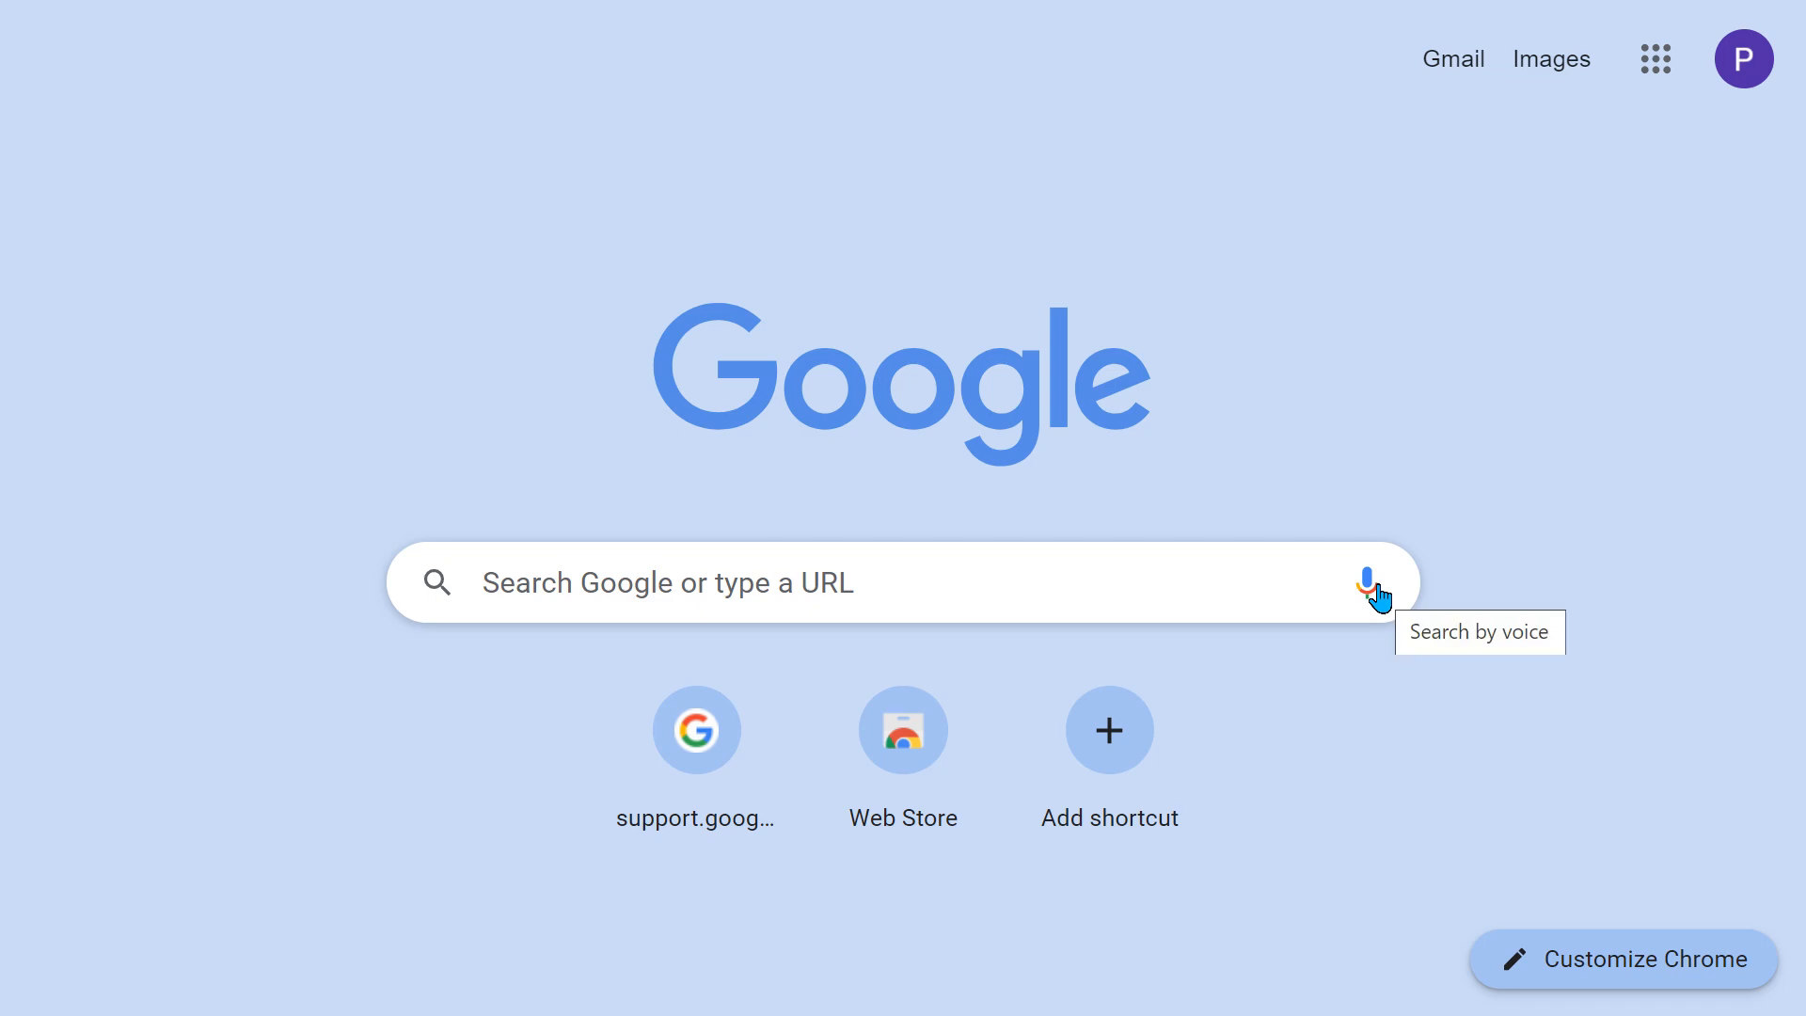
pyautogui.moveTo(1650, 167)
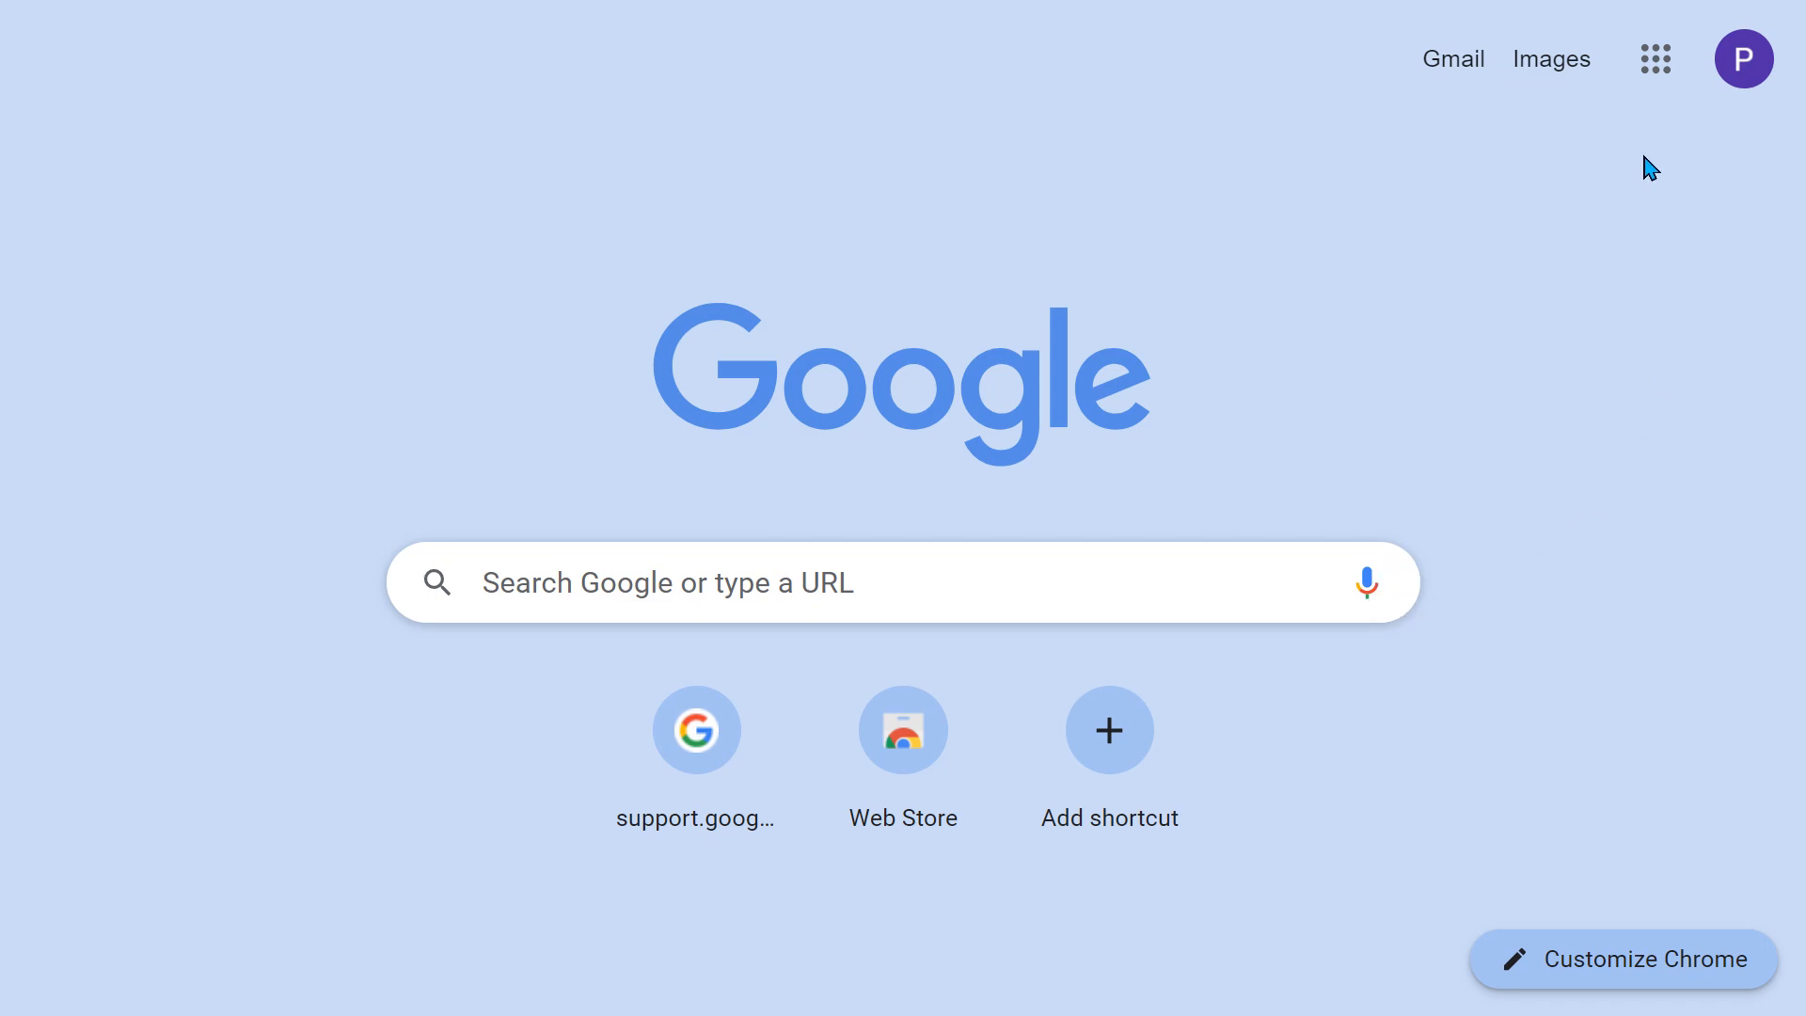
pyautogui.moveTo(1302, 498)
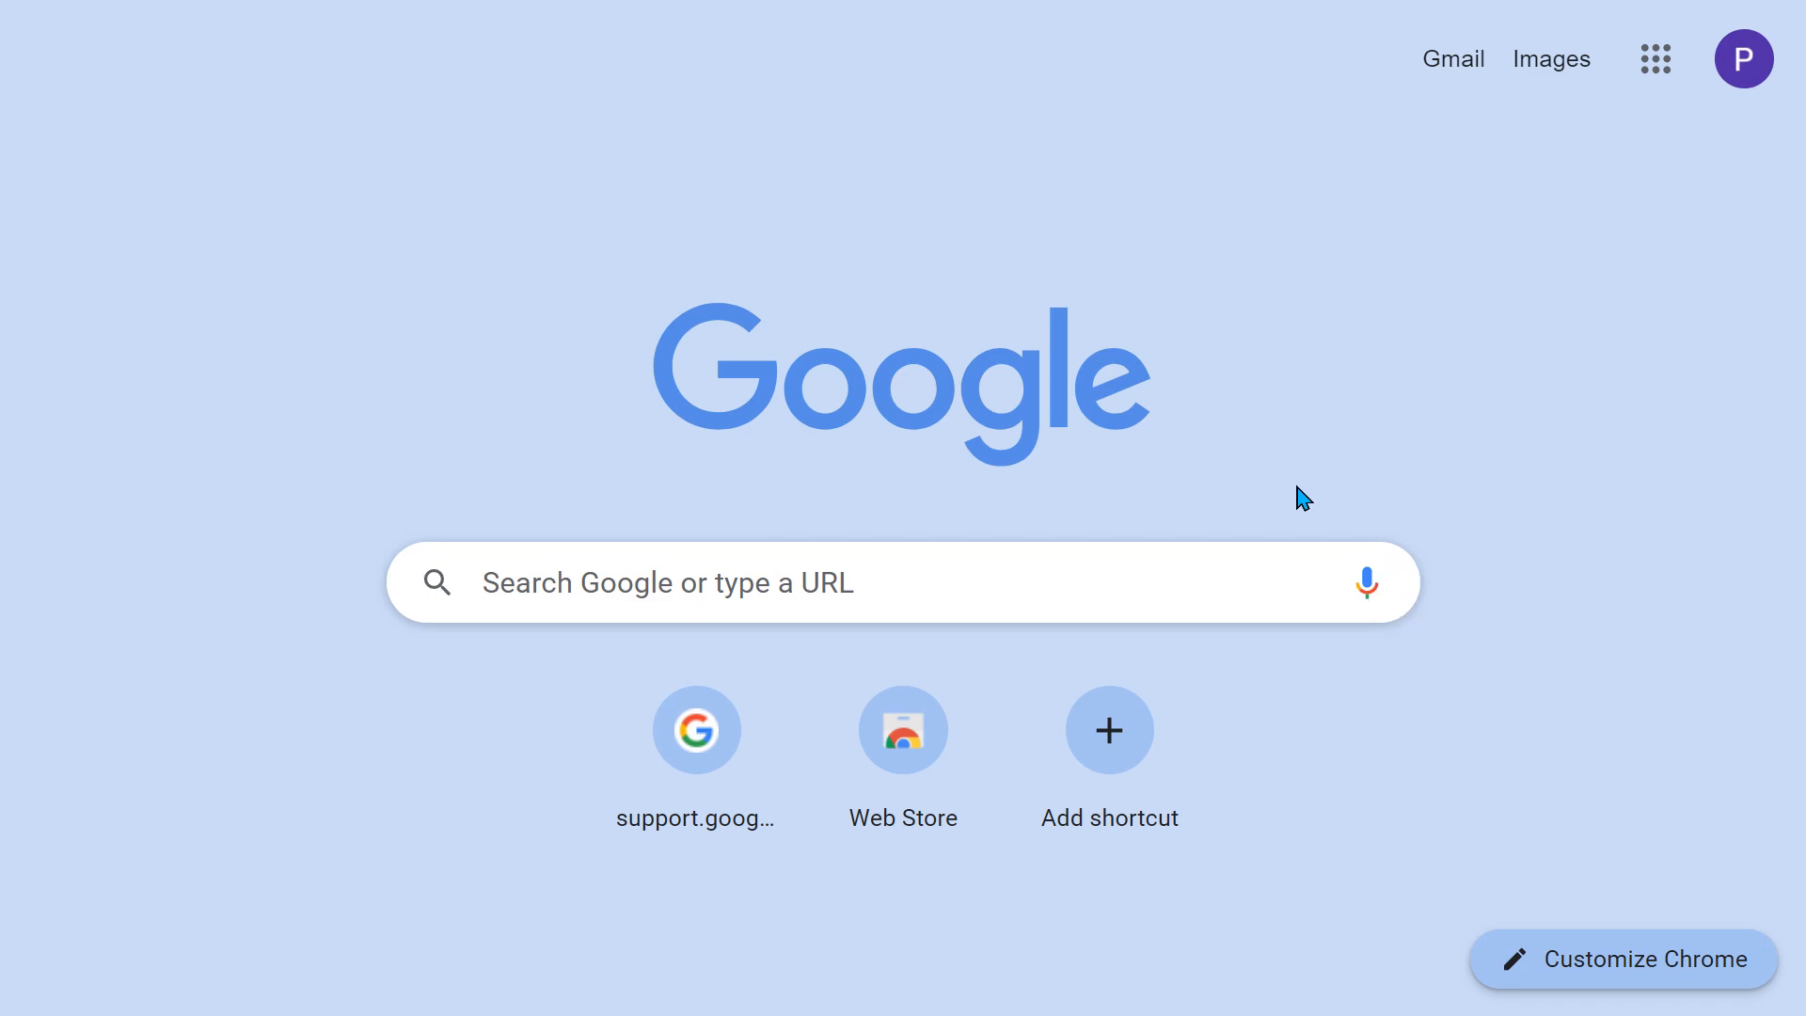
pyautogui.moveTo(1089, 476)
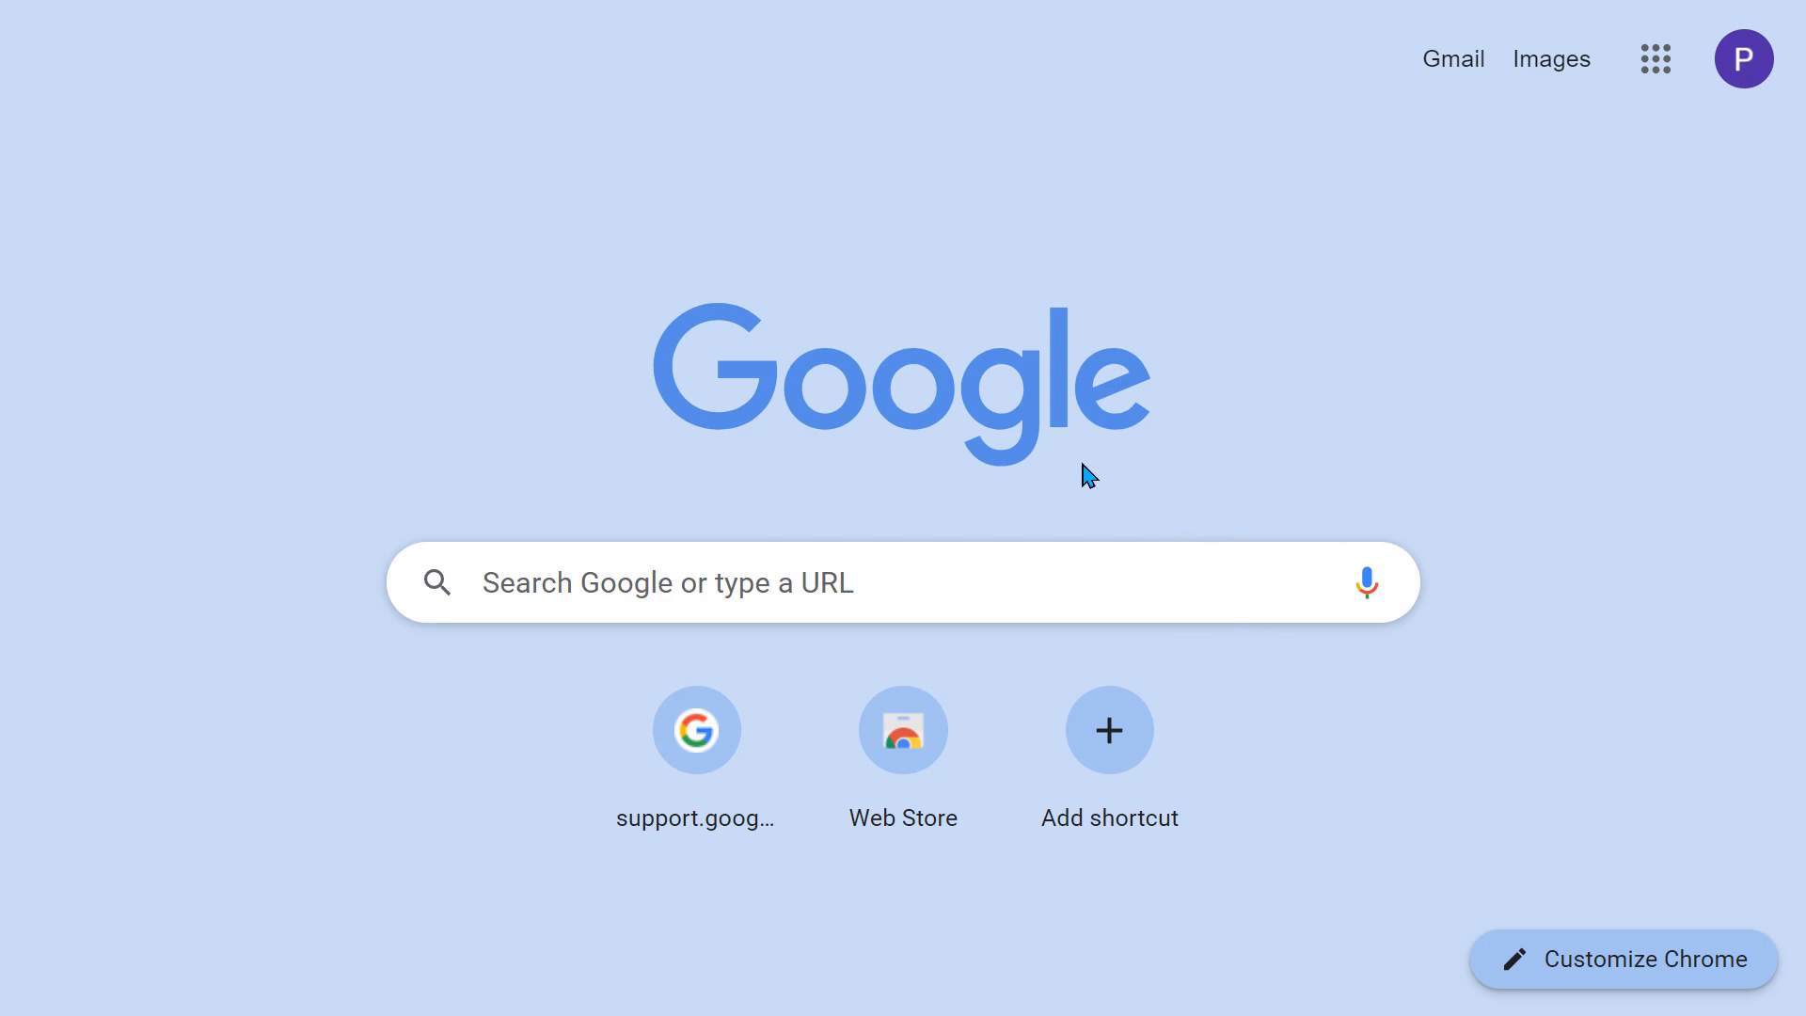
# Step: Search Google for 'vscode', fixing the 'vdcode' typo, and run the suggested search
pyautogui.click(807, 581)
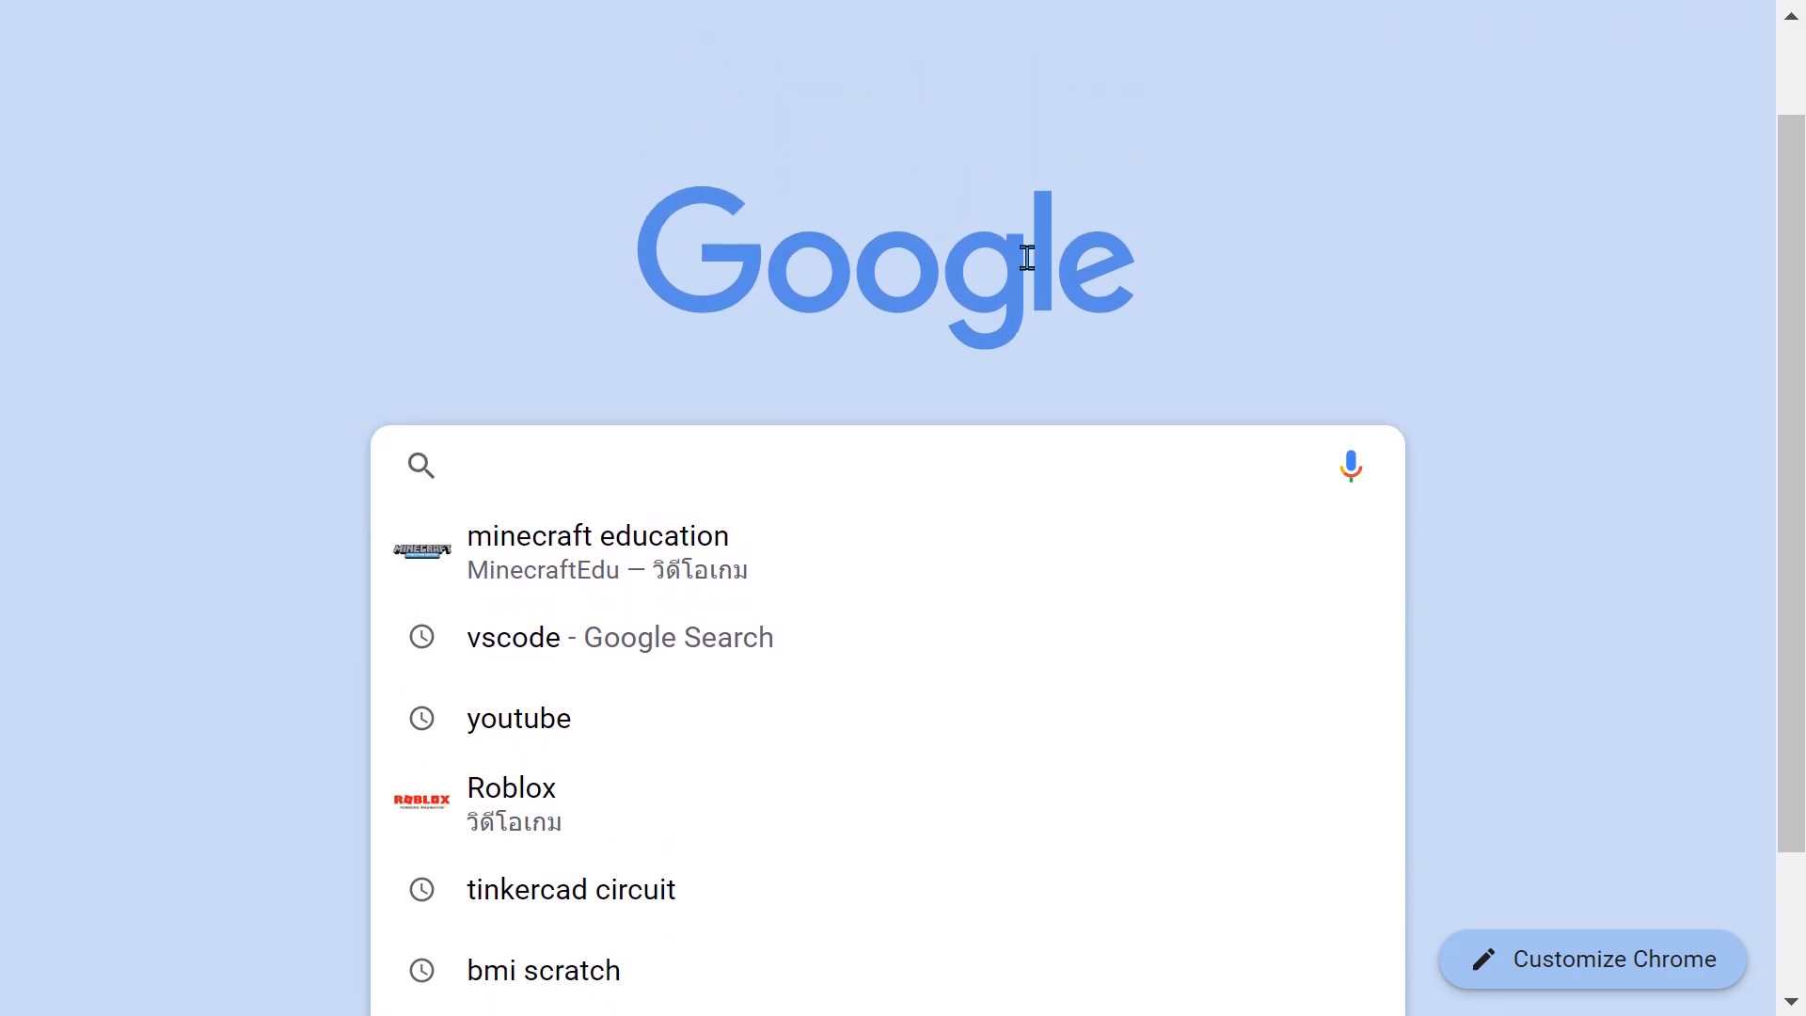
pyautogui.write('vdcode')
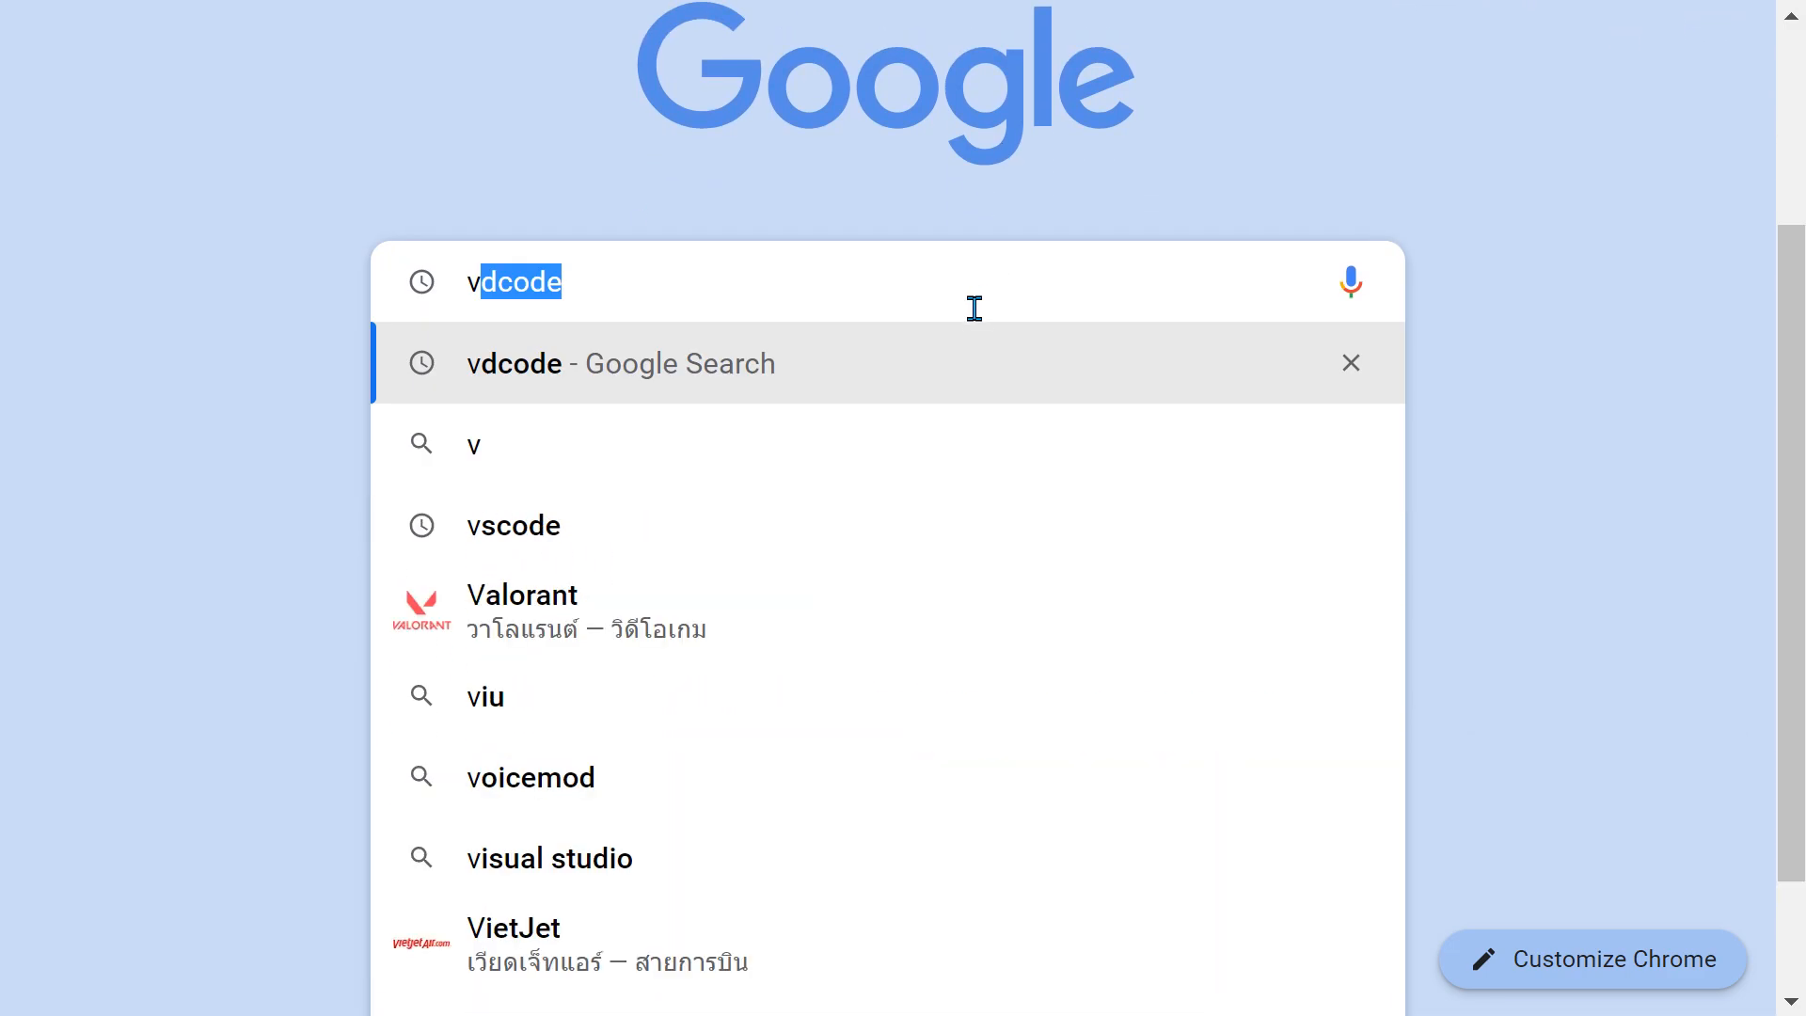
pyautogui.write('scode')
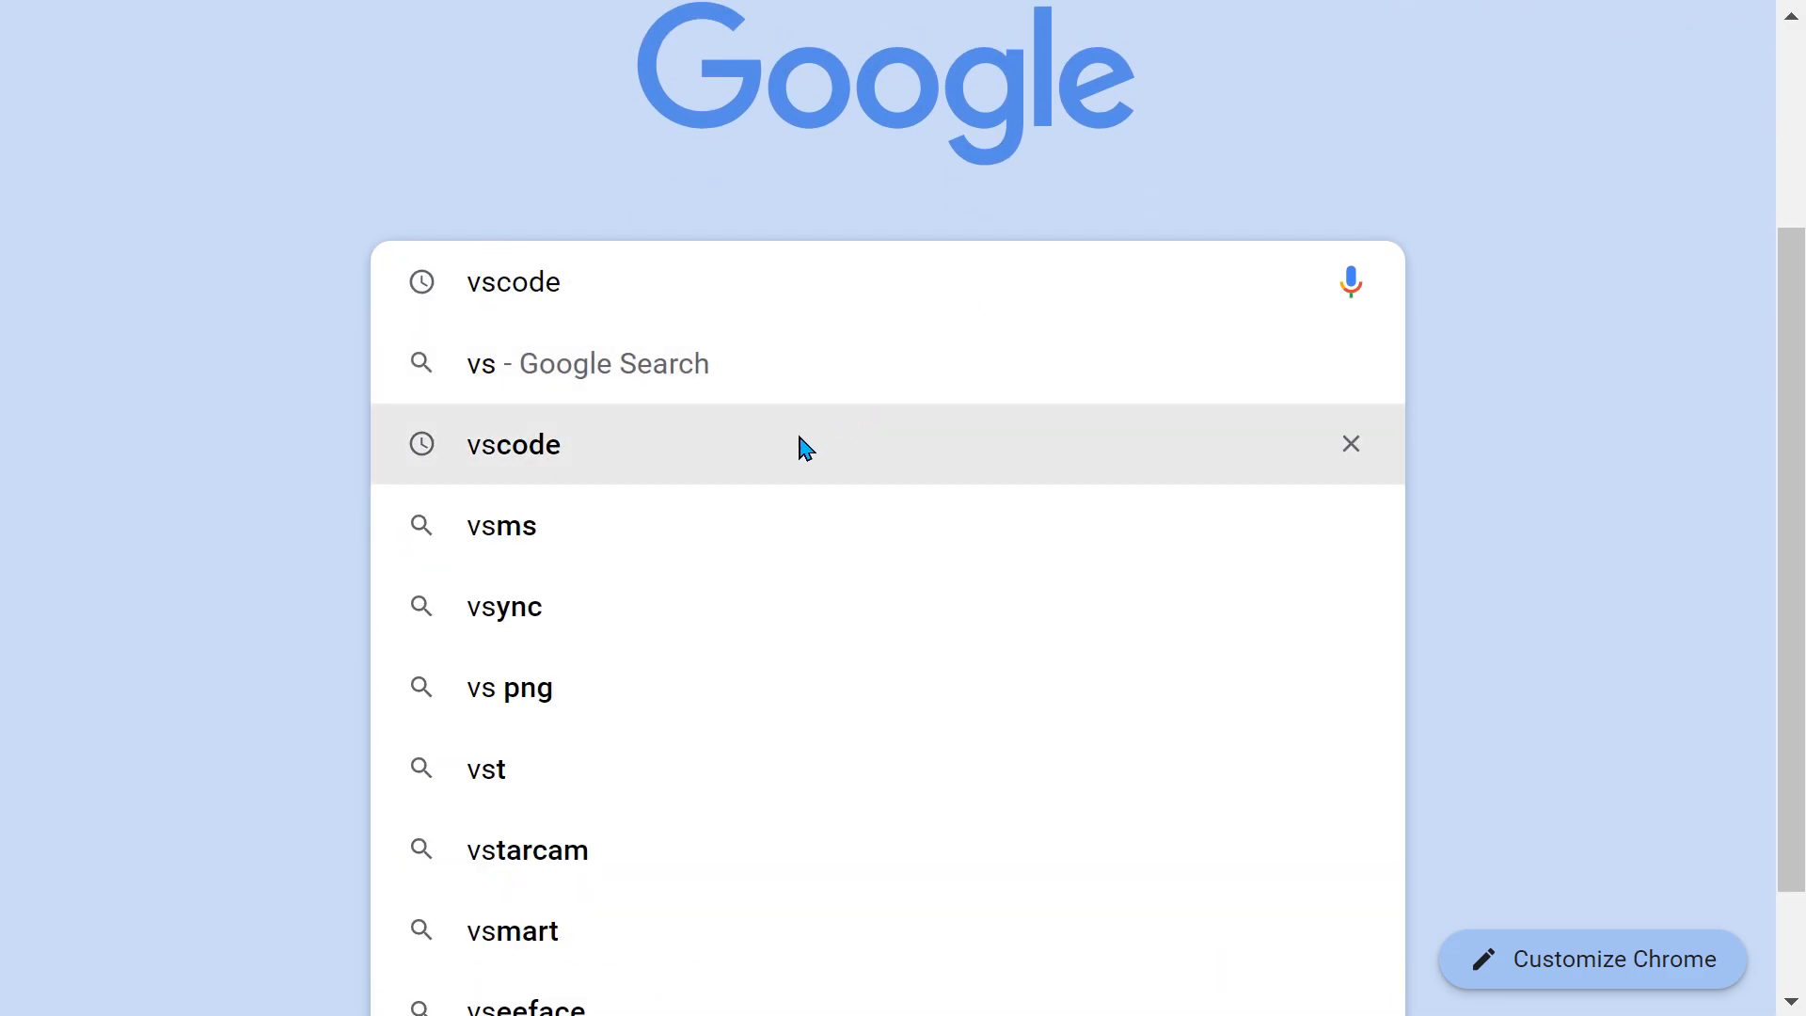
pyautogui.click(513, 445)
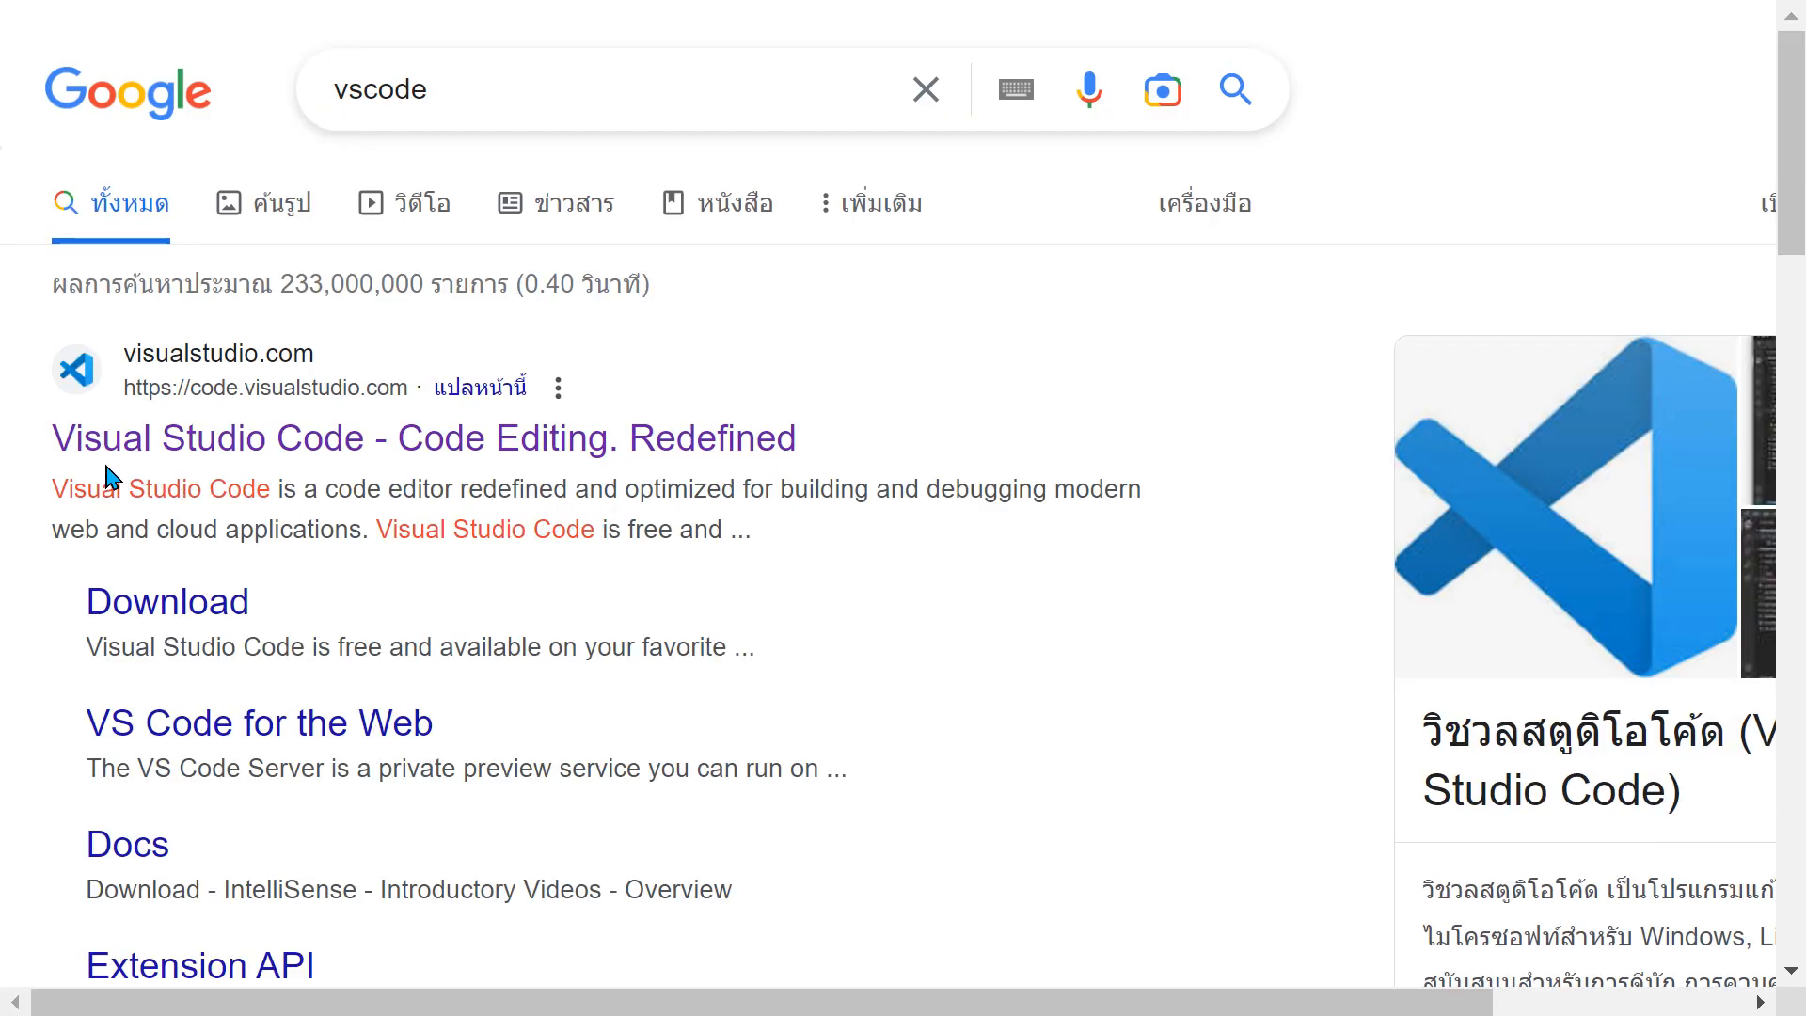
pyautogui.moveTo(403, 455)
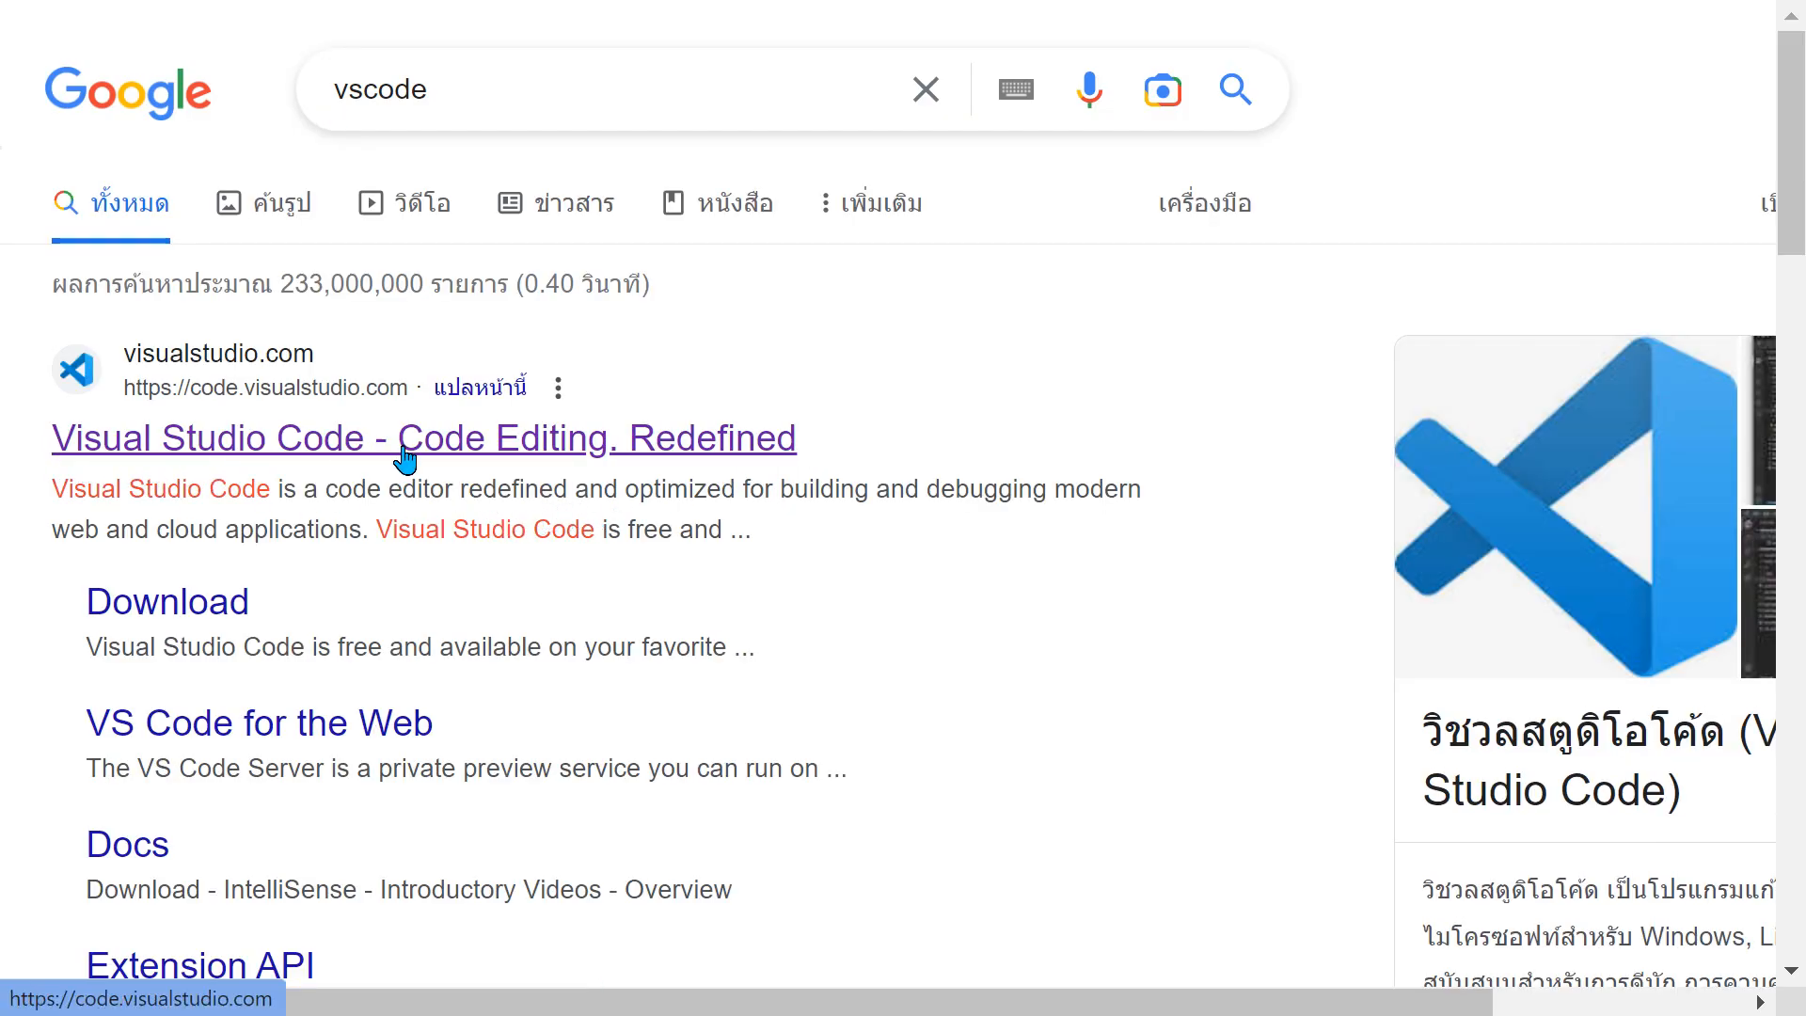
pyautogui.moveTo(764, 463)
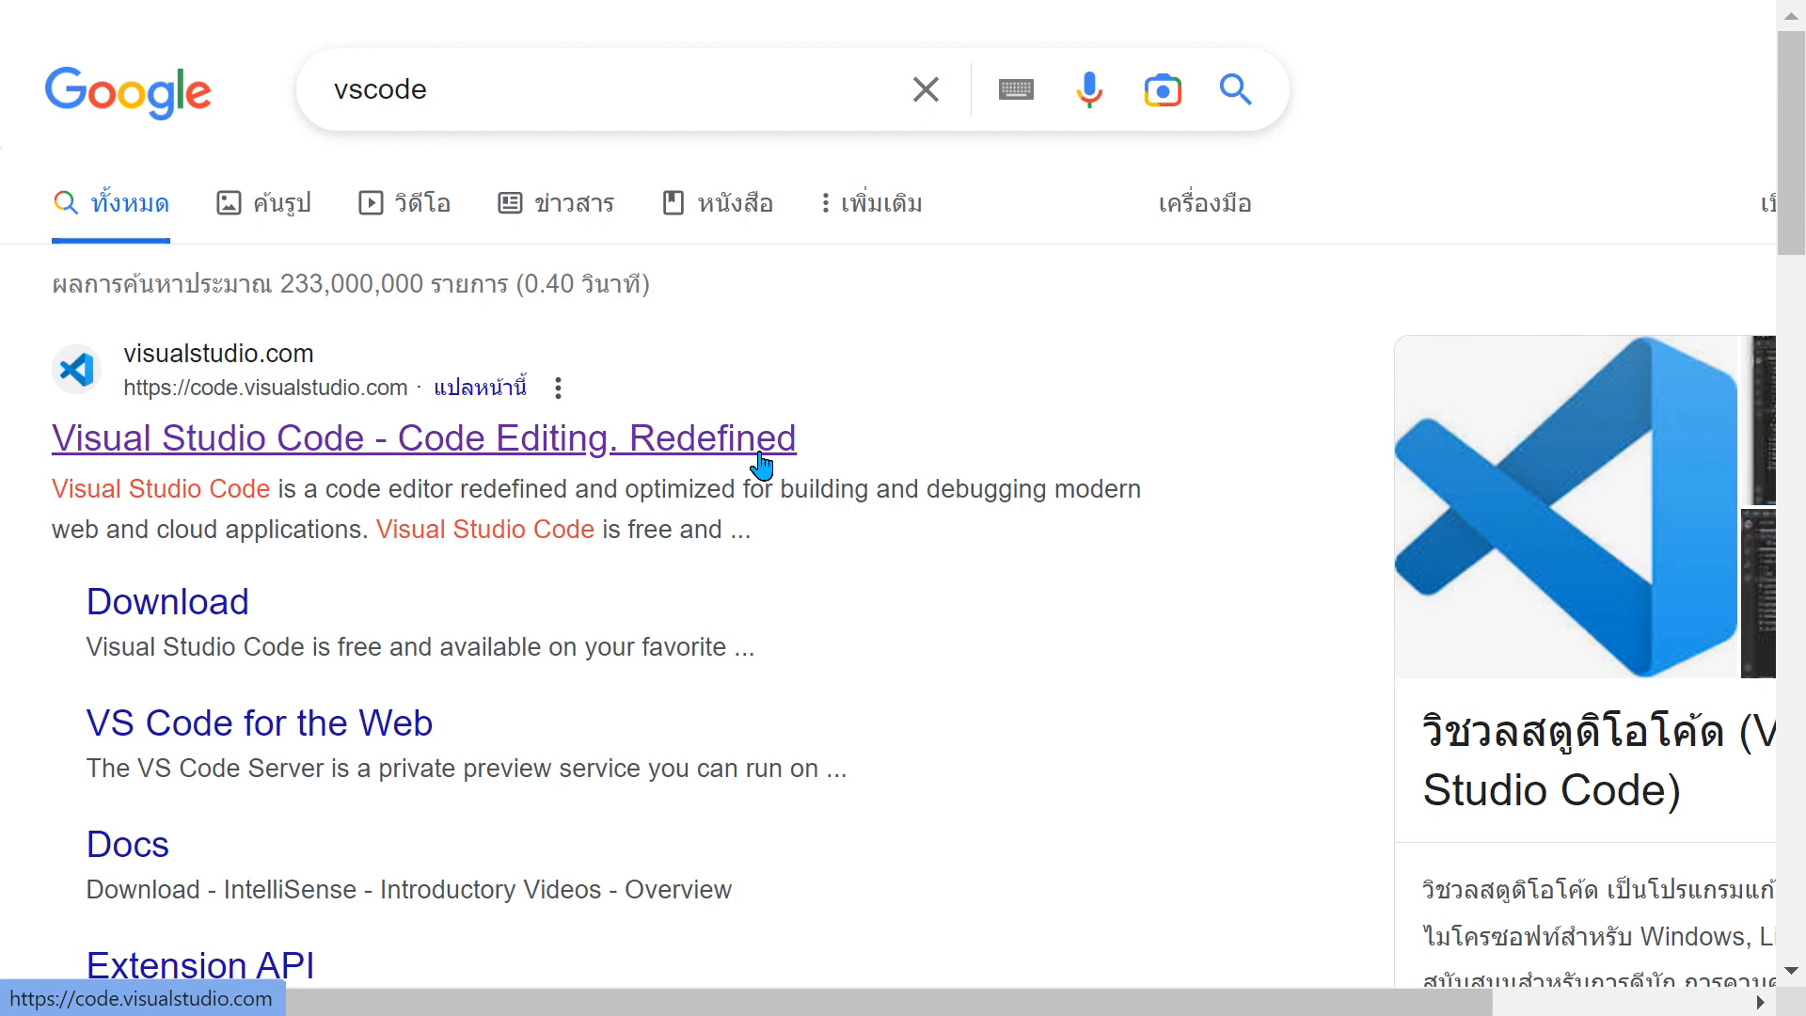
# Step: Open the 'Visual Studio Code - Code Editing. Redefined' result at code.visualstudio.com
pyautogui.click(422, 437)
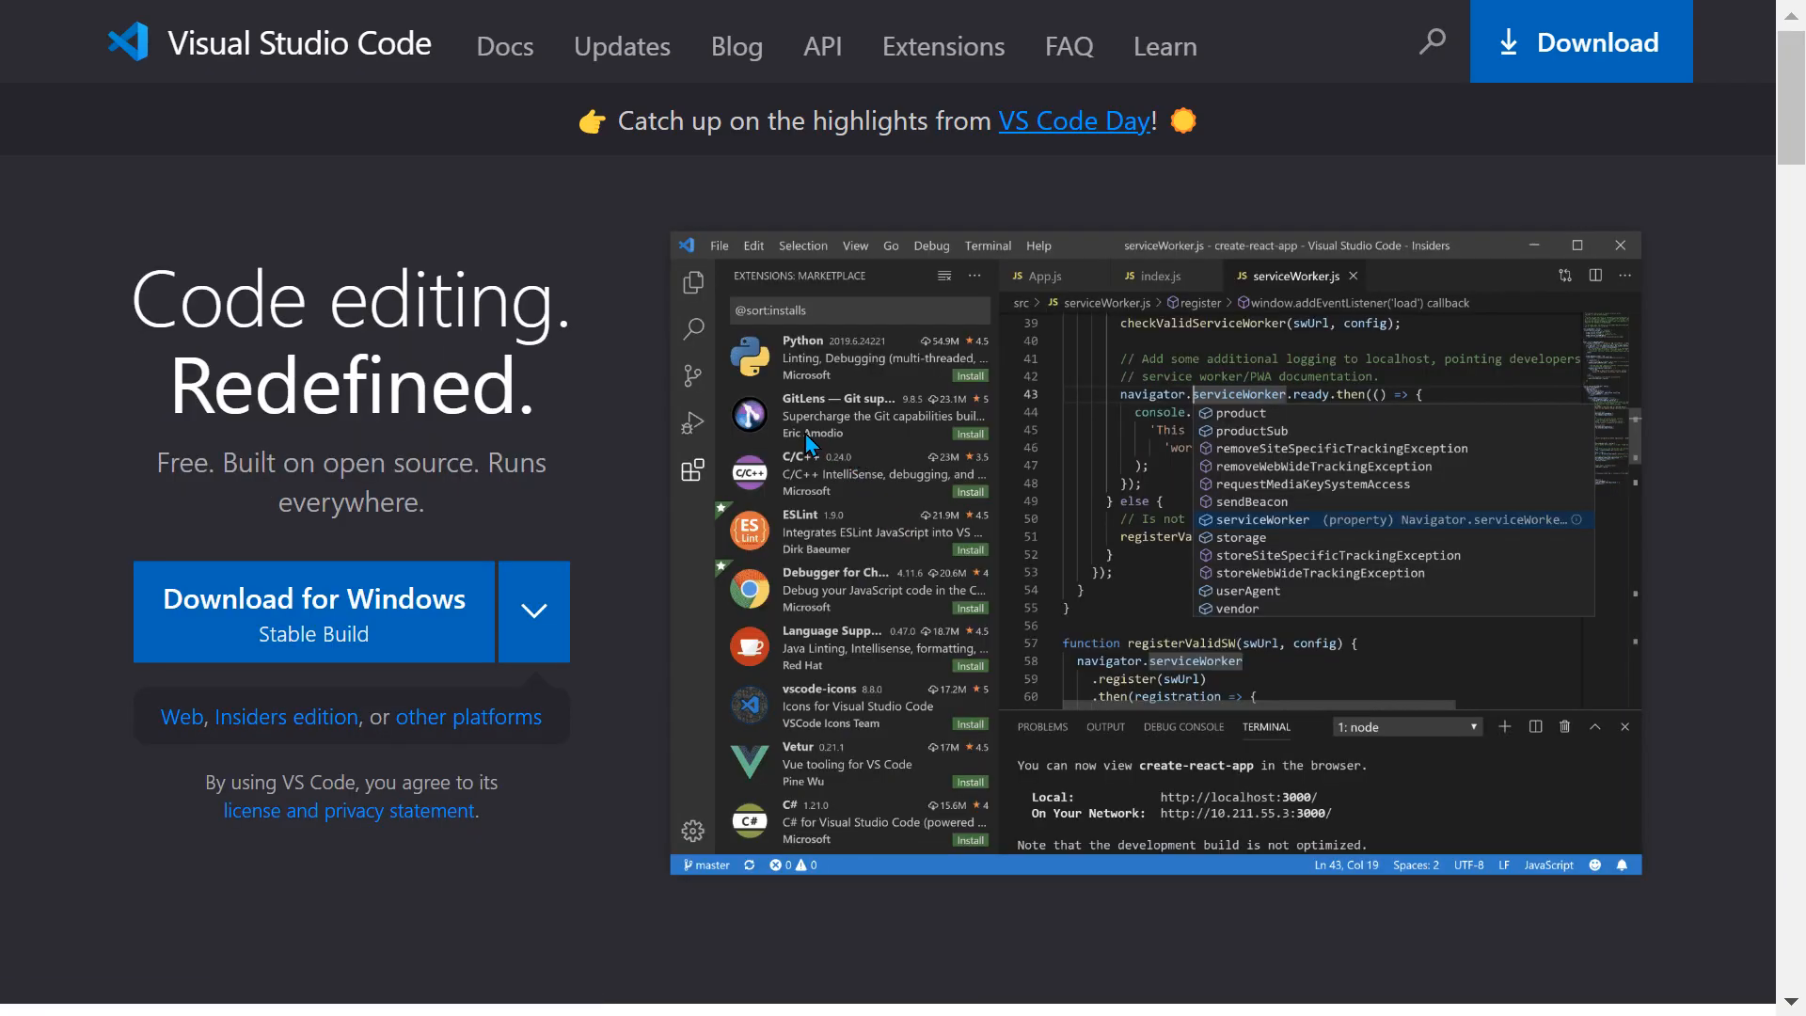
pyautogui.moveTo(503, 46)
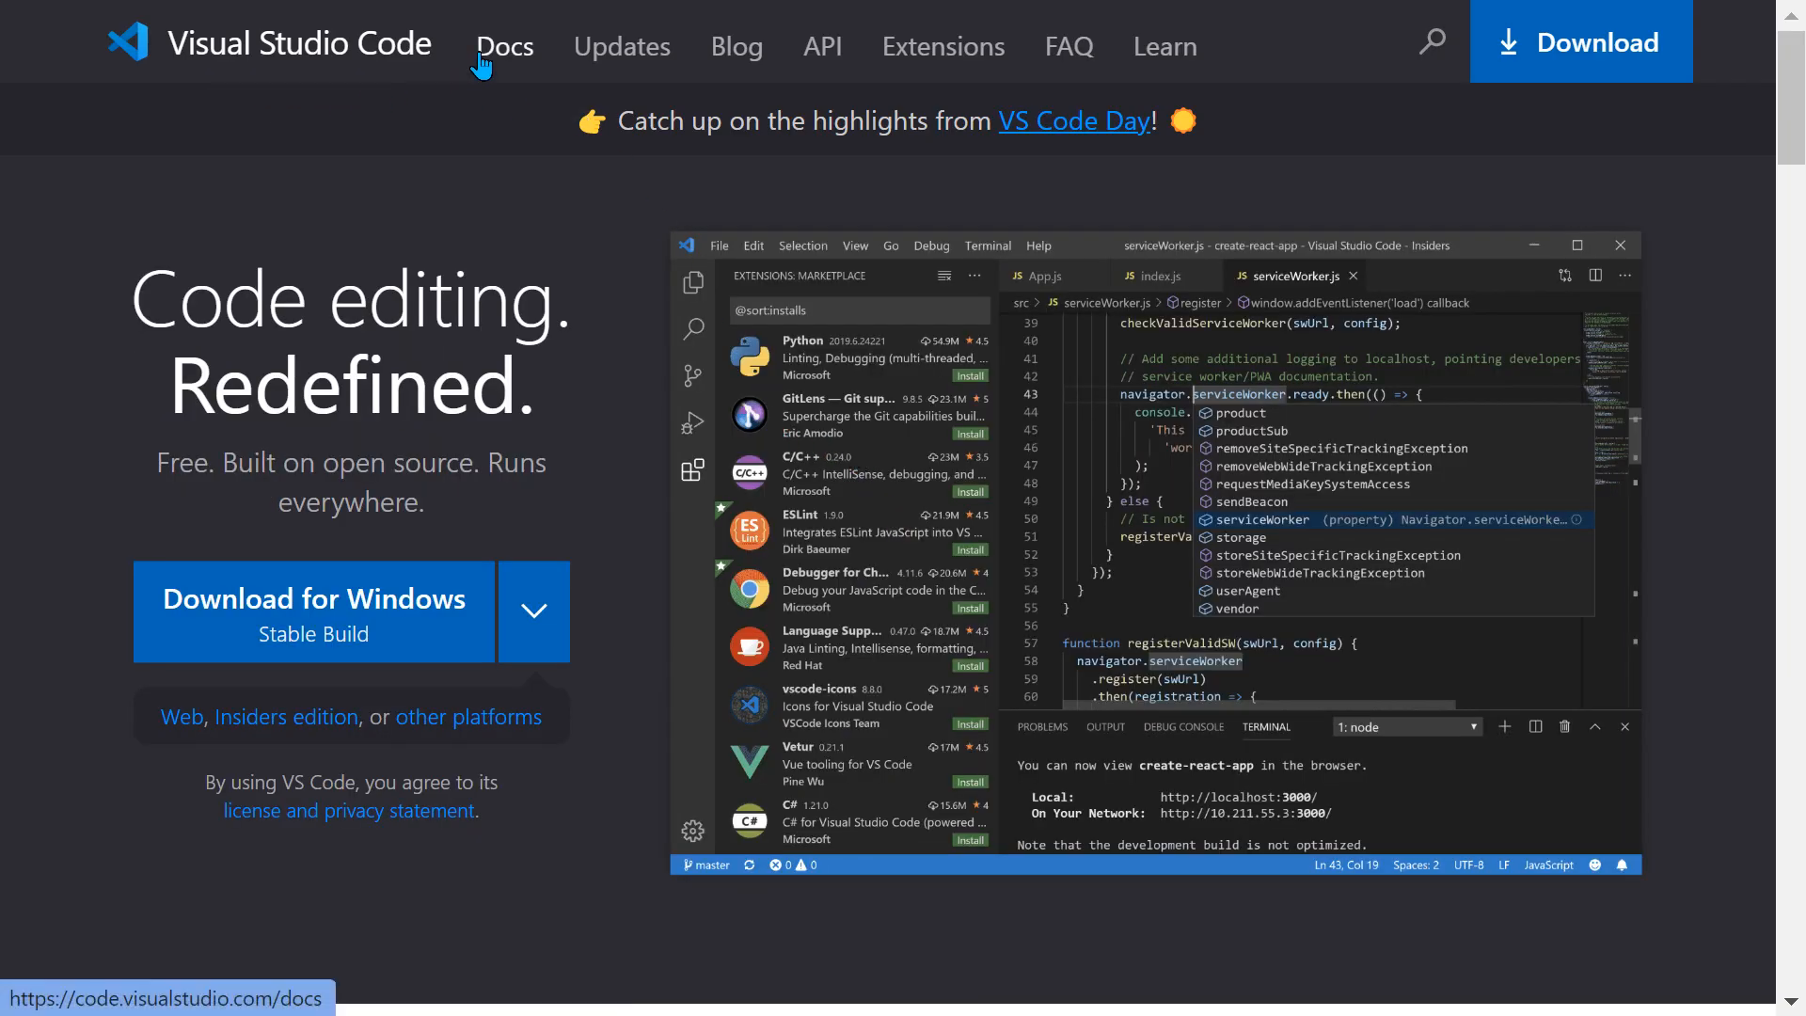
pyautogui.moveTo(735, 46)
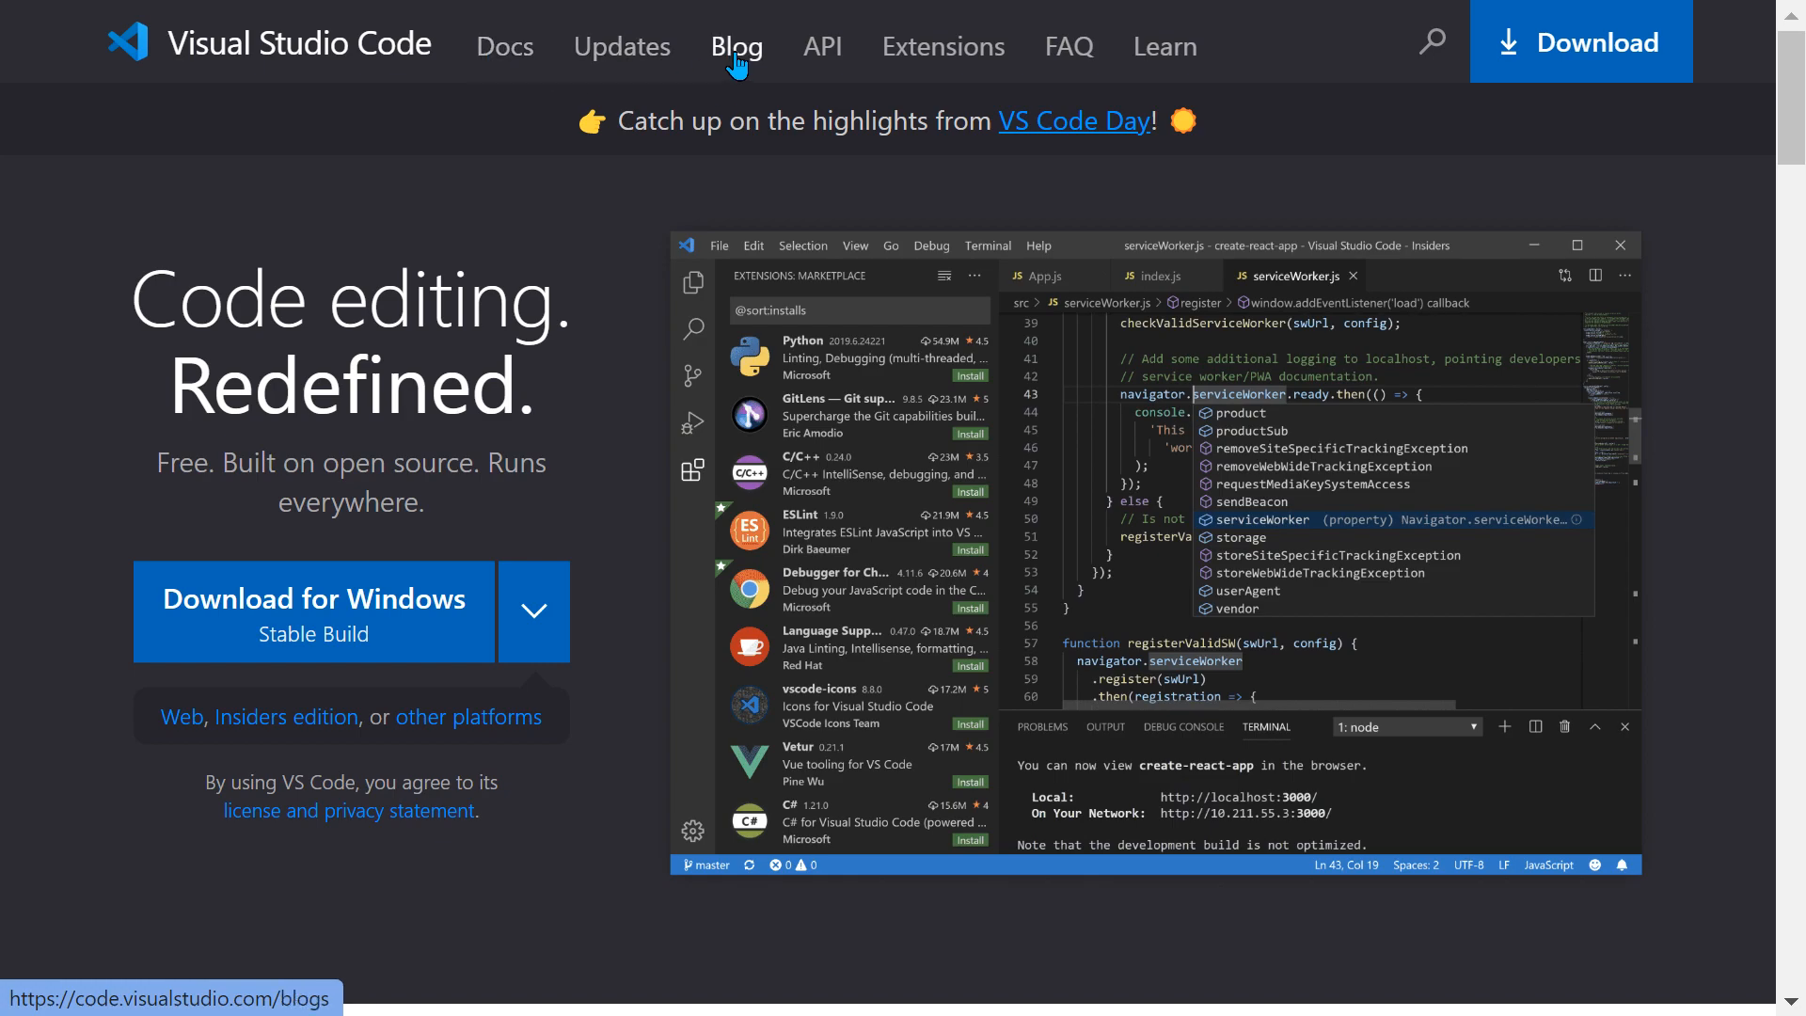
pyautogui.moveTo(1064, 46)
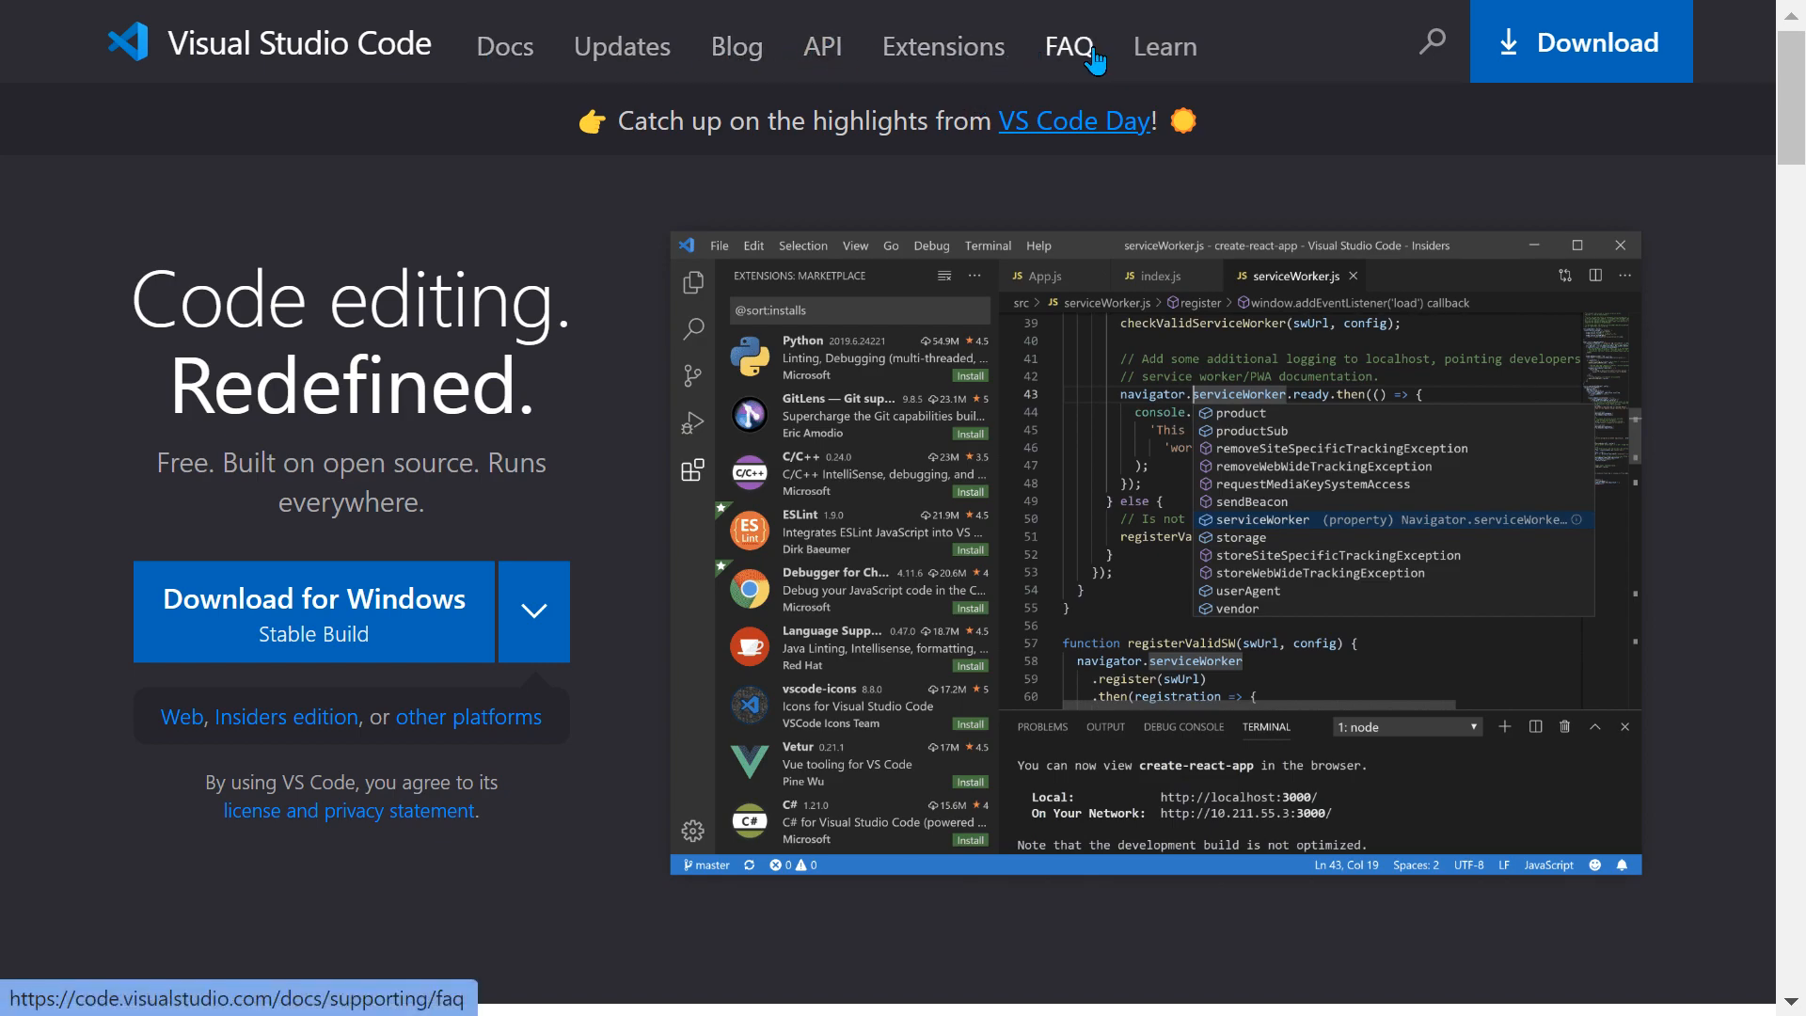
pyautogui.moveTo(1514, 72)
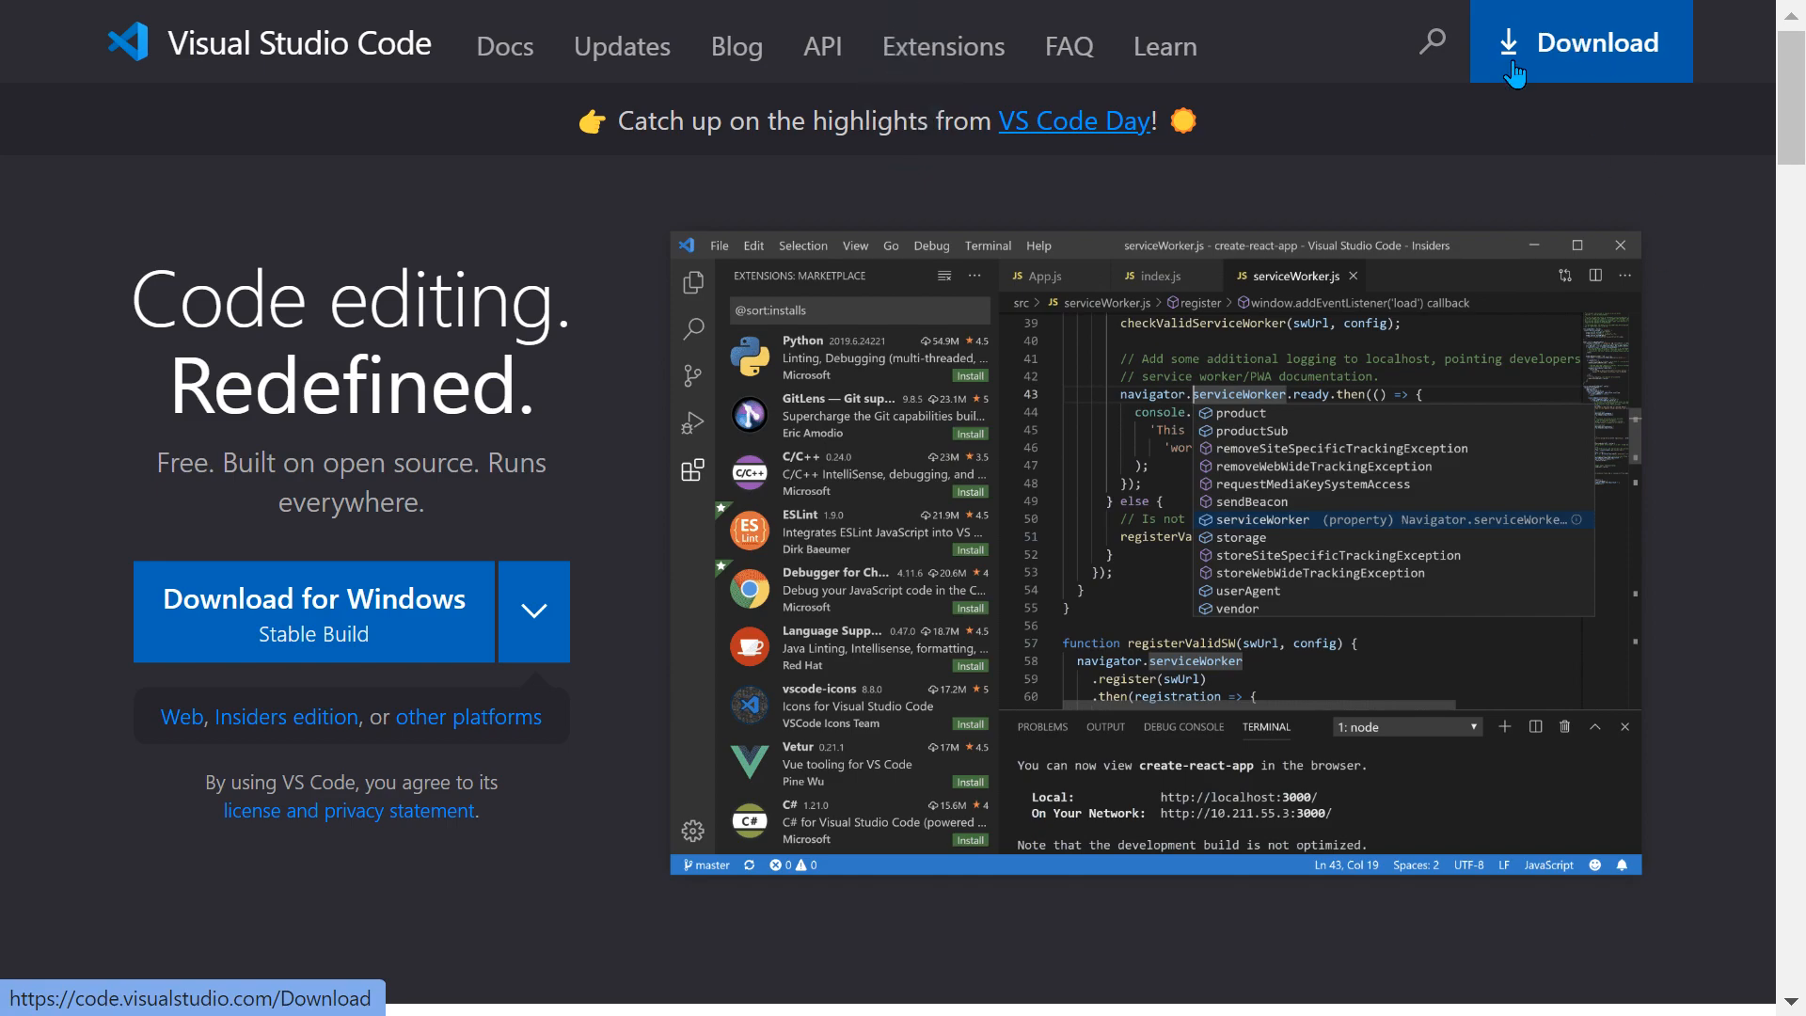
pyautogui.moveTo(415, 593)
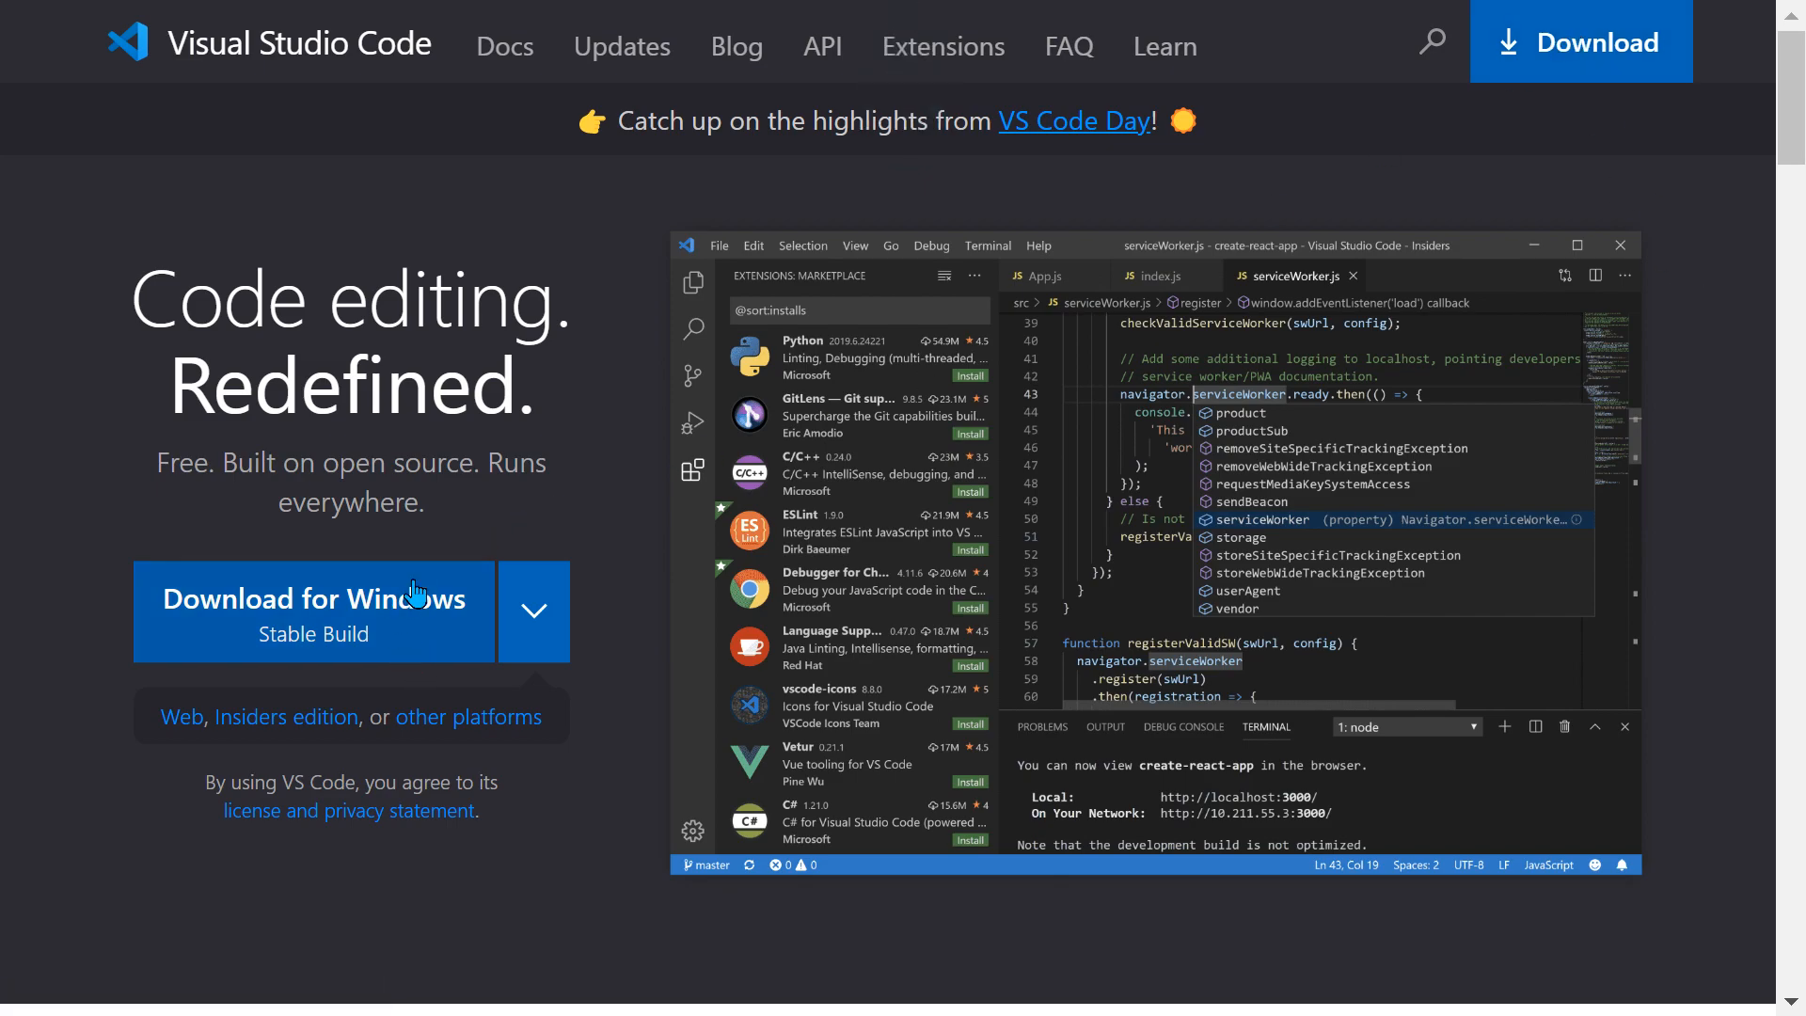
pyautogui.moveTo(487, 573)
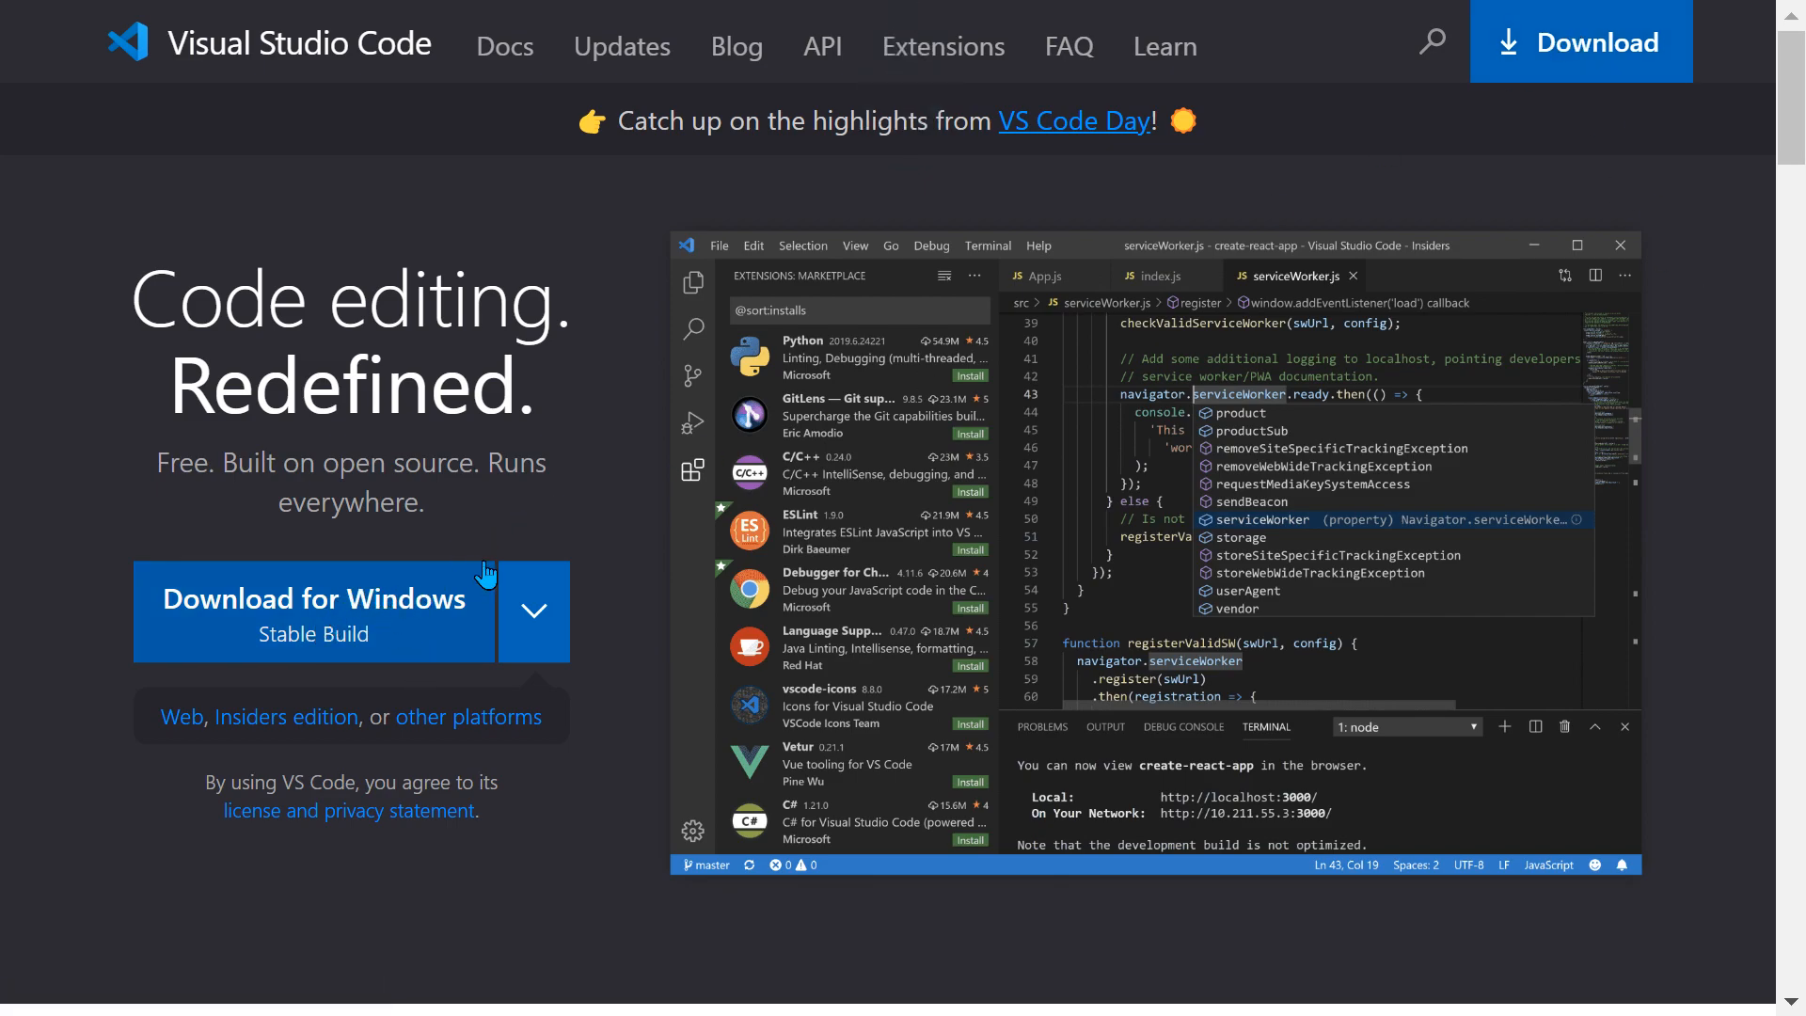
pyautogui.moveTo(412, 611)
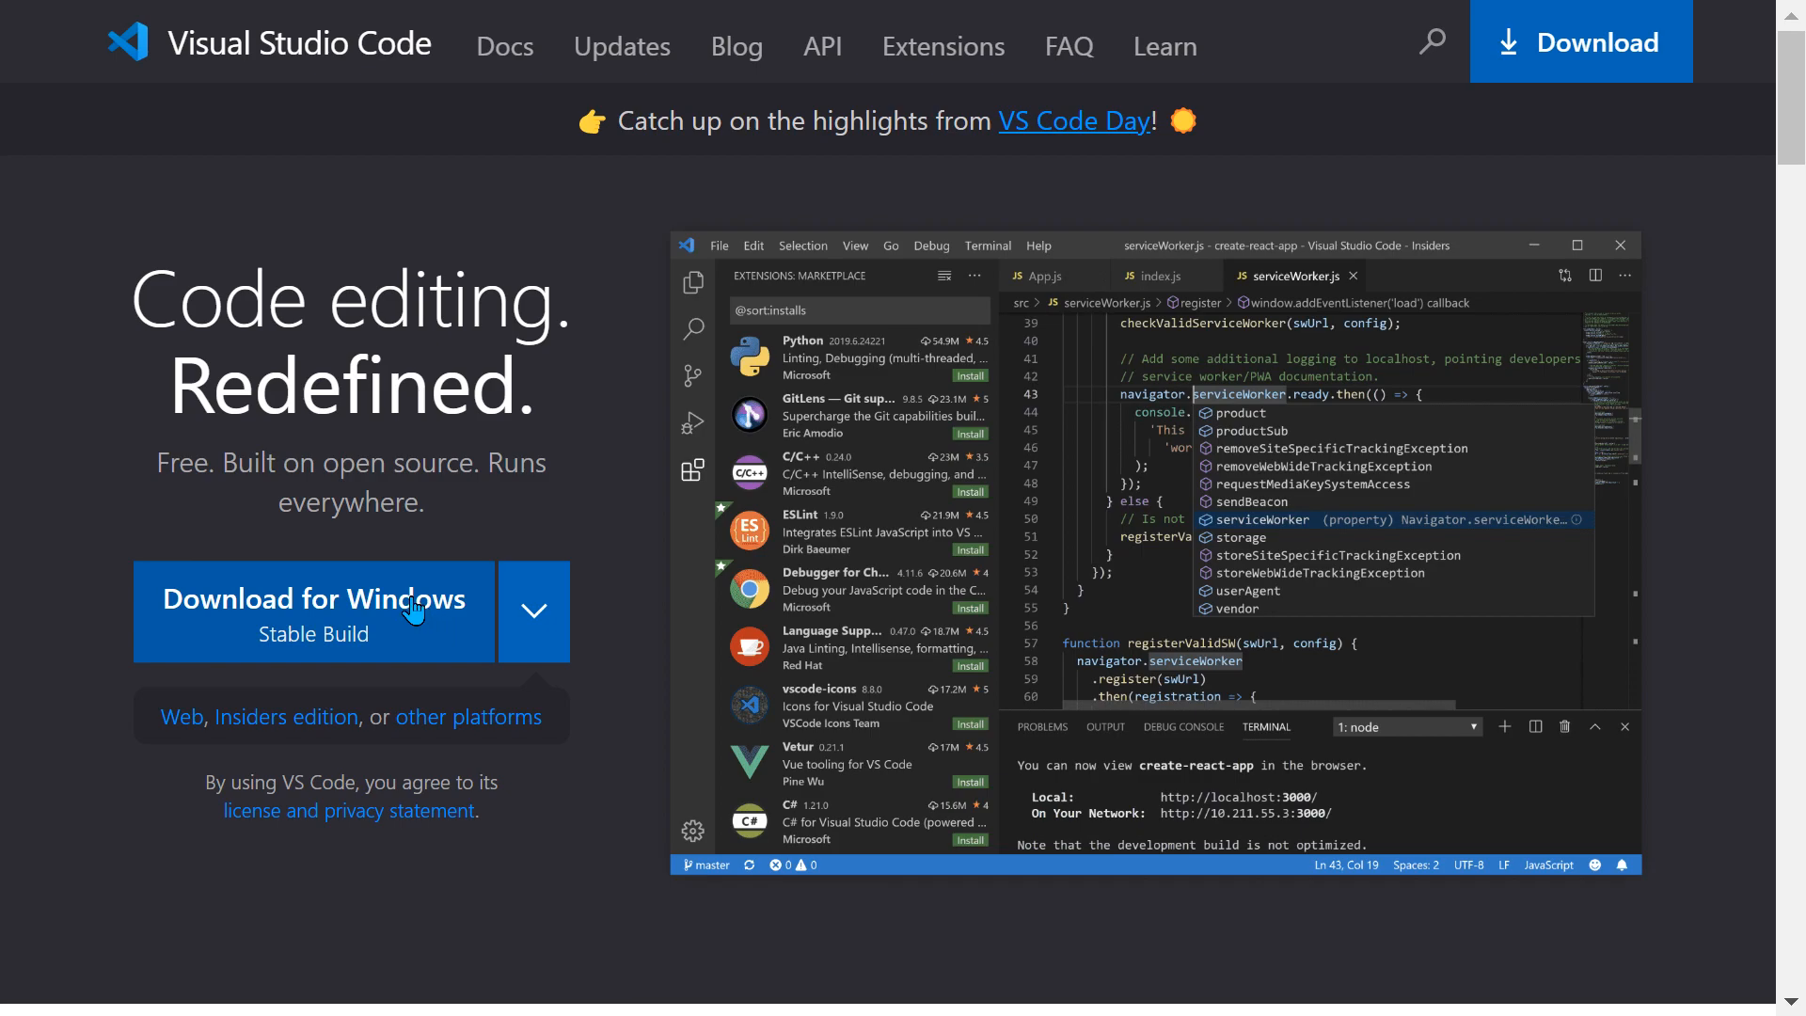
pyautogui.moveTo(483, 626)
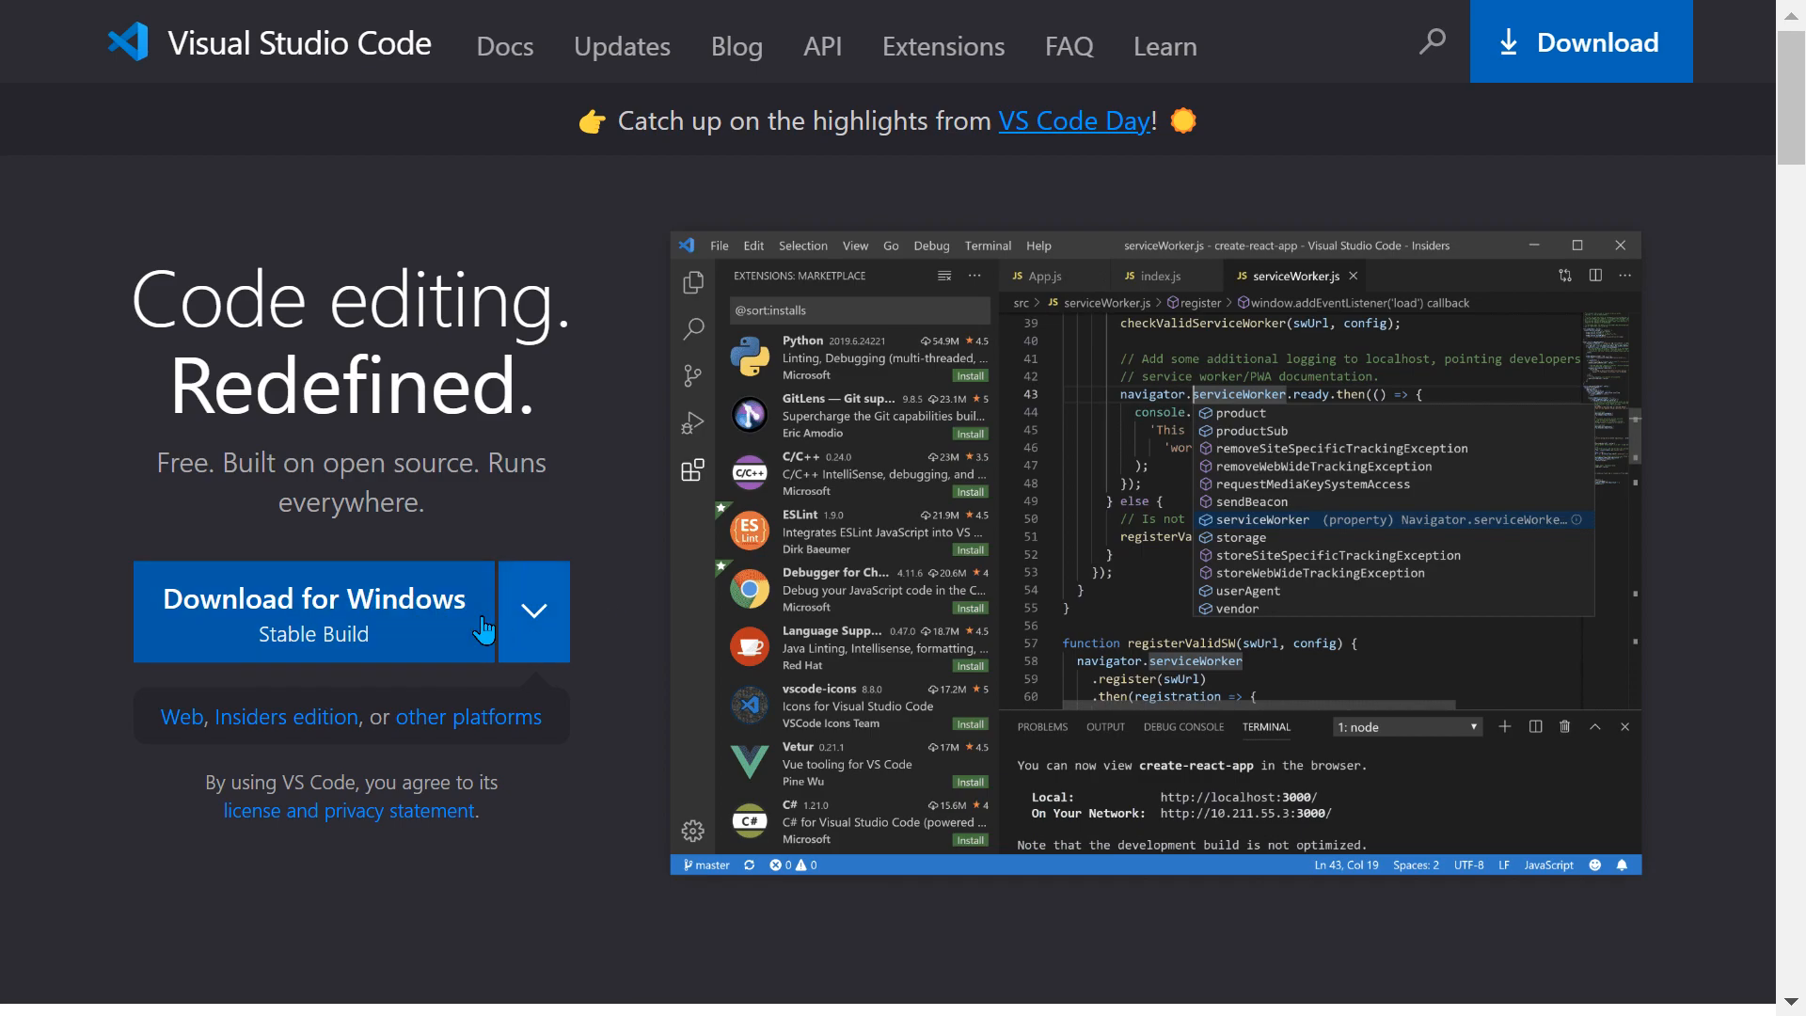
# Step: Expand the 'Download for Windows' dropdown to list macOS, Windows x64 and Linux x64 builds
pyautogui.click(533, 612)
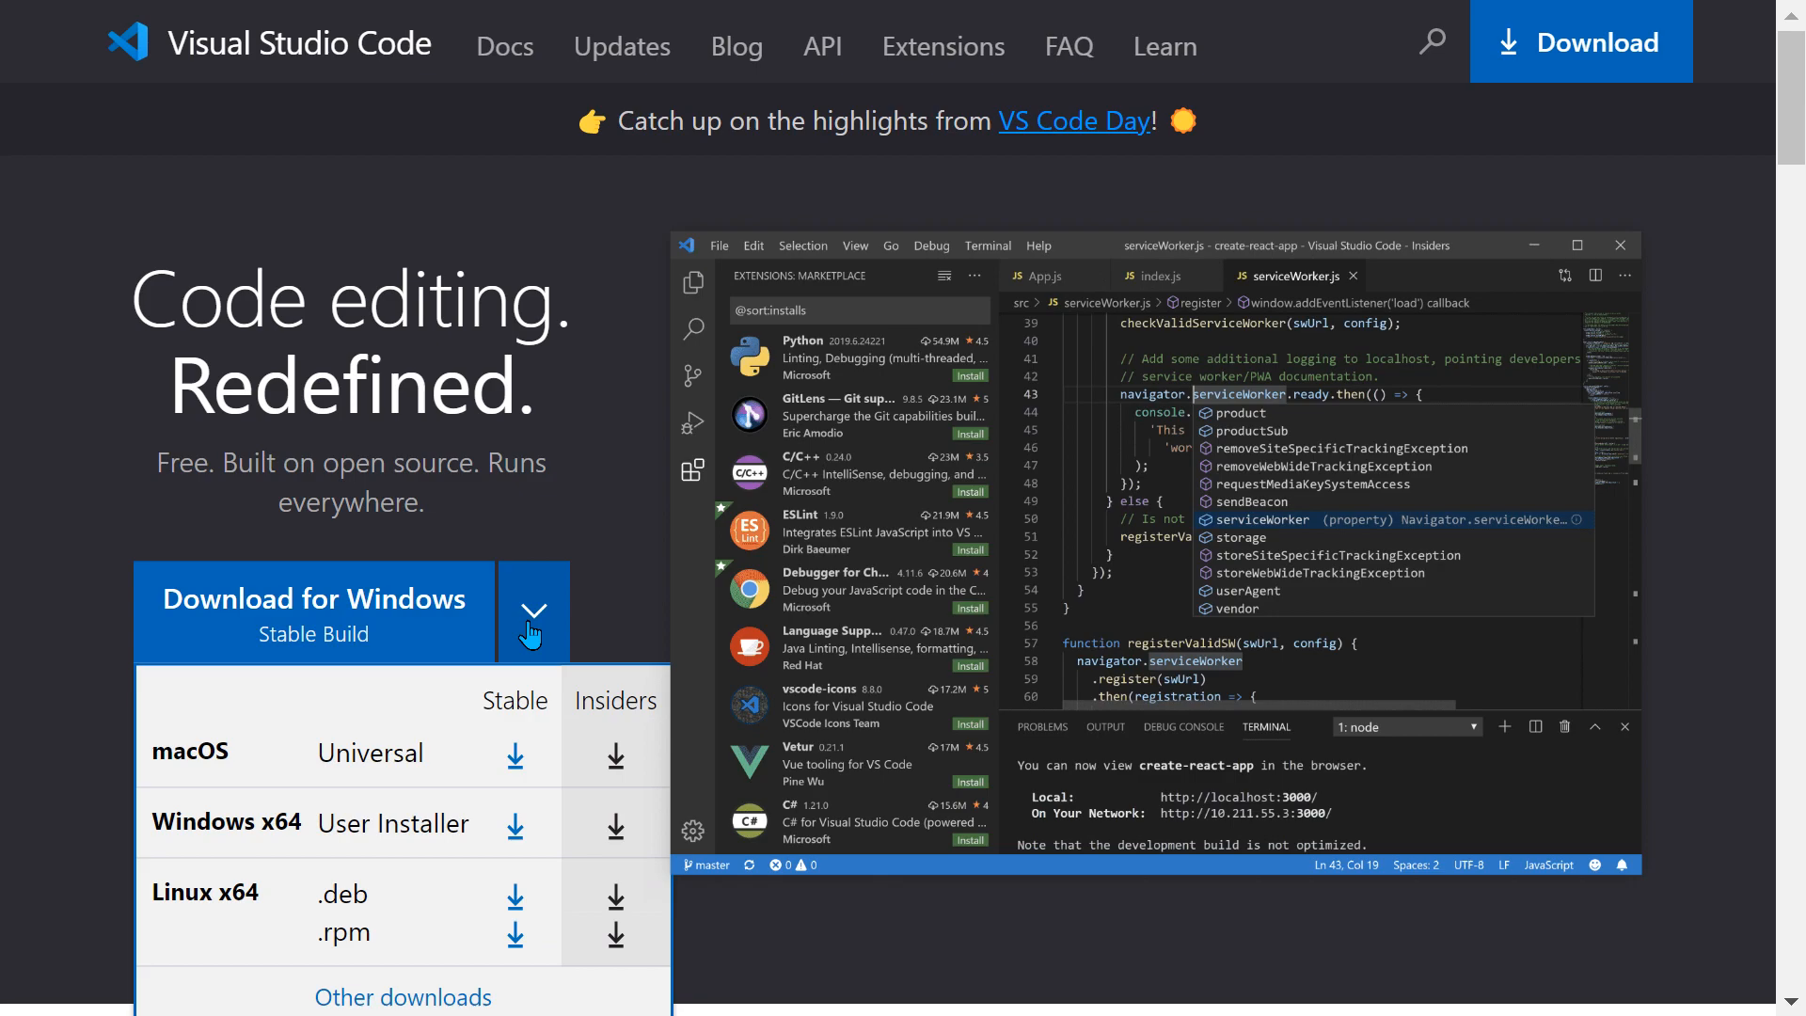
pyautogui.click(533, 612)
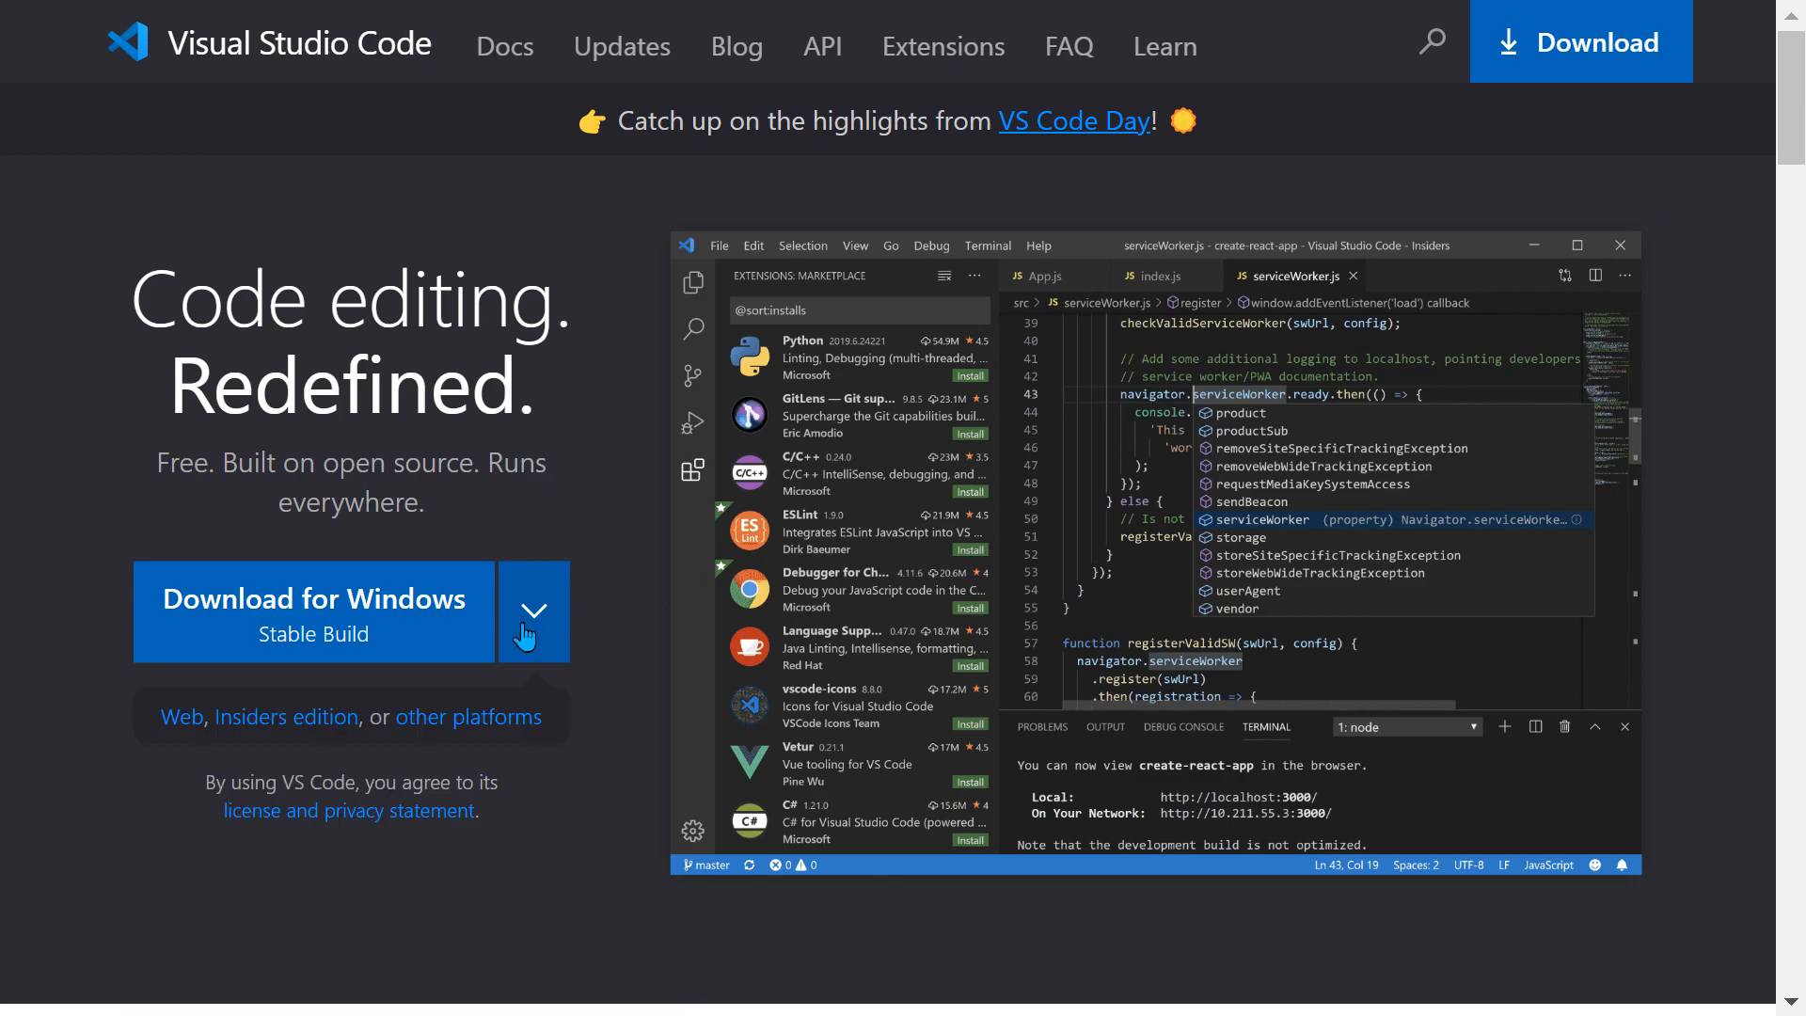
pyautogui.click(532, 612)
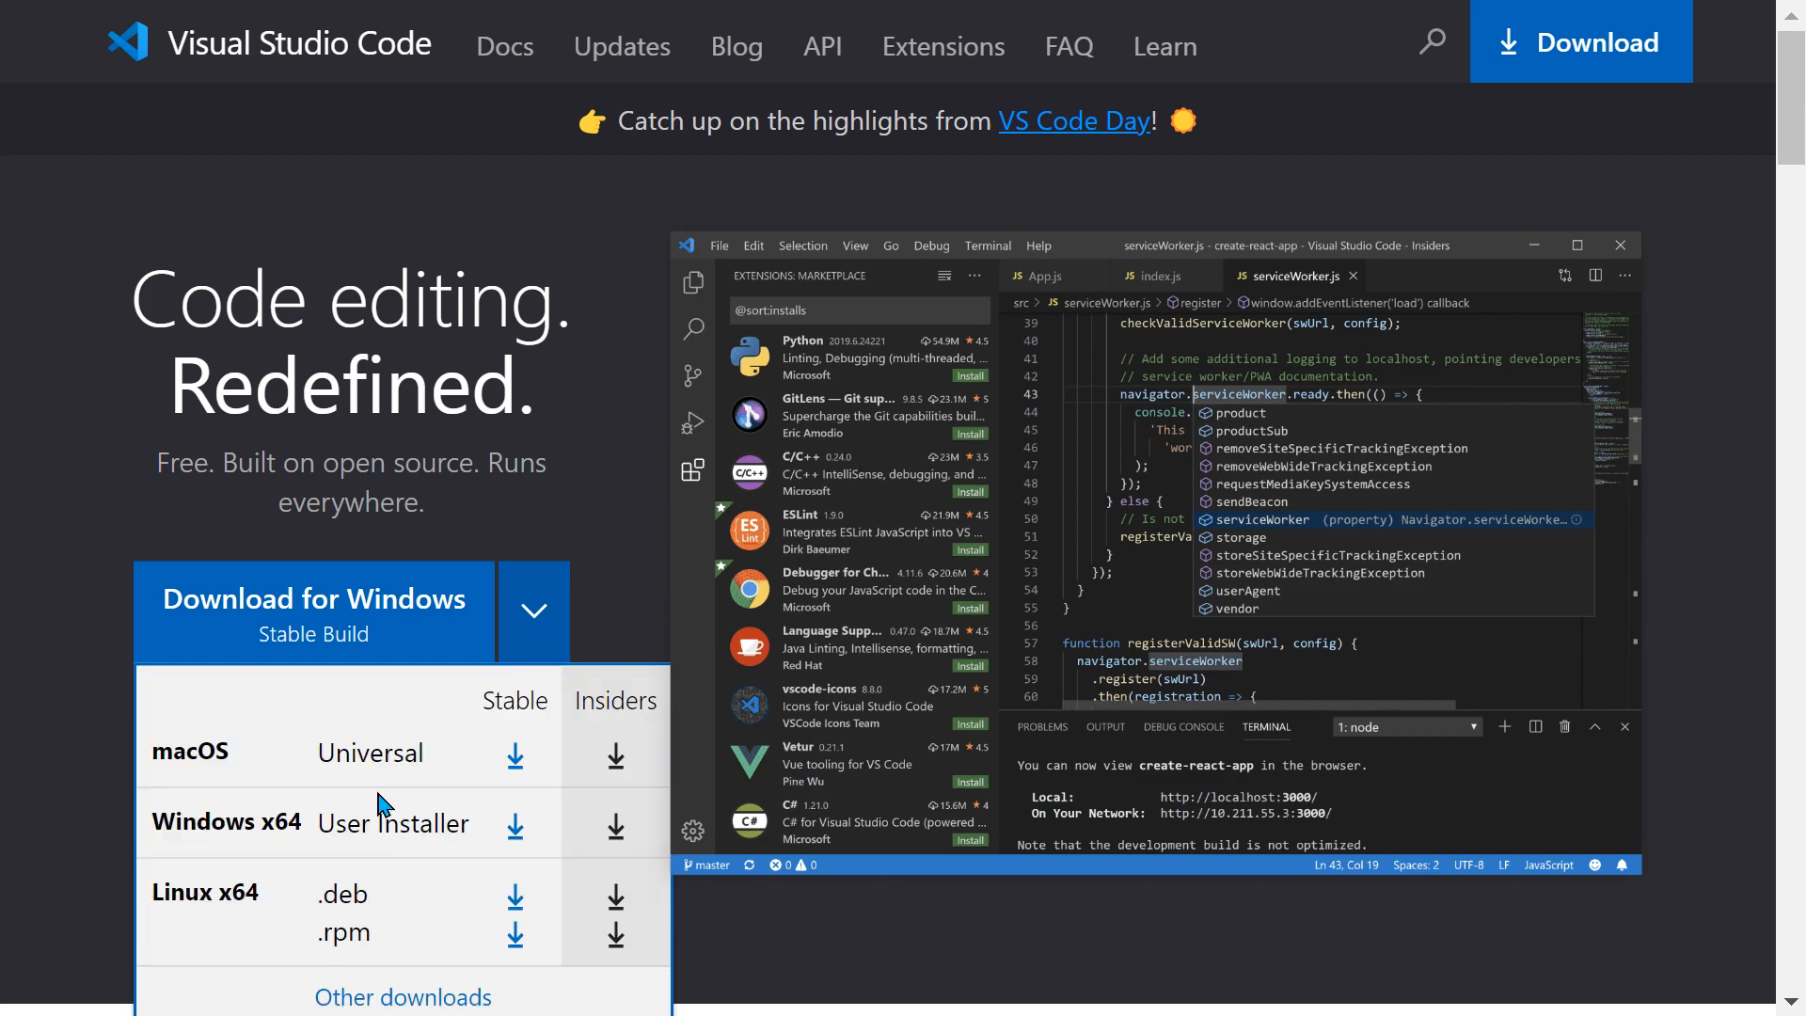
pyautogui.moveTo(206, 784)
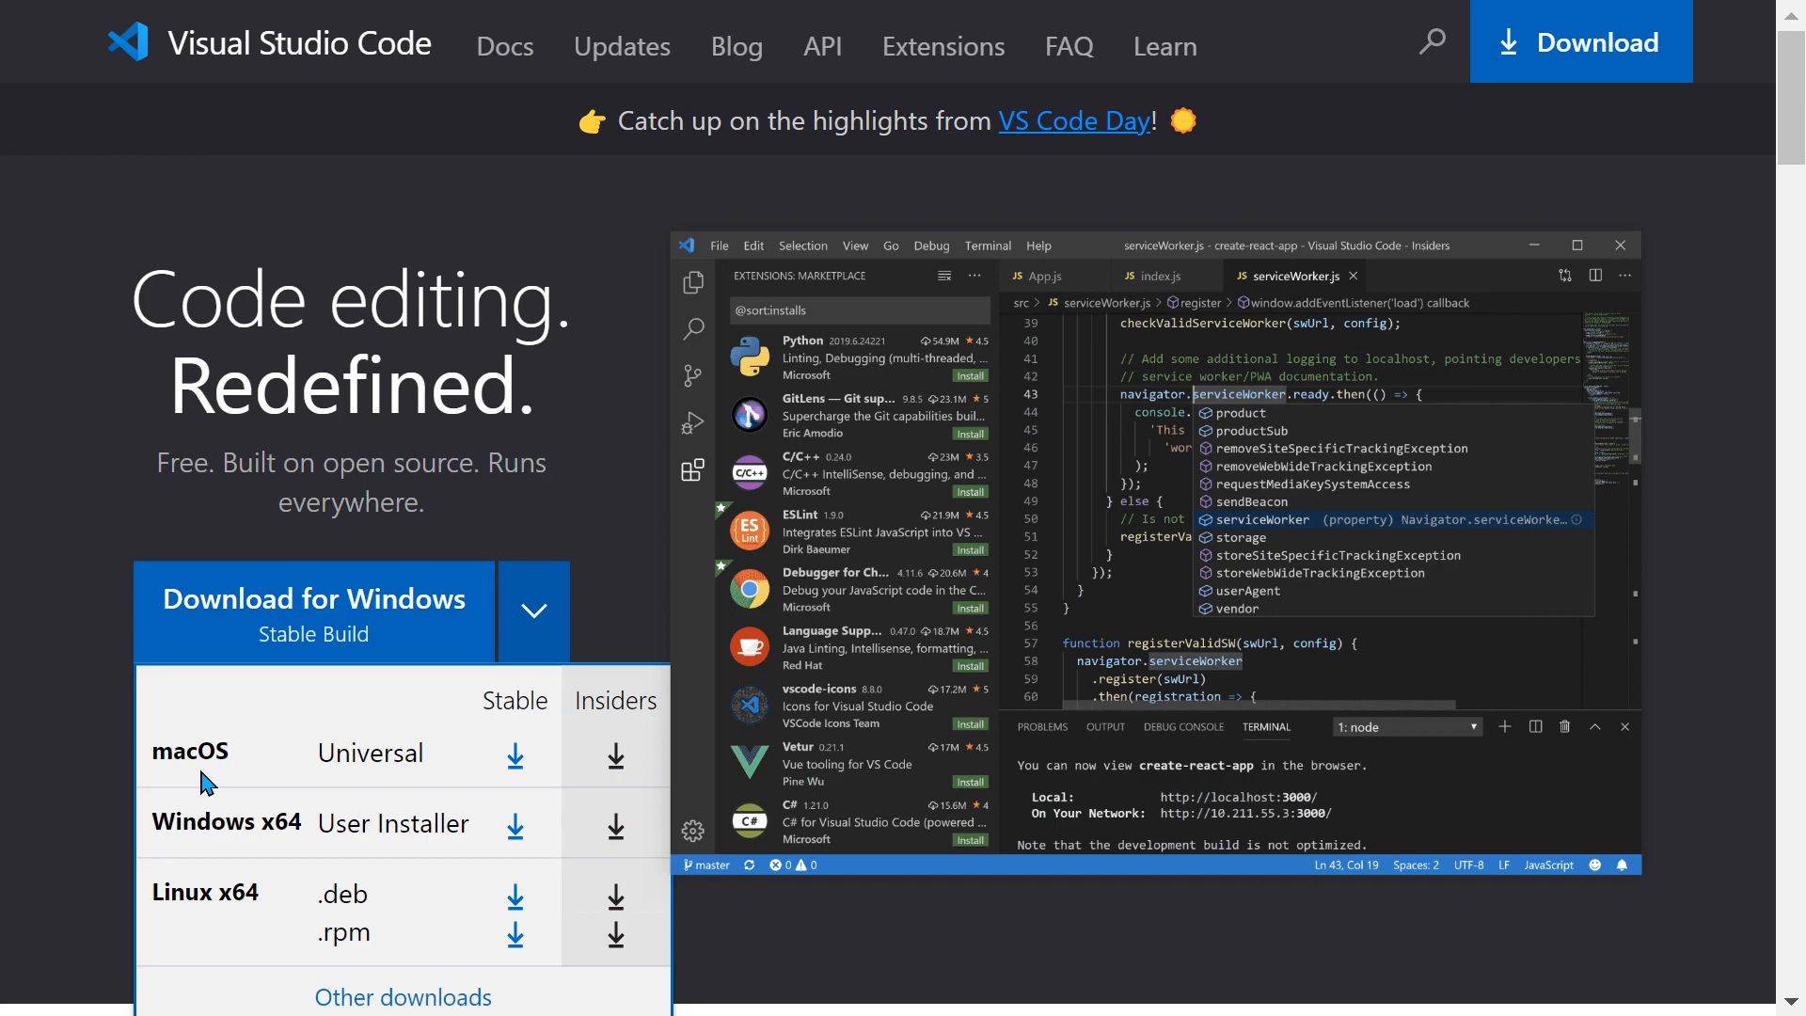
pyautogui.moveTo(339, 740)
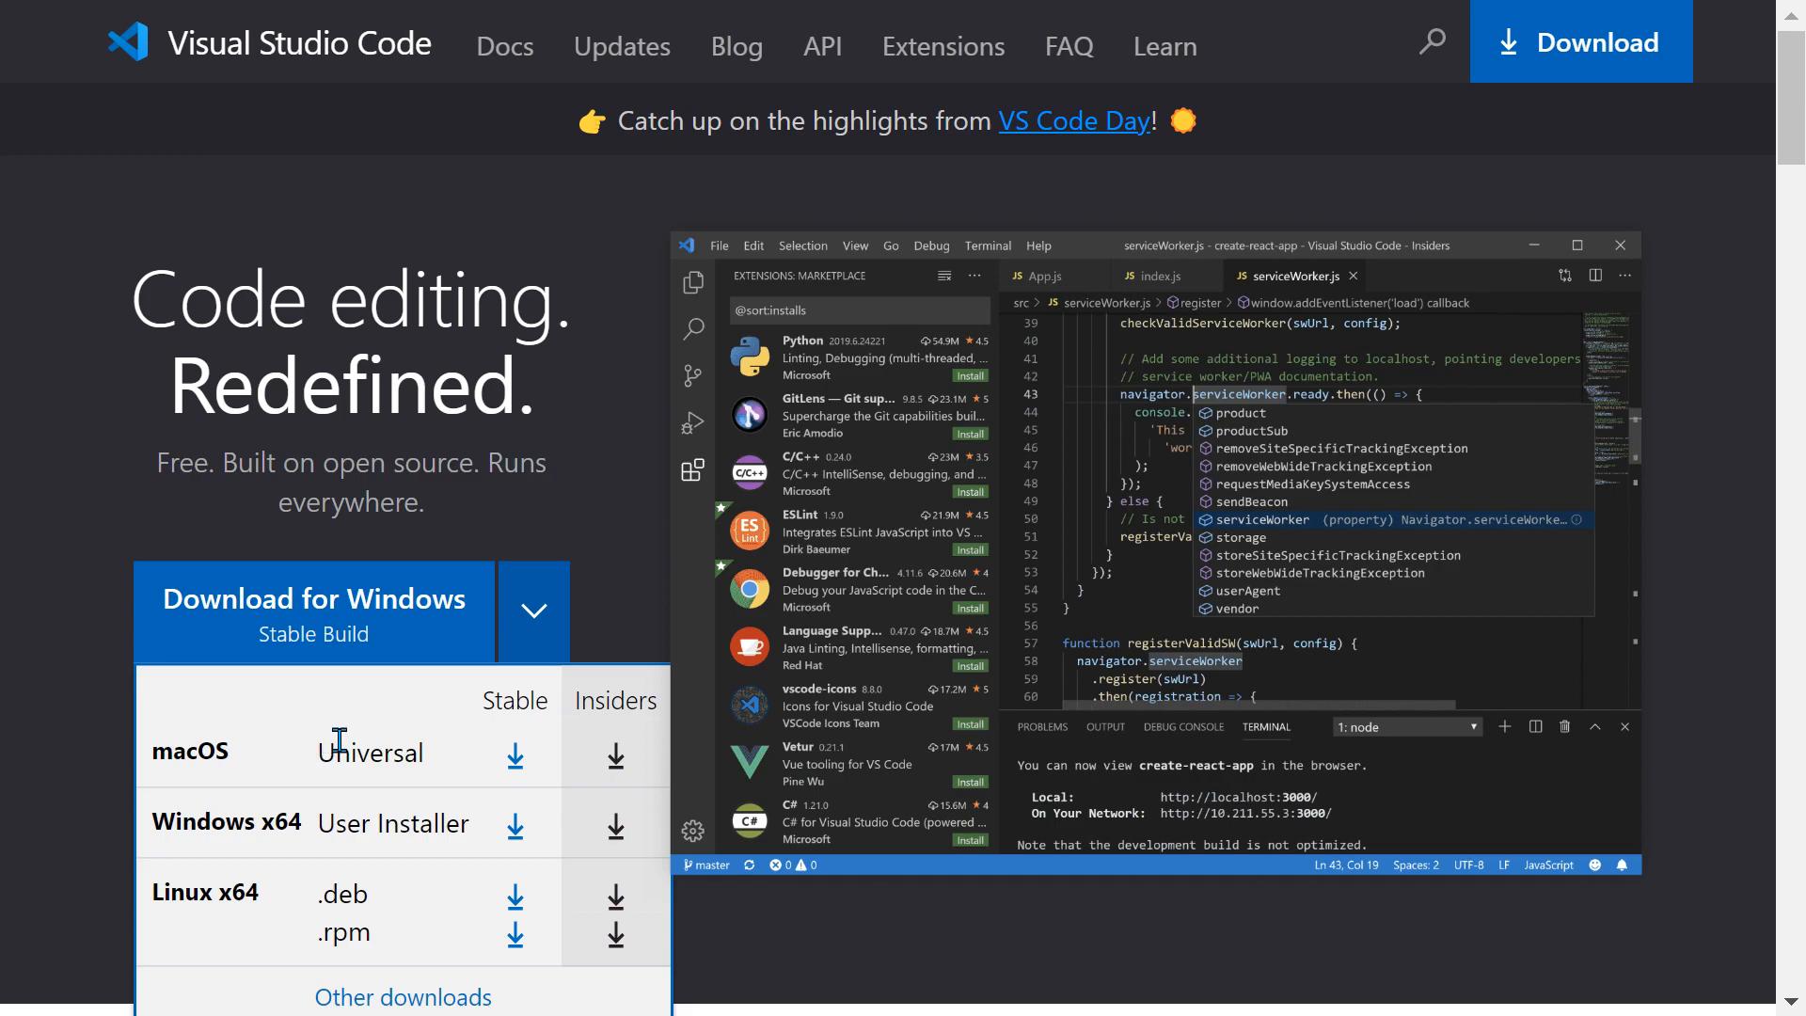
pyautogui.moveTo(513, 754)
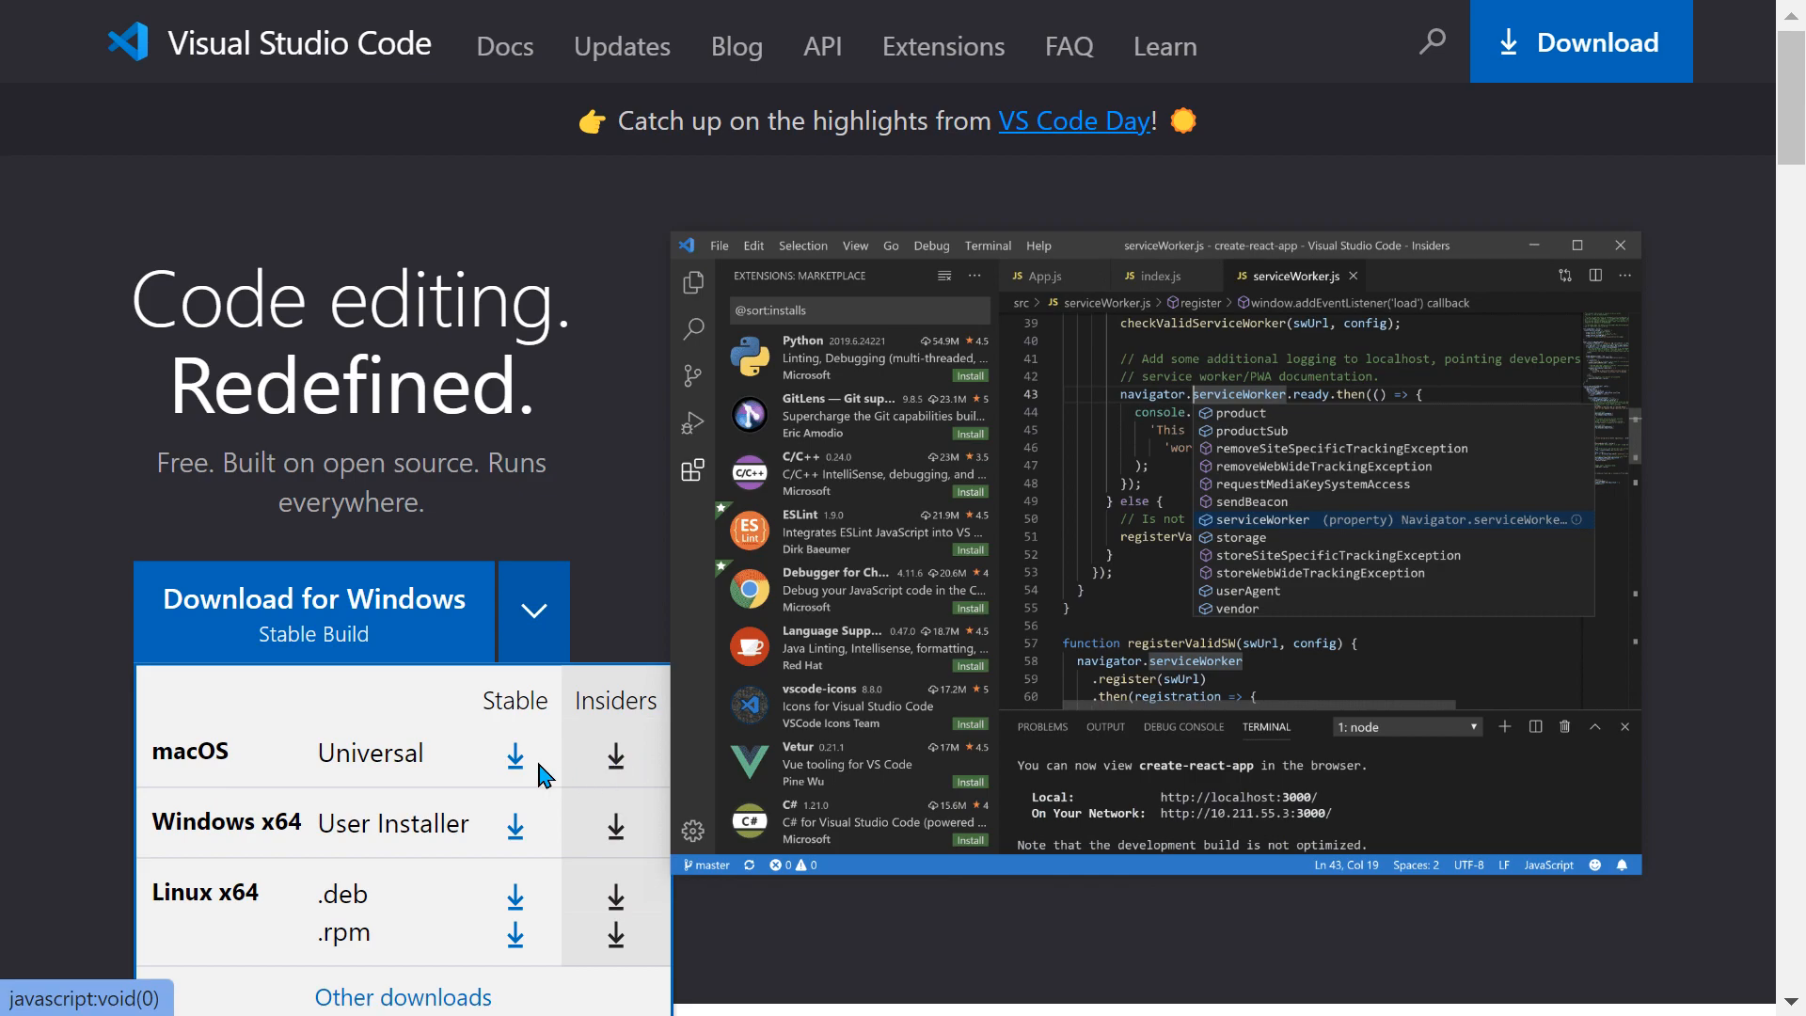
pyautogui.moveTo(591, 771)
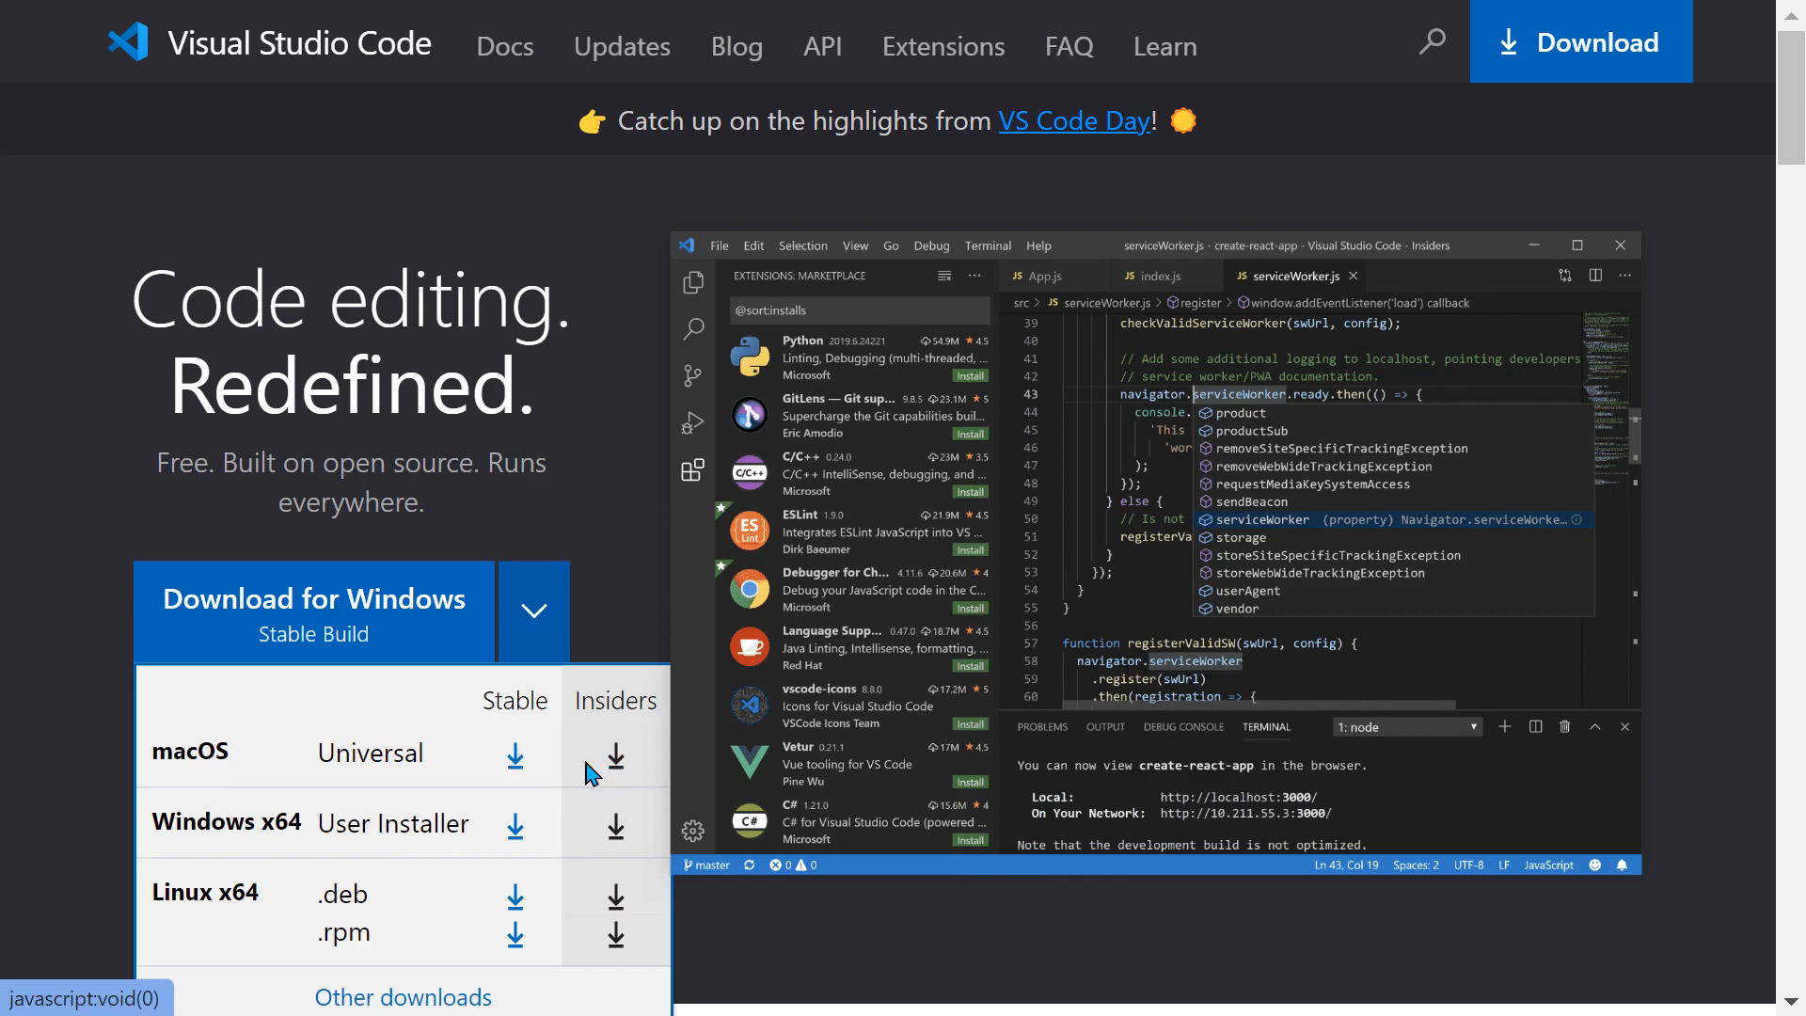
pyautogui.moveTo(267, 941)
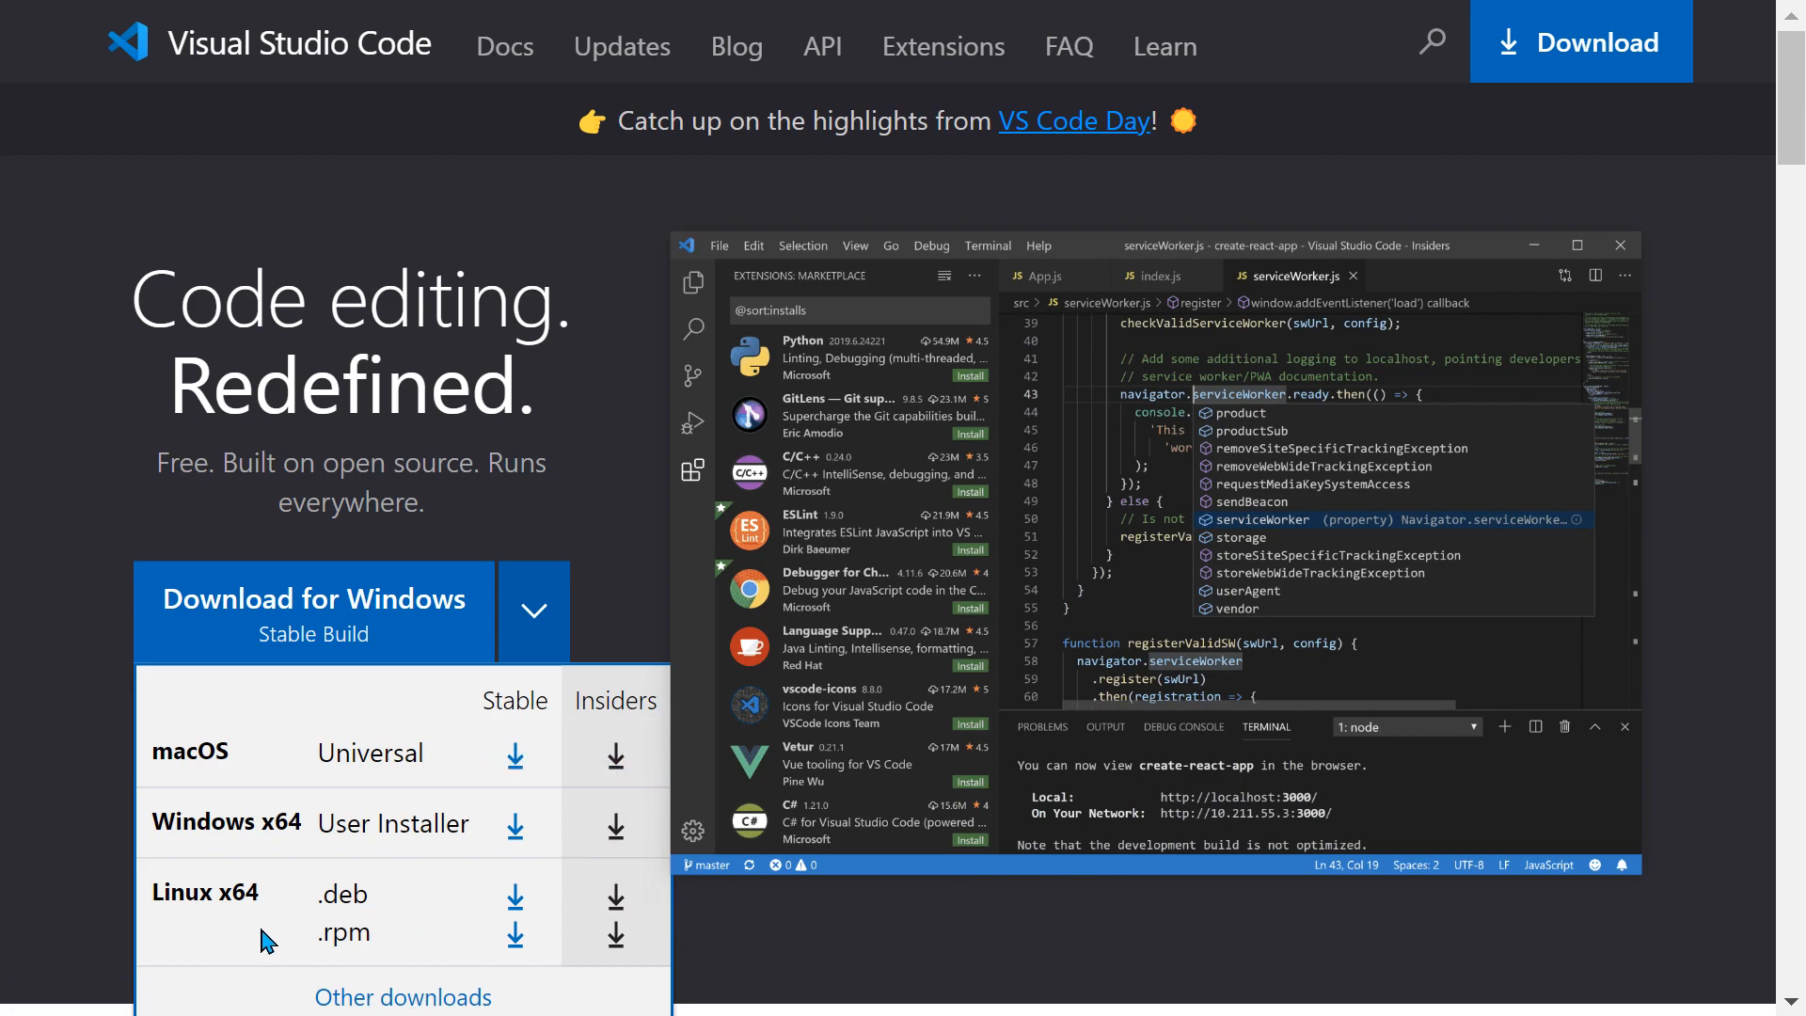
pyautogui.scroll(-3)
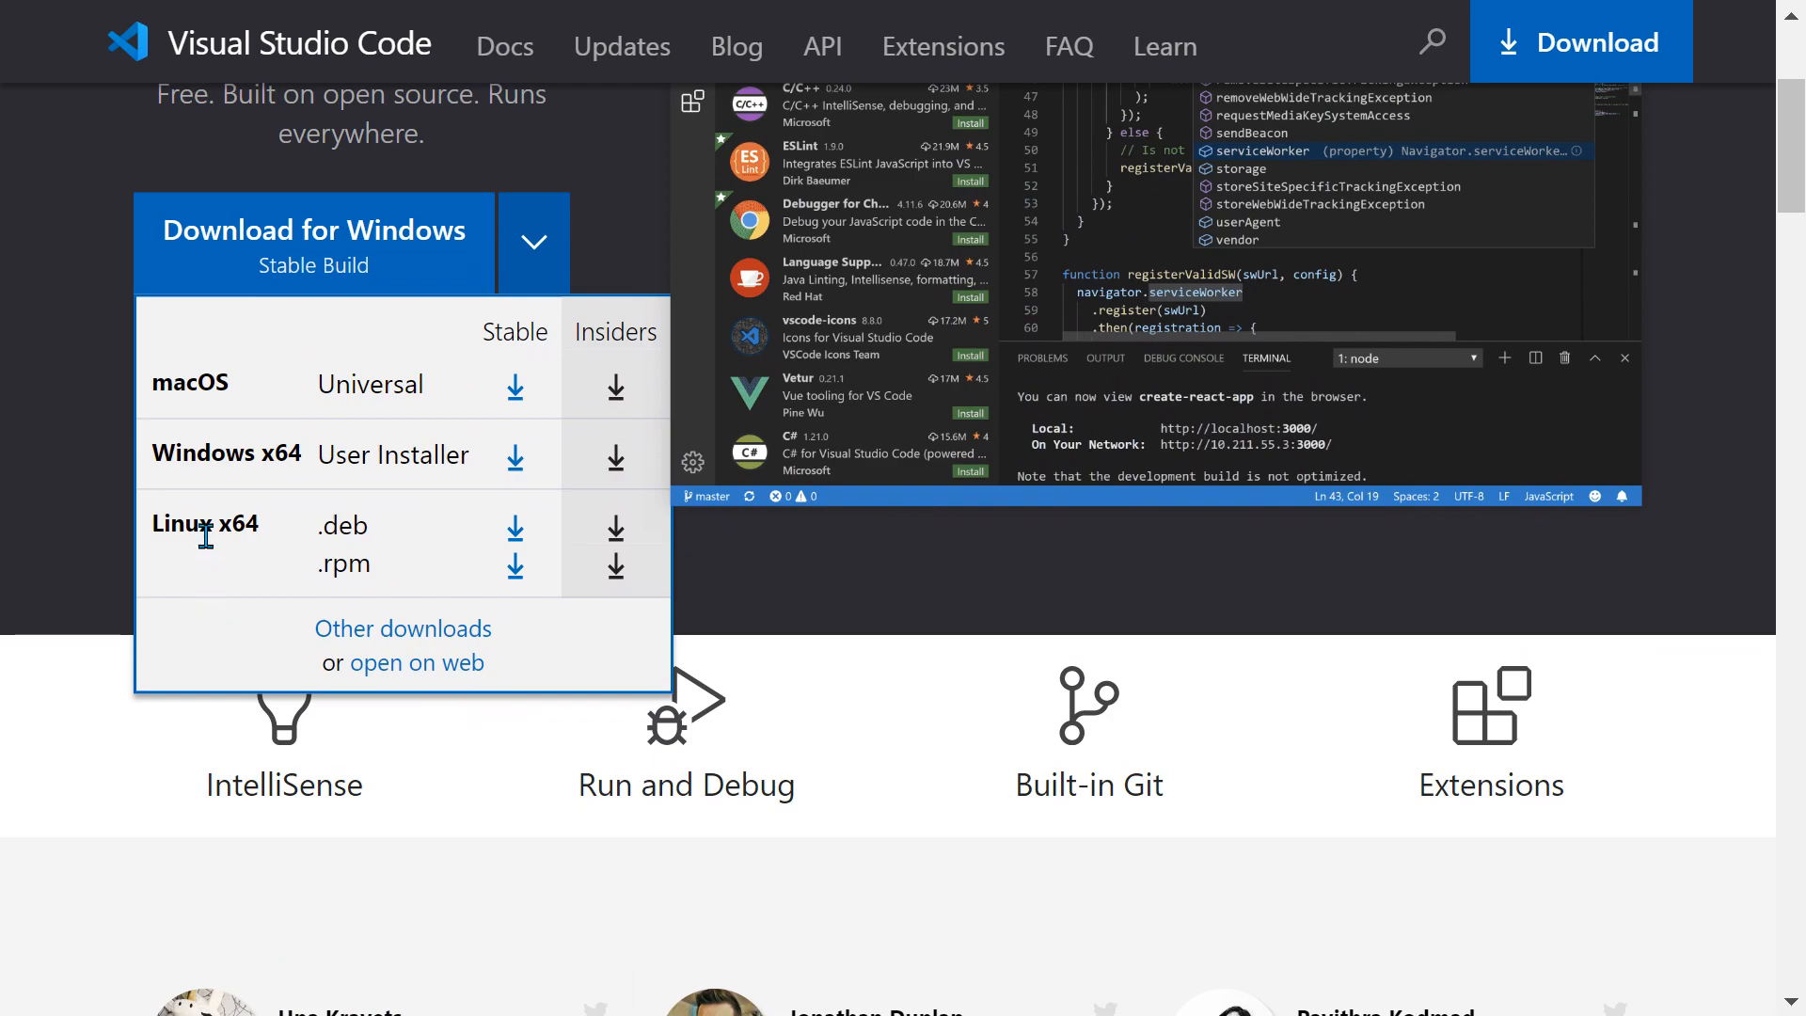
pyautogui.moveTo(869, 534)
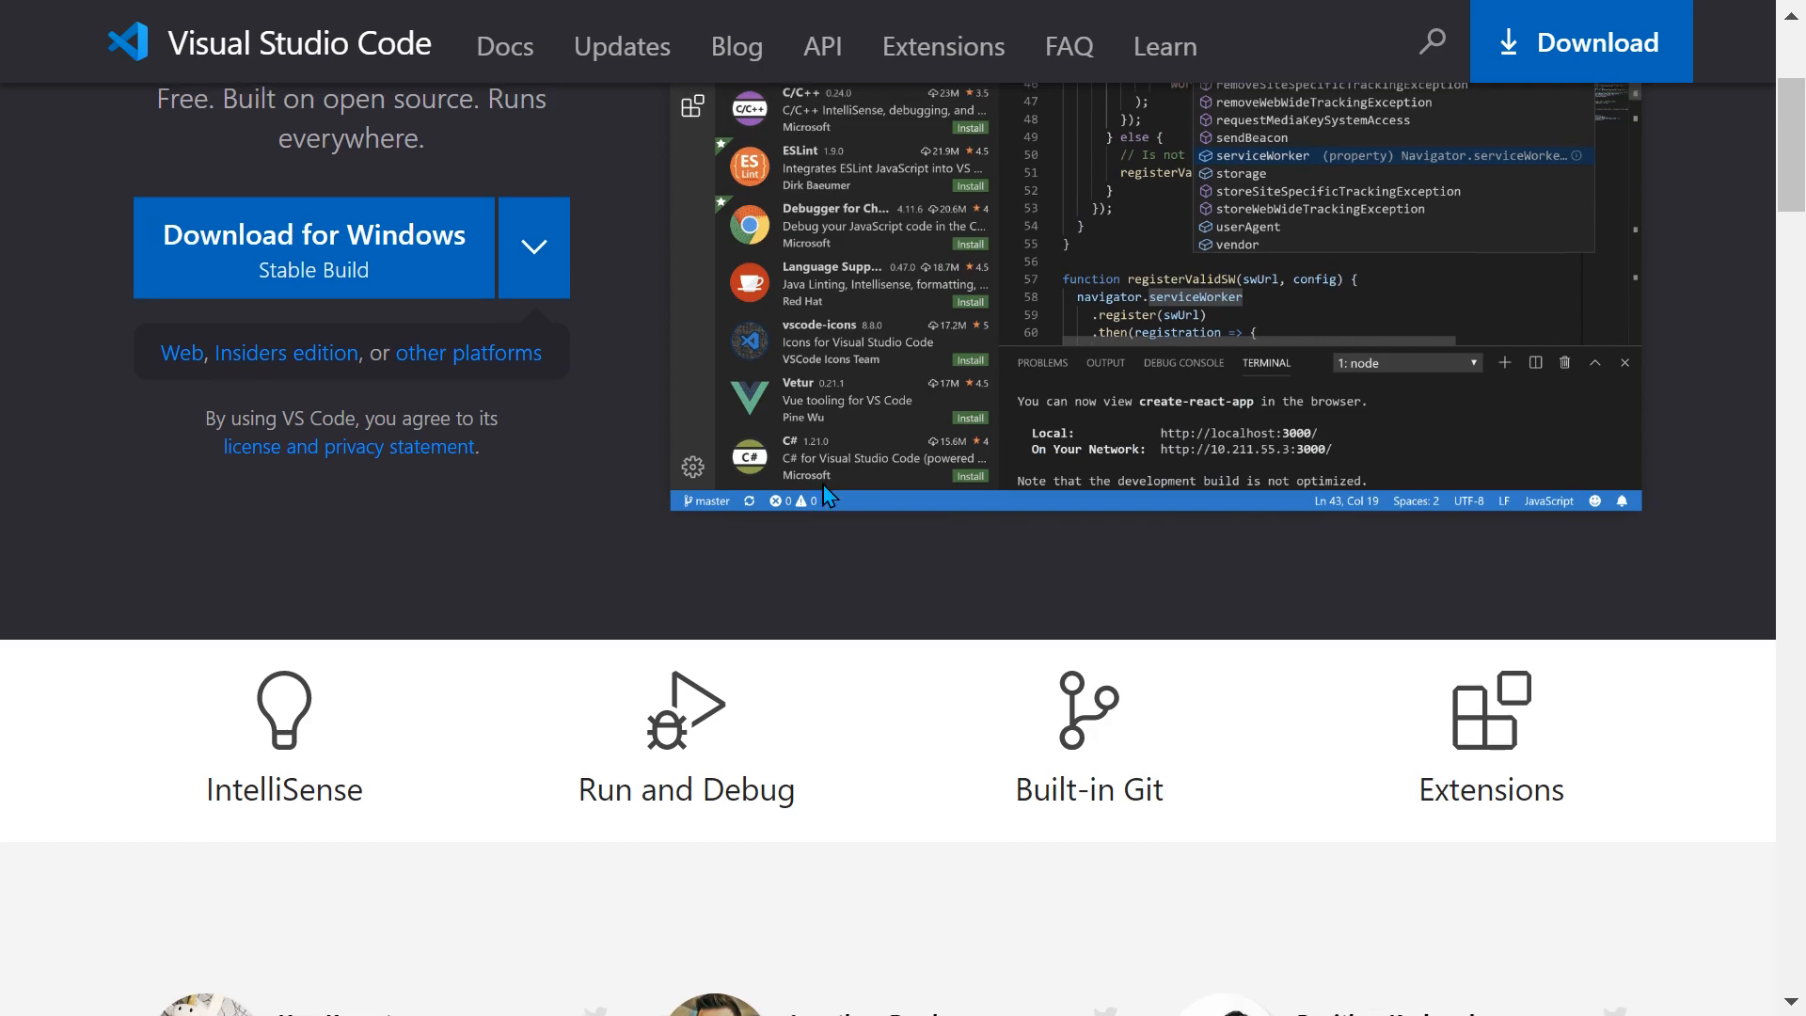
pyautogui.scroll(3)
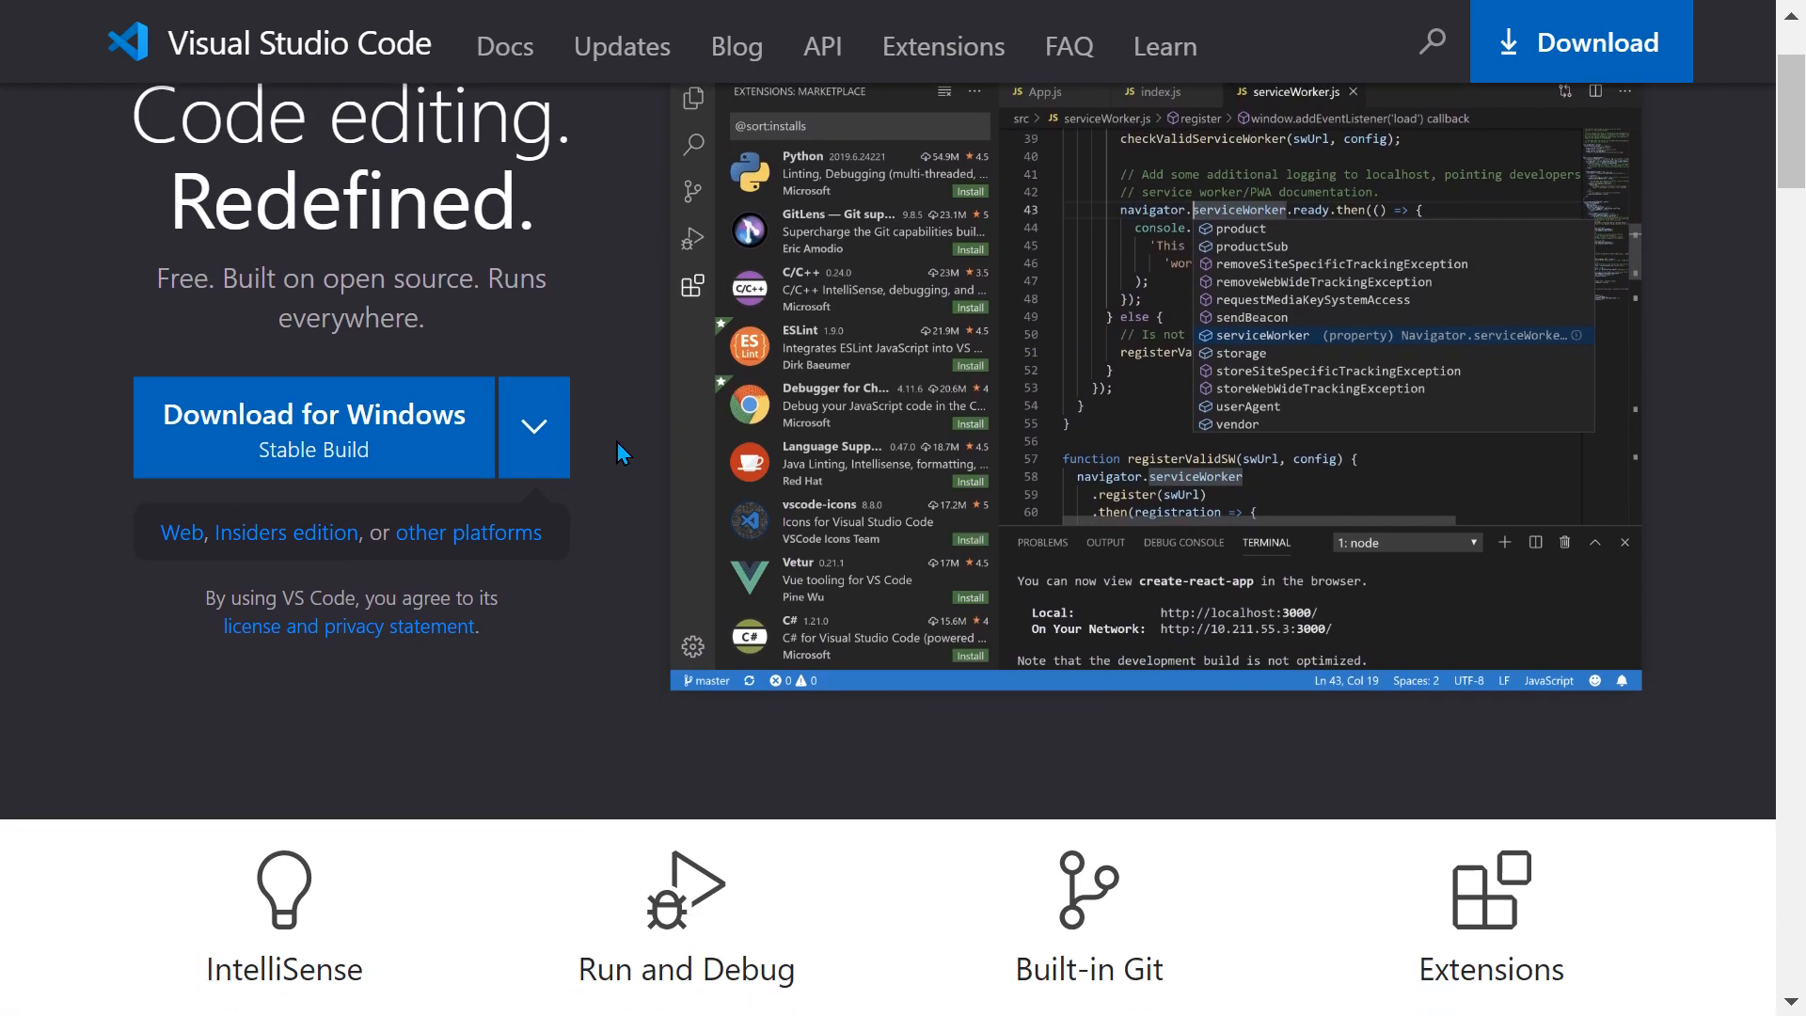
pyautogui.scroll(-3)
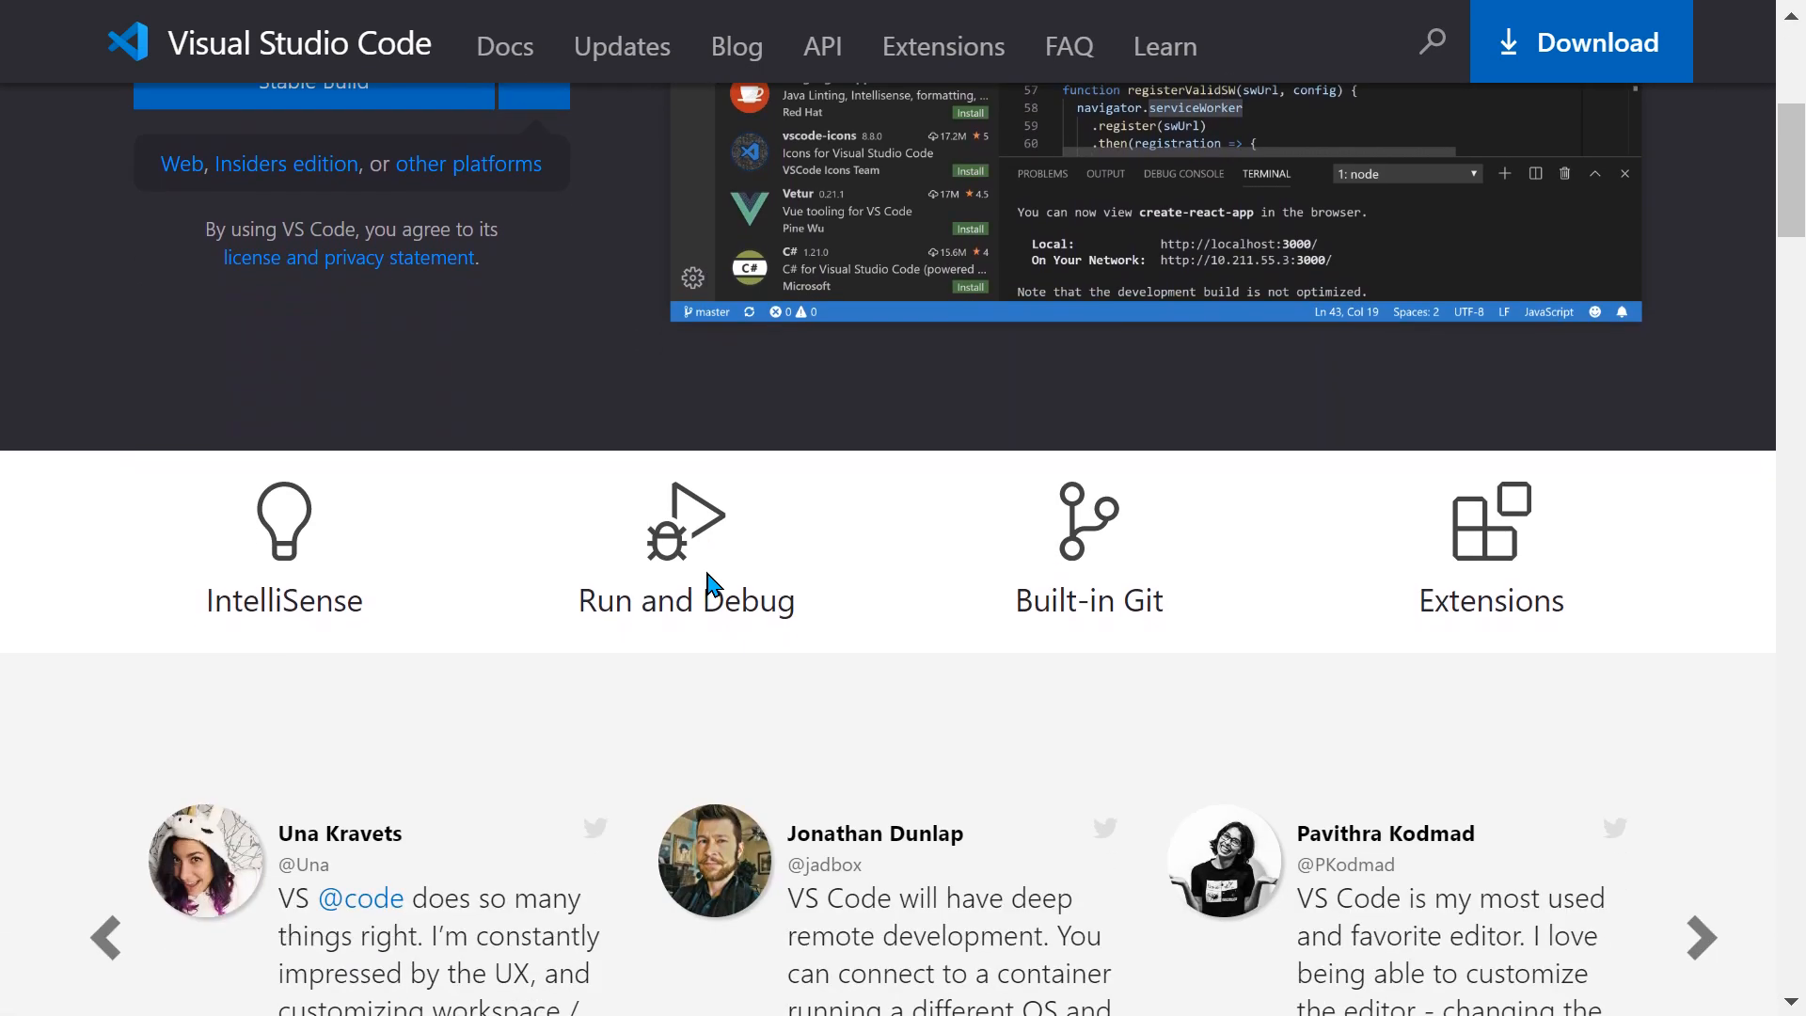
pyautogui.scroll(3)
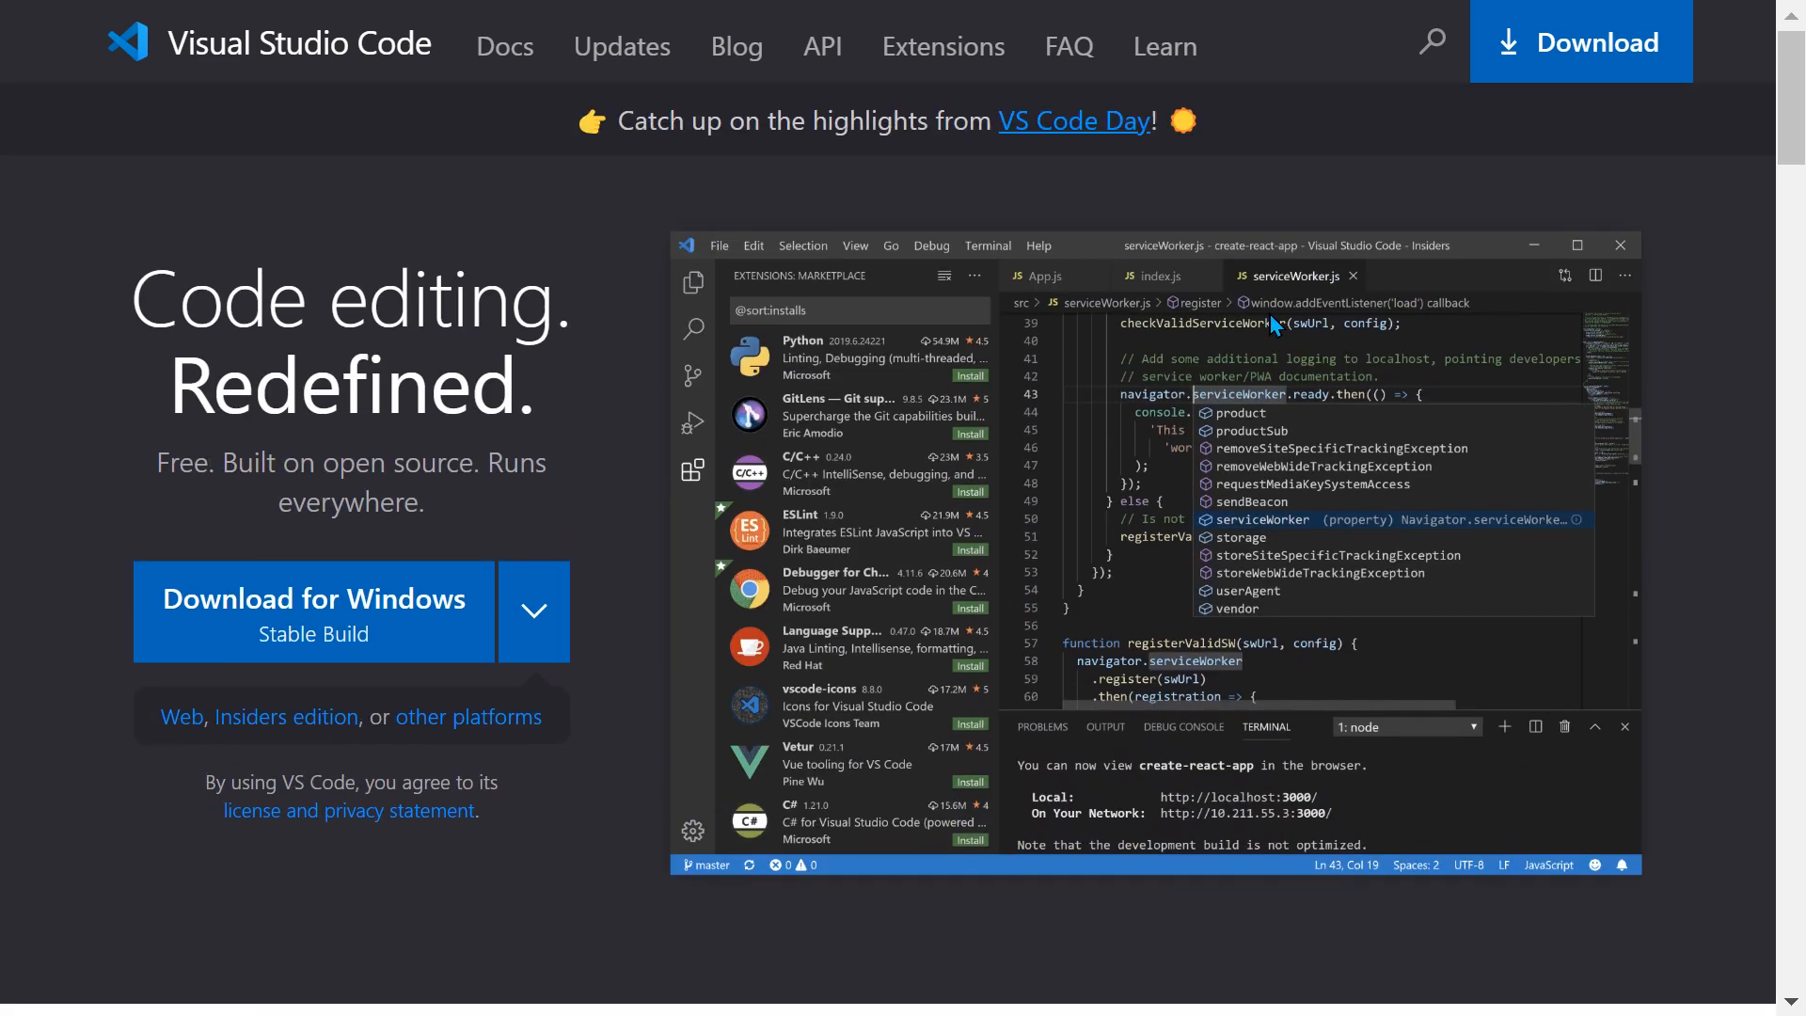
pyautogui.moveTo(904, 509)
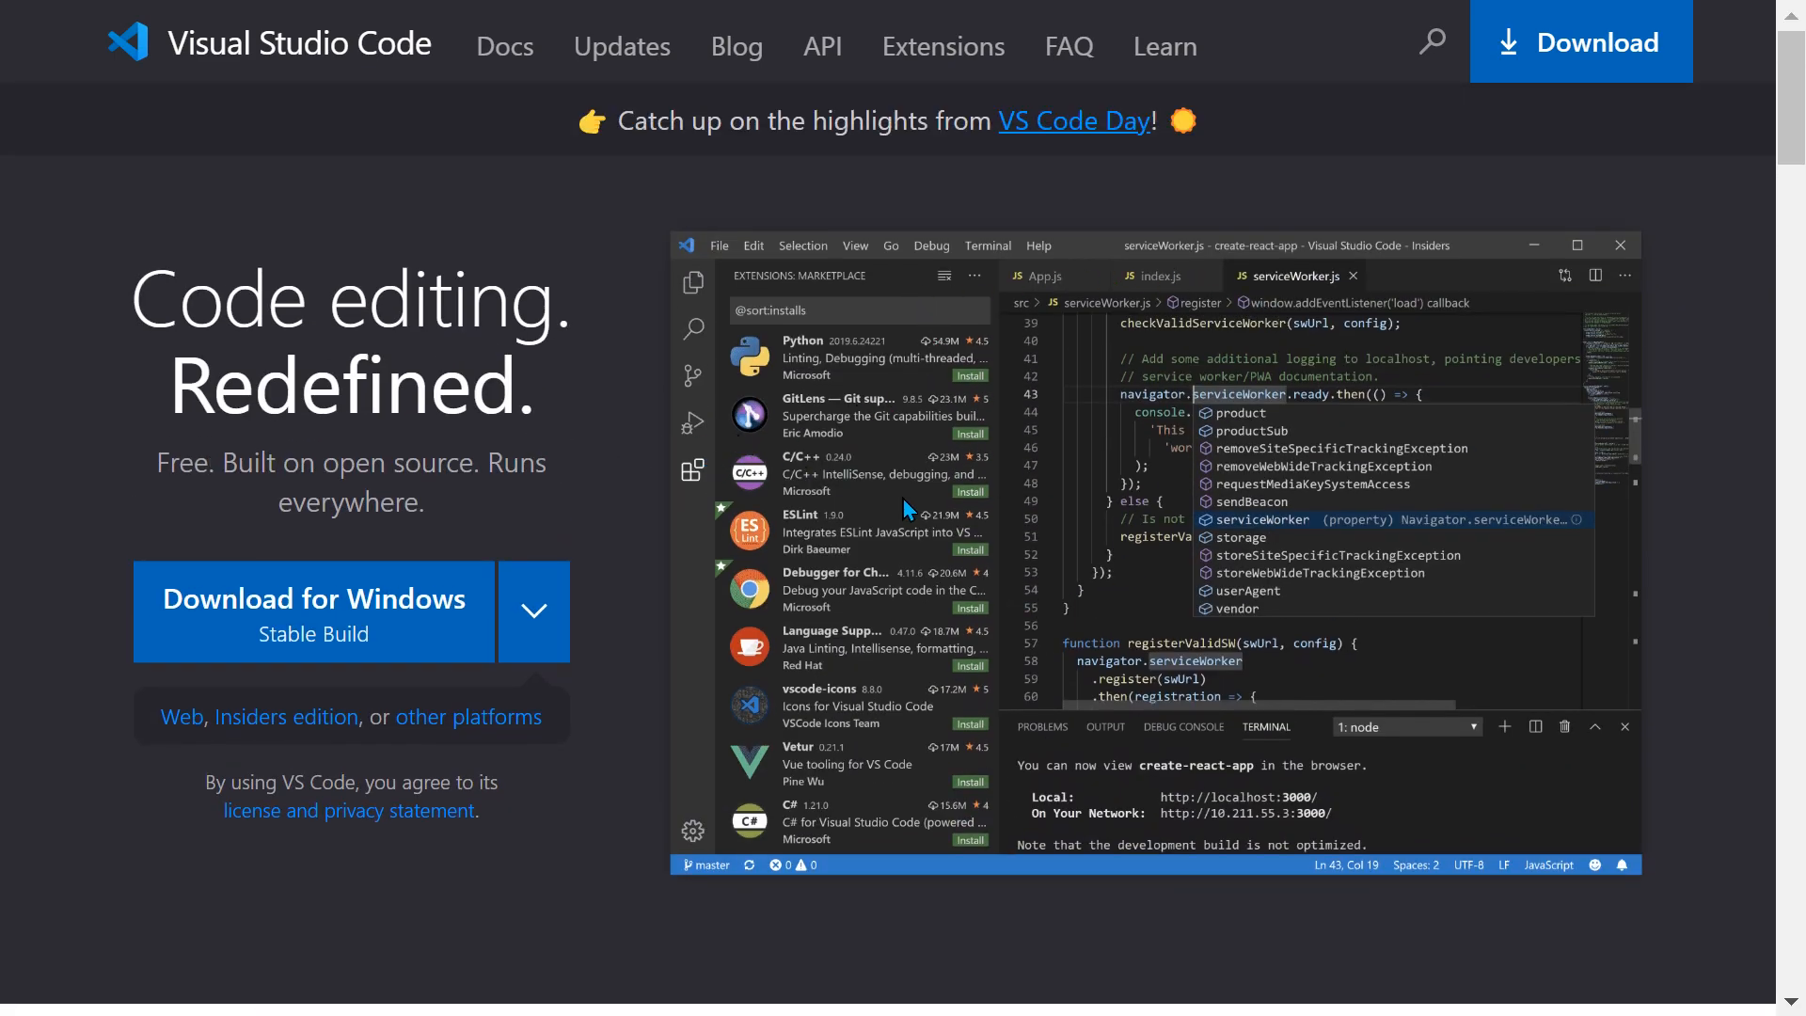
pyautogui.moveTo(1285, 944)
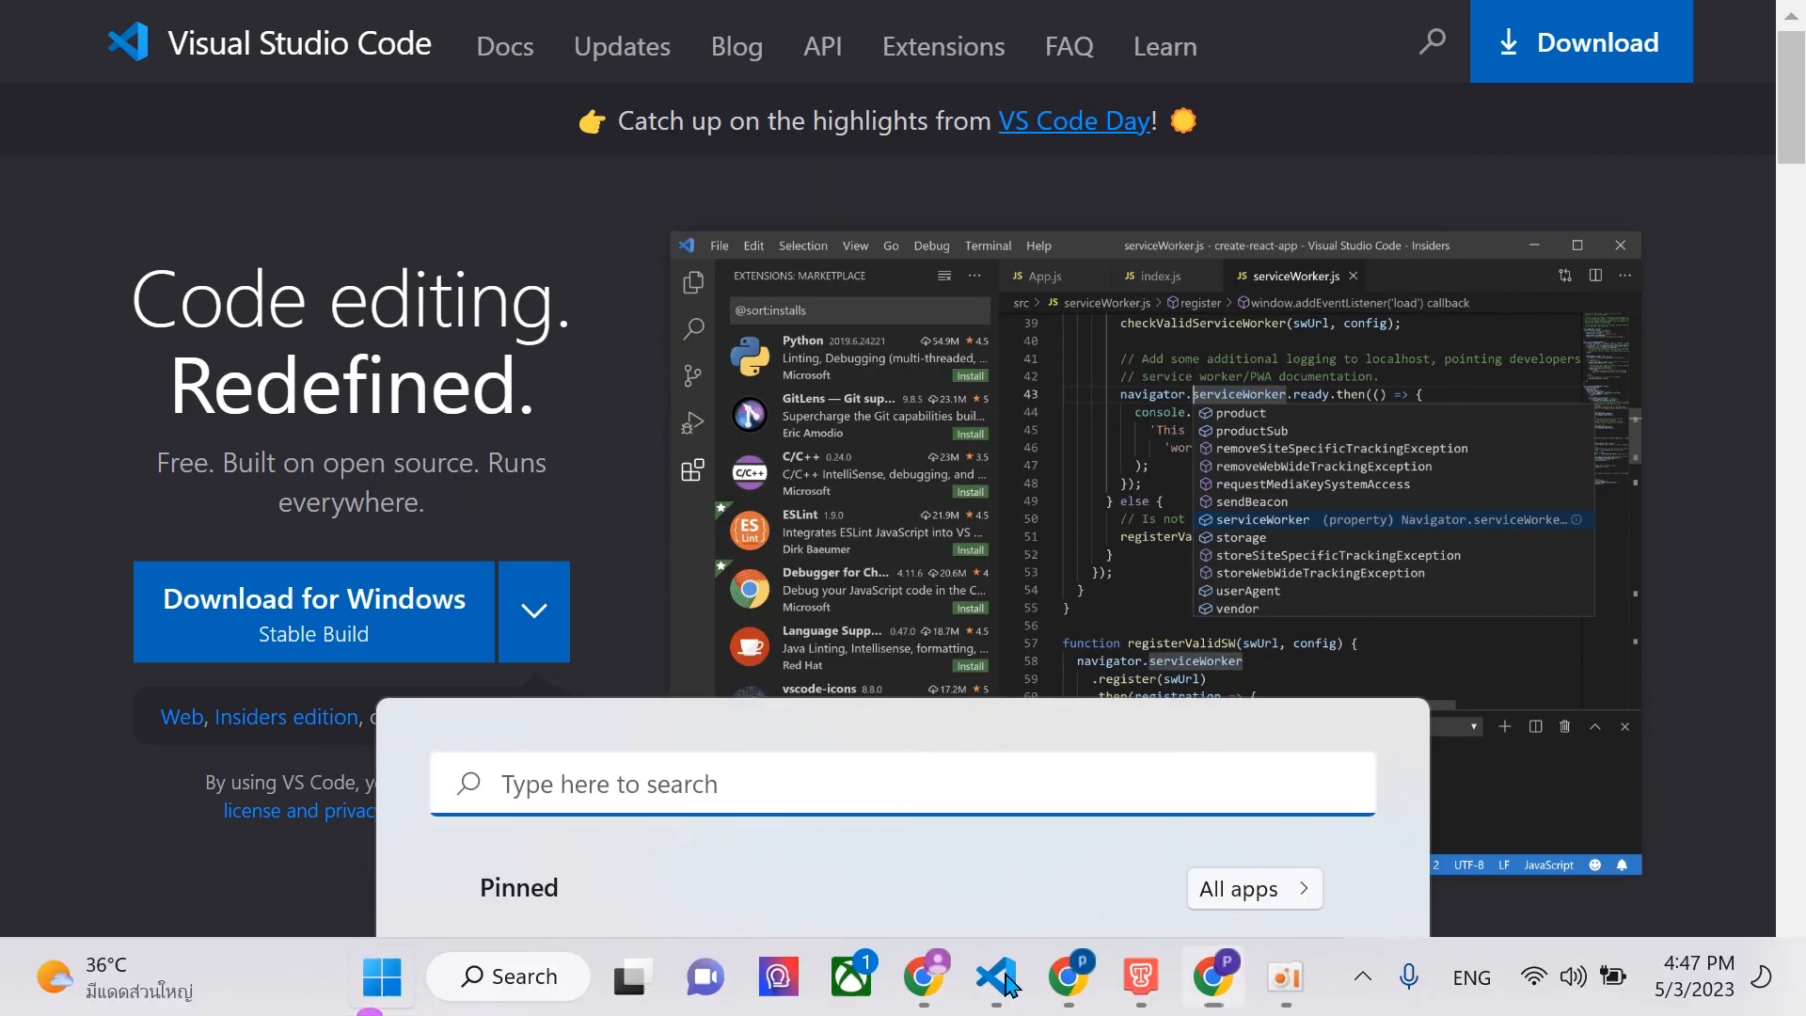
# Step: Return to the code editor, save index.html, and cancel File > Open Folder
pyautogui.click(996, 978)
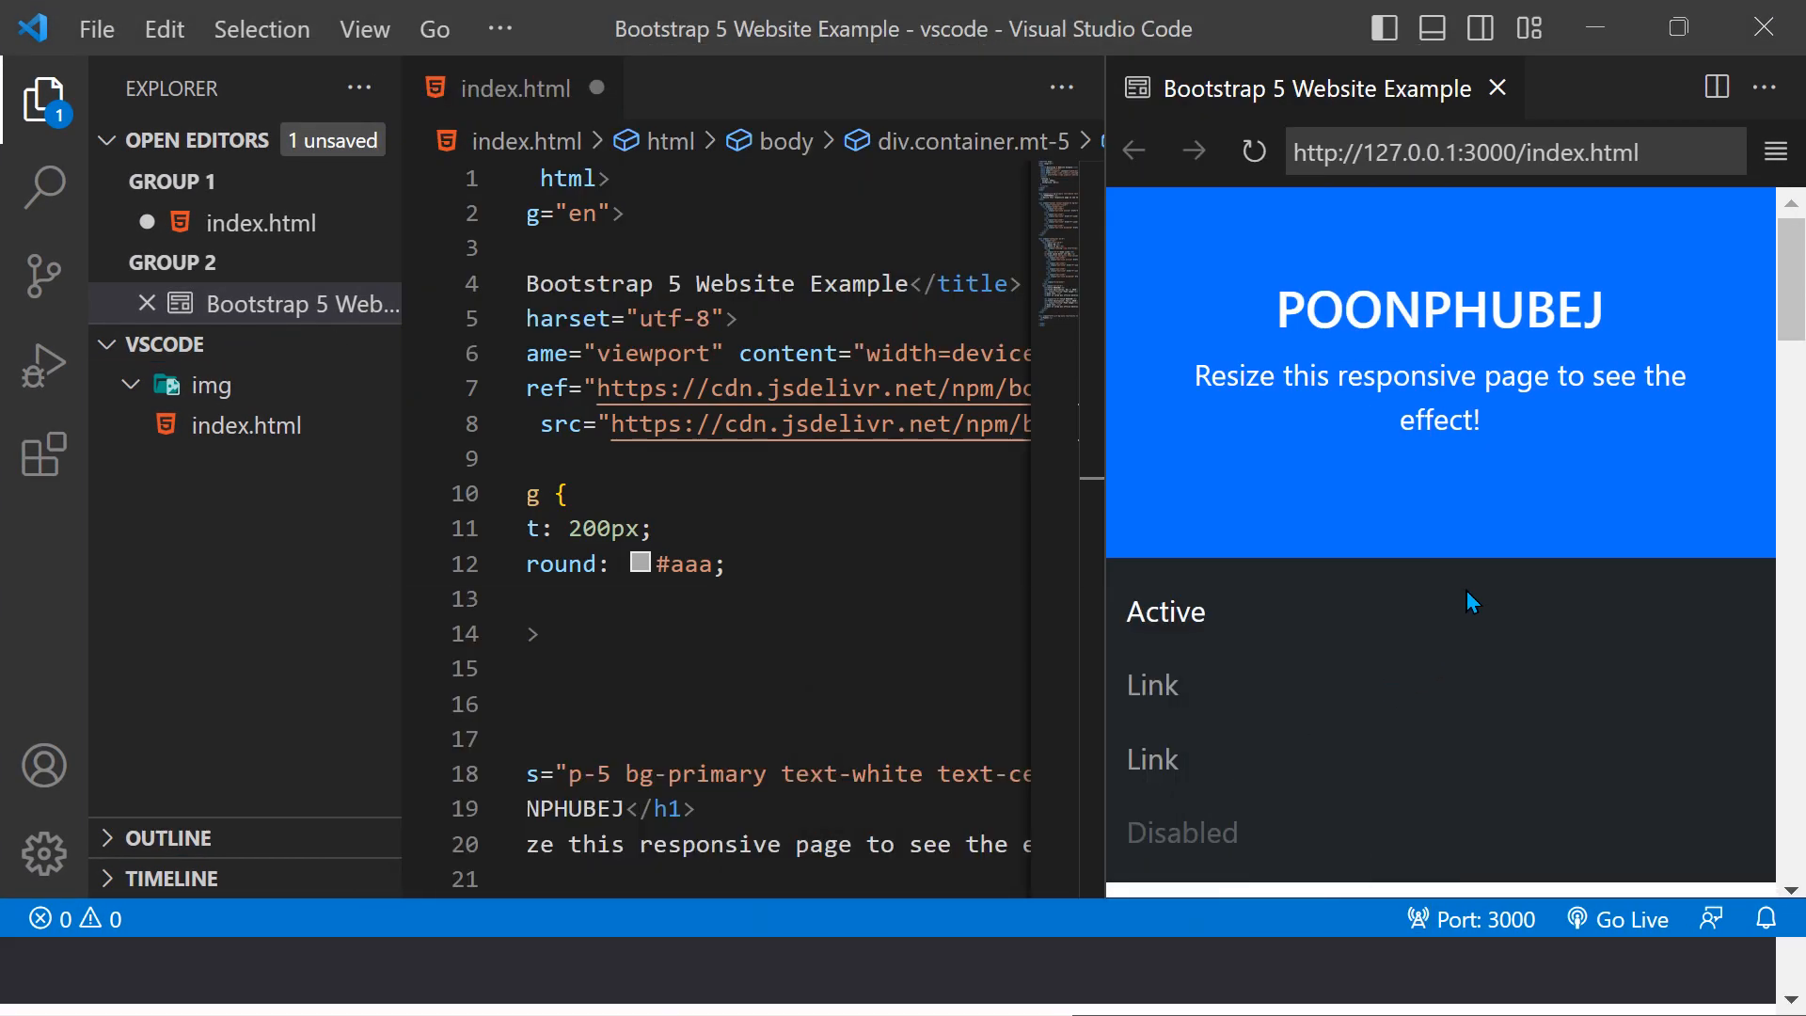
pyautogui.moveTo(1231, 563)
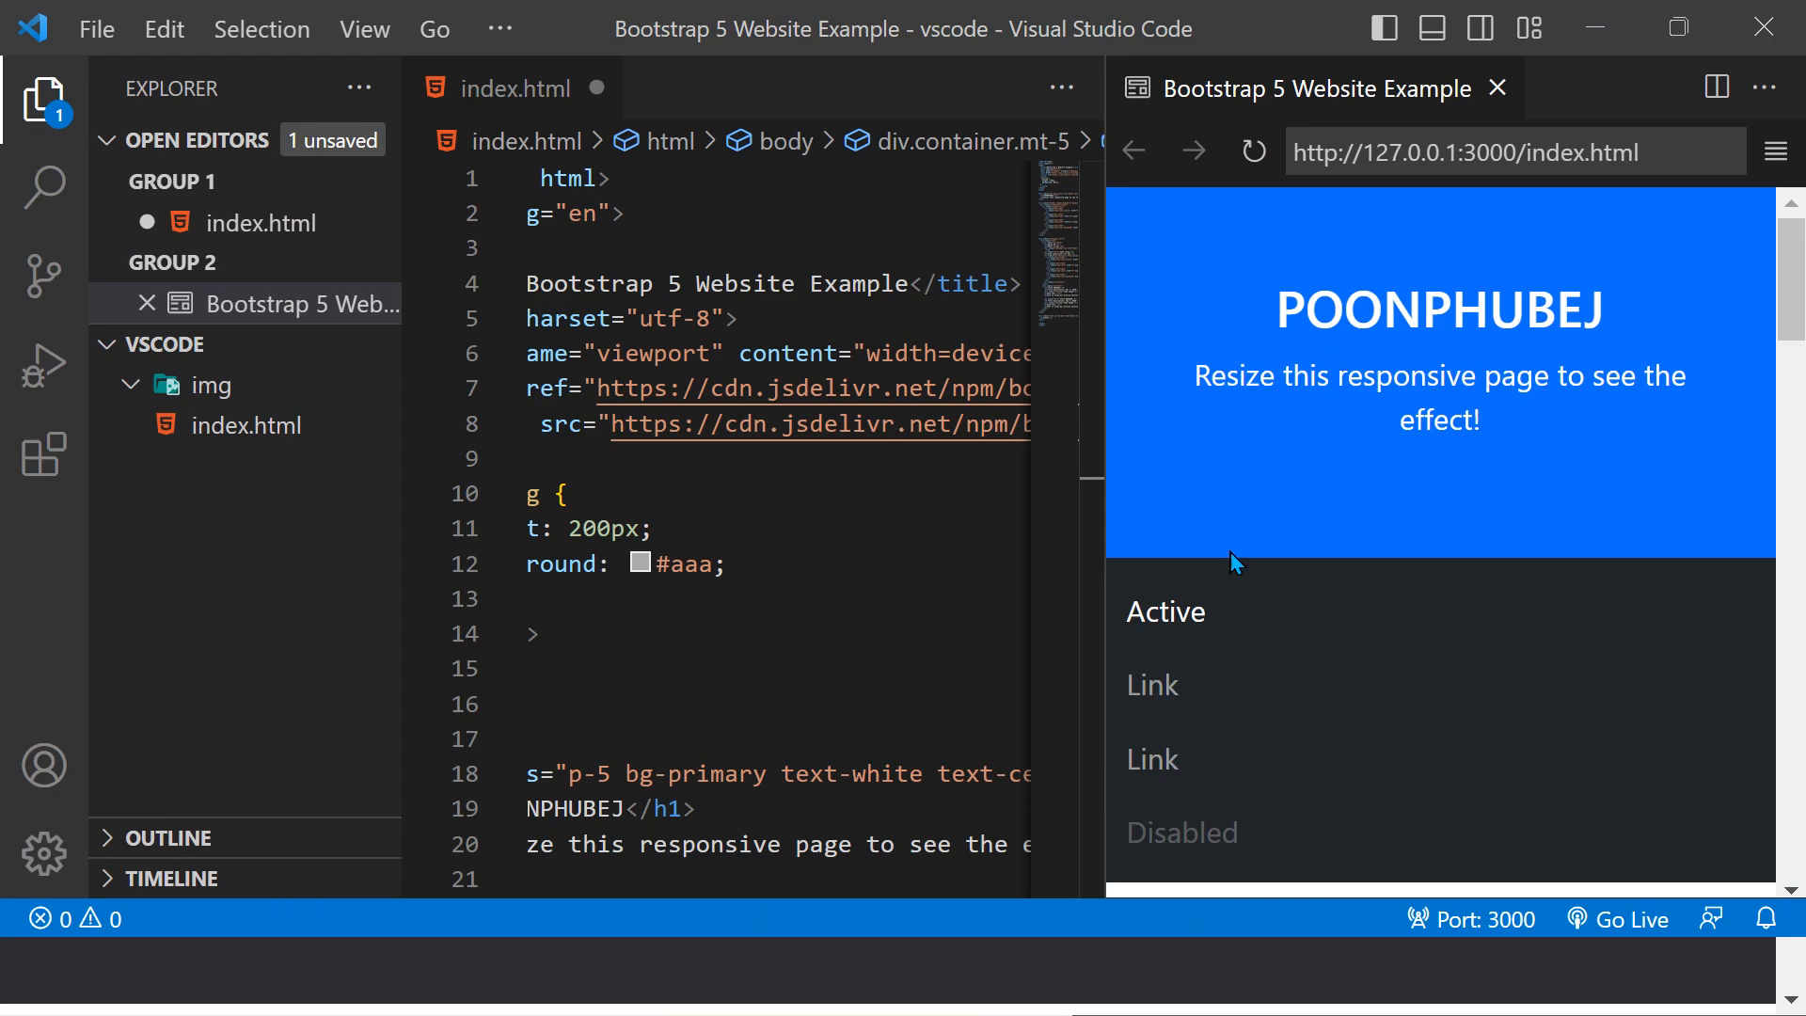
pyautogui.moveTo(1715, 123)
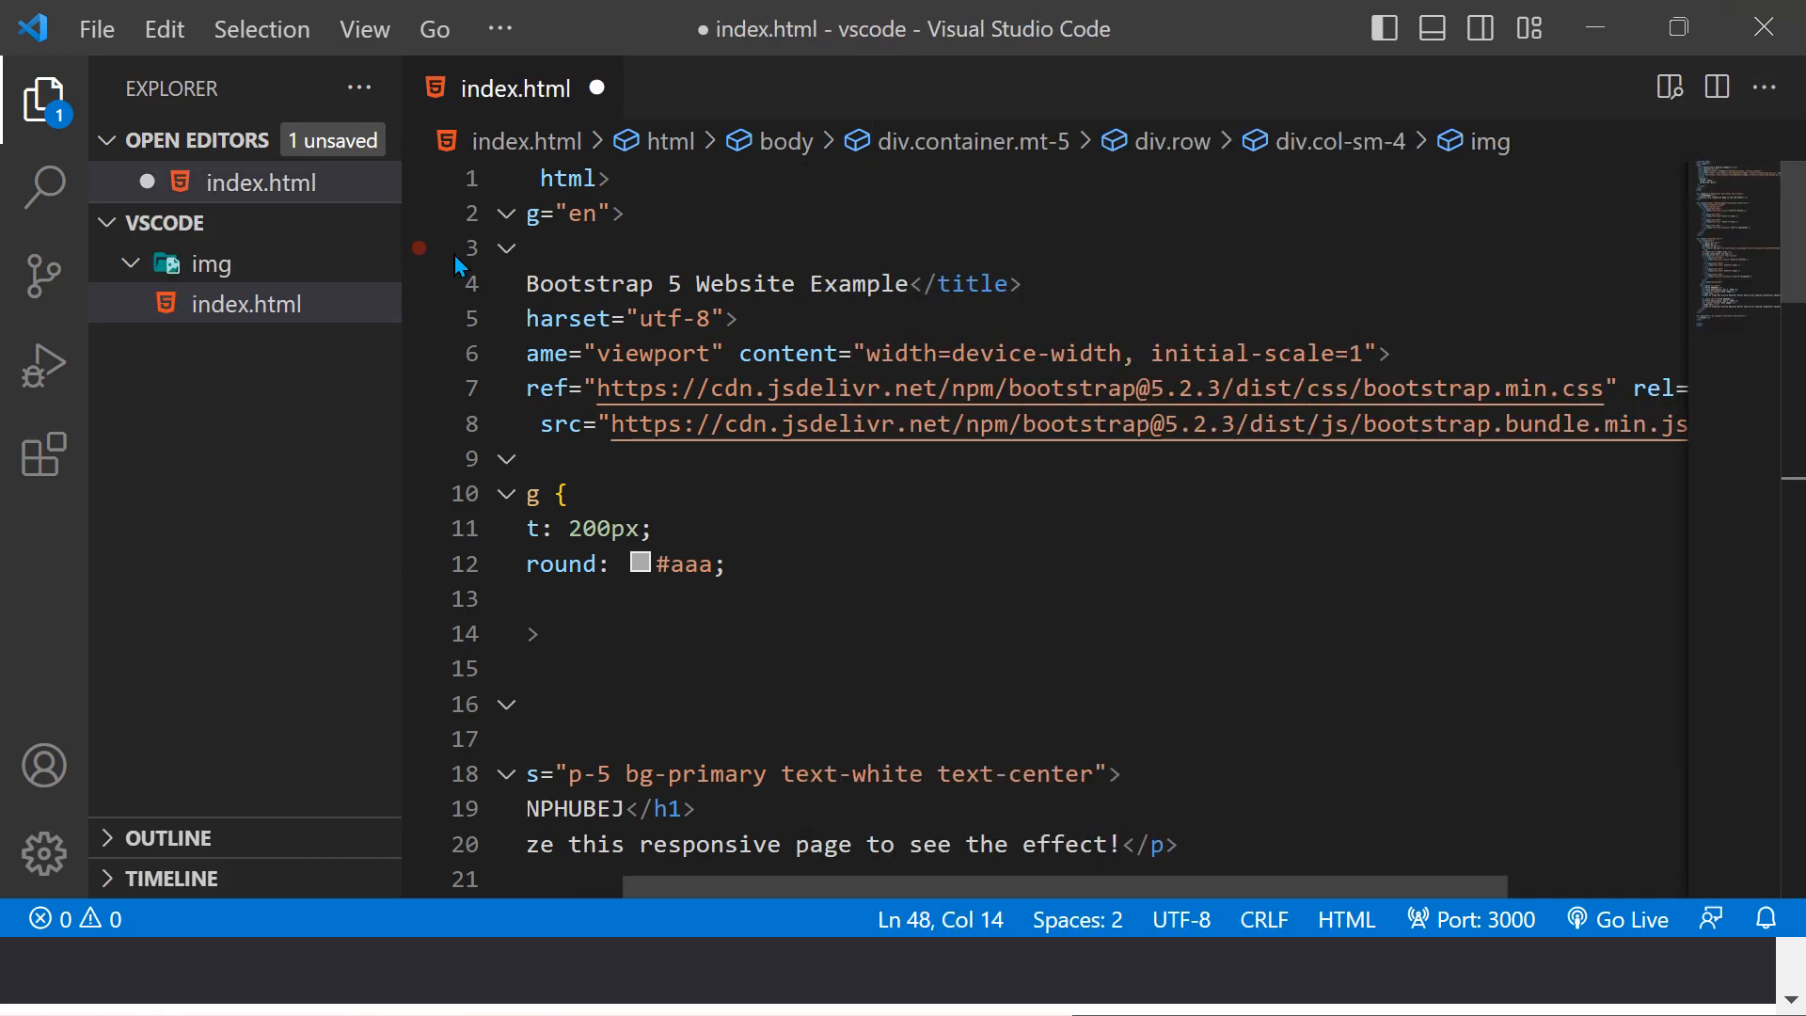
pyautogui.press('ctrl+s')
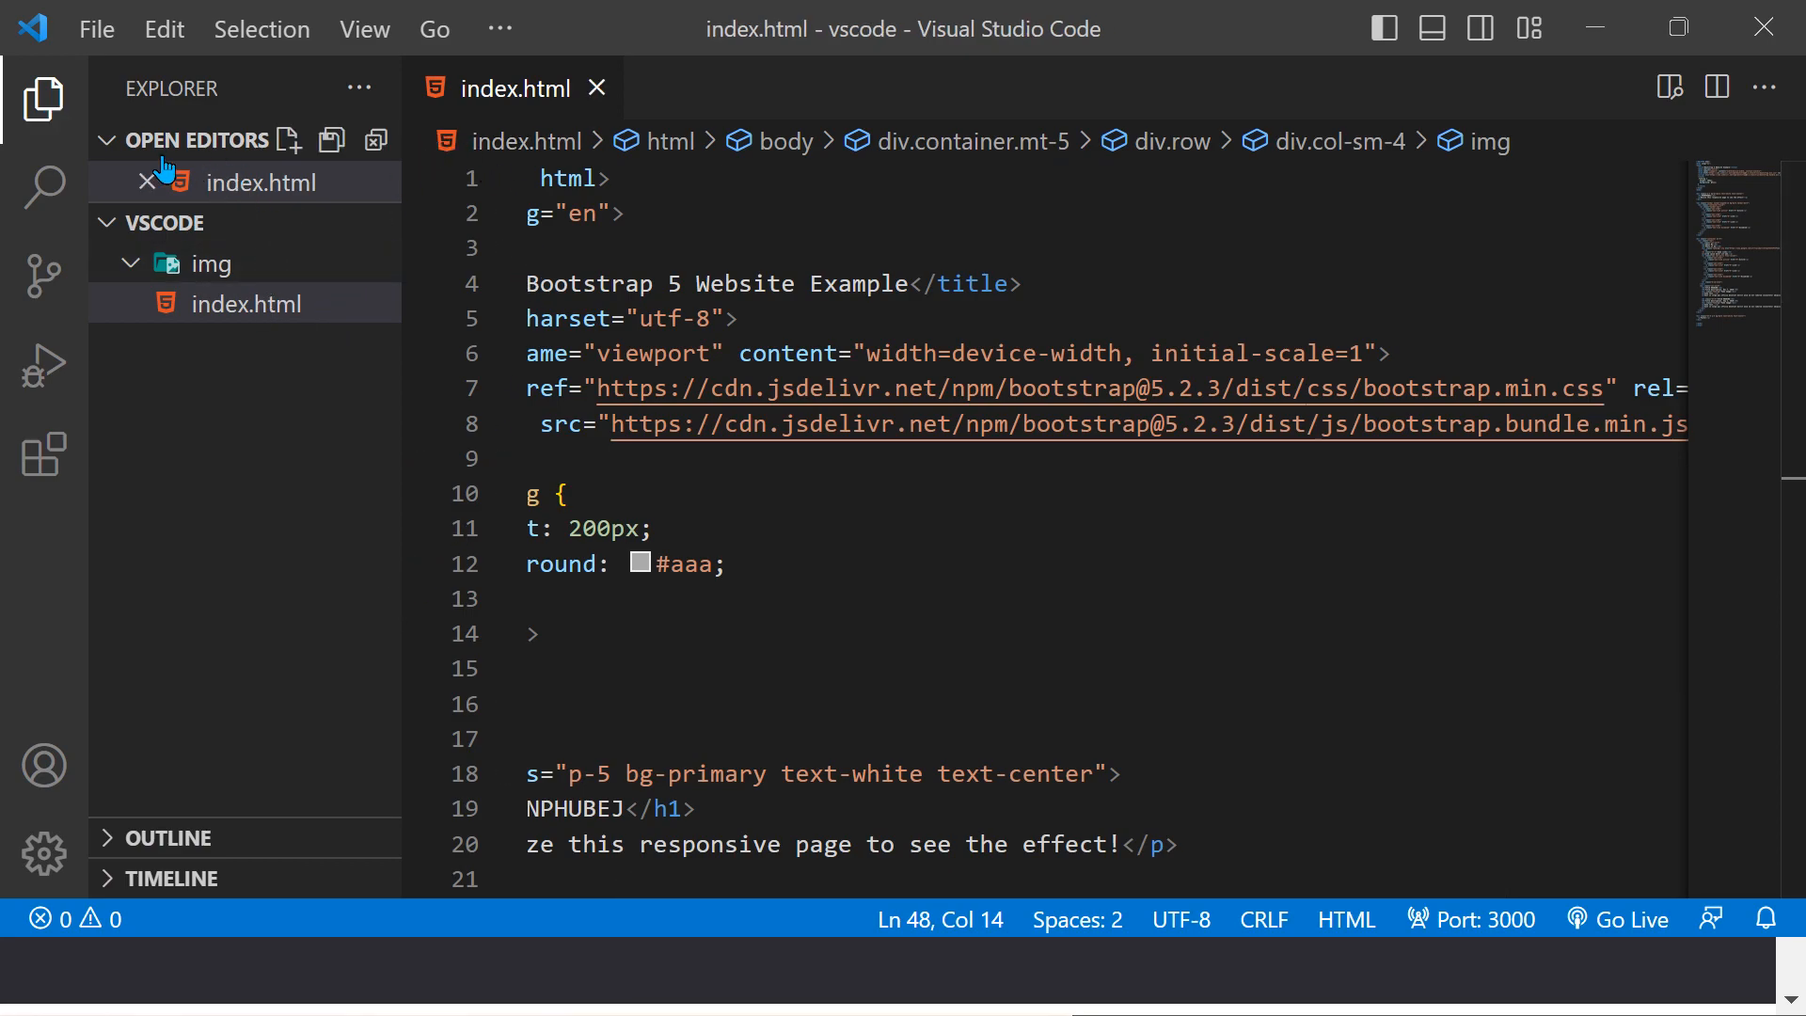
pyautogui.click(97, 29)
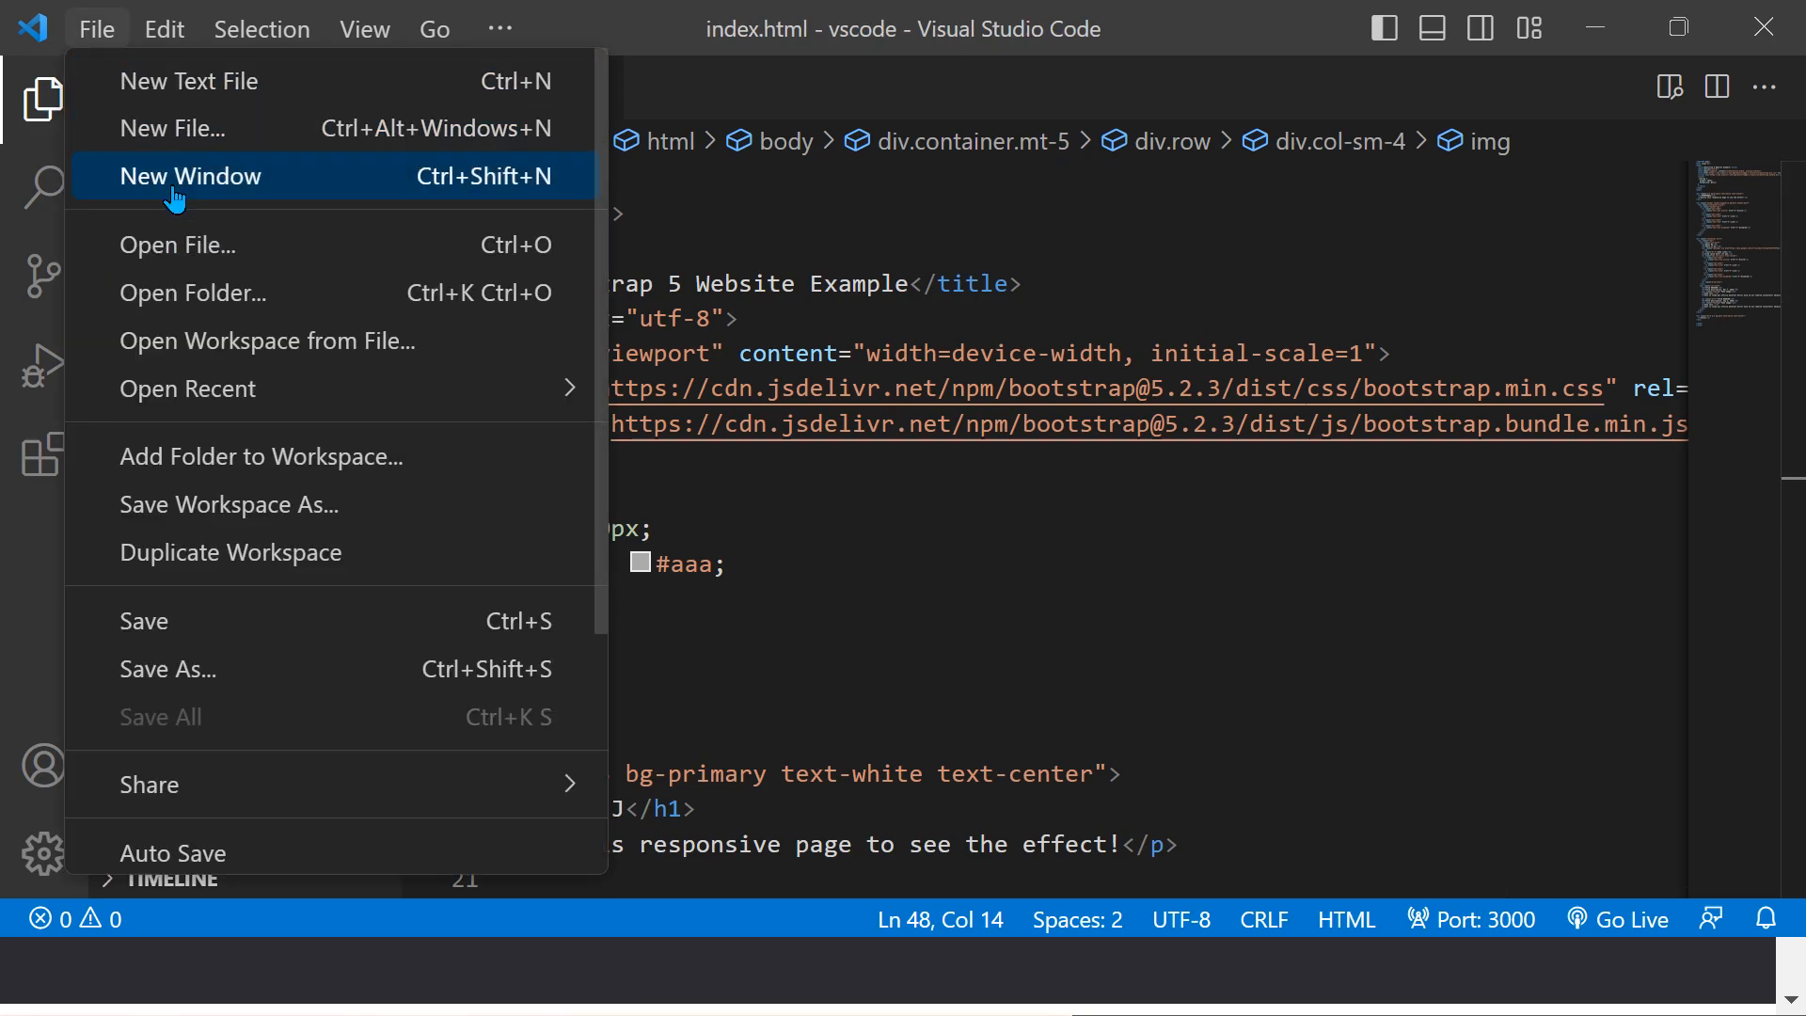
pyautogui.click(192, 293)
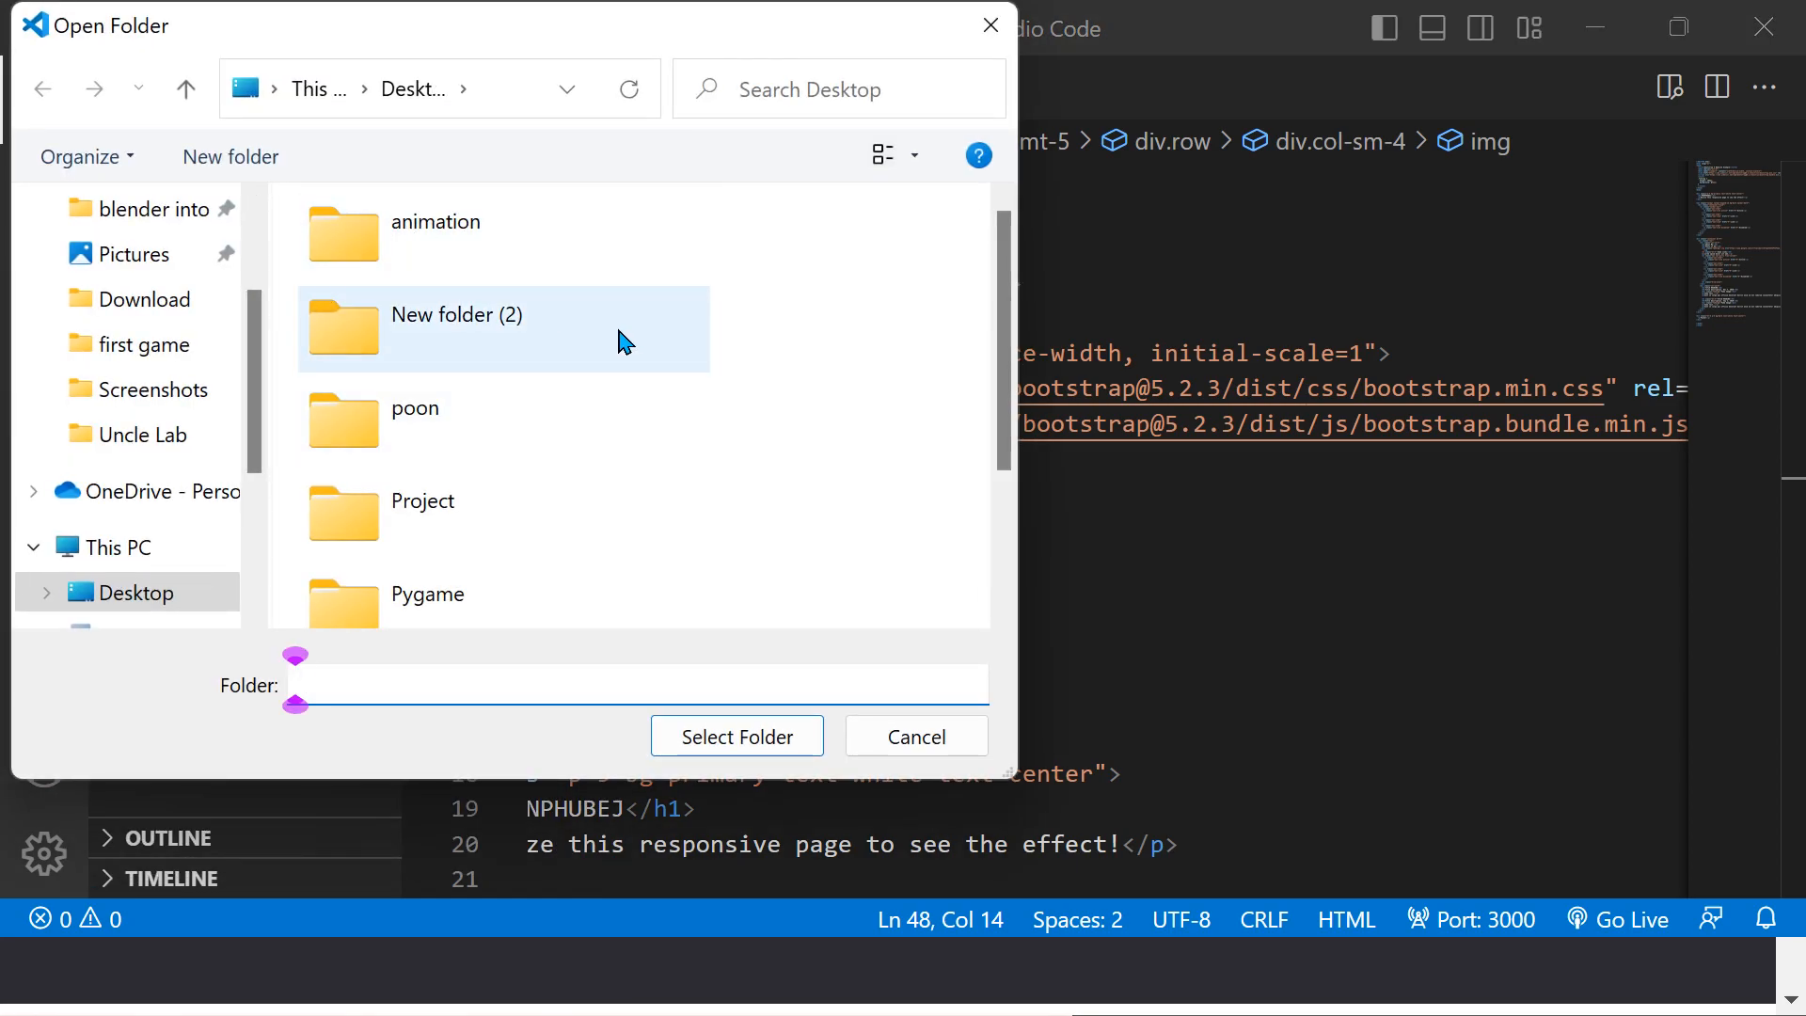
pyautogui.moveTo(553, 344)
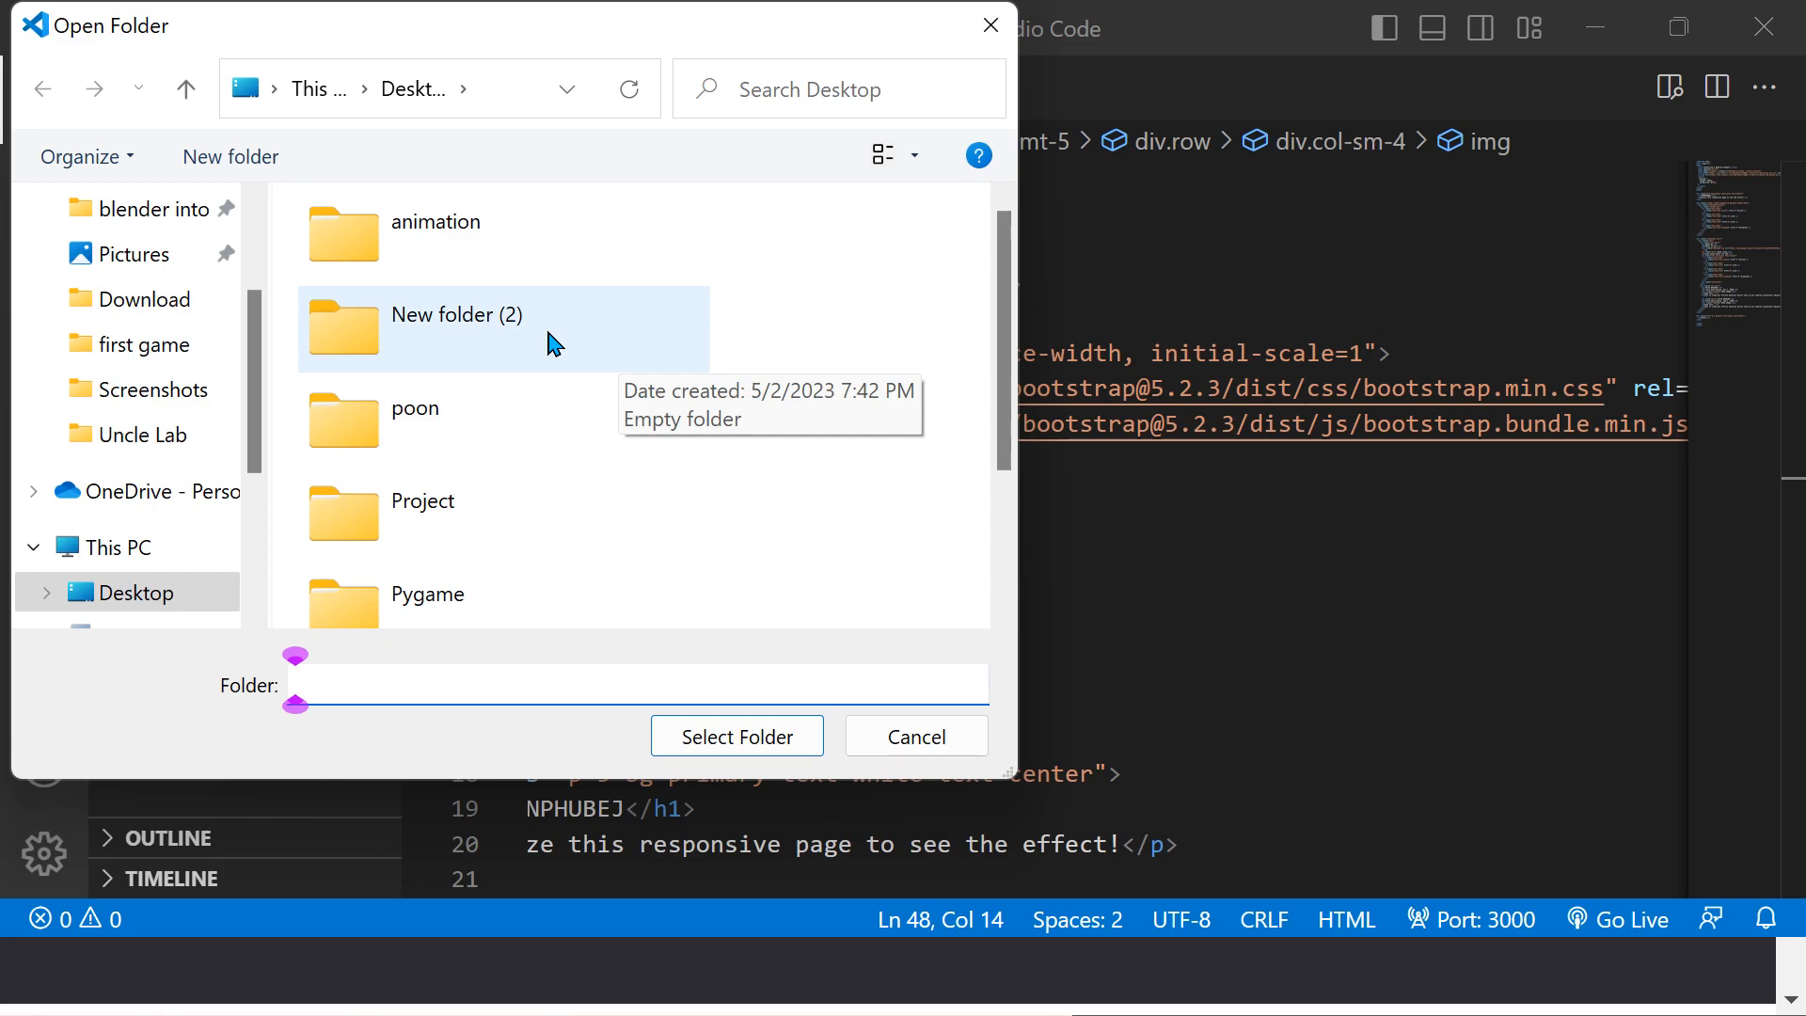
pyautogui.scroll(-3)
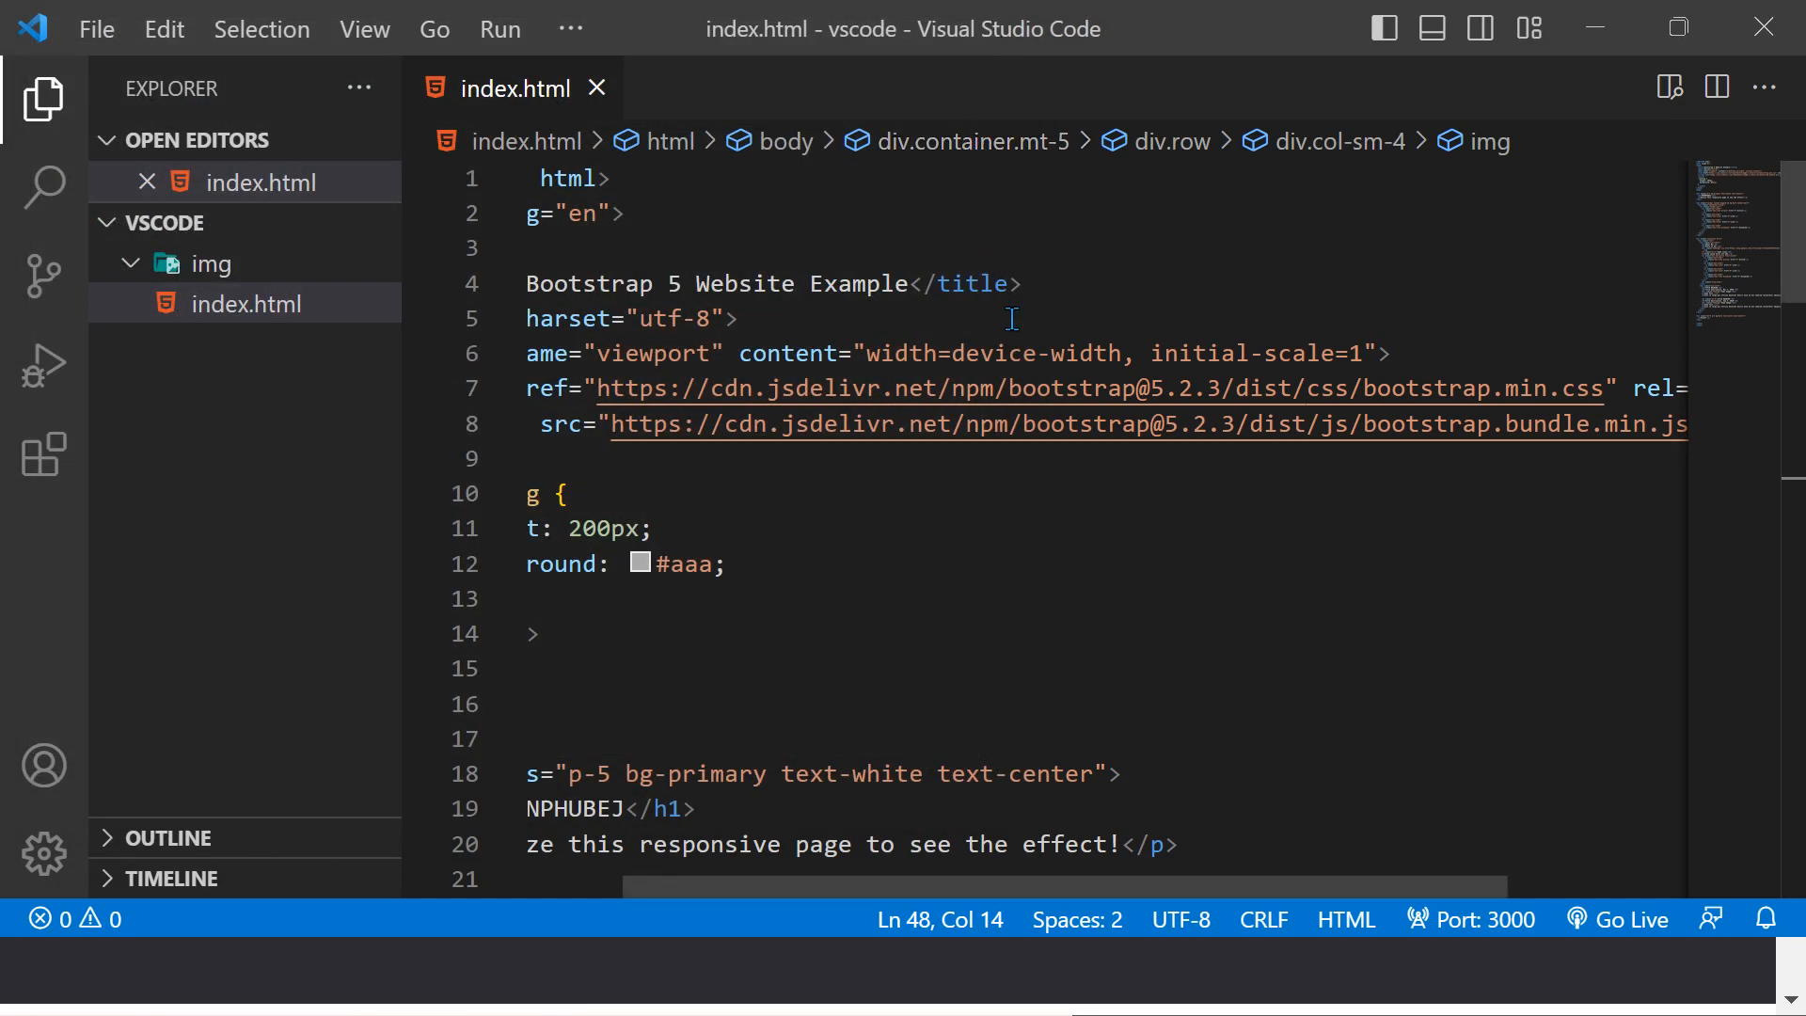
pyautogui.moveTo(871, 700)
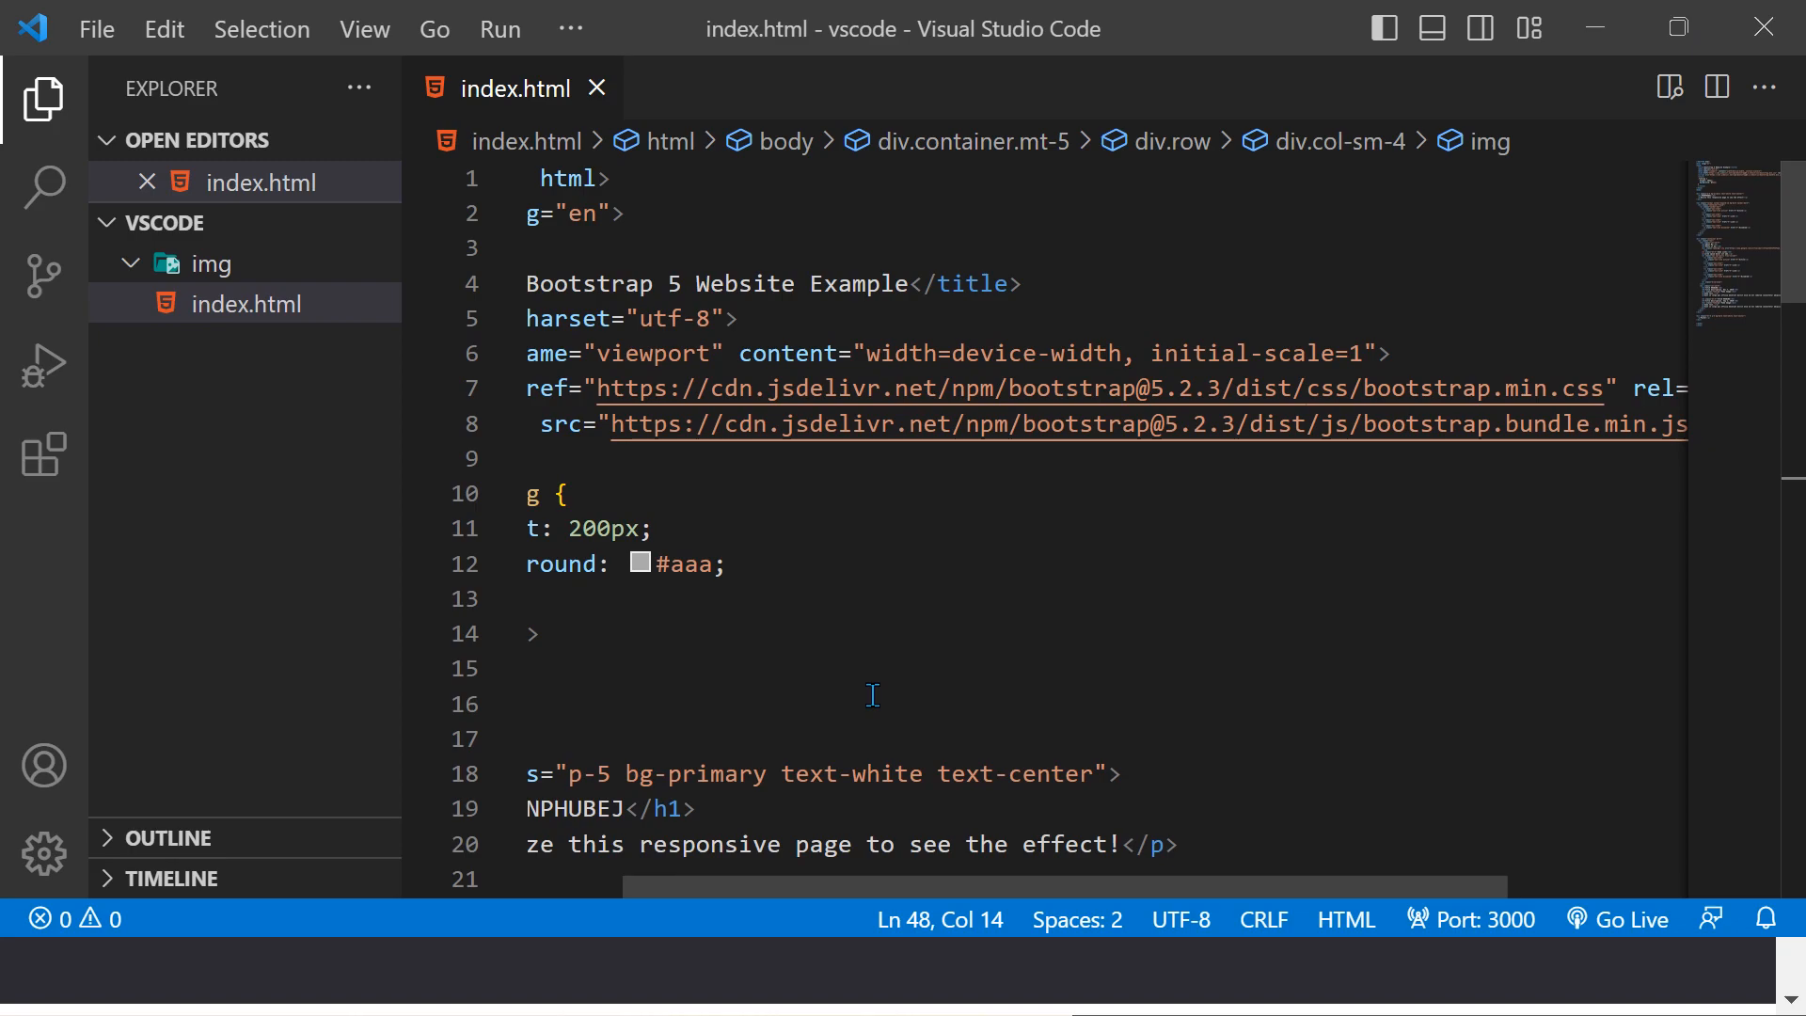
pyautogui.moveTo(845, 734)
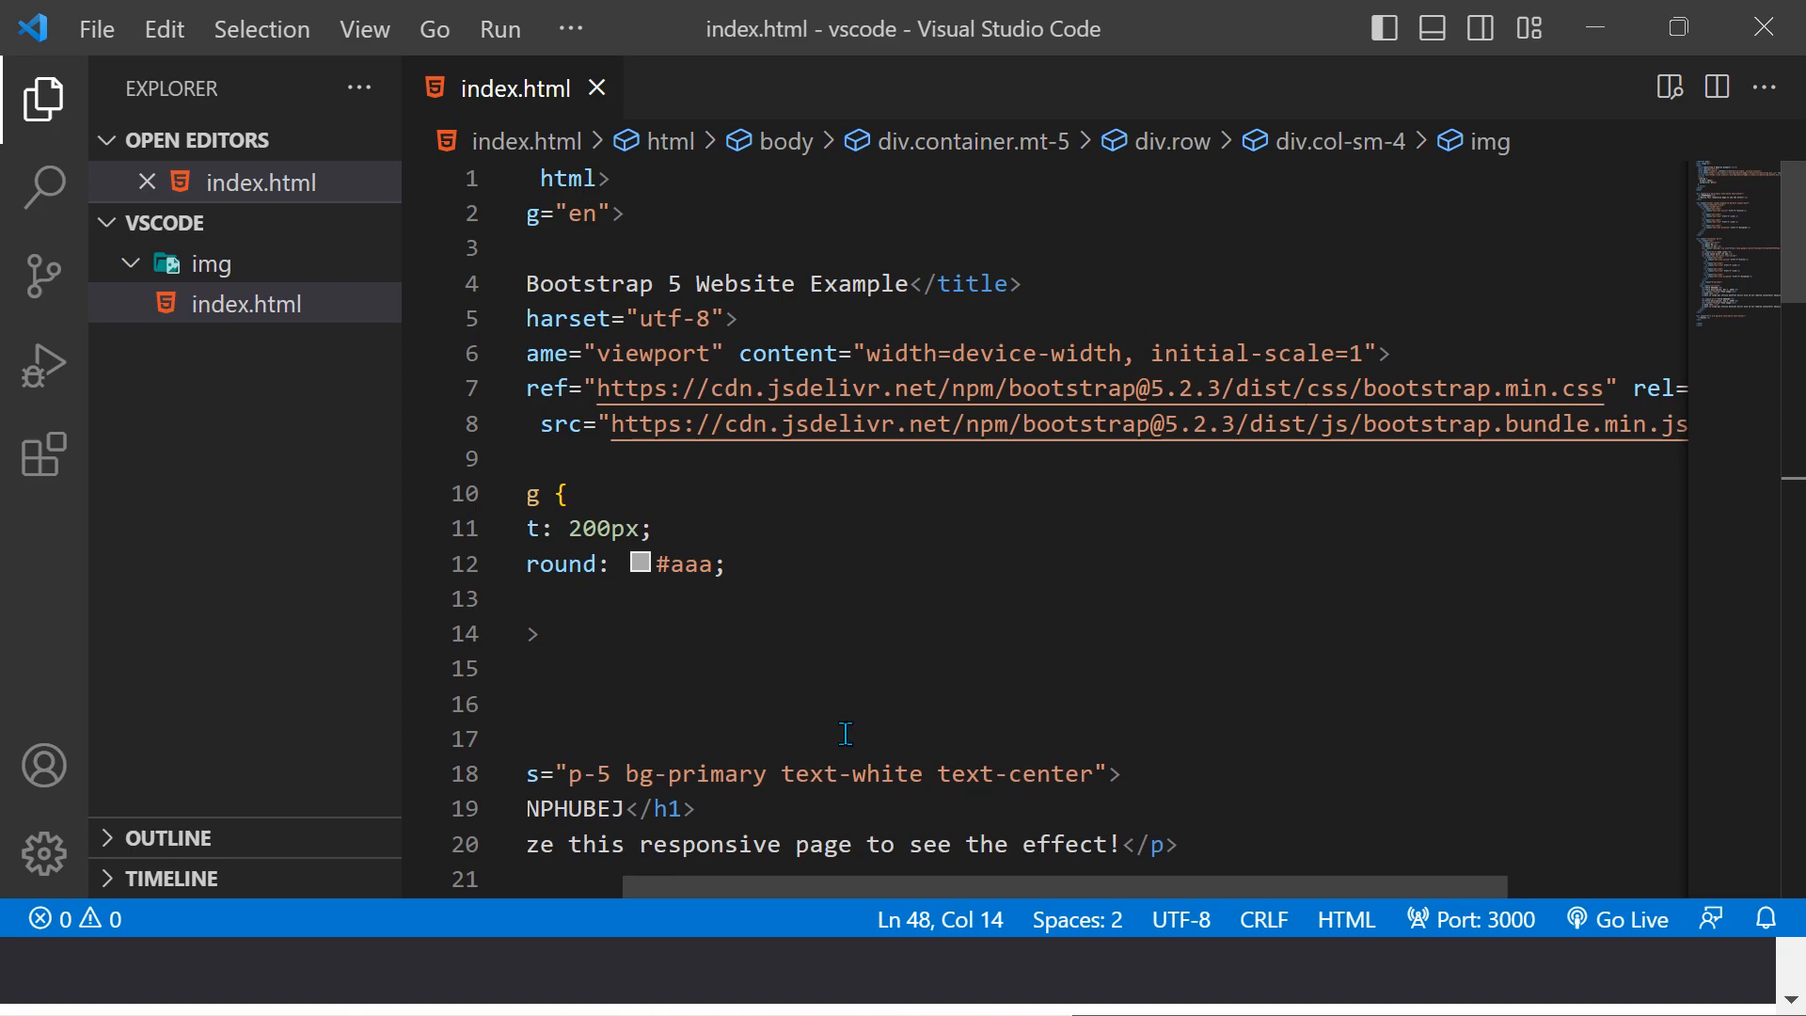
# Step: Launch File Explorer from the Start menu's pinned apps
pyautogui.click(381, 975)
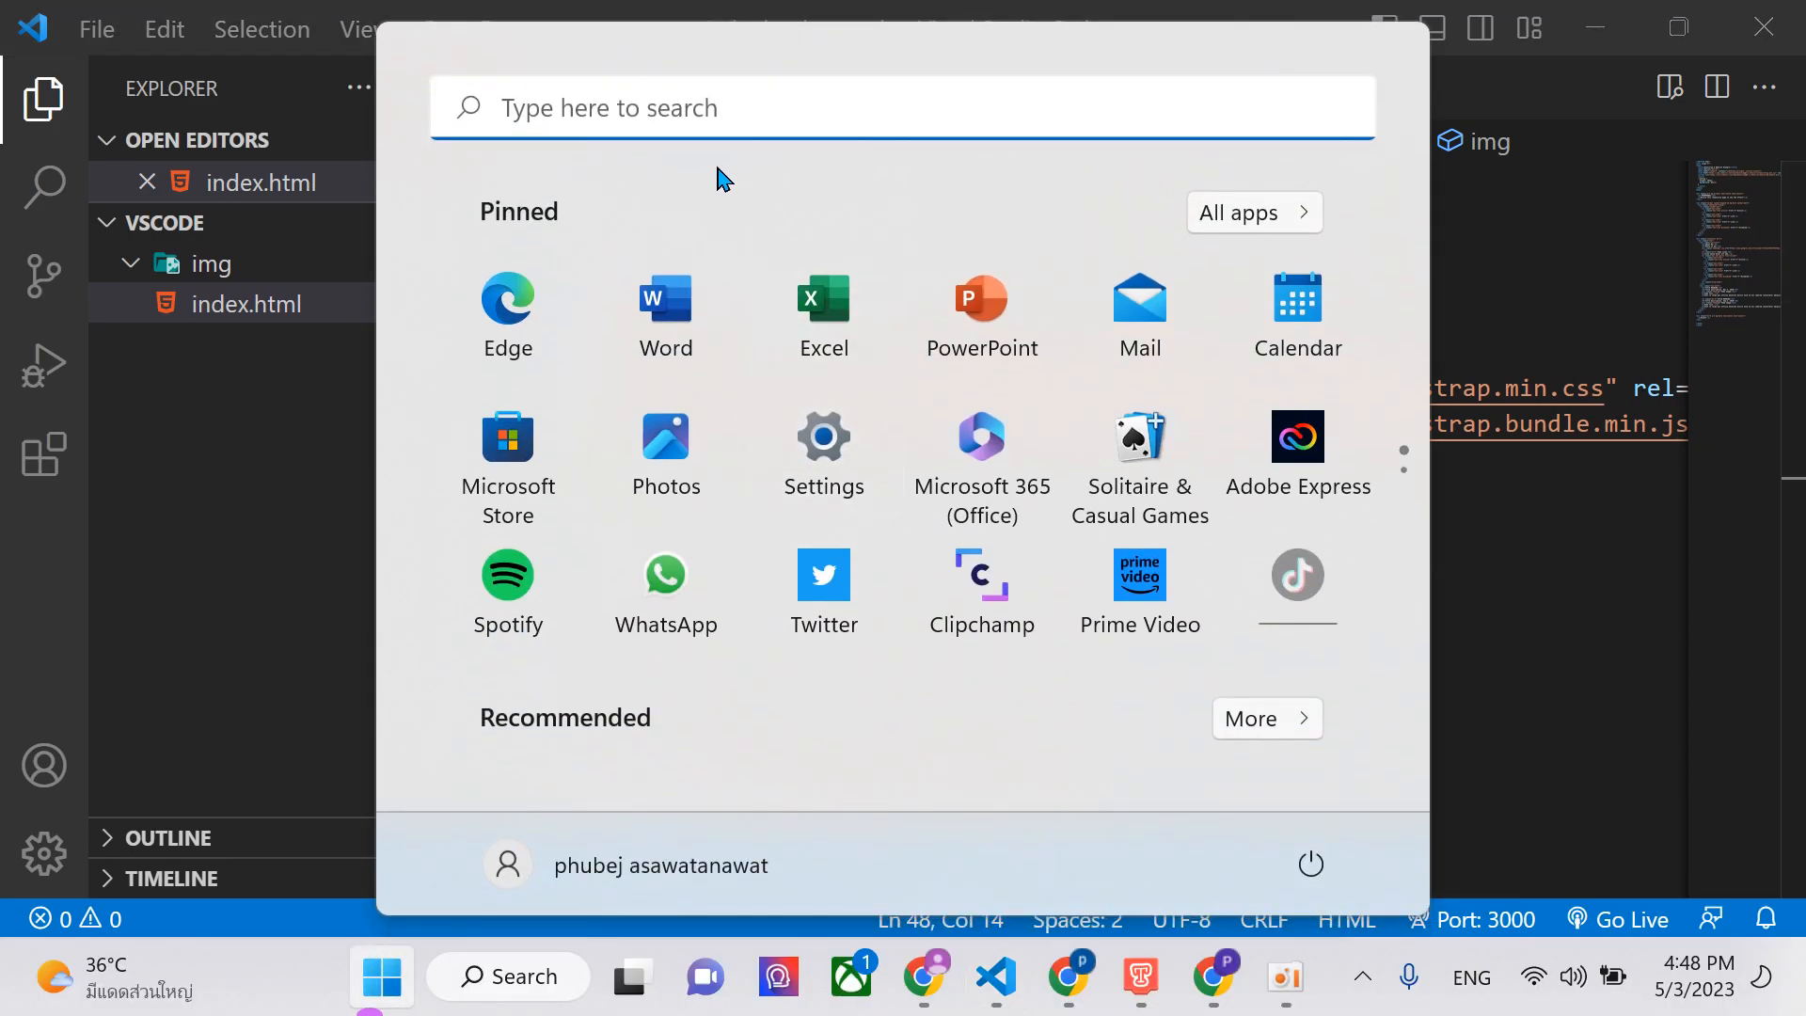
pyautogui.write('f')
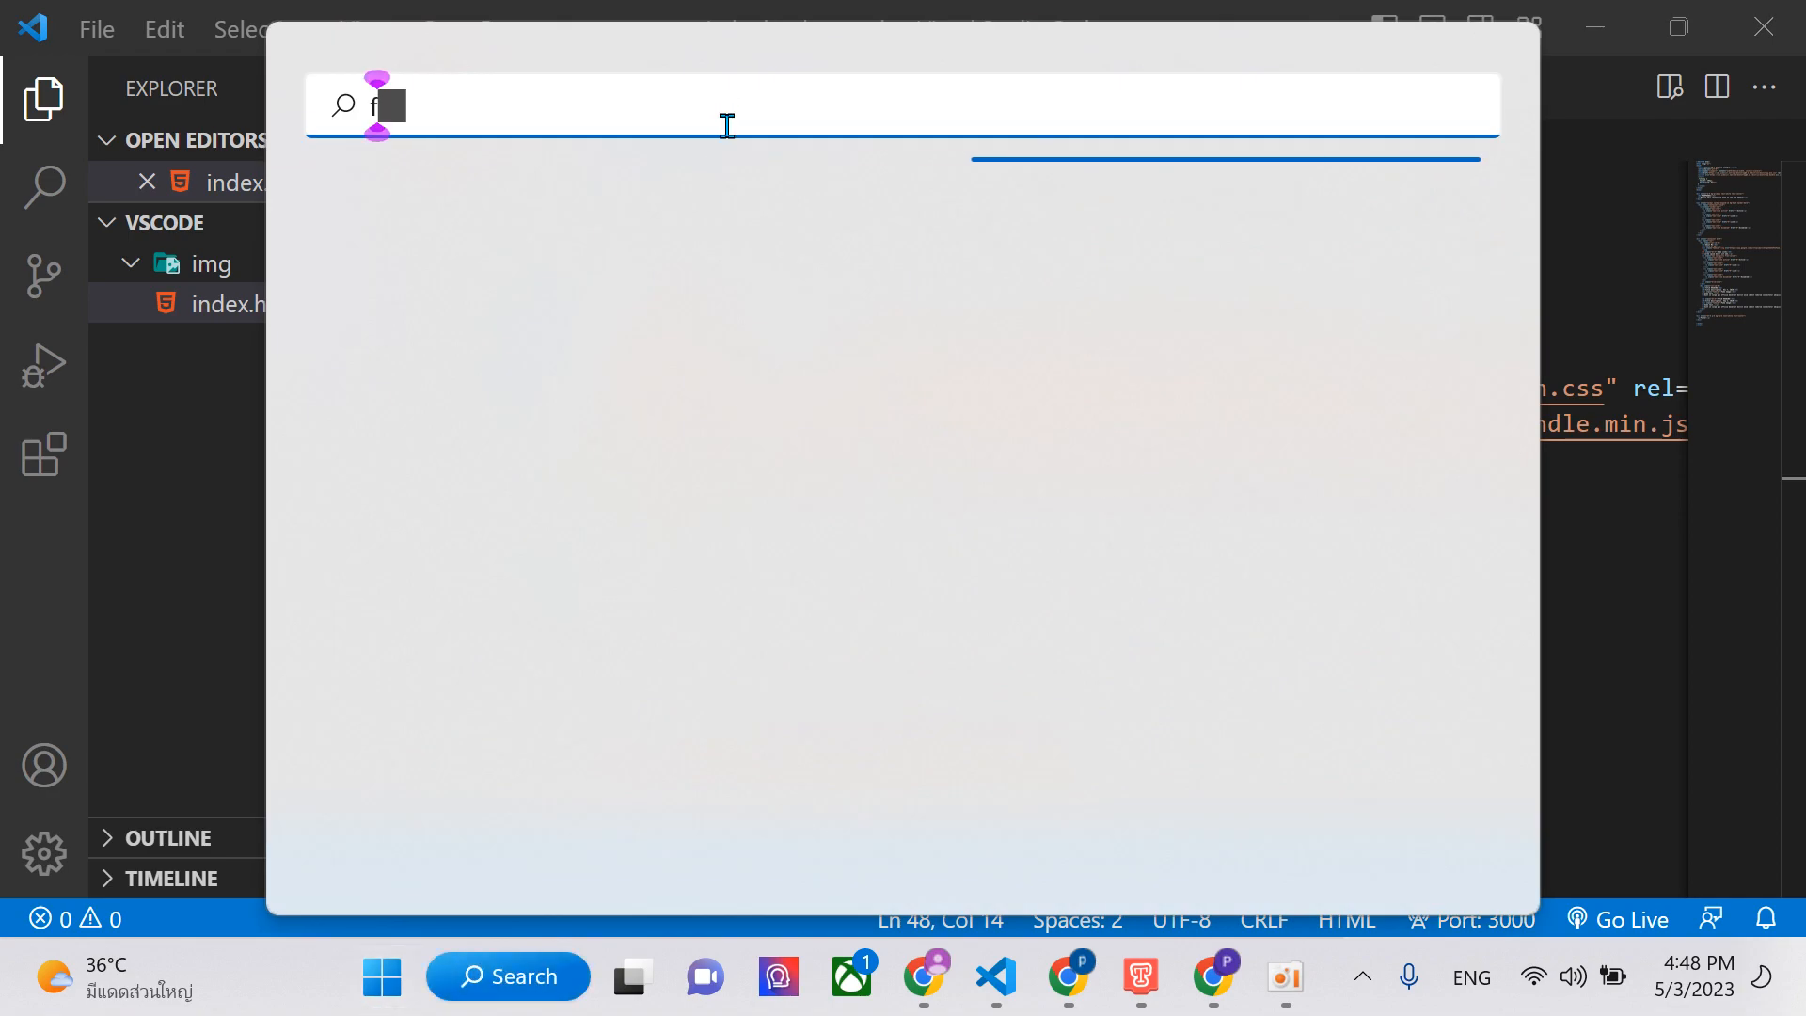
pyautogui.press('Backspace')
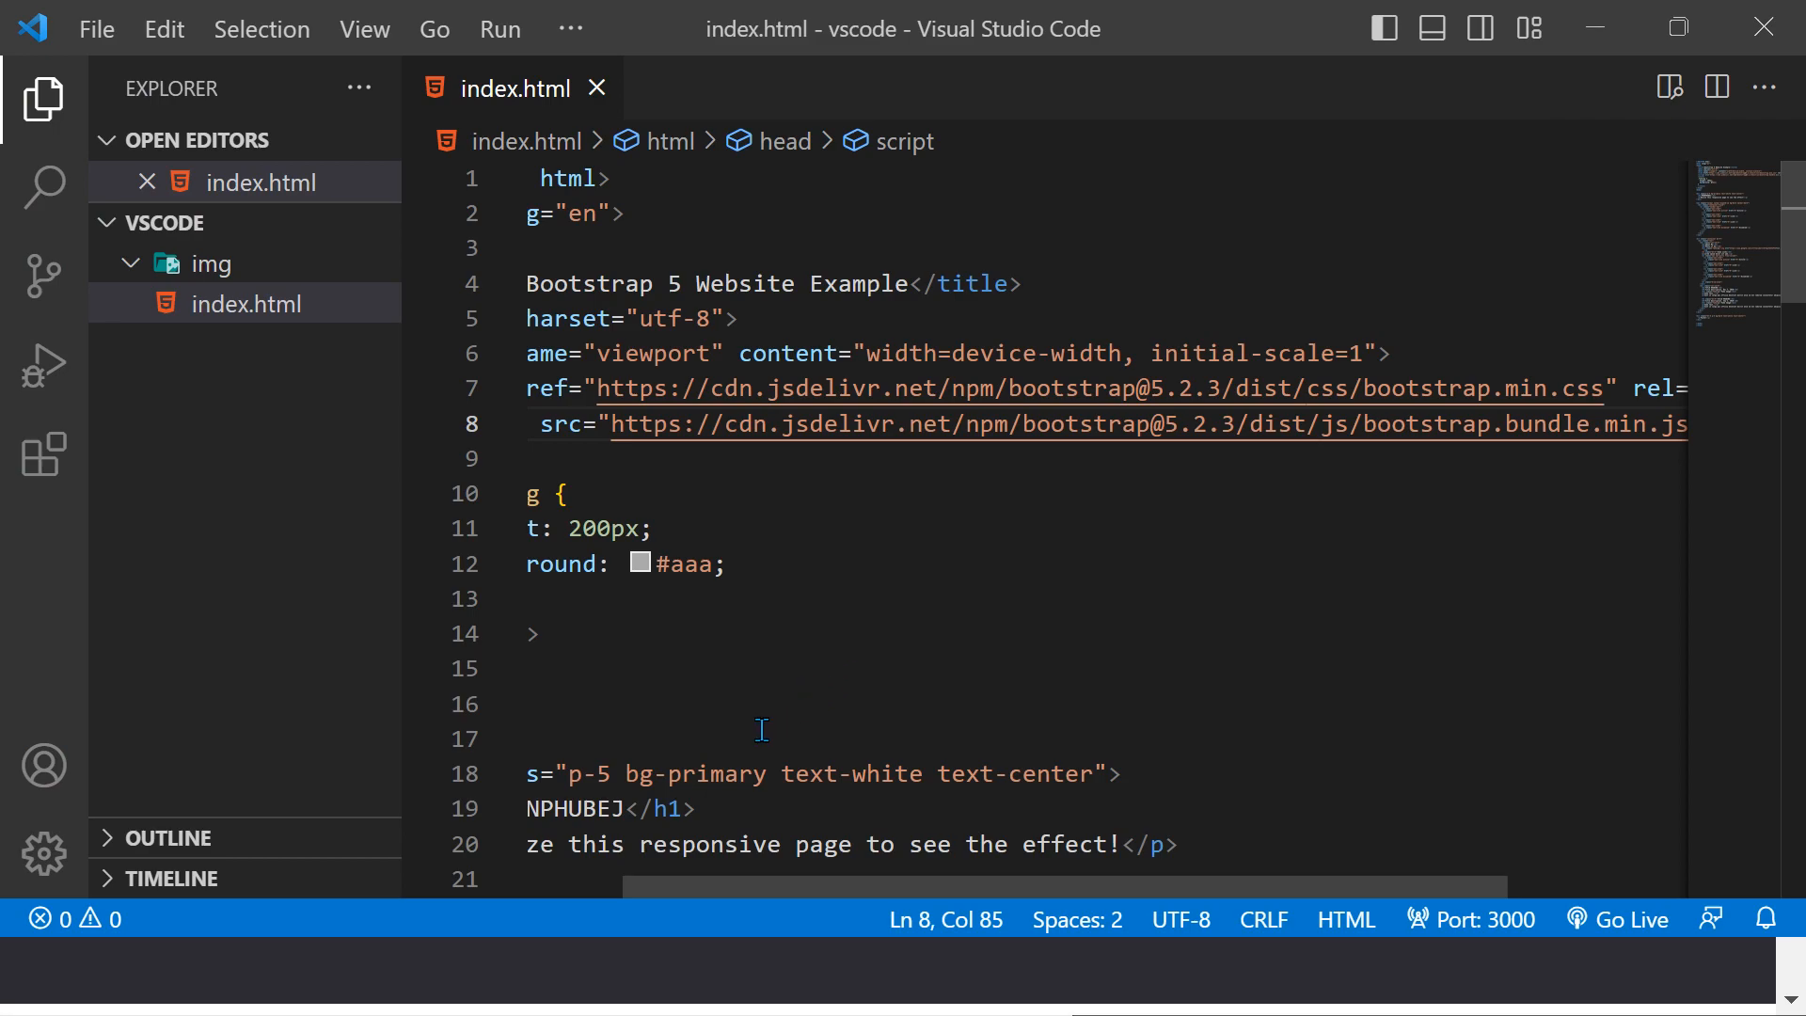
pyautogui.click(380, 976)
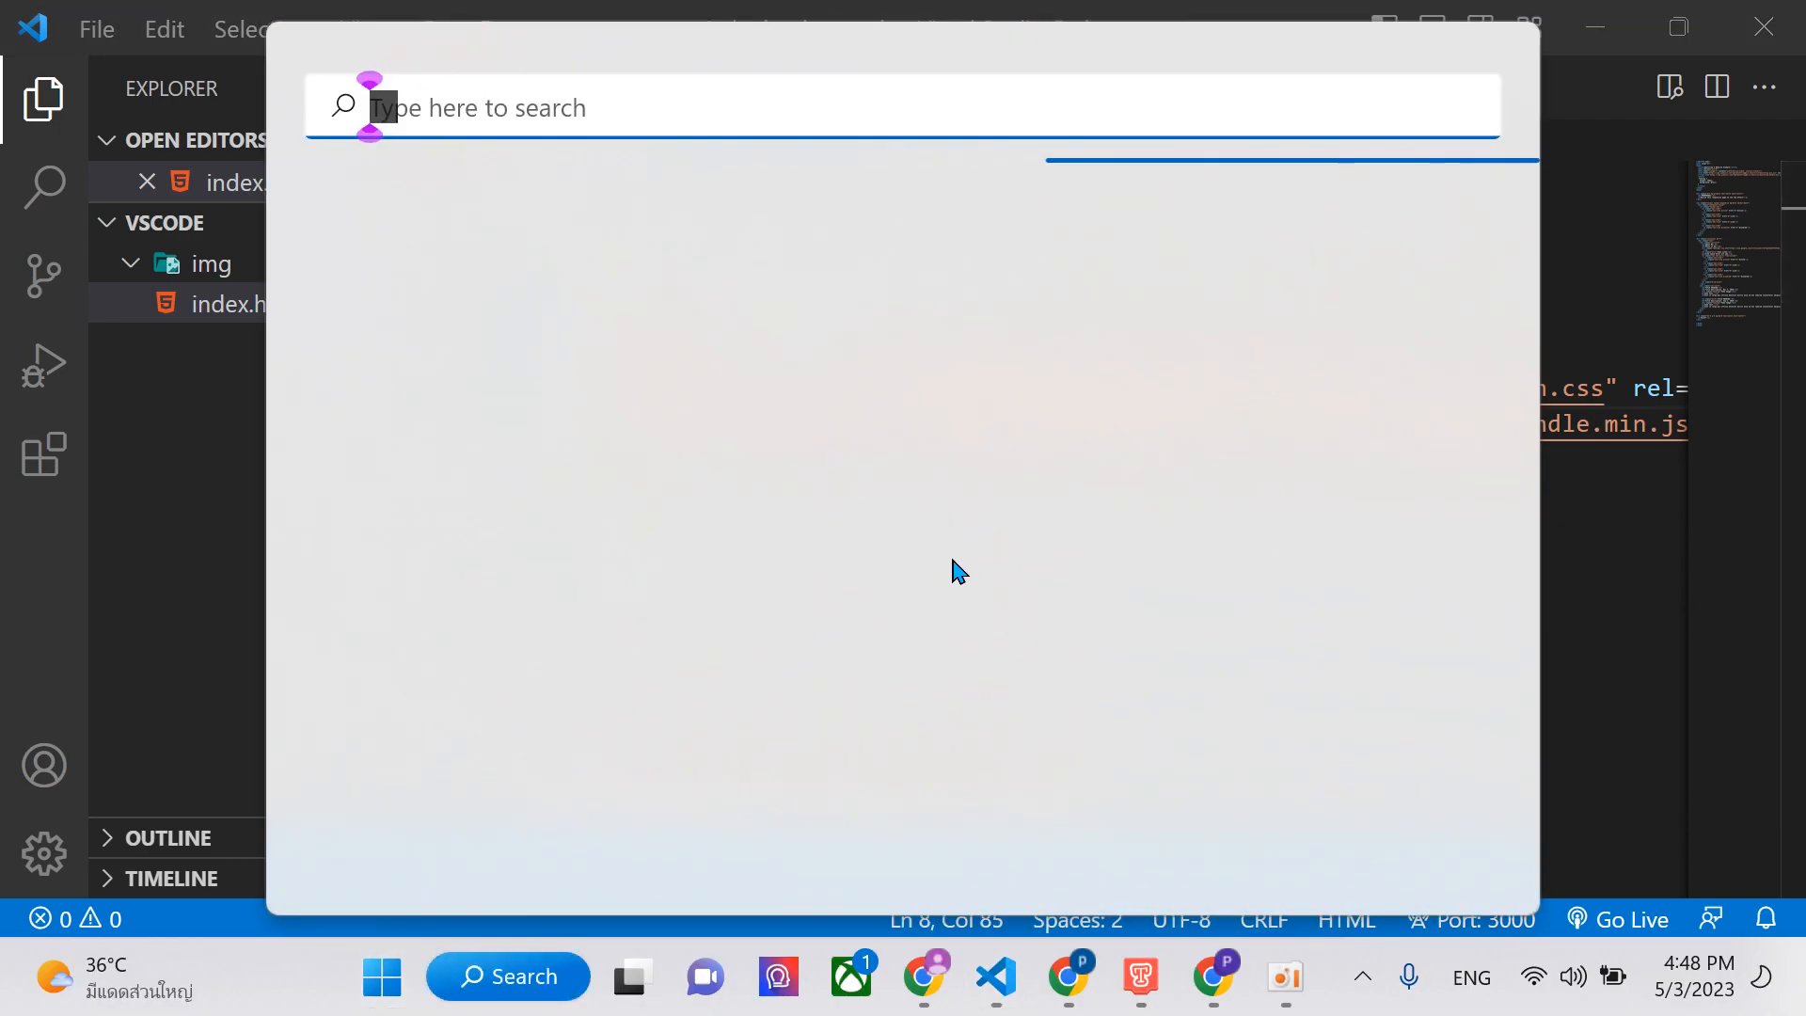
pyautogui.click(380, 977)
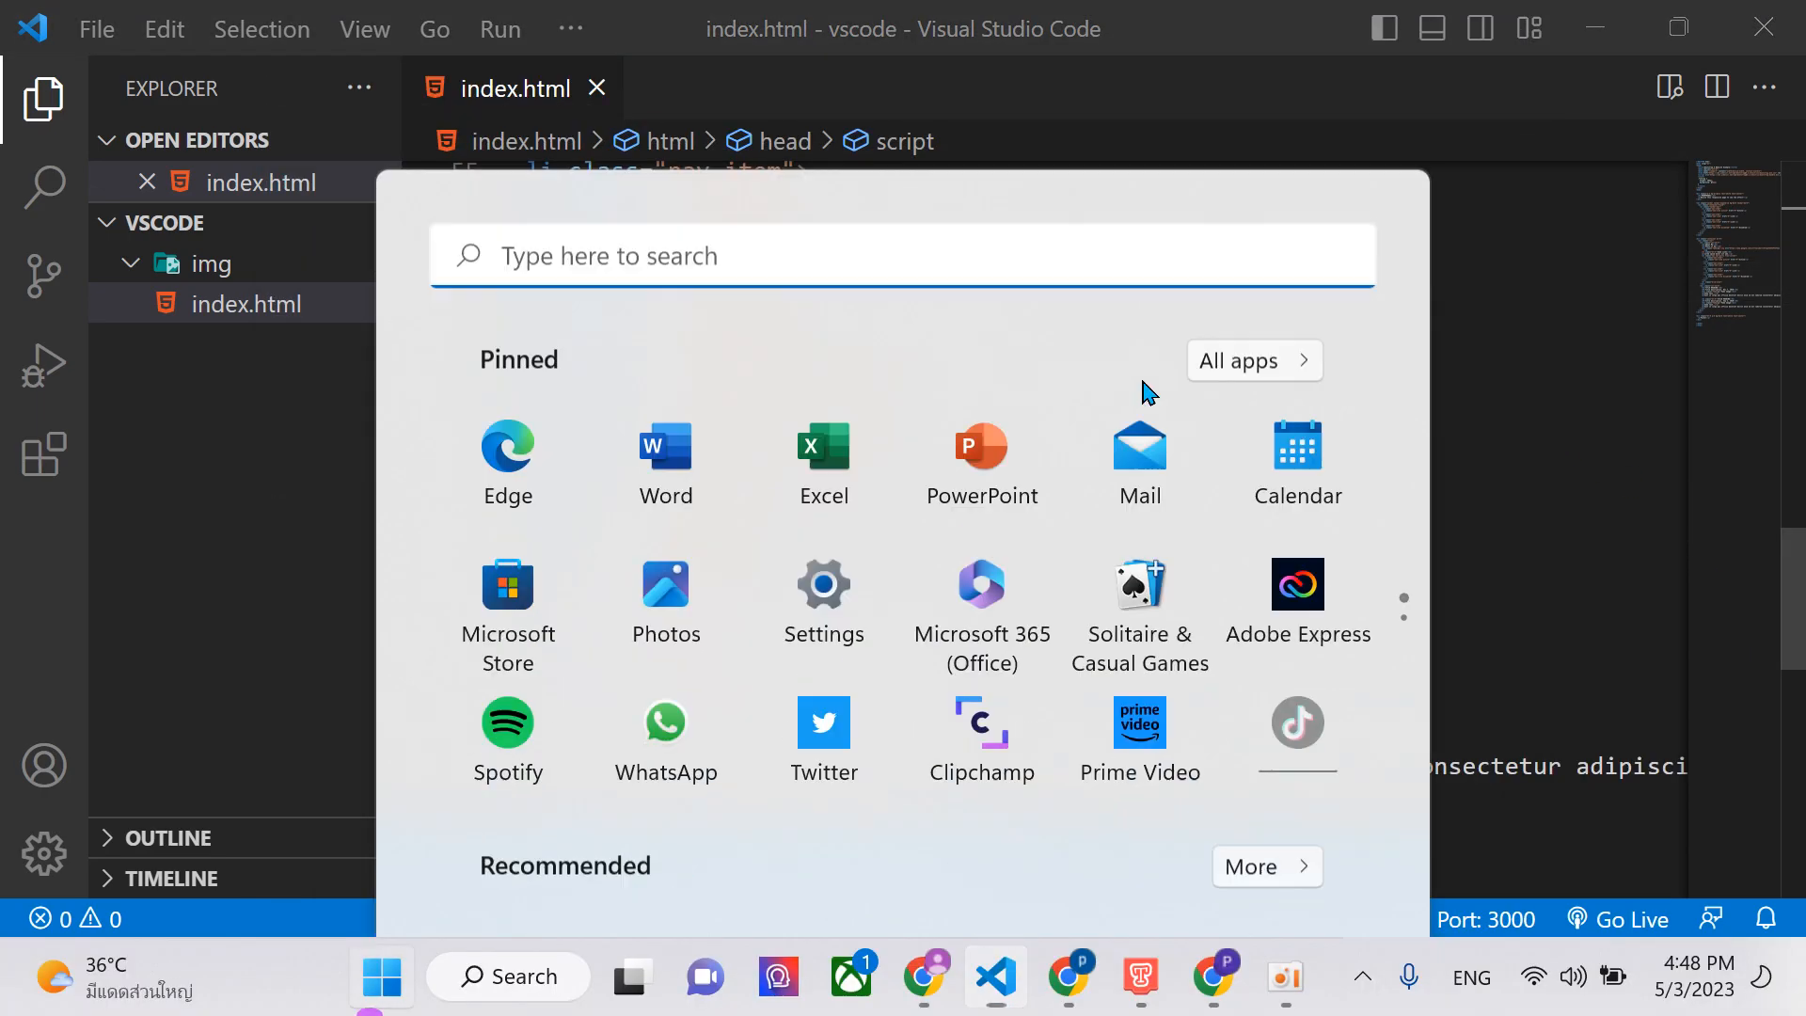
pyautogui.click(1265, 866)
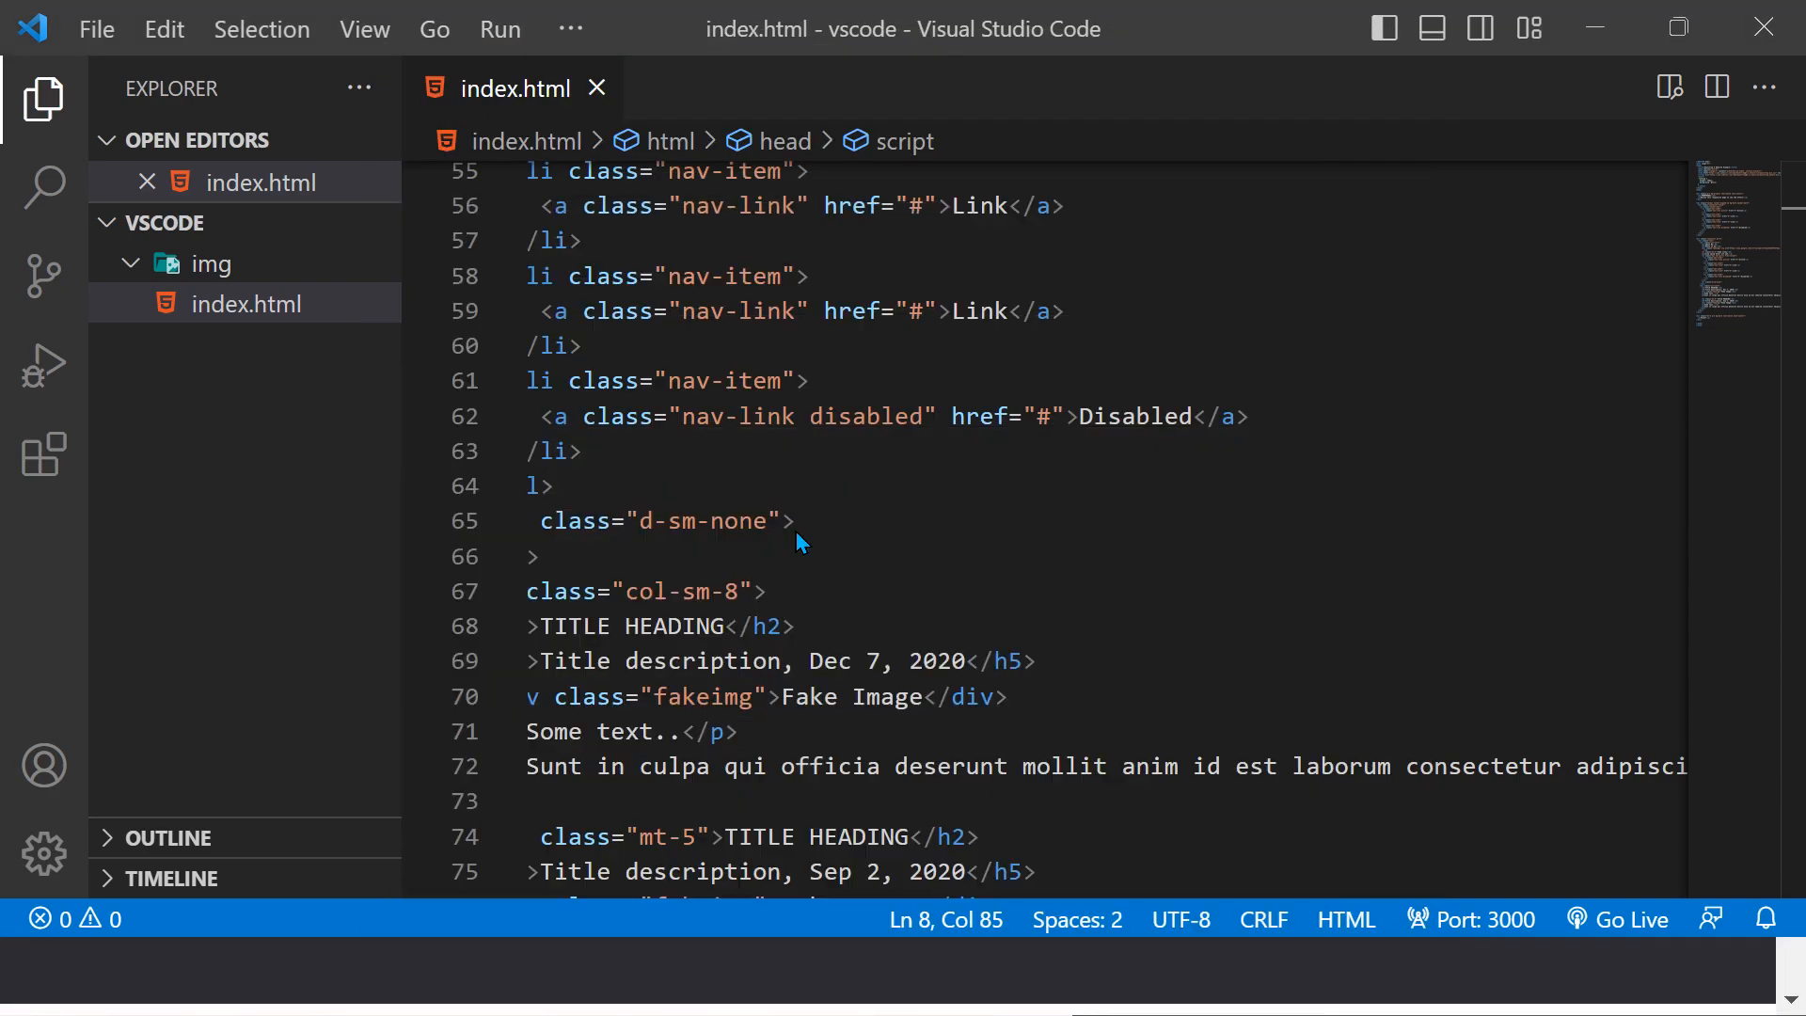
pyautogui.click(381, 975)
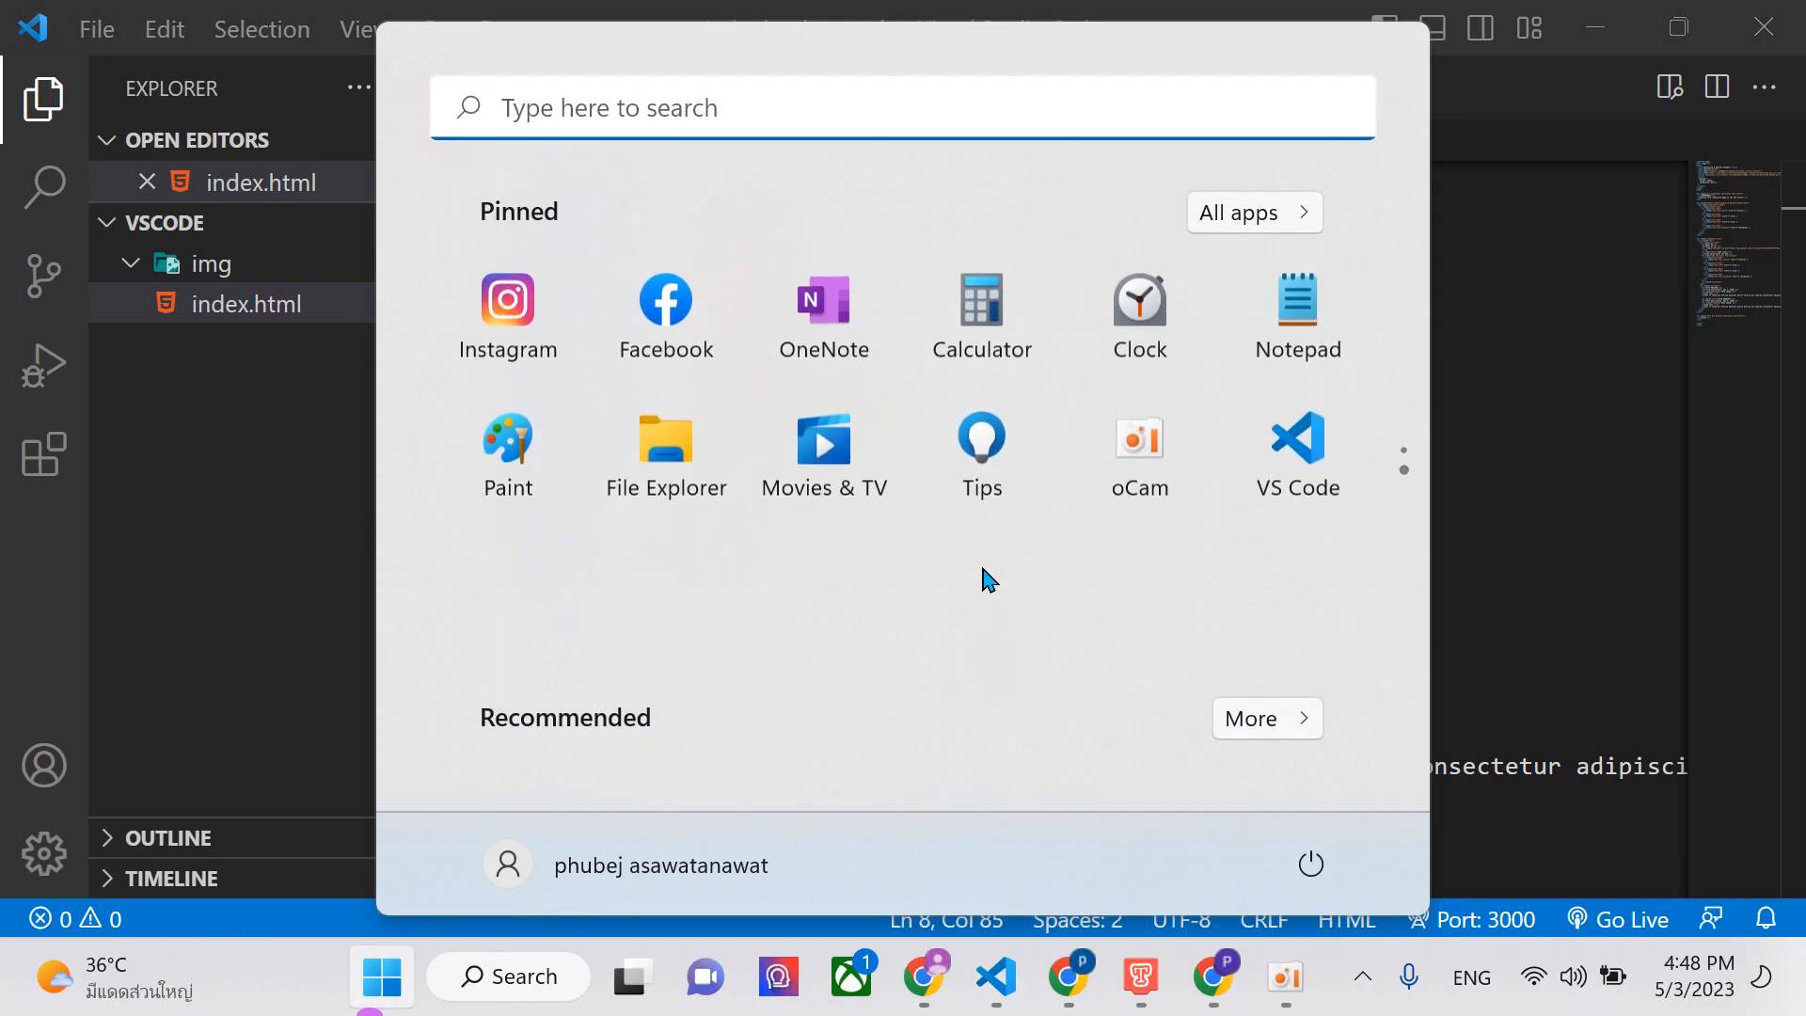
pyautogui.click(666, 449)
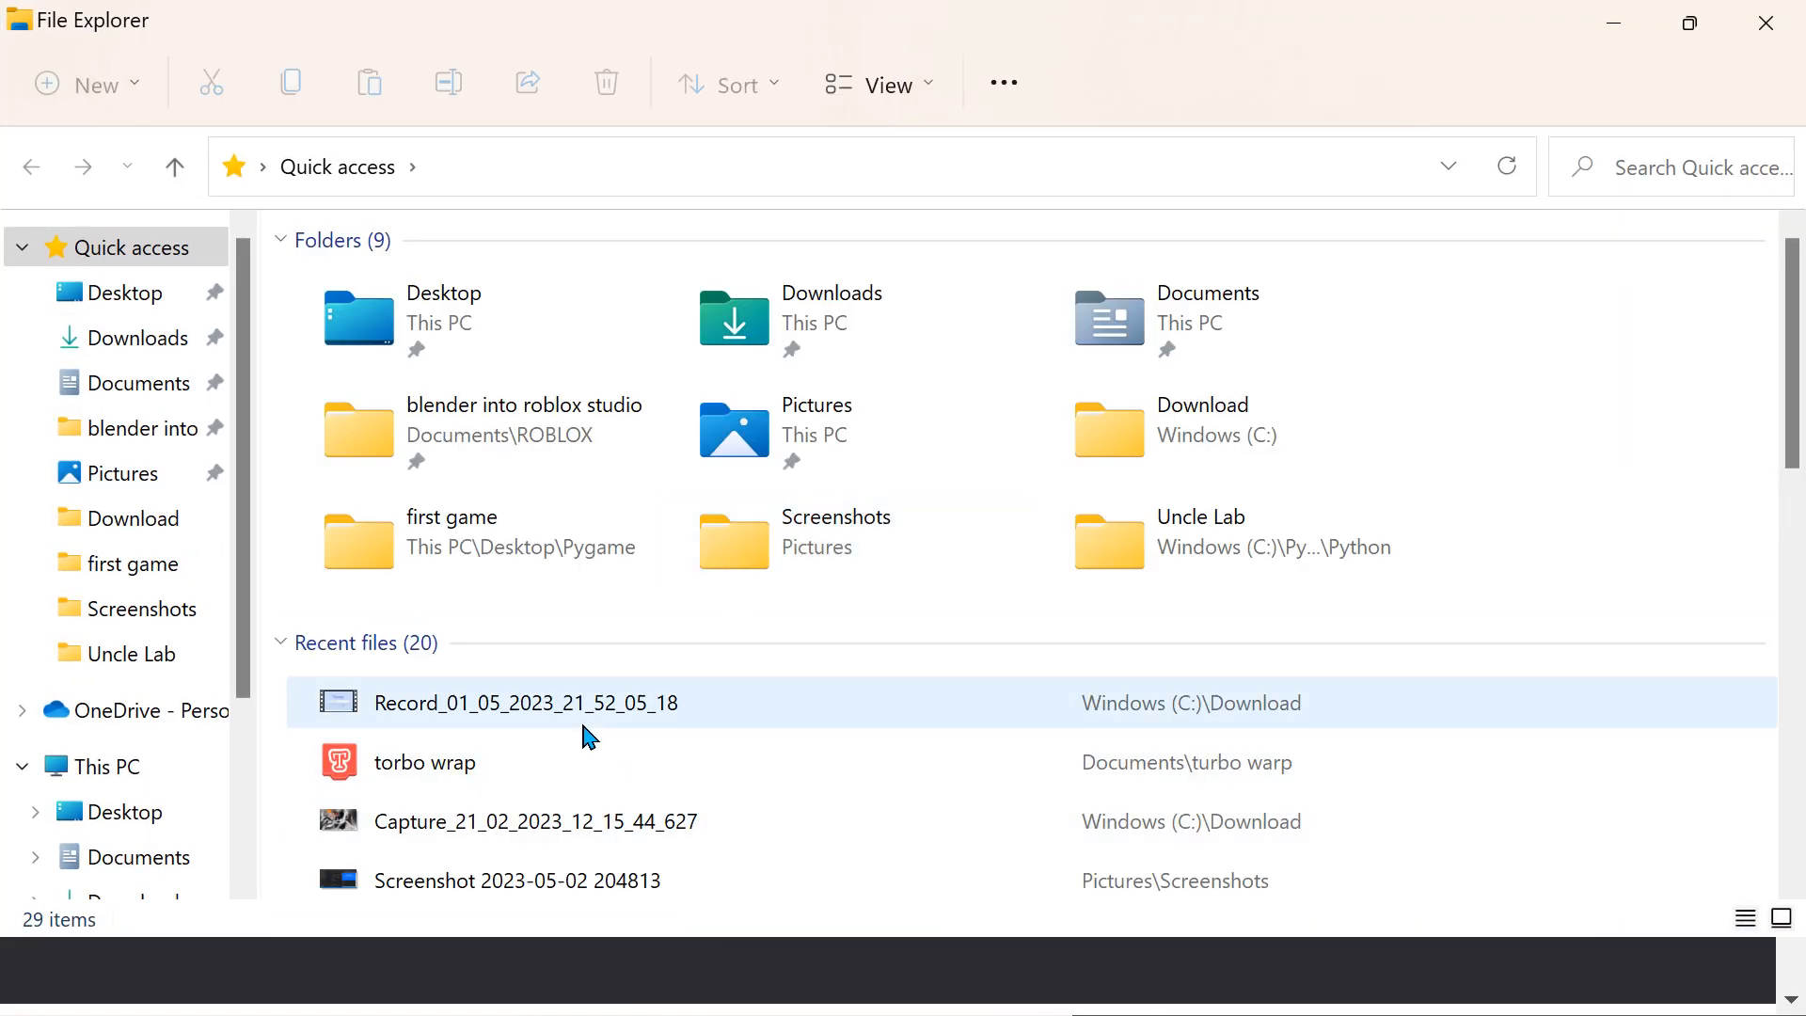
pyautogui.moveTo(80, 293)
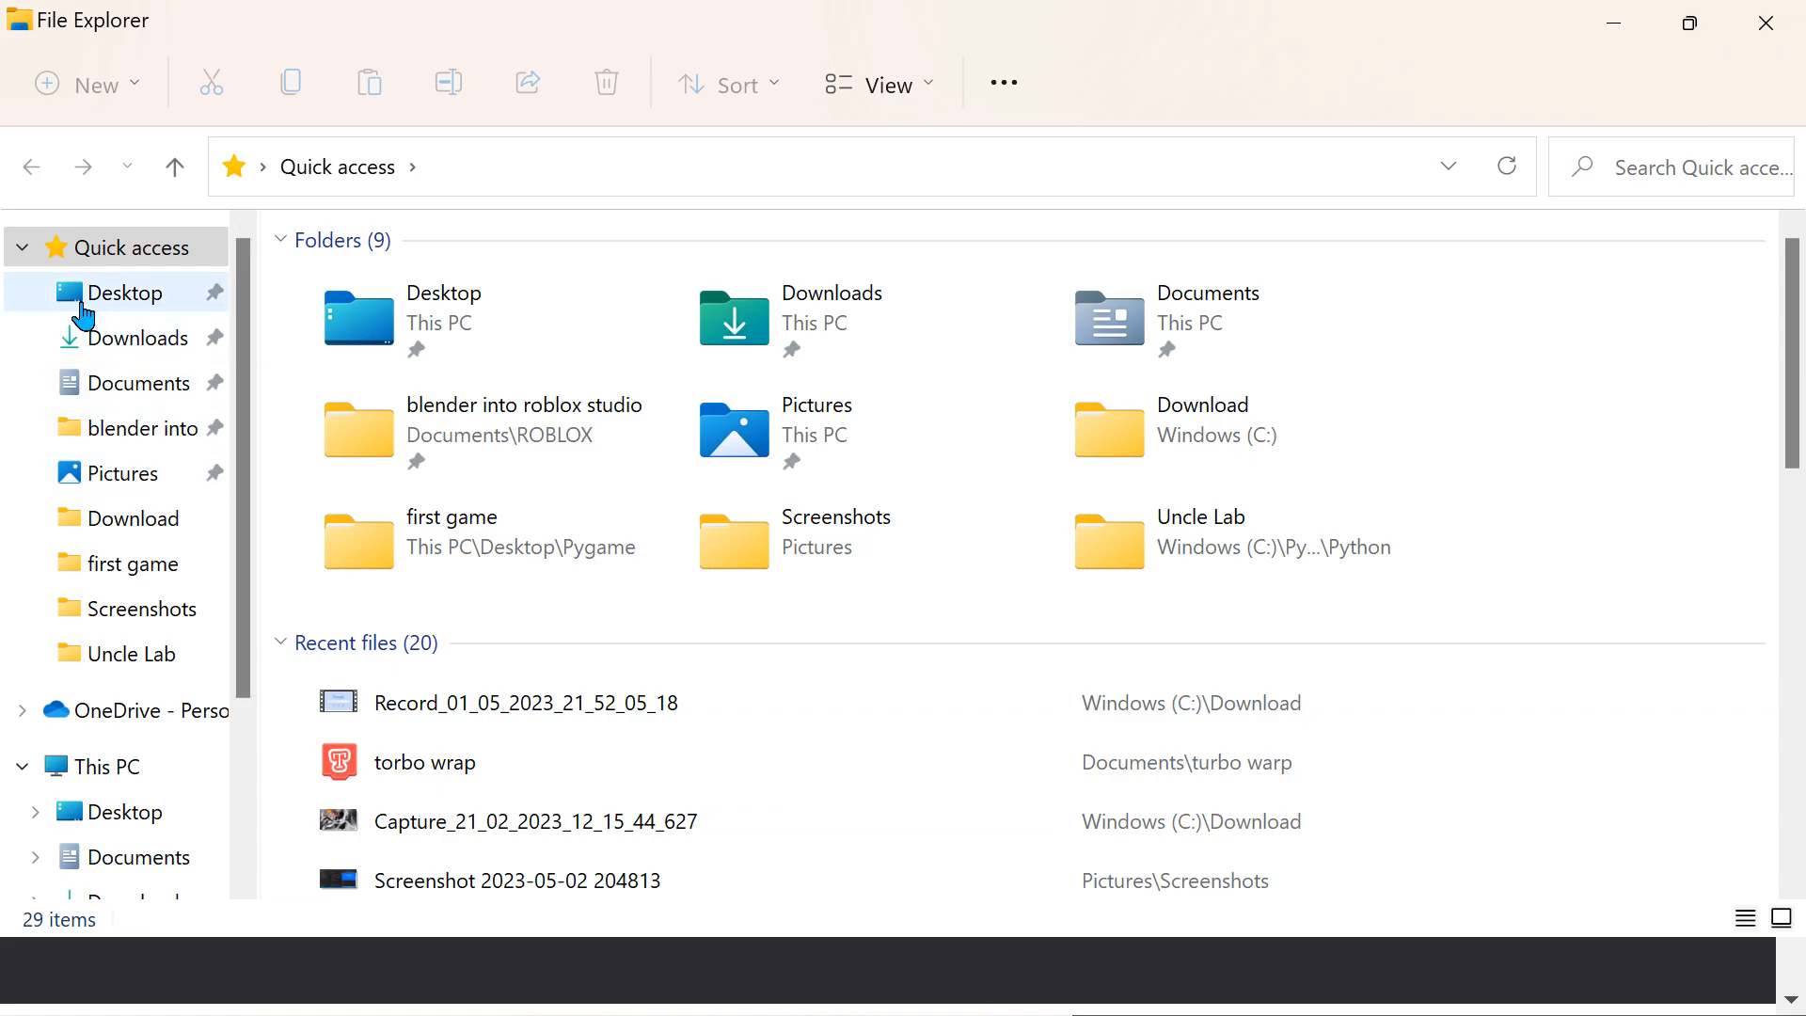
# Step: Open the vscode folder on the Desktop and select its index file
pyautogui.click(120, 292)
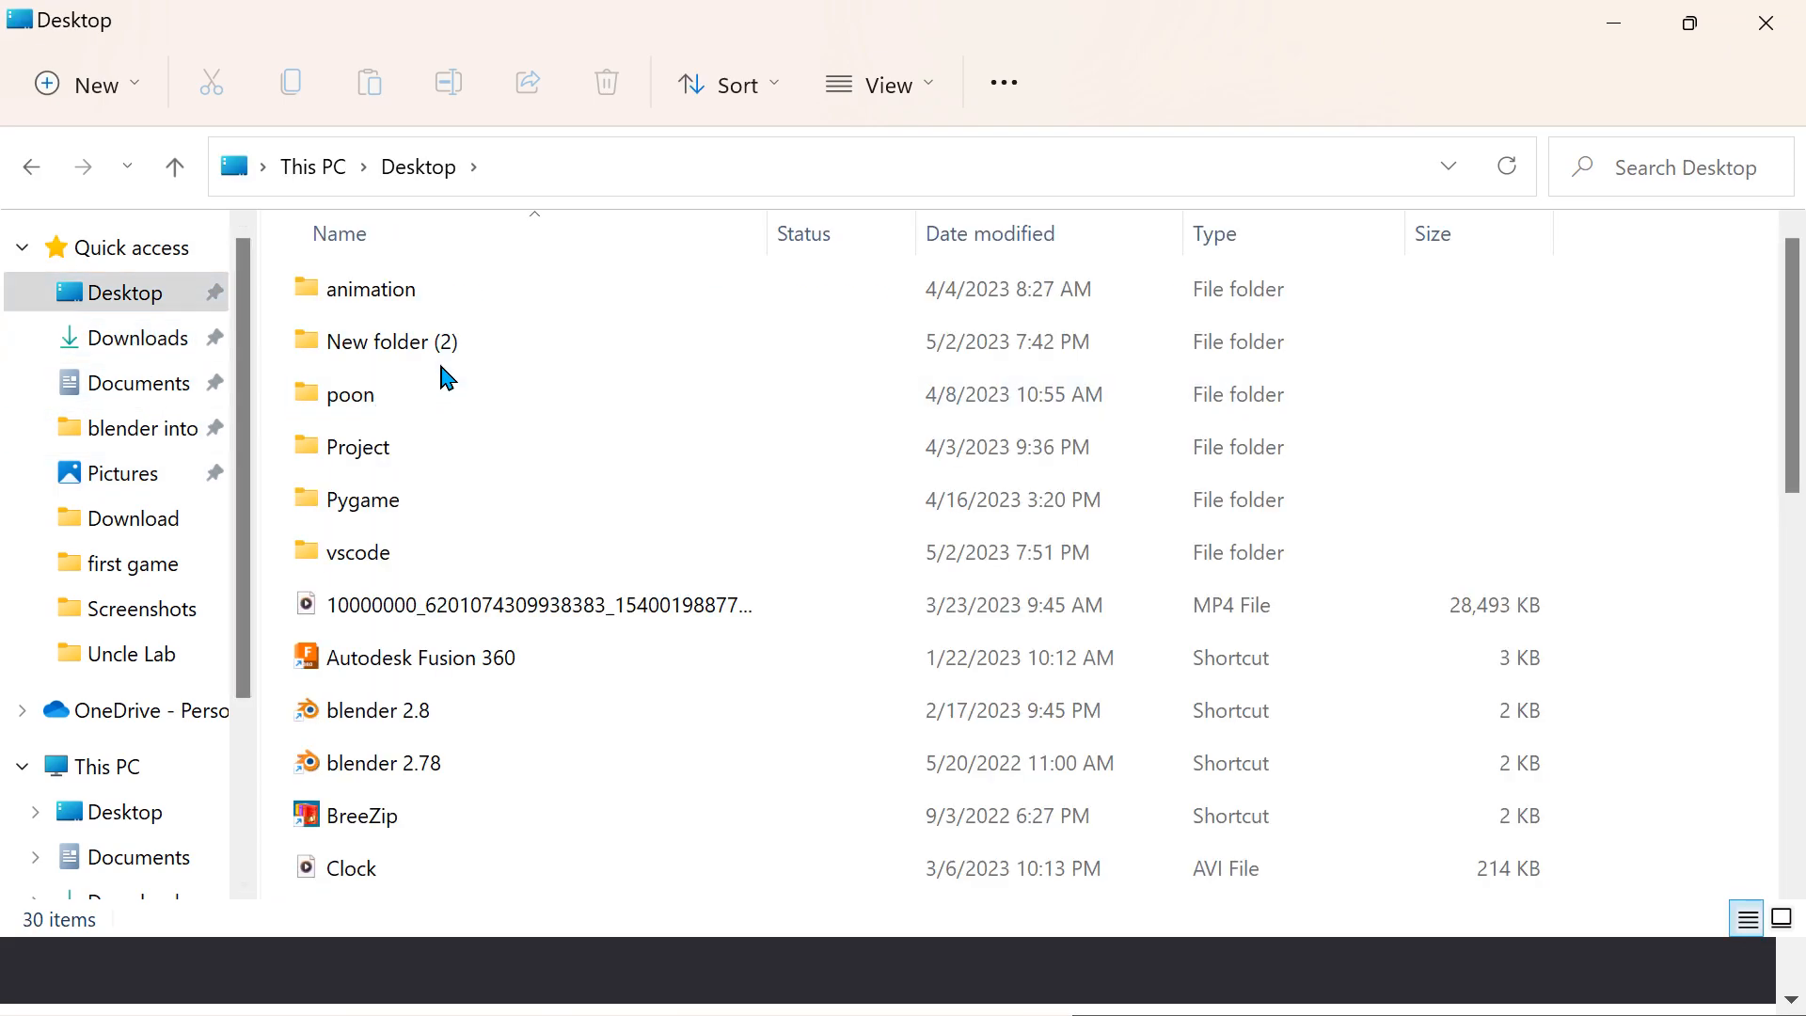
pyautogui.rightClick(447, 375)
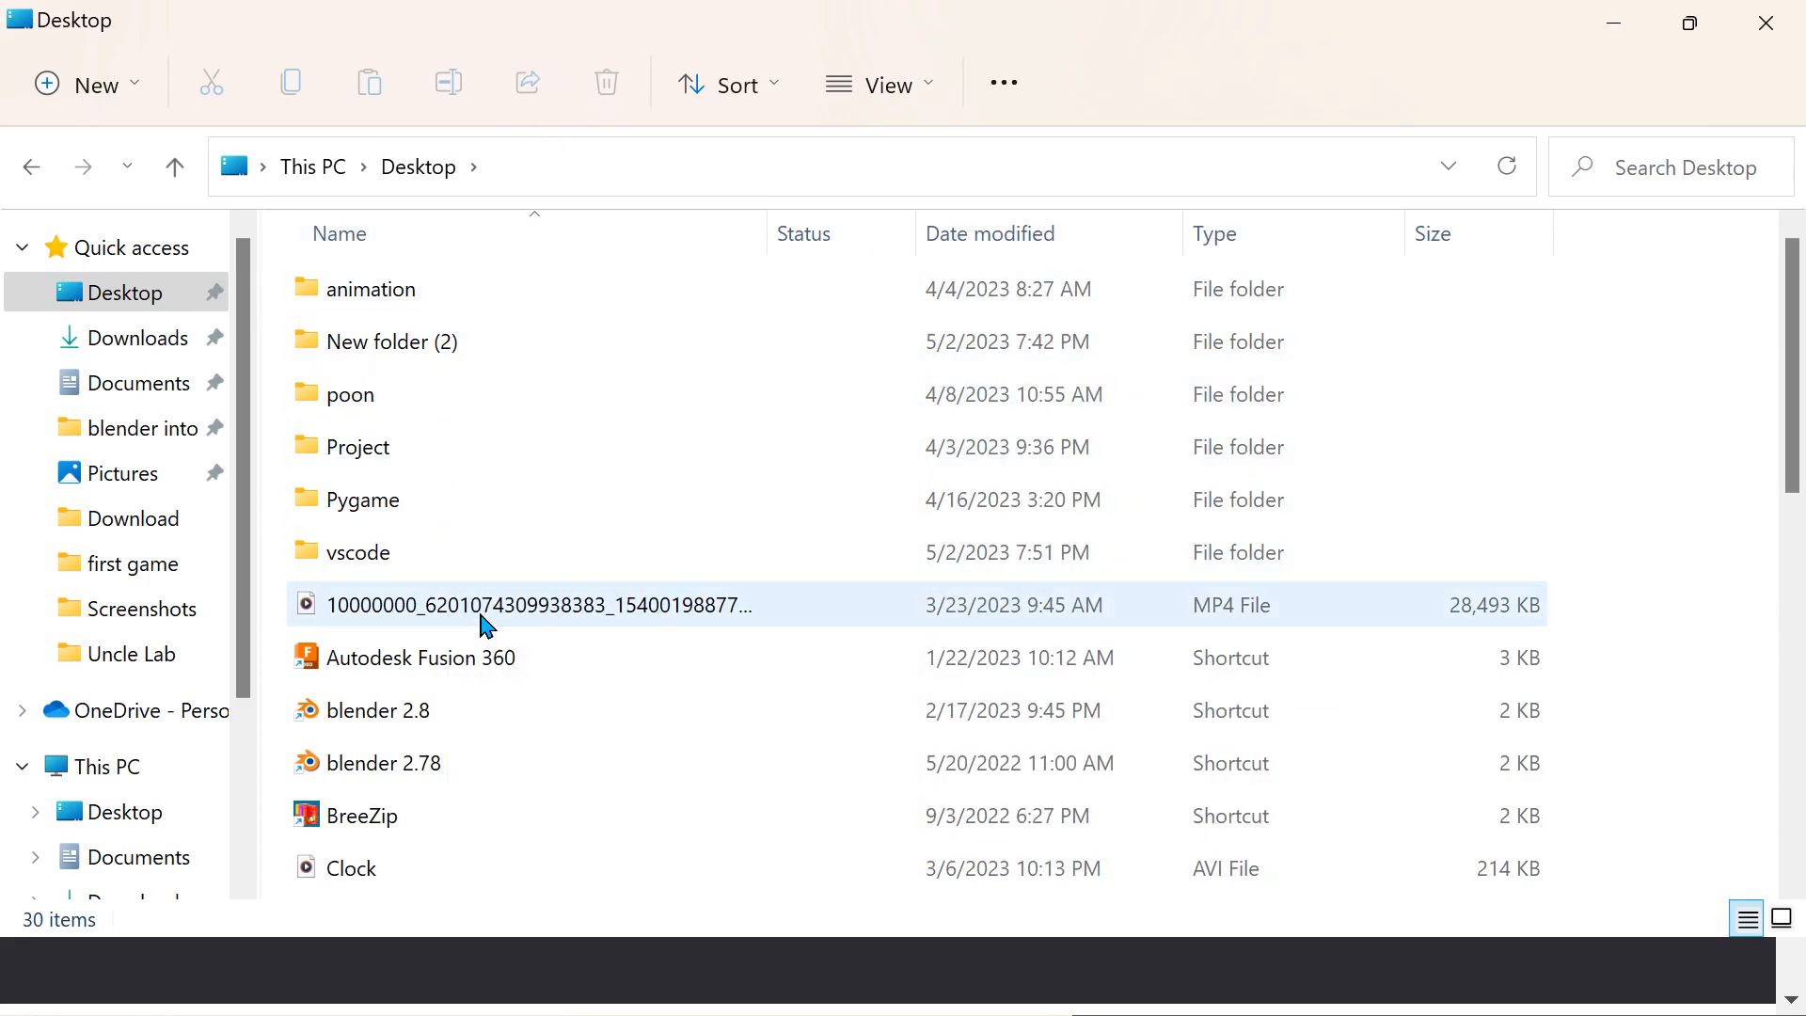
pyautogui.moveTo(466, 552)
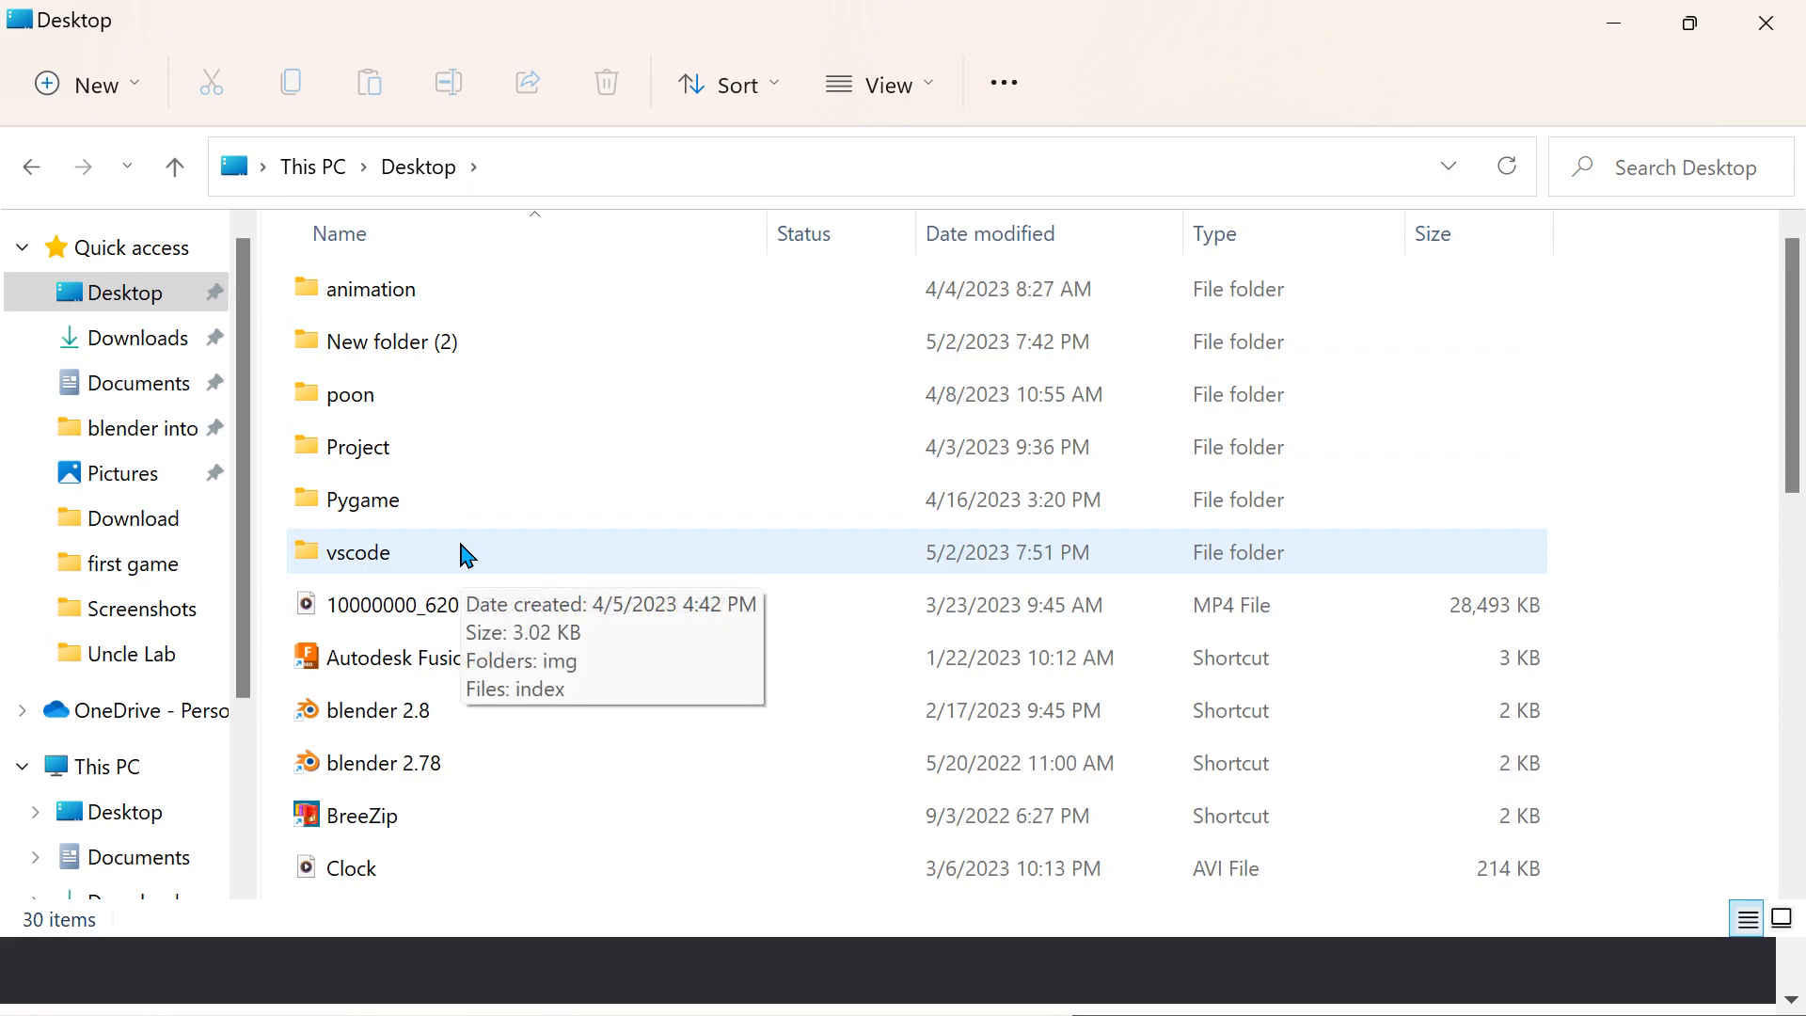
pyautogui.doubleClick(359, 552)
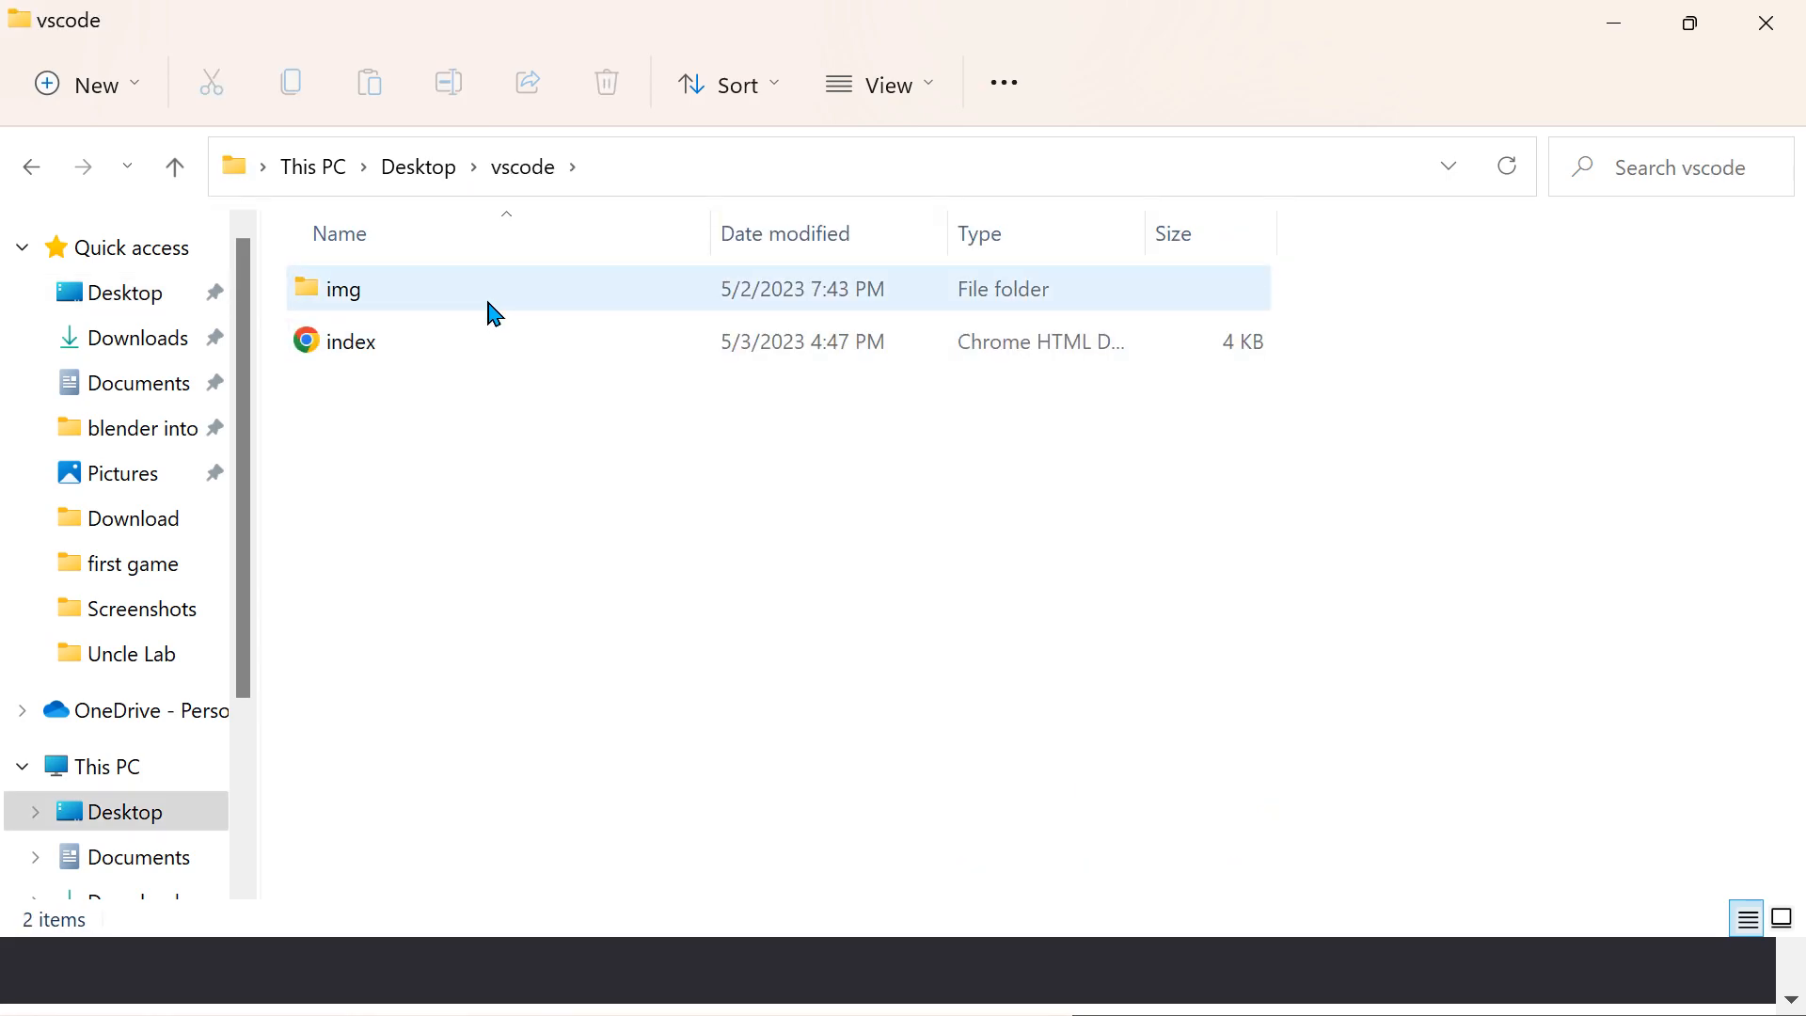
pyautogui.click(351, 341)
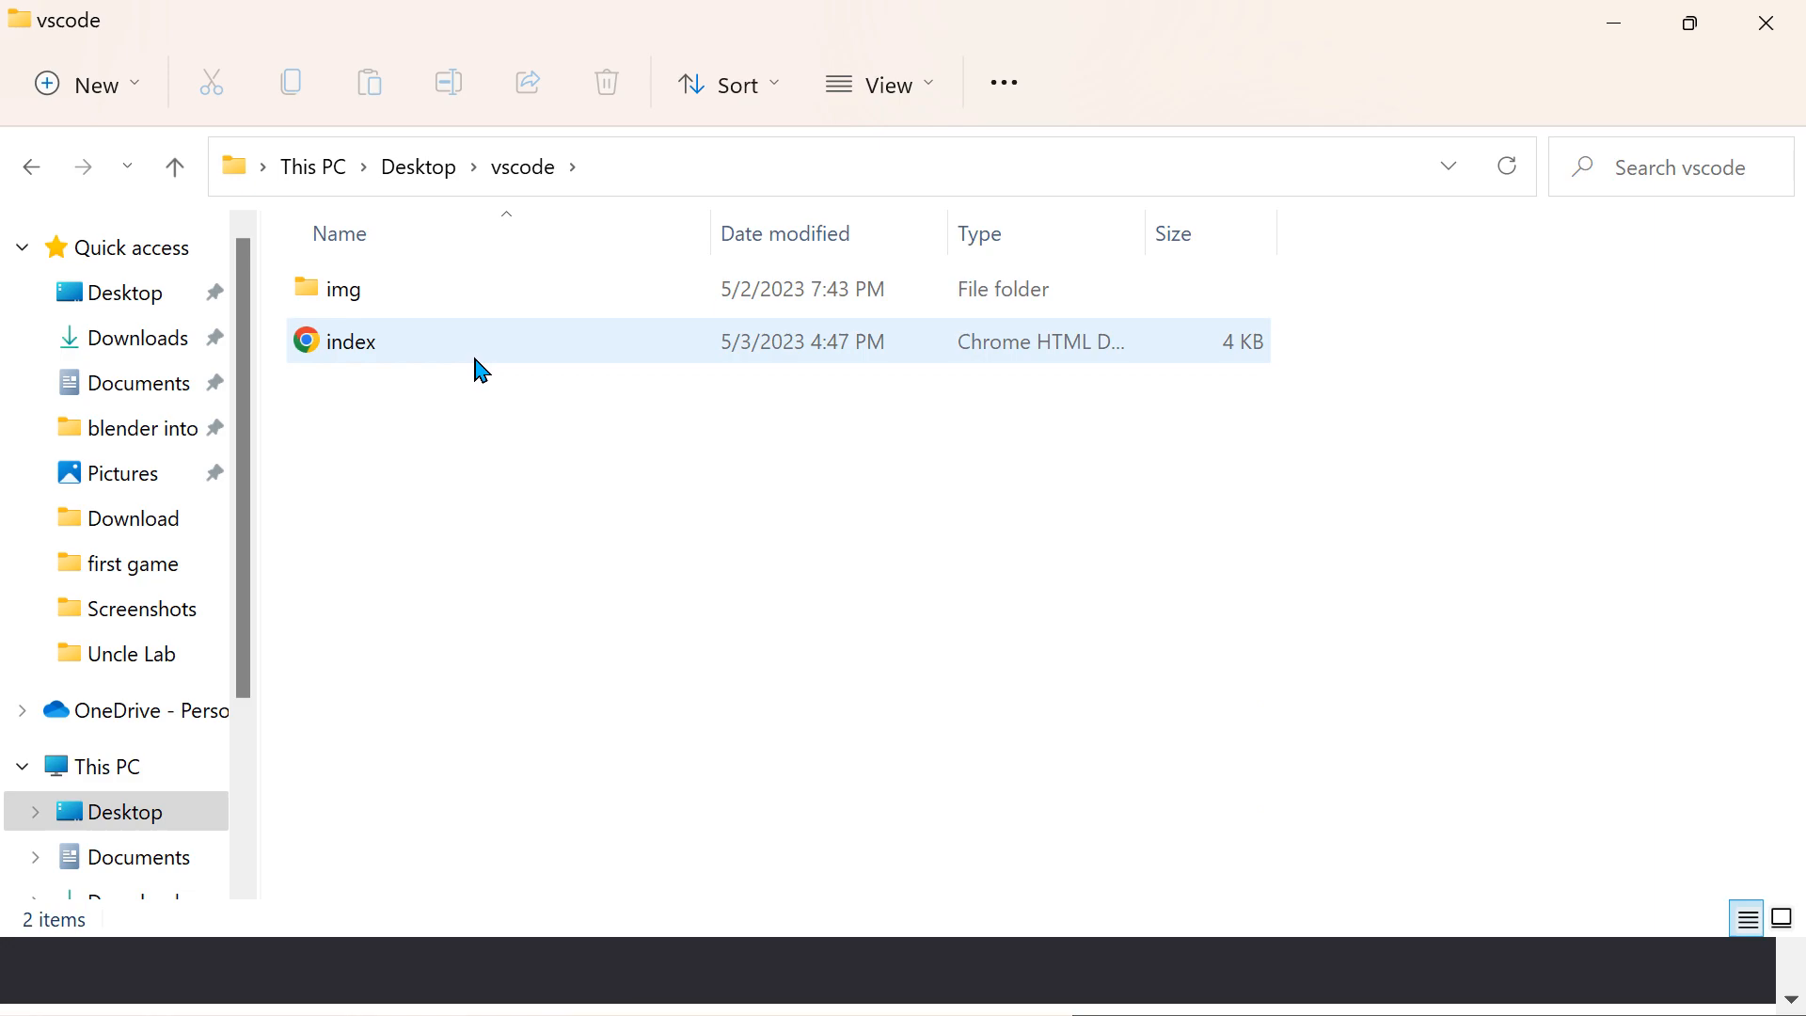
pyautogui.moveTo(479, 313)
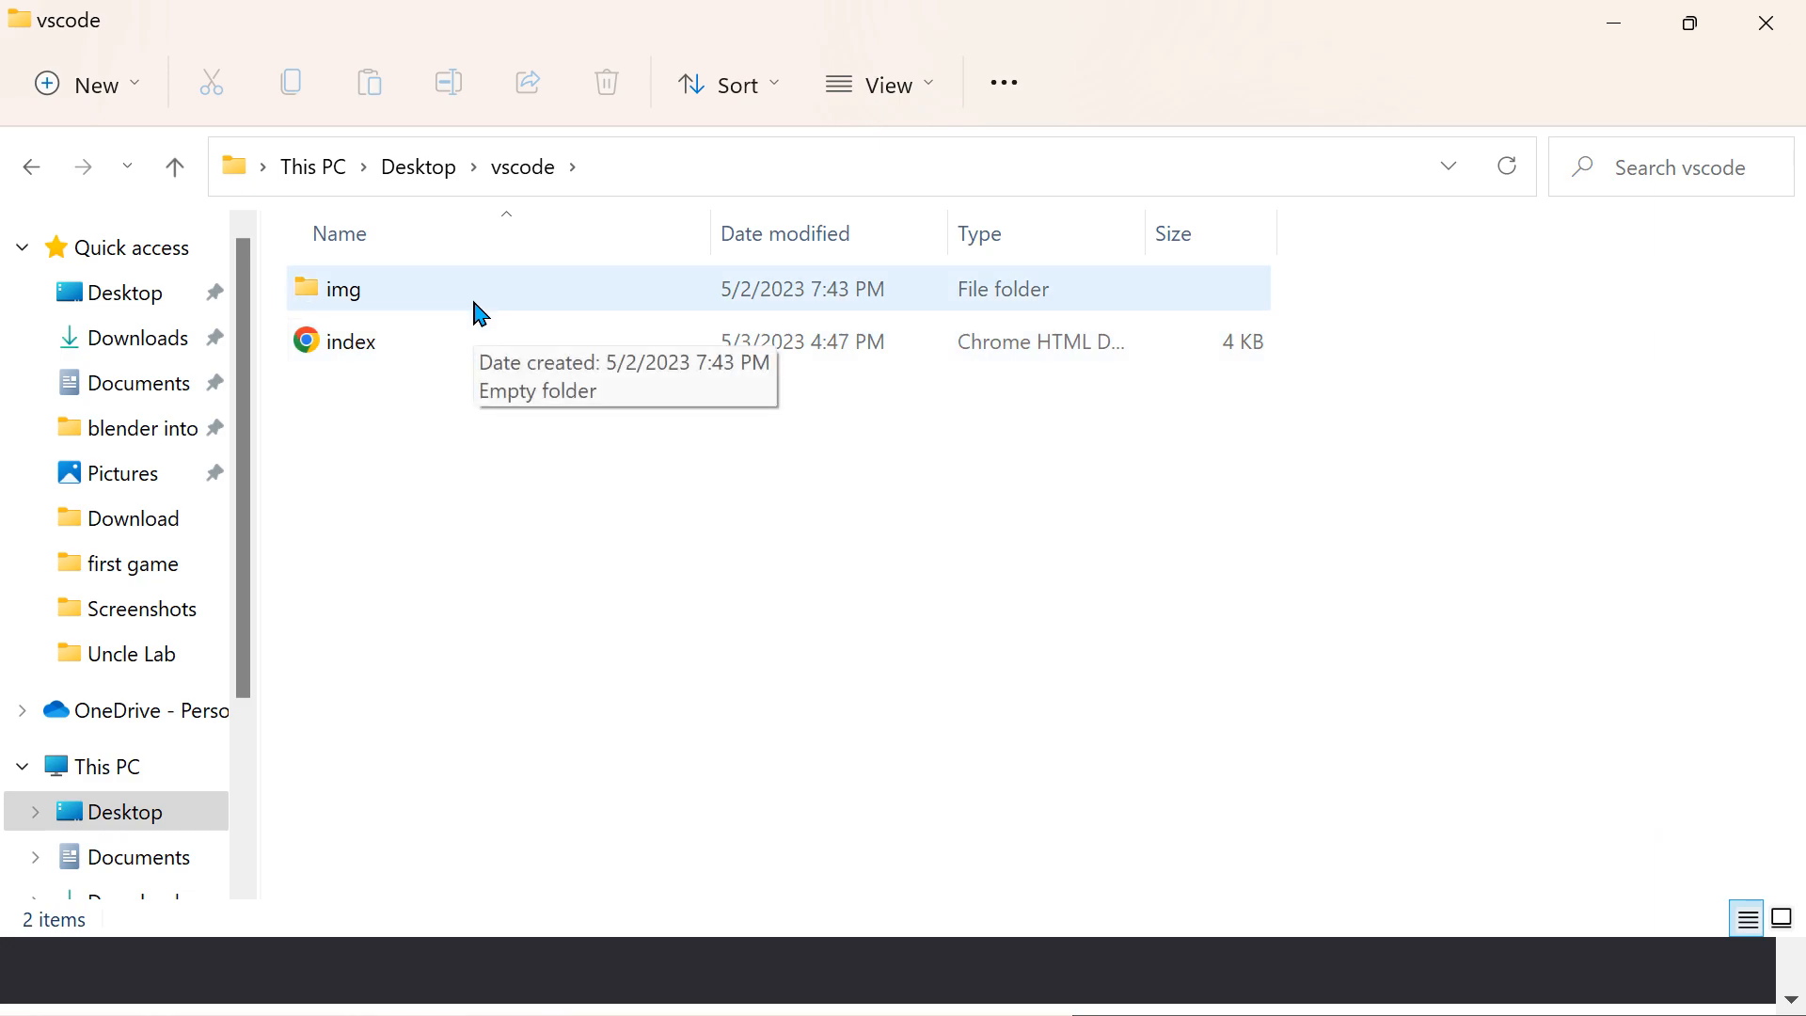
pyautogui.moveTo(1677, 55)
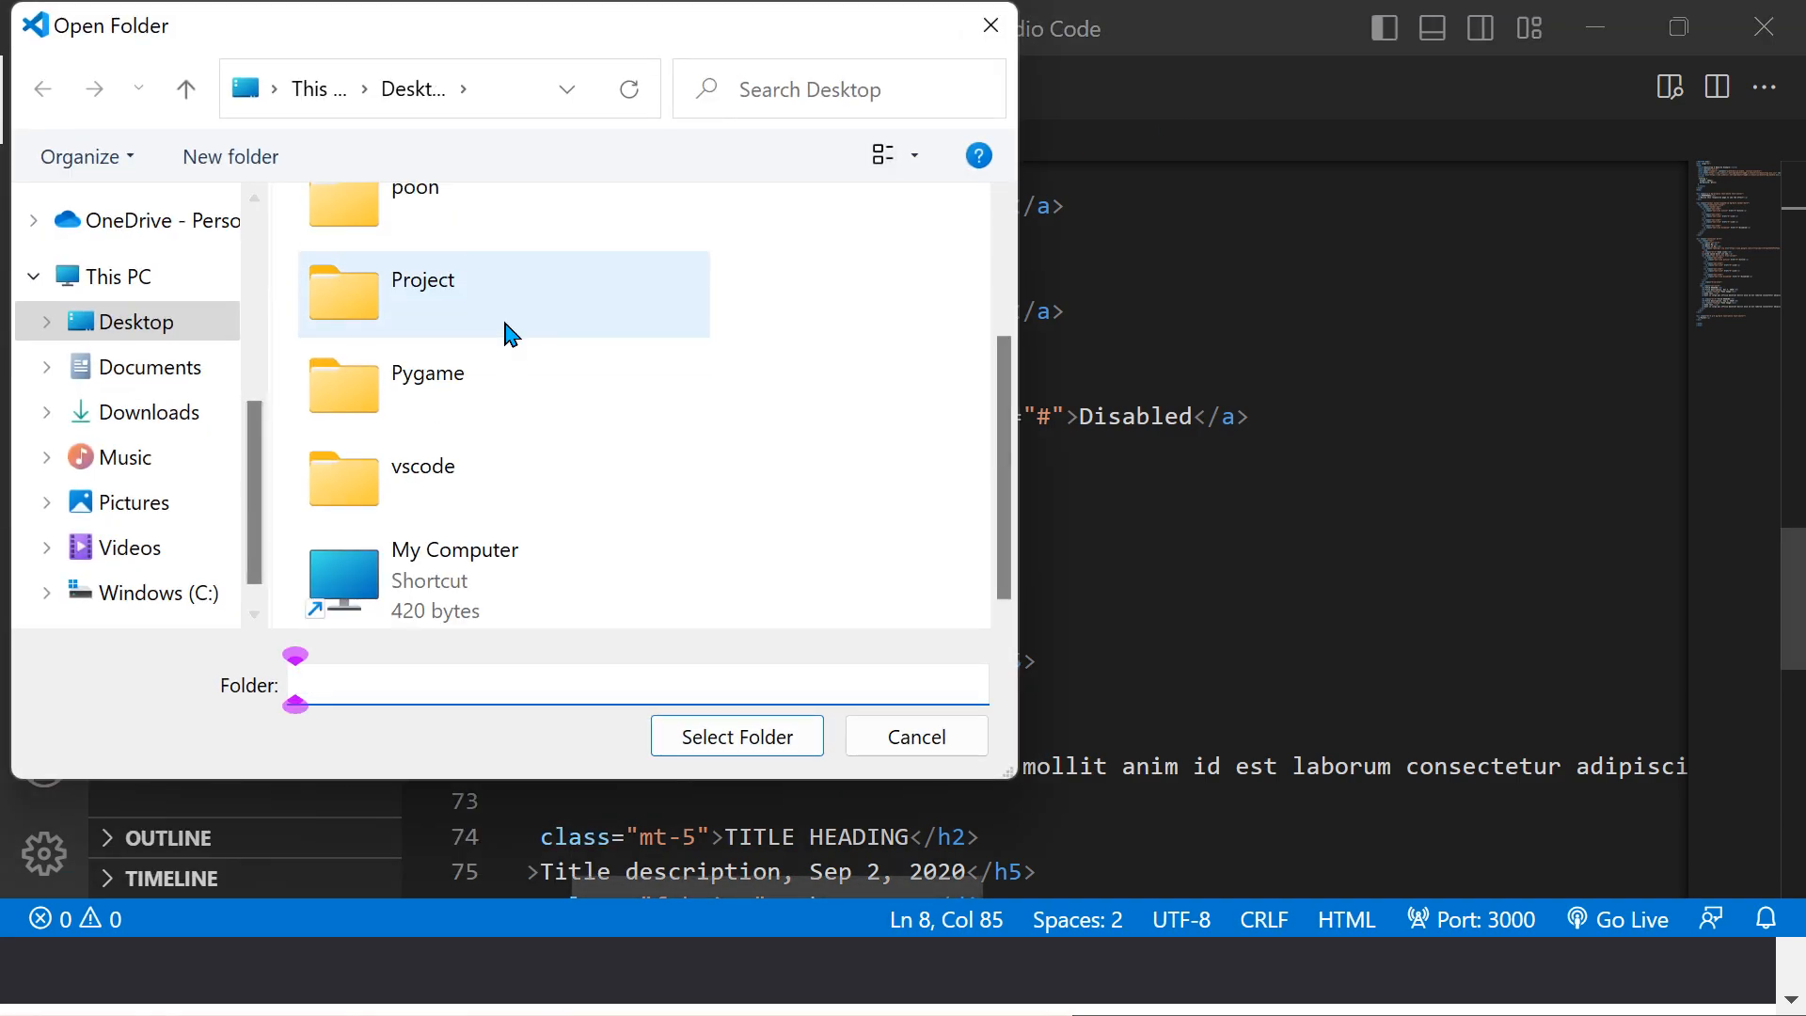
# Step: Choose the Desktop vscode folder as the VS Code workspace
pyautogui.doubleClick(421, 467)
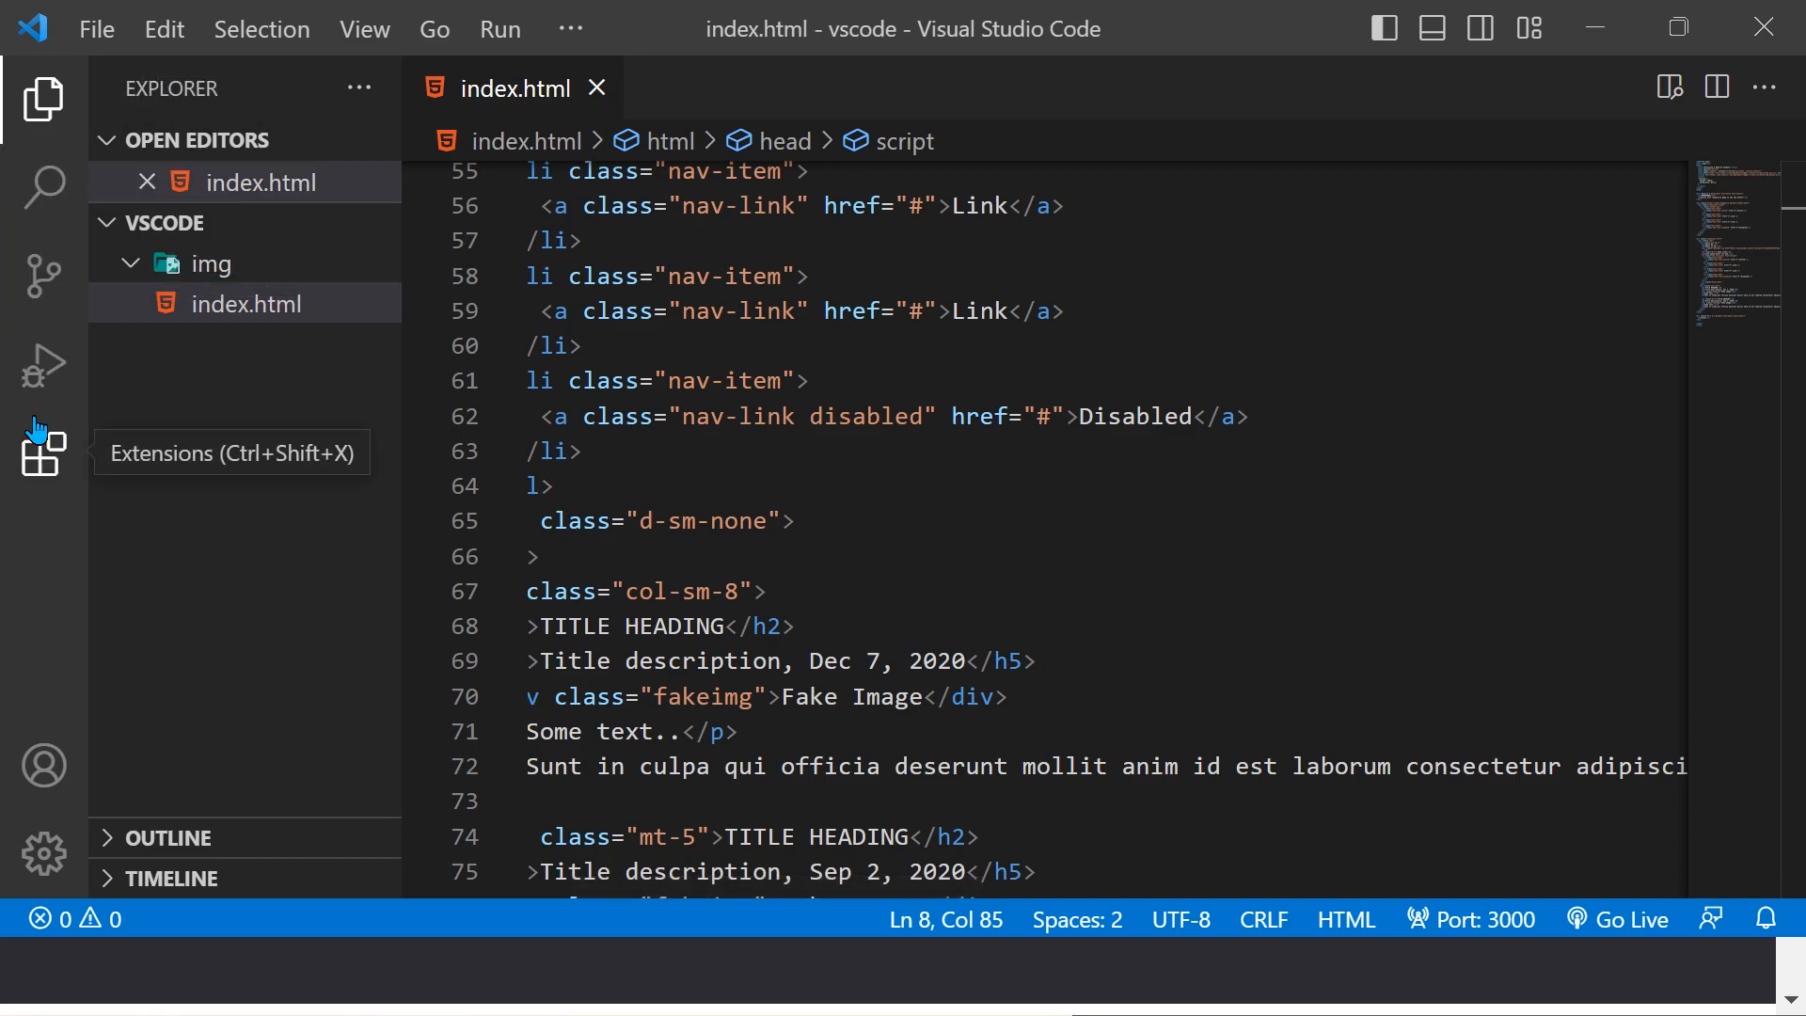
# Step: Search extensions for 'li' and view the Live Share and Microsoft Live Preview details
pyautogui.click(42, 450)
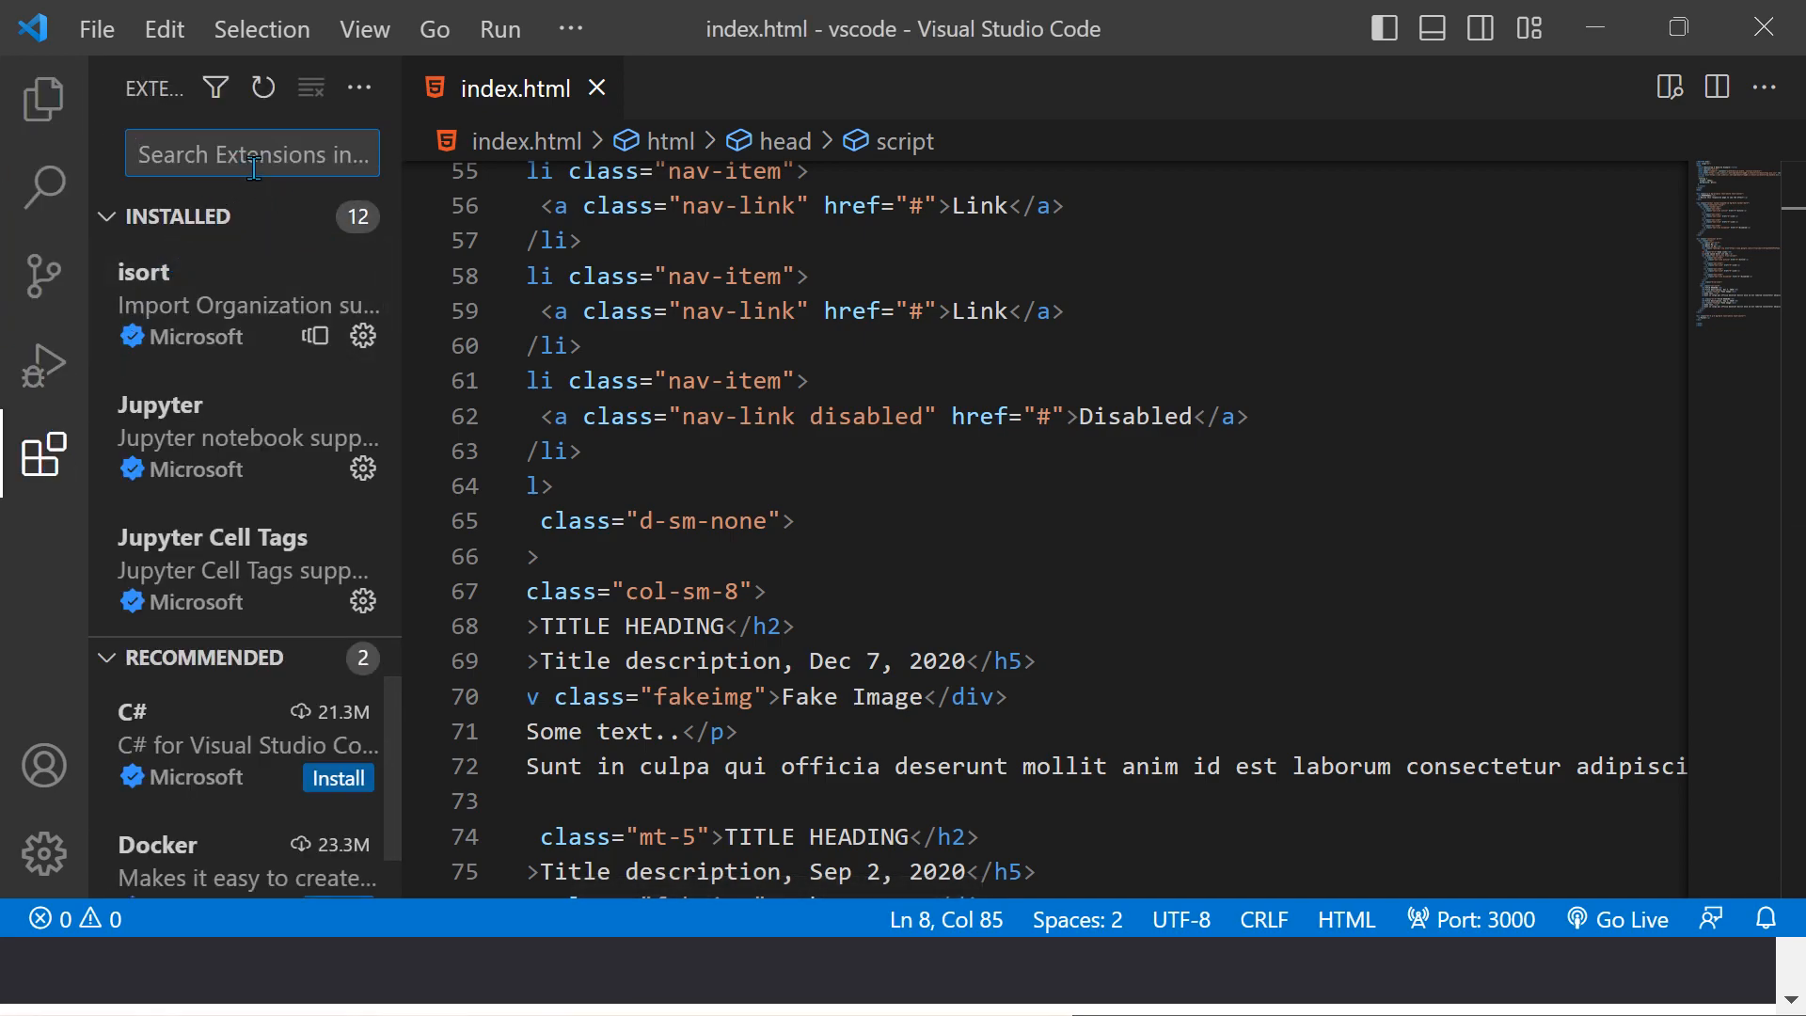
pyautogui.scroll(-3)
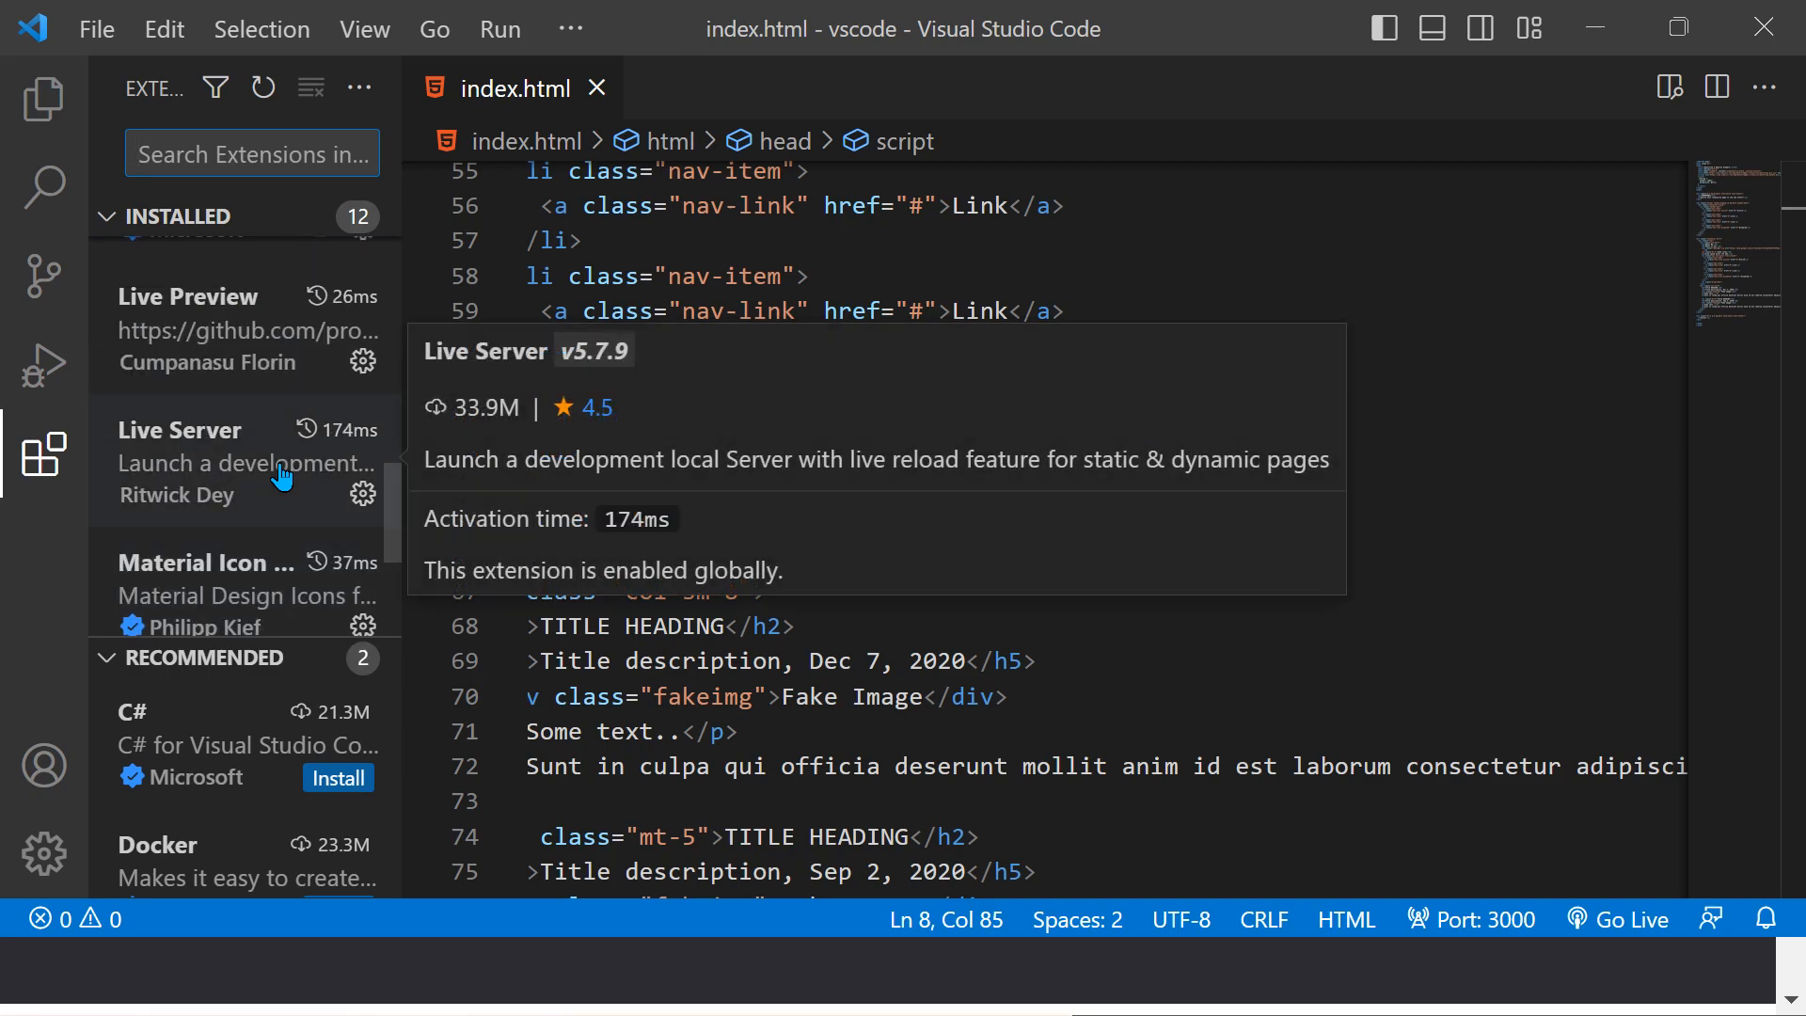
pyautogui.write('live')
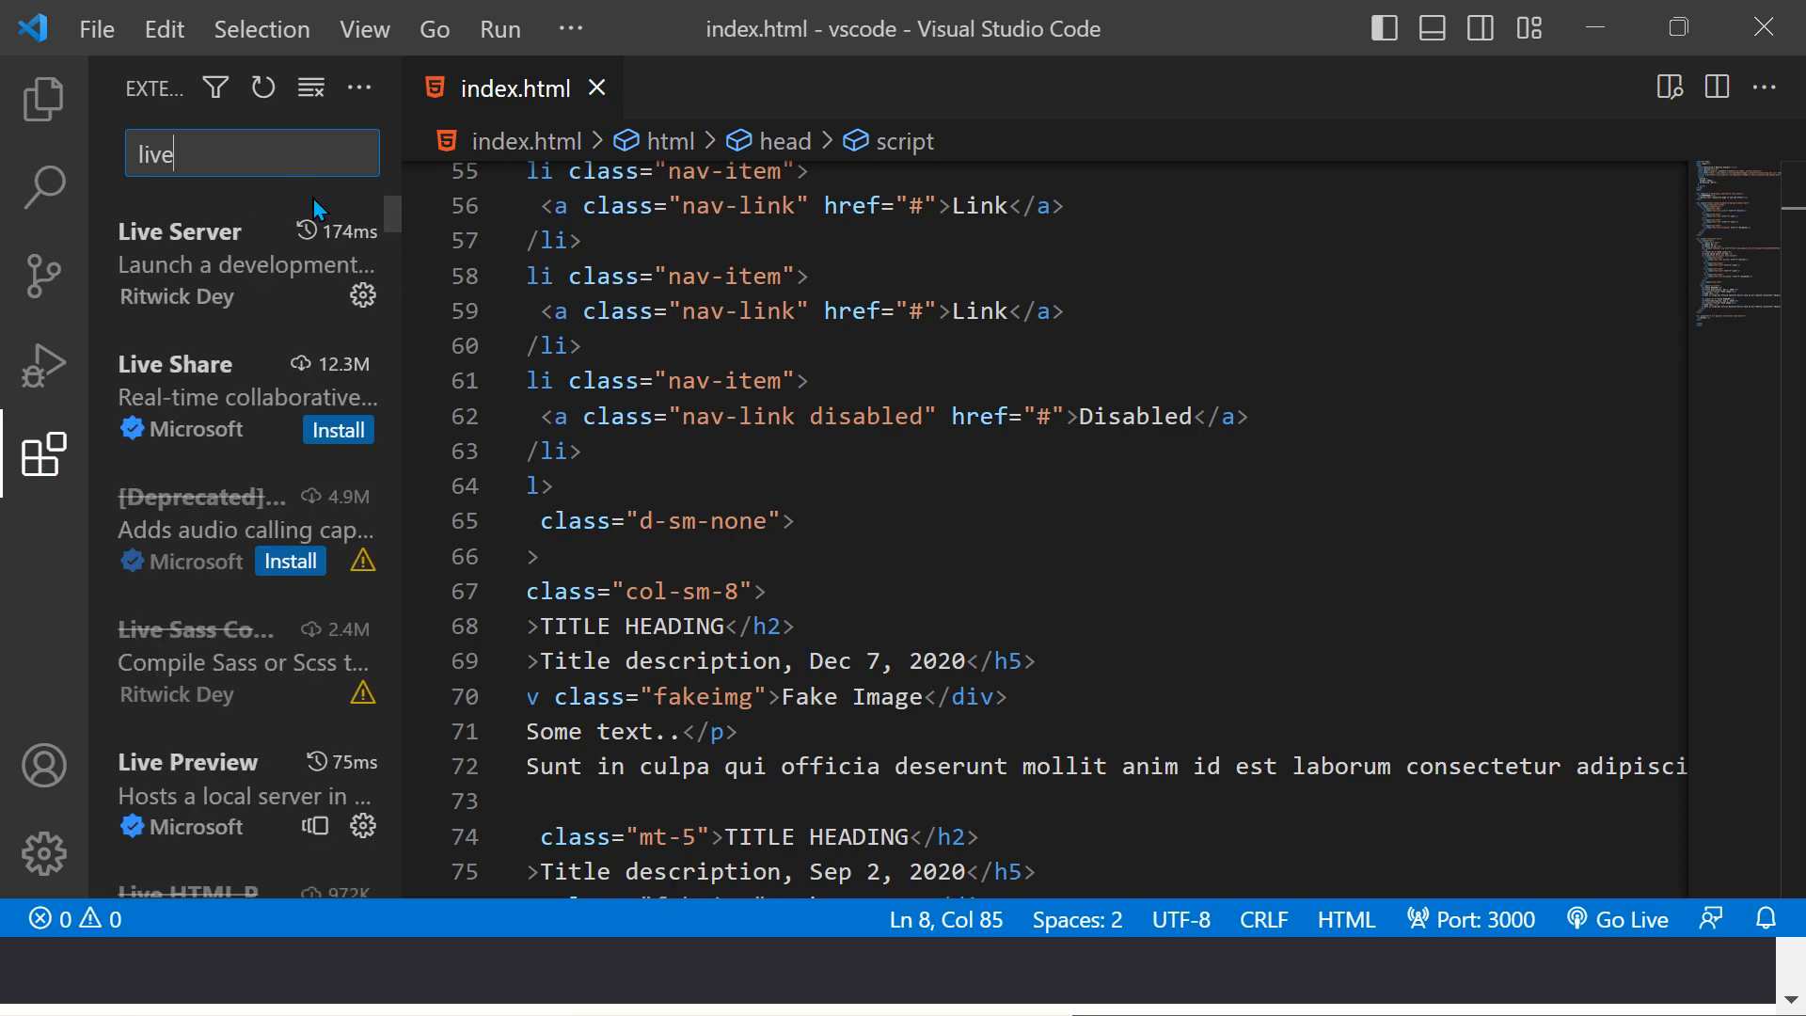
pyautogui.moveTo(231, 430)
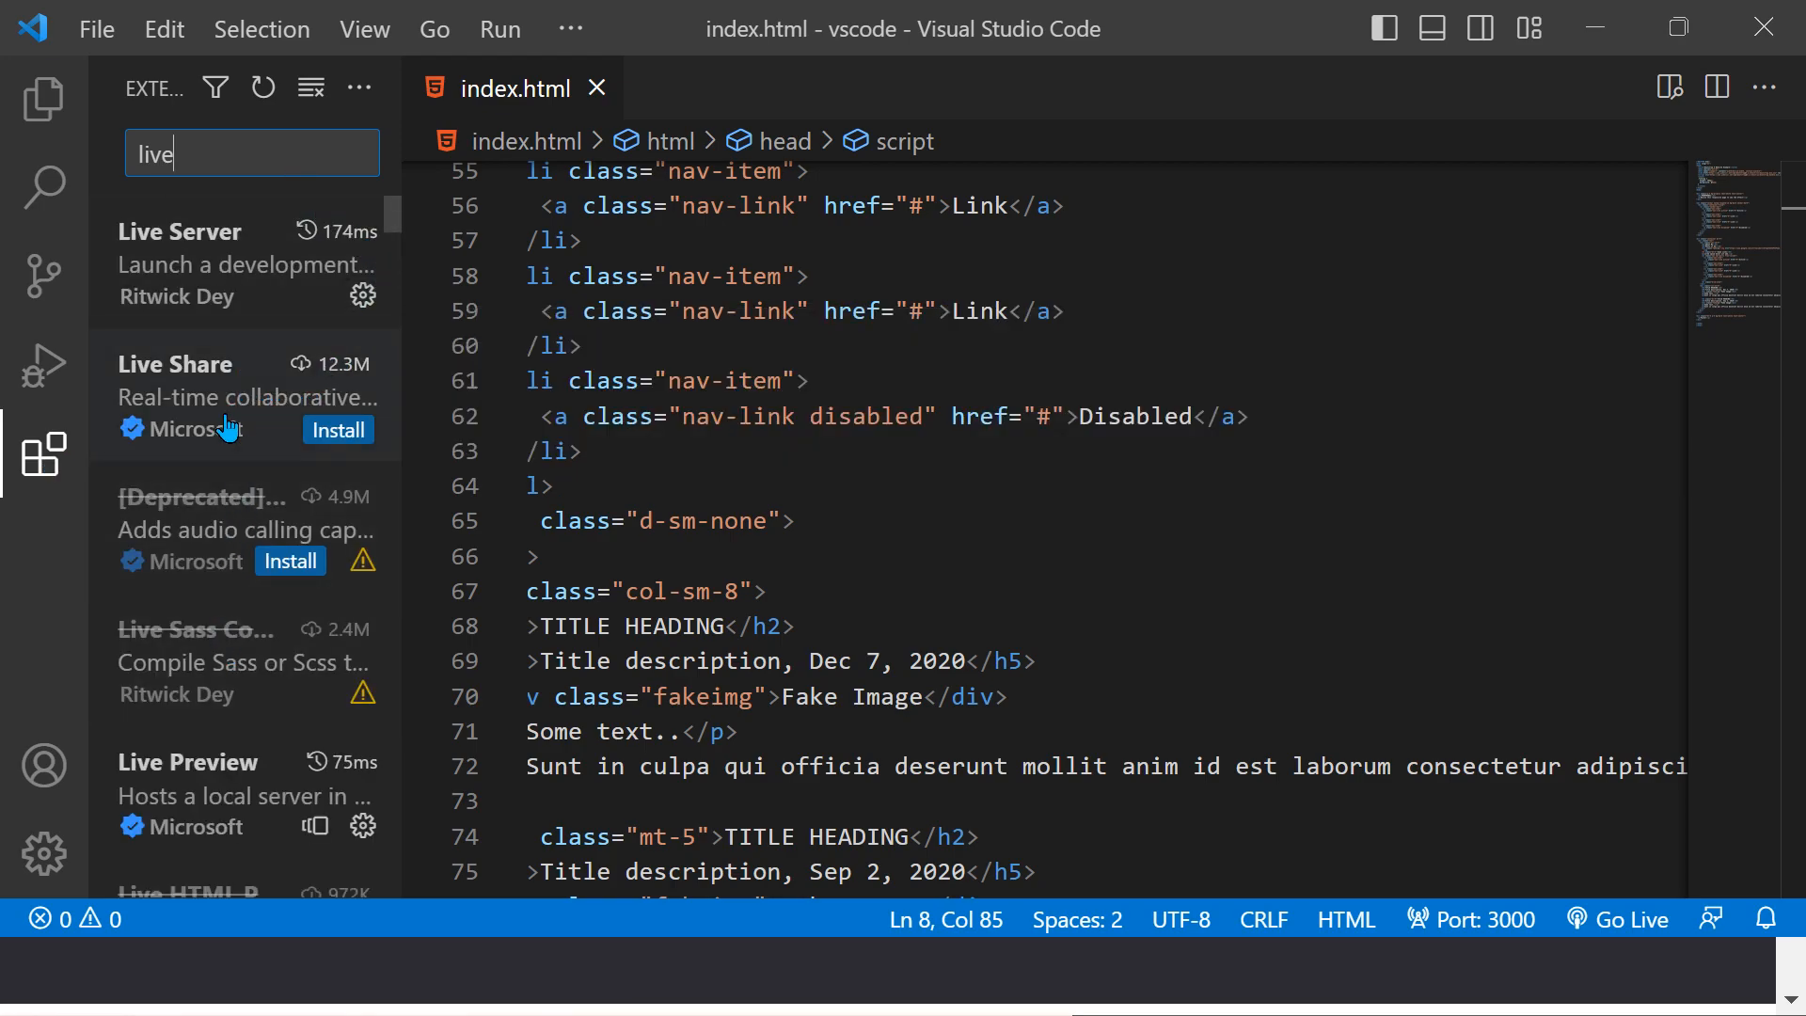
pyautogui.click(175, 392)
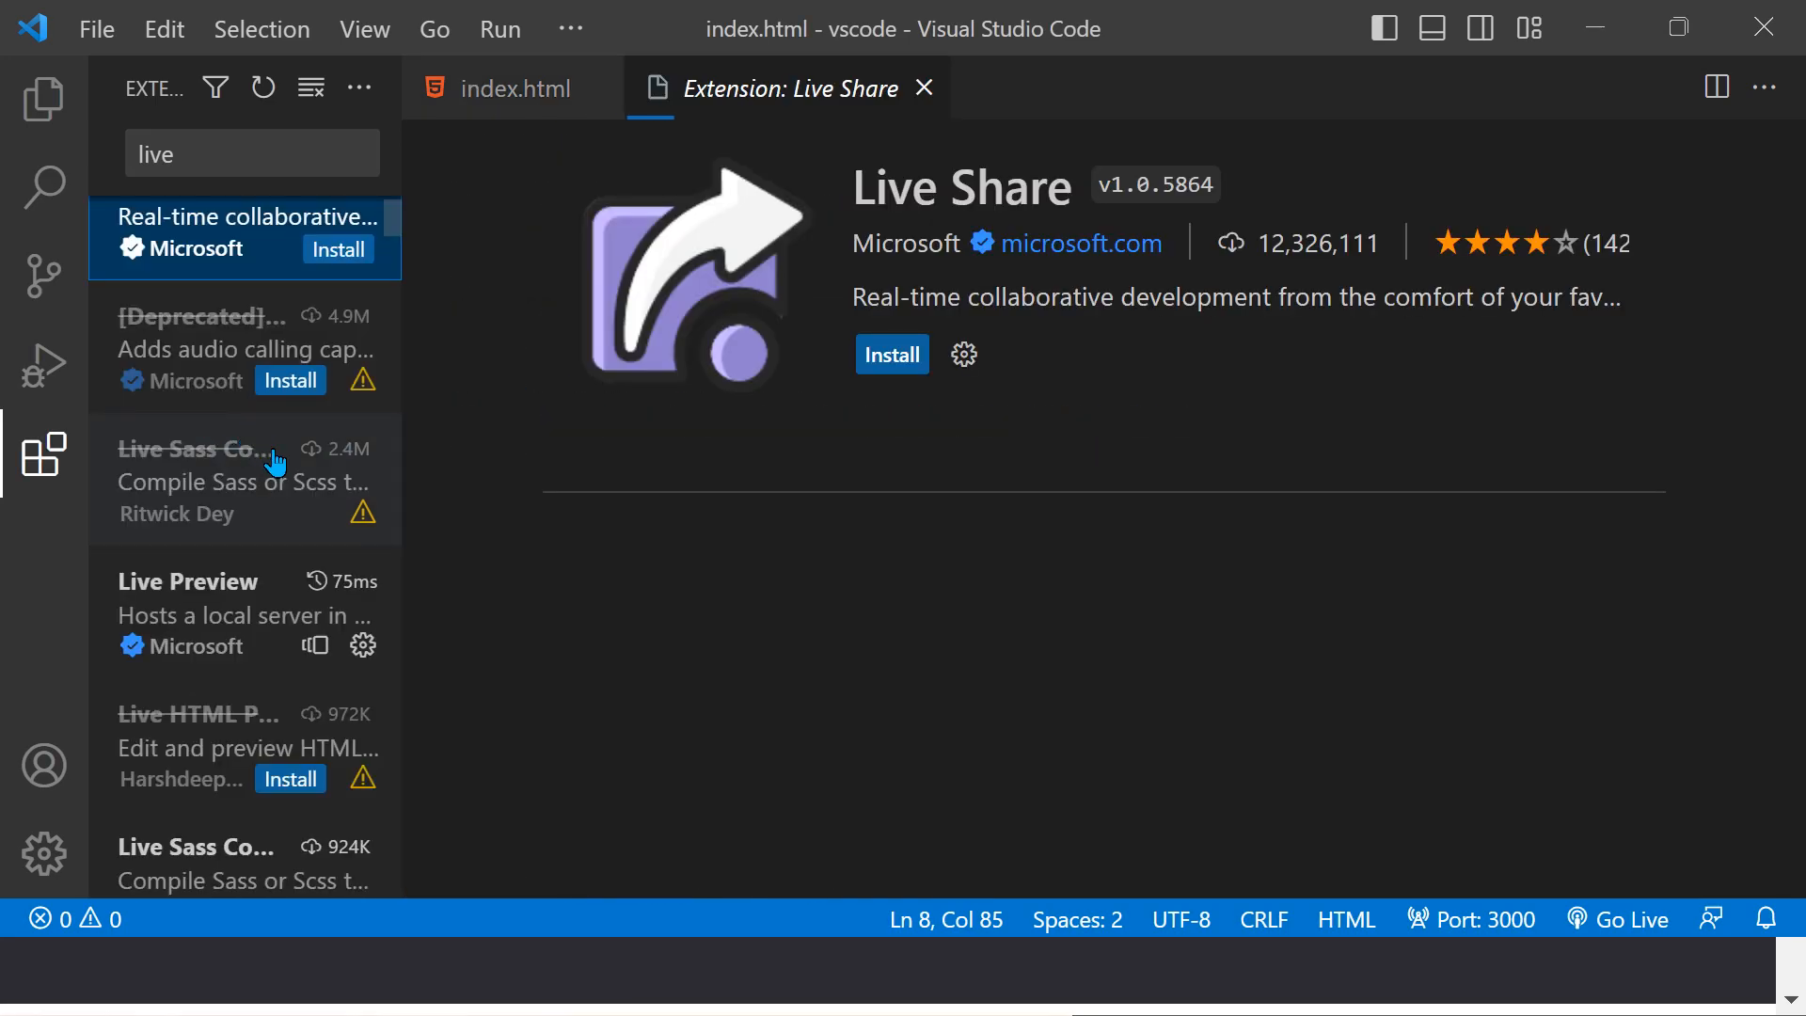
pyautogui.click(220, 610)
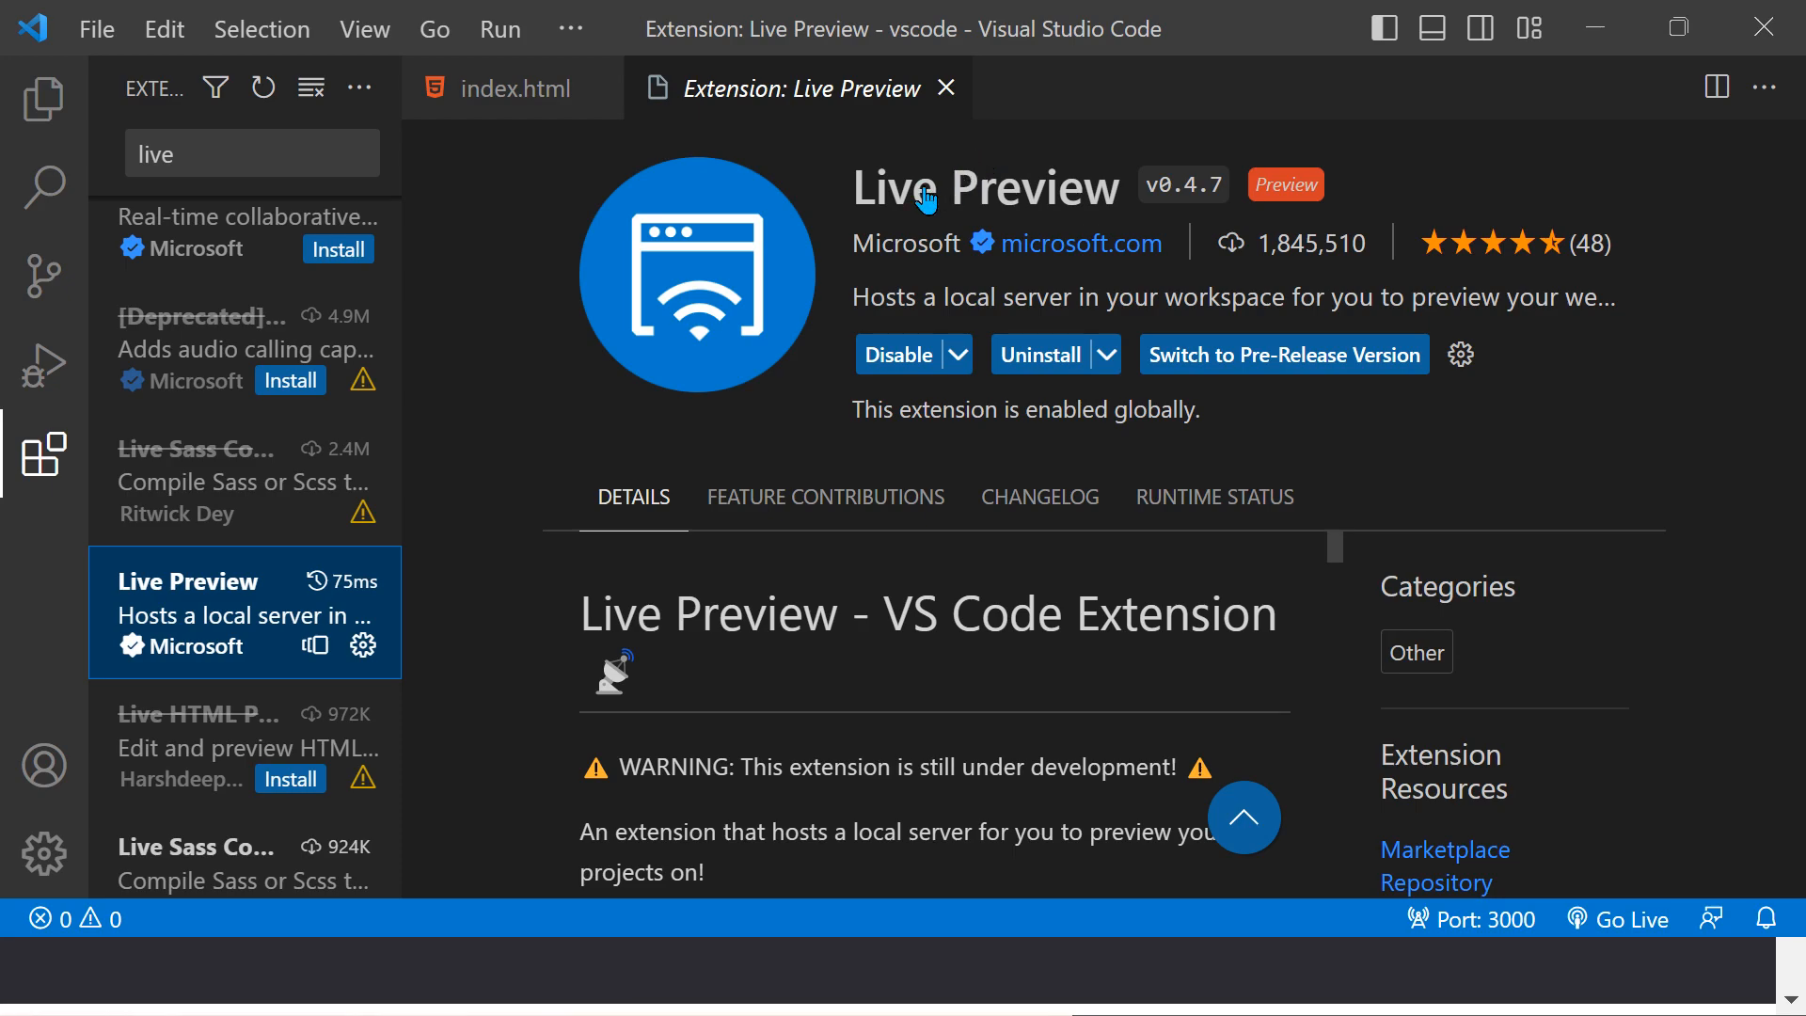
pyautogui.moveTo(952, 383)
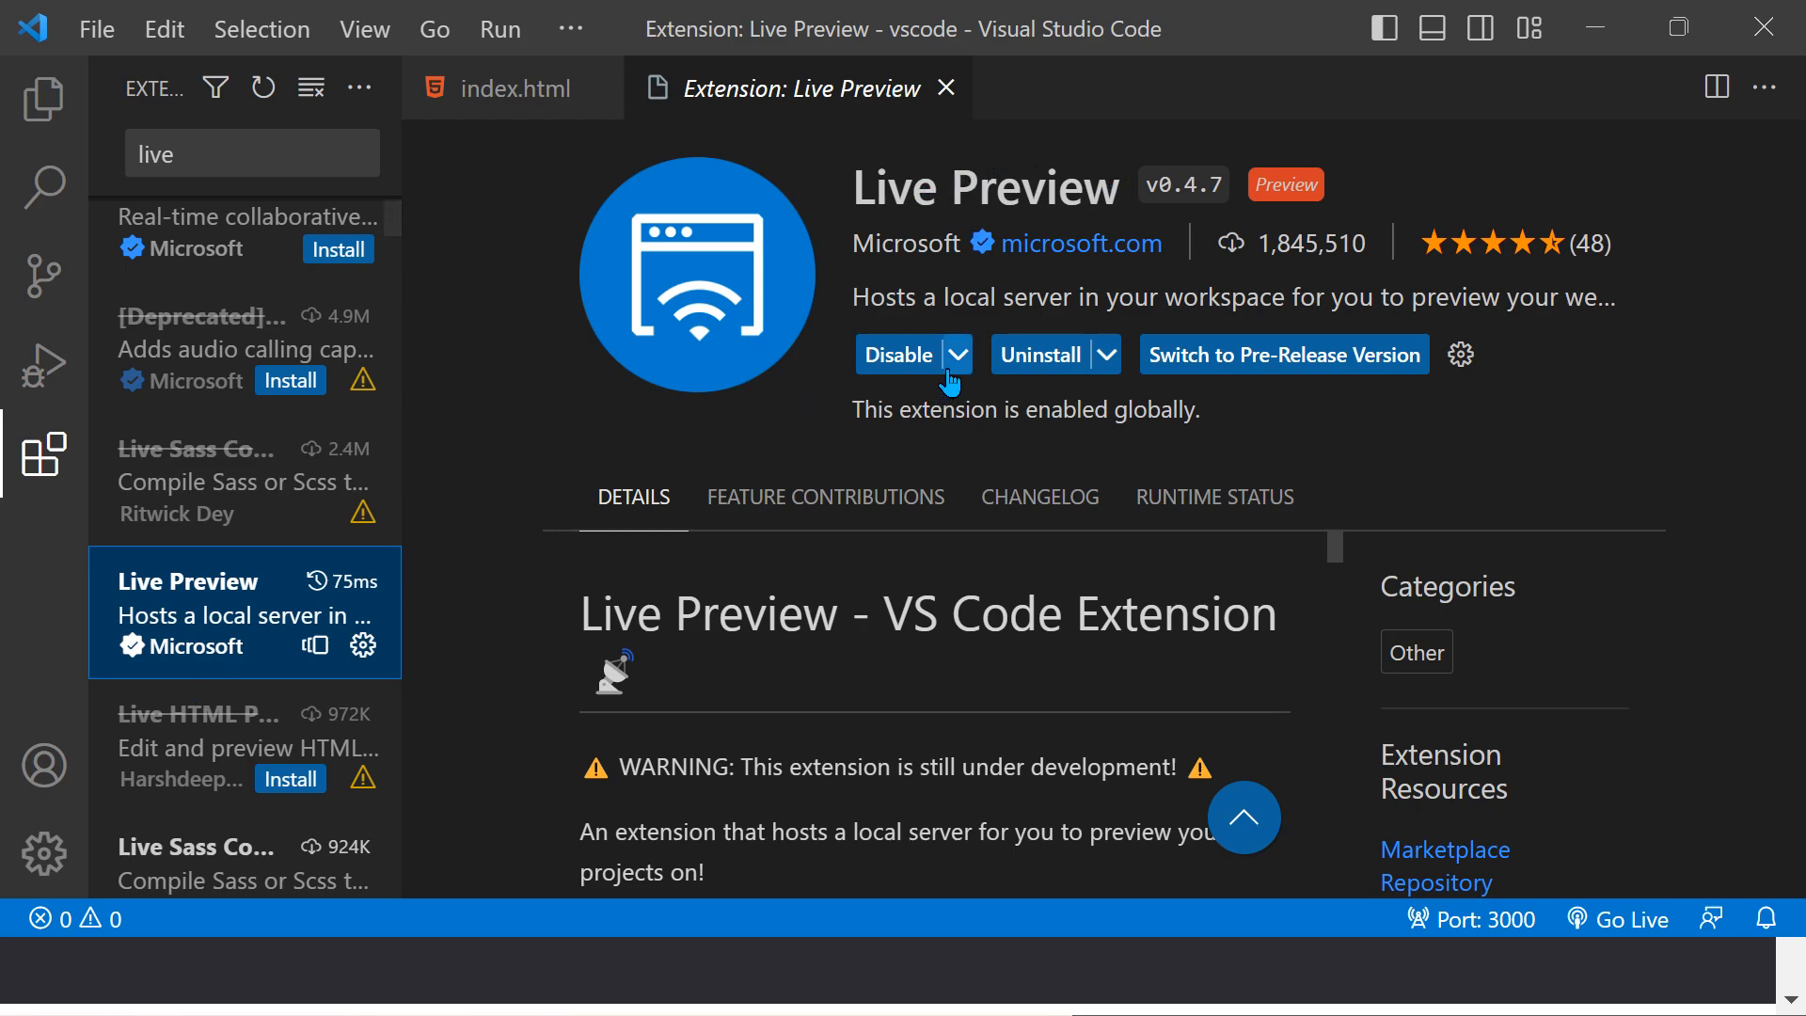
# Step: Refine the search to 'live pre', view the other Live Preview extension, then return to Explorer
pyautogui.scroll(-3)
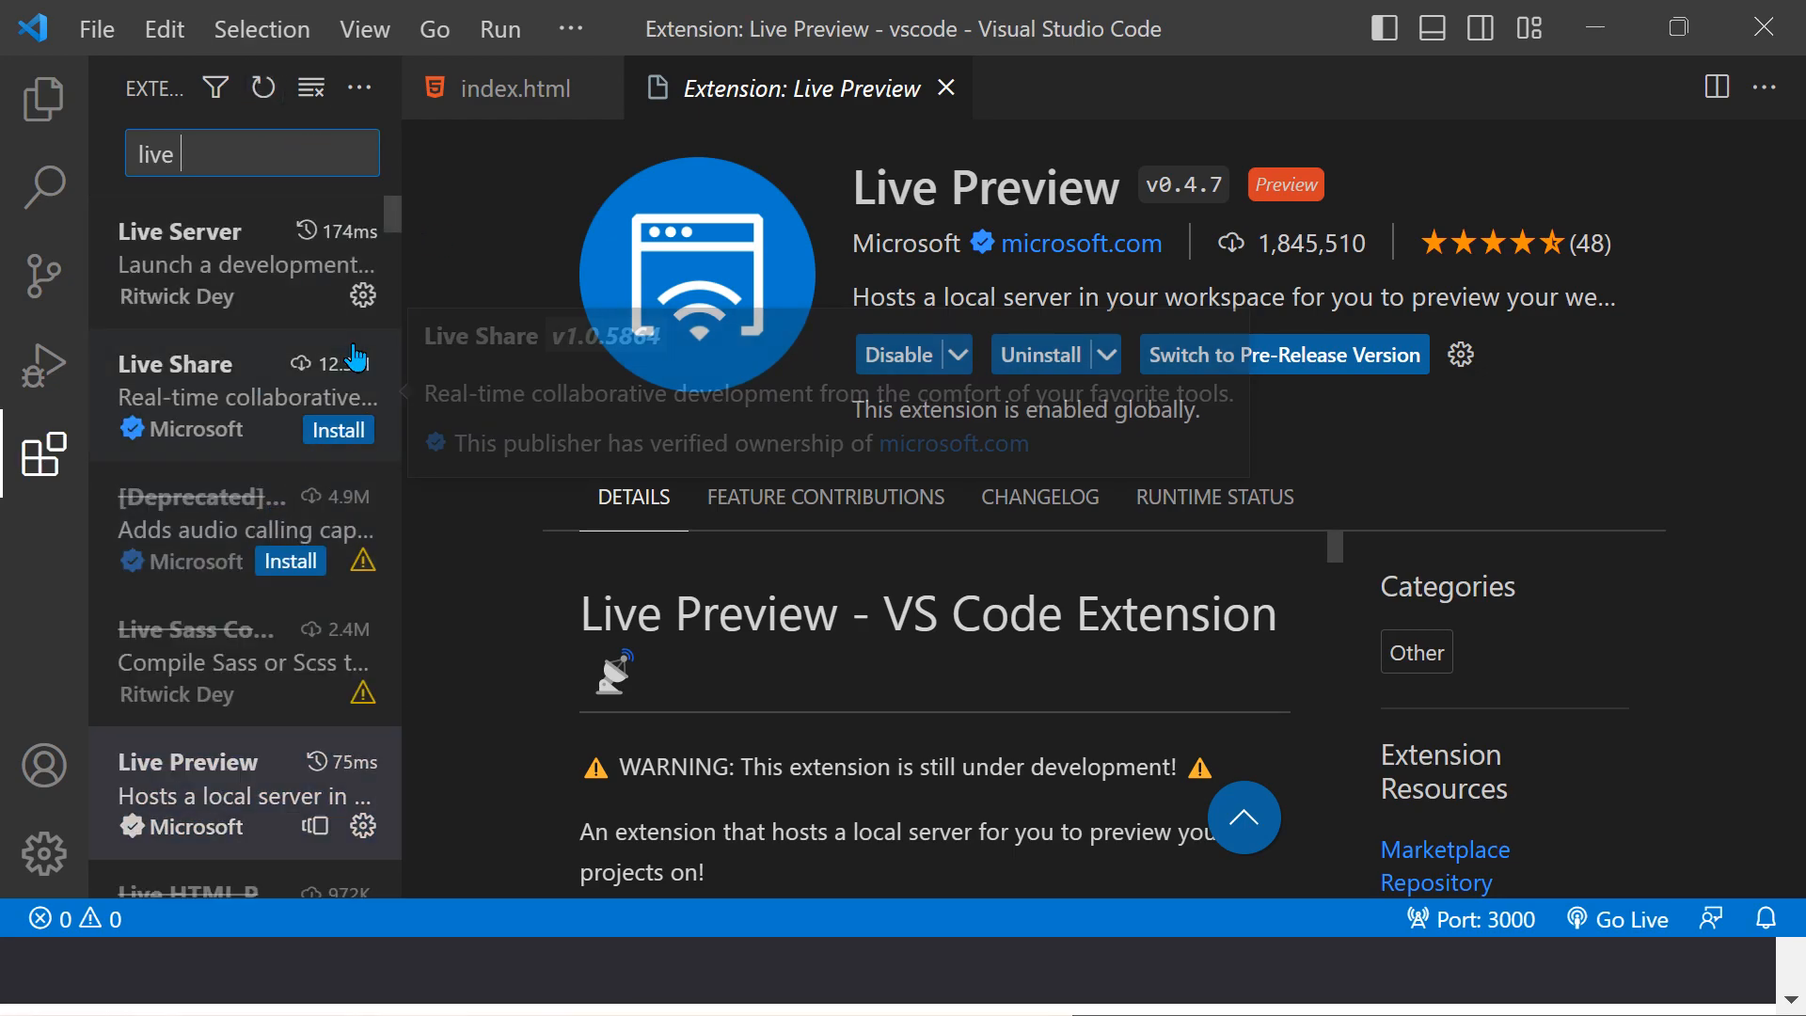
pyautogui.write('pre')
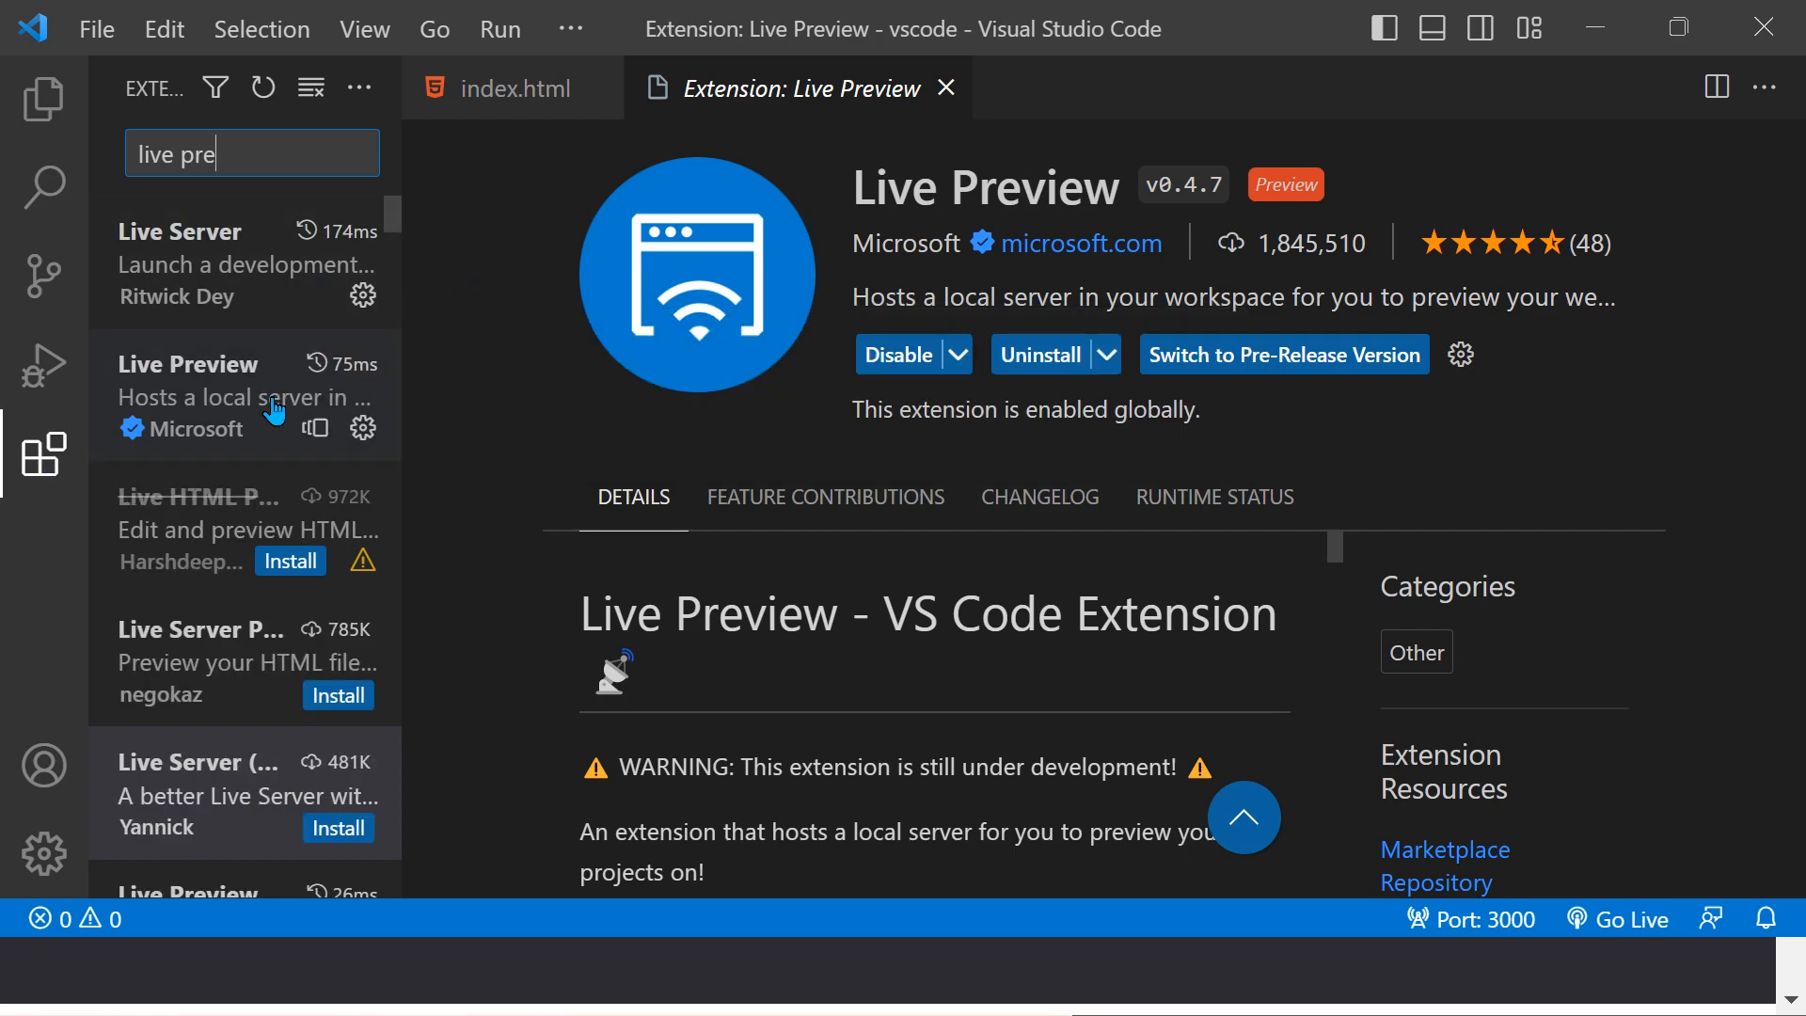
pyautogui.moveTo(238, 196)
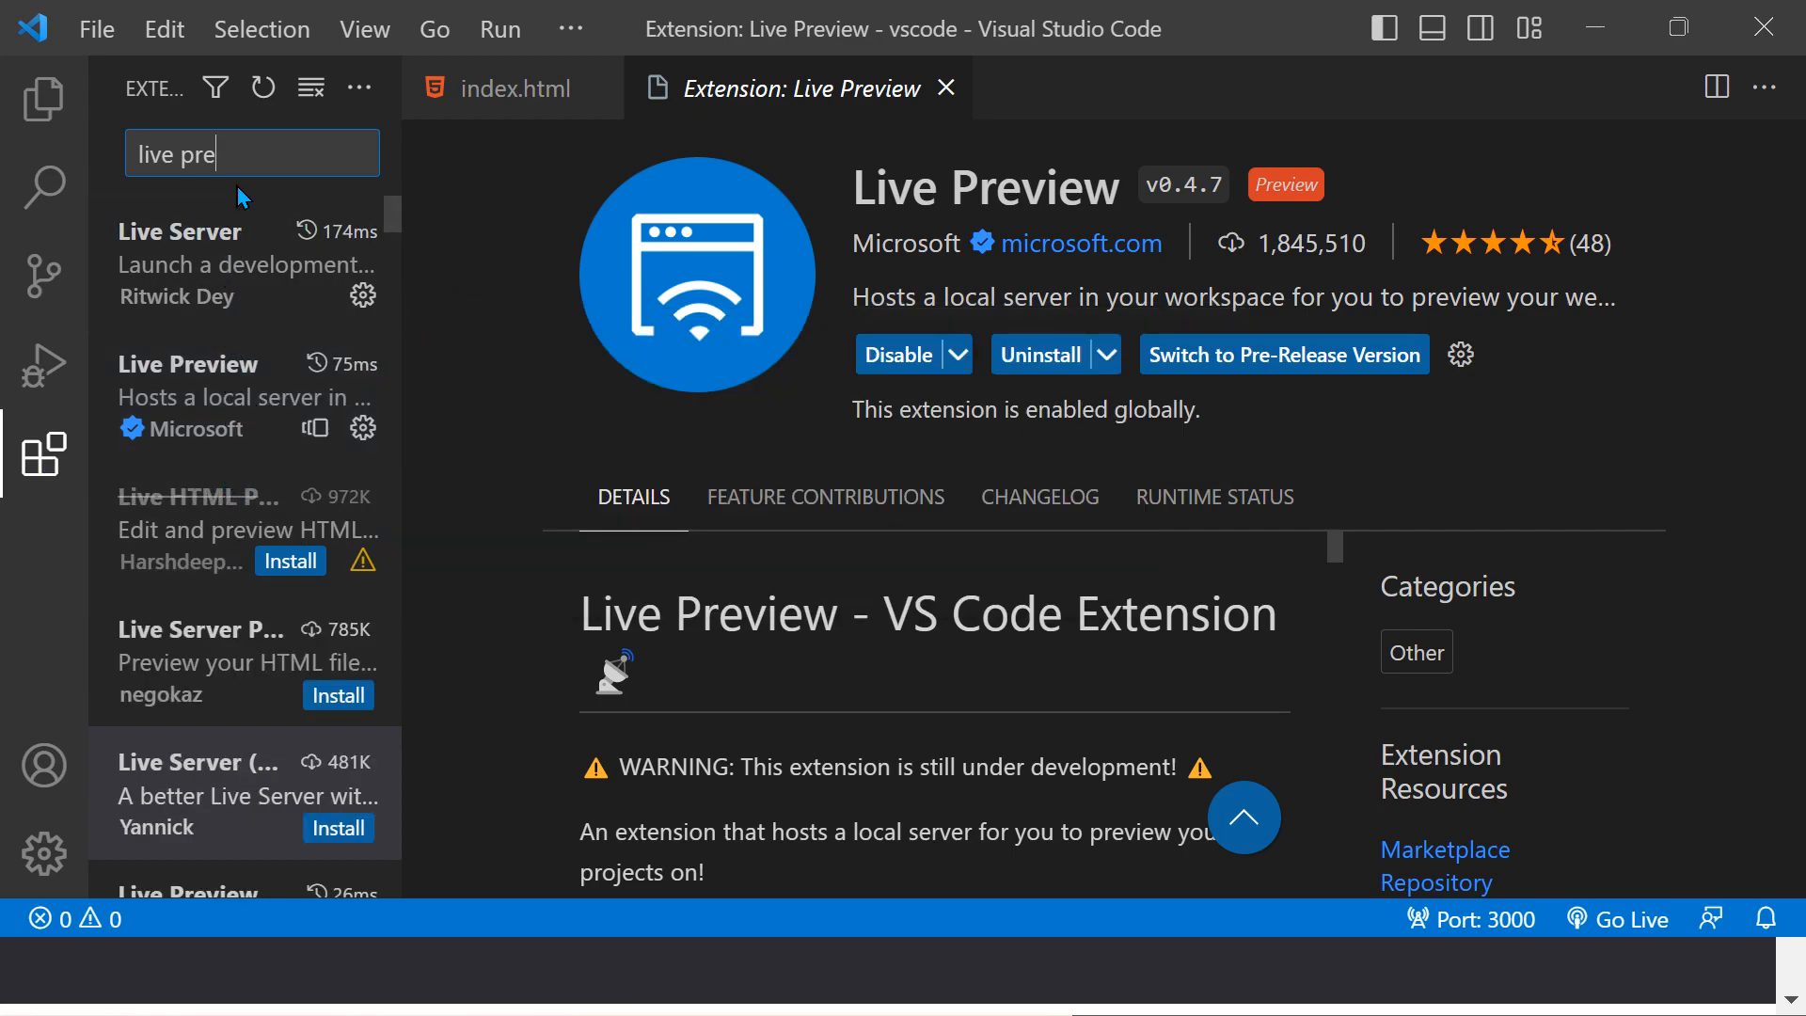
pyautogui.scroll(-3)
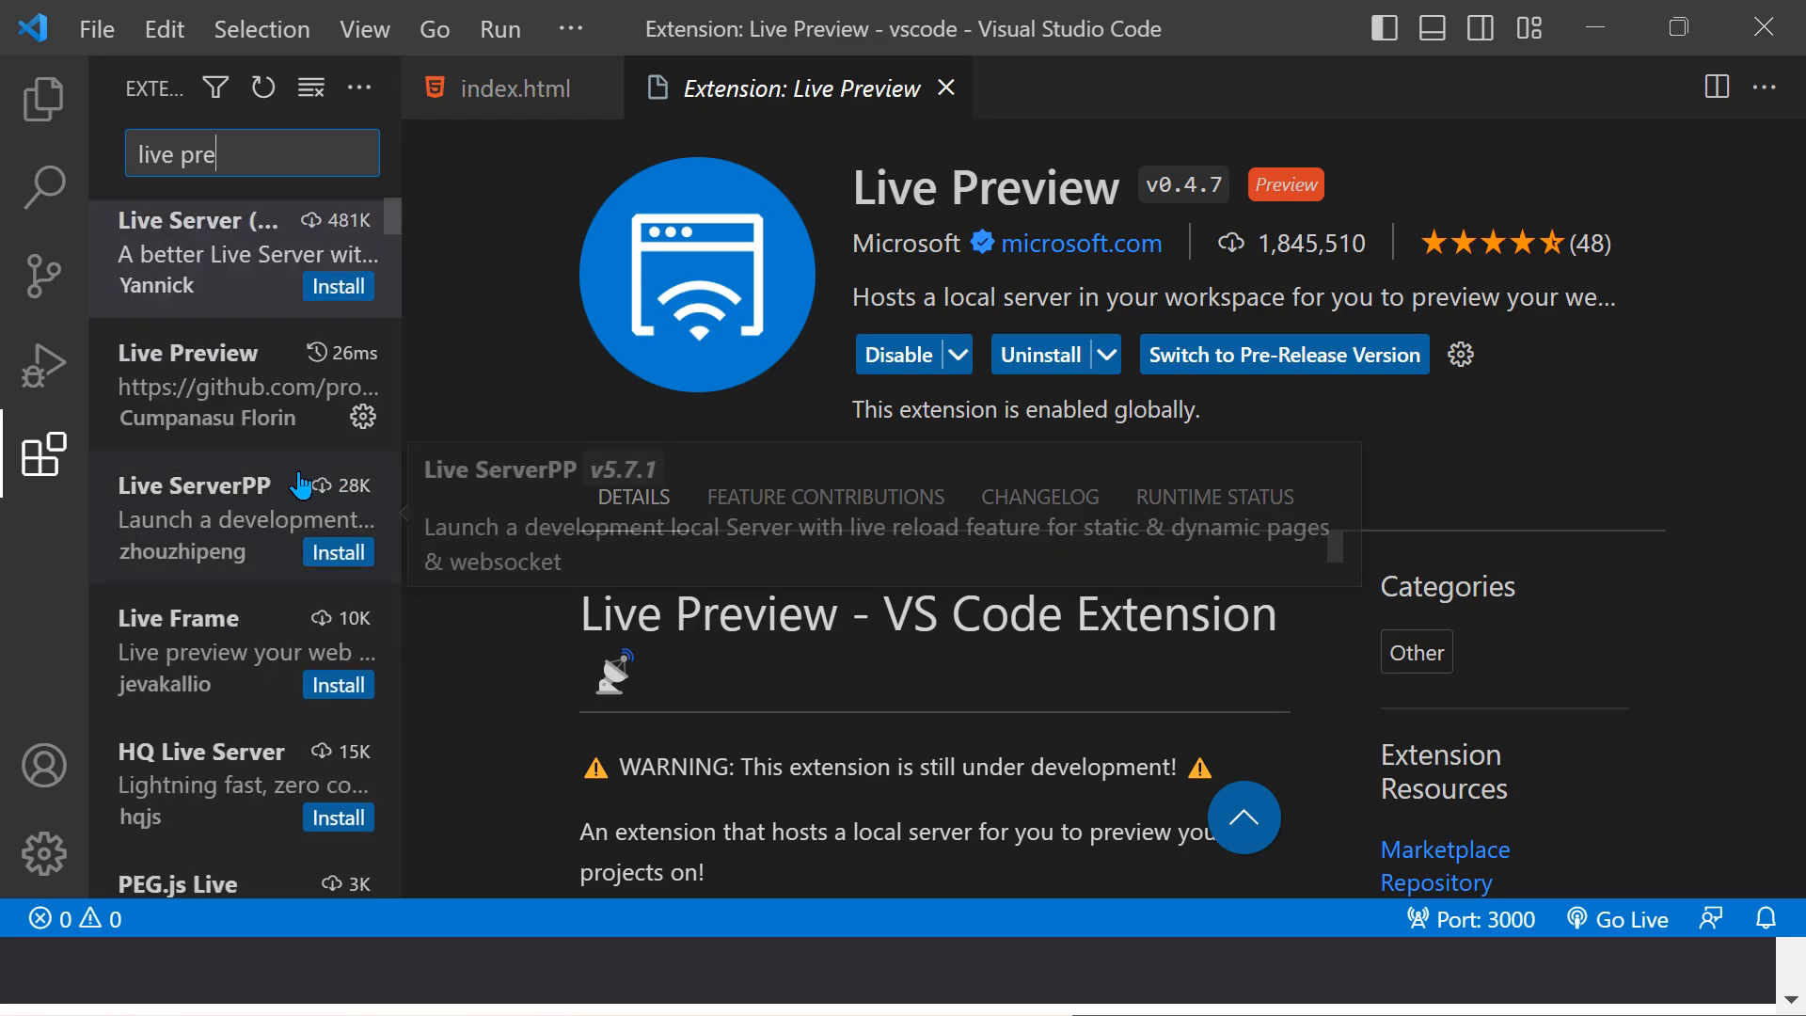
pyautogui.click(207, 384)
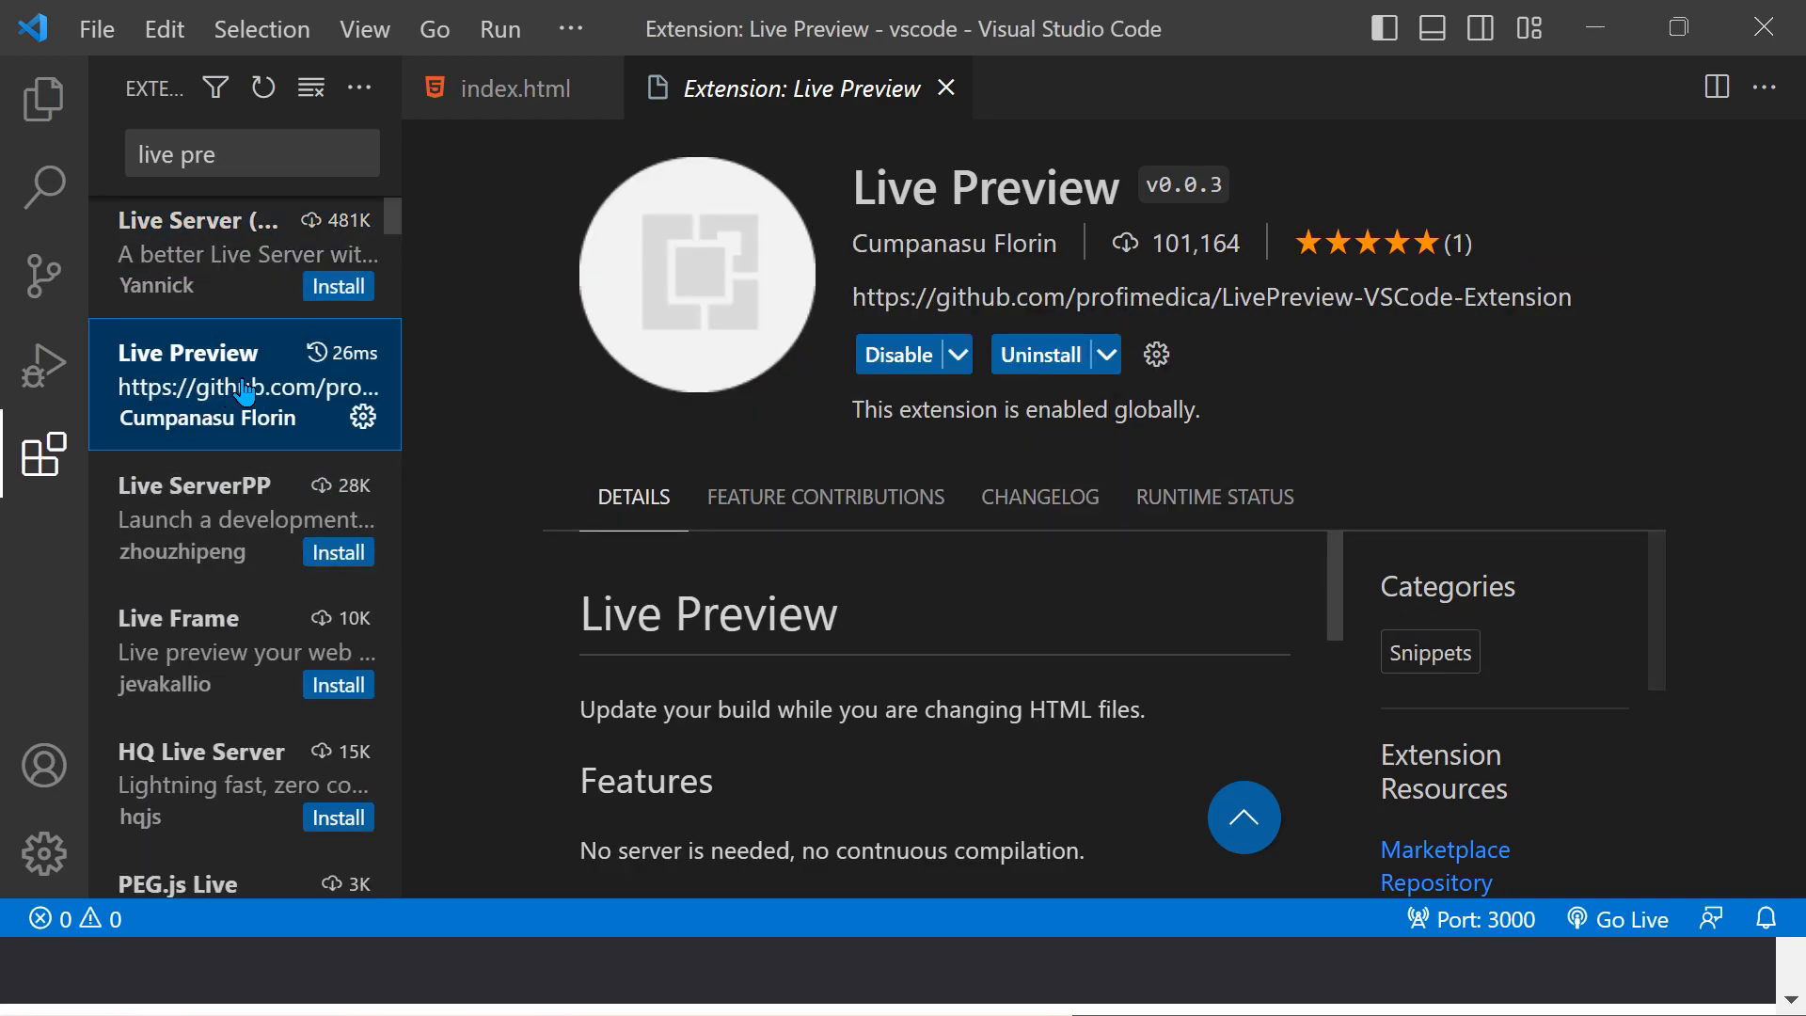
pyautogui.moveTo(703, 318)
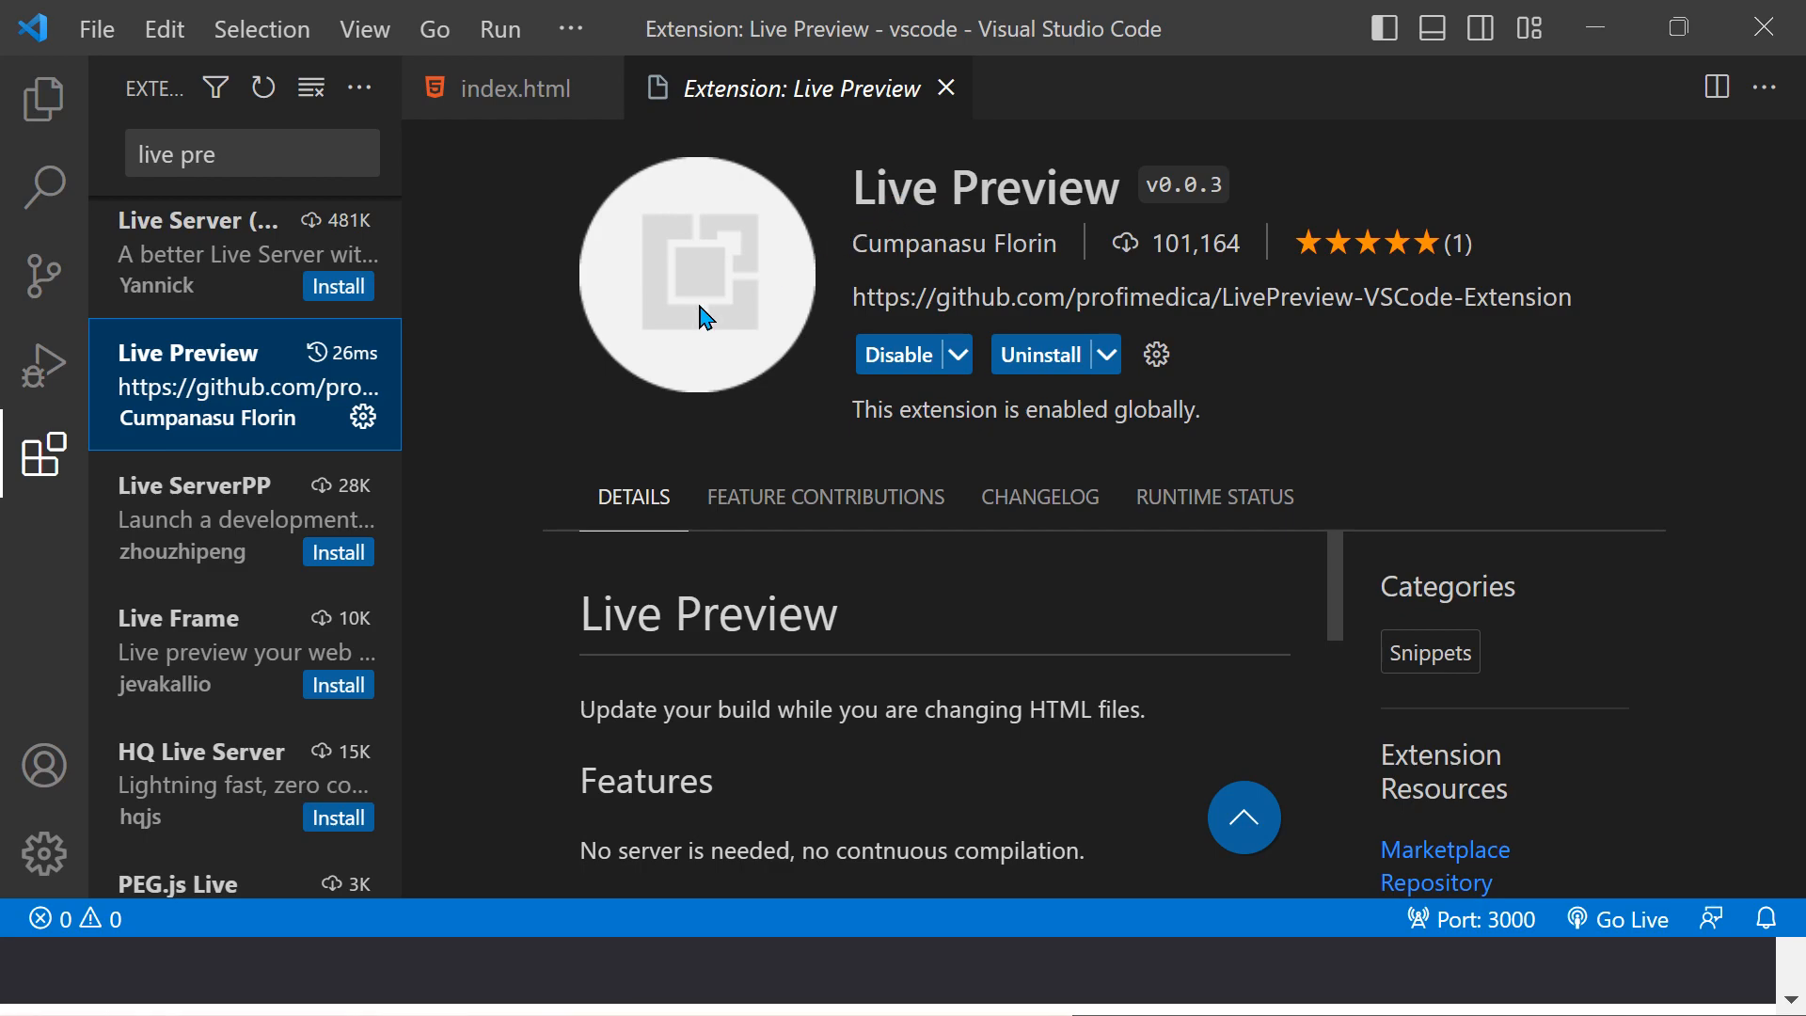
pyautogui.moveTo(696, 303)
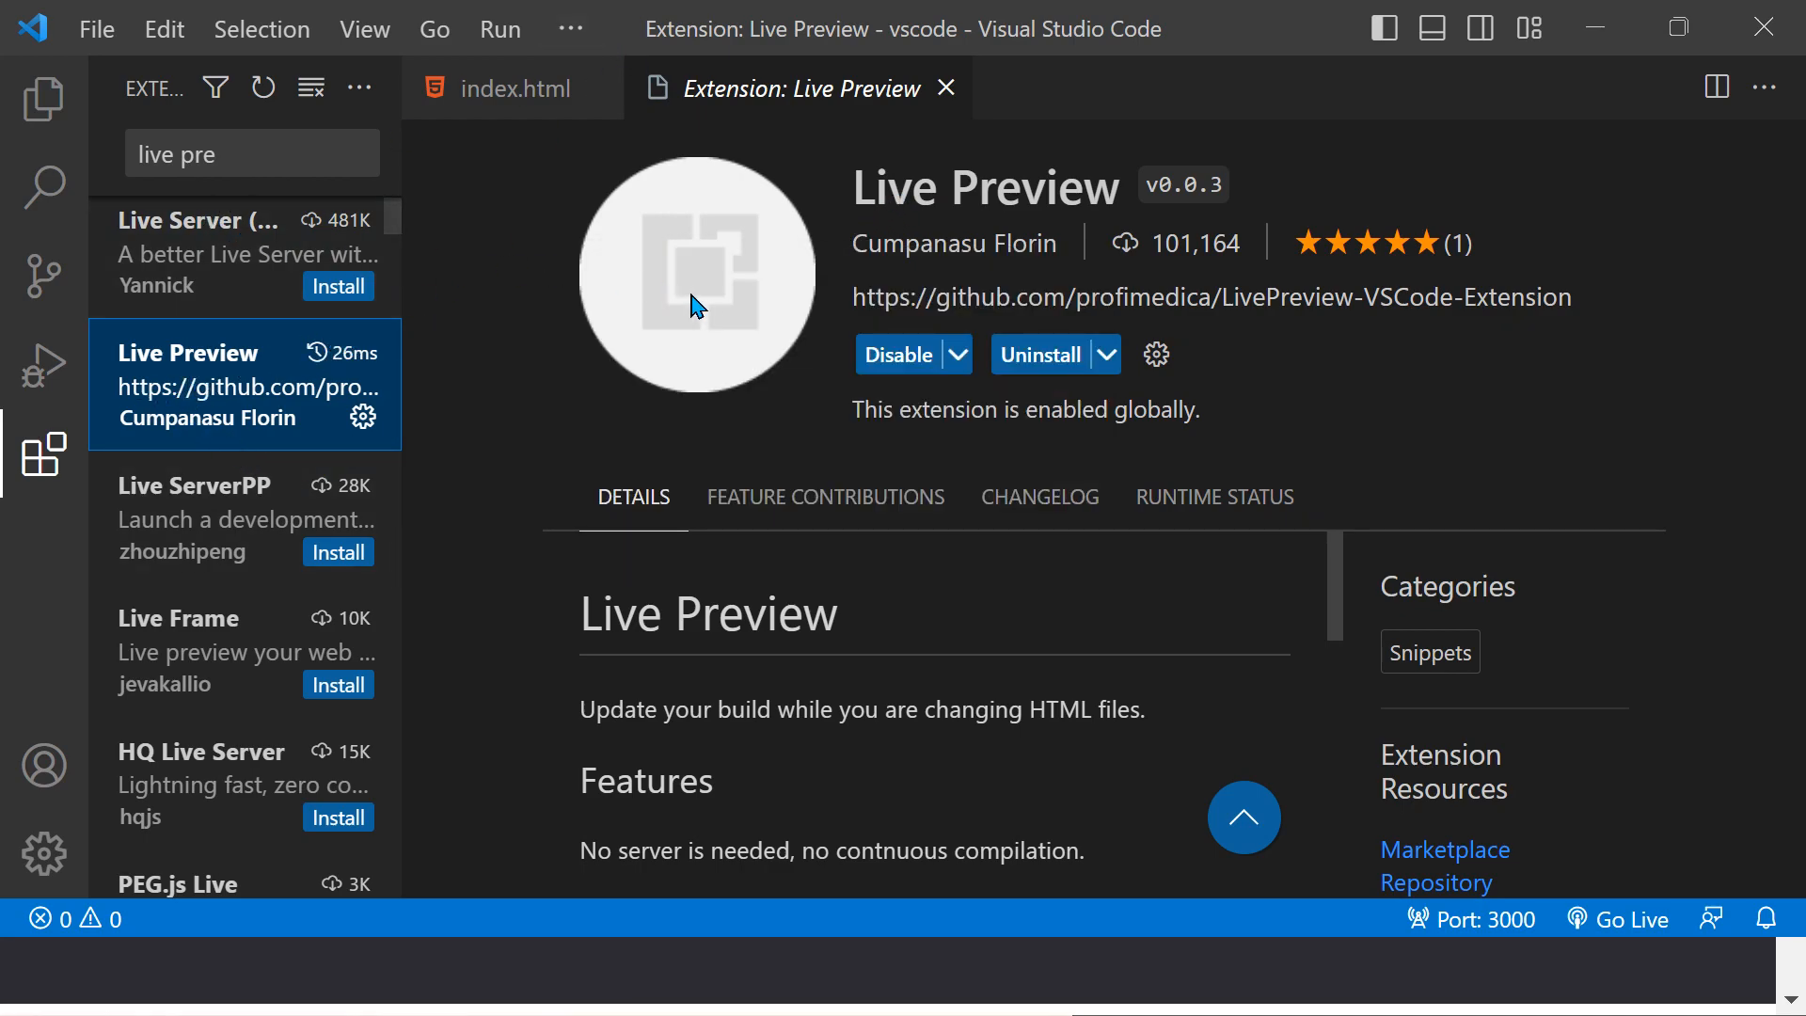
pyautogui.moveTo(939, 294)
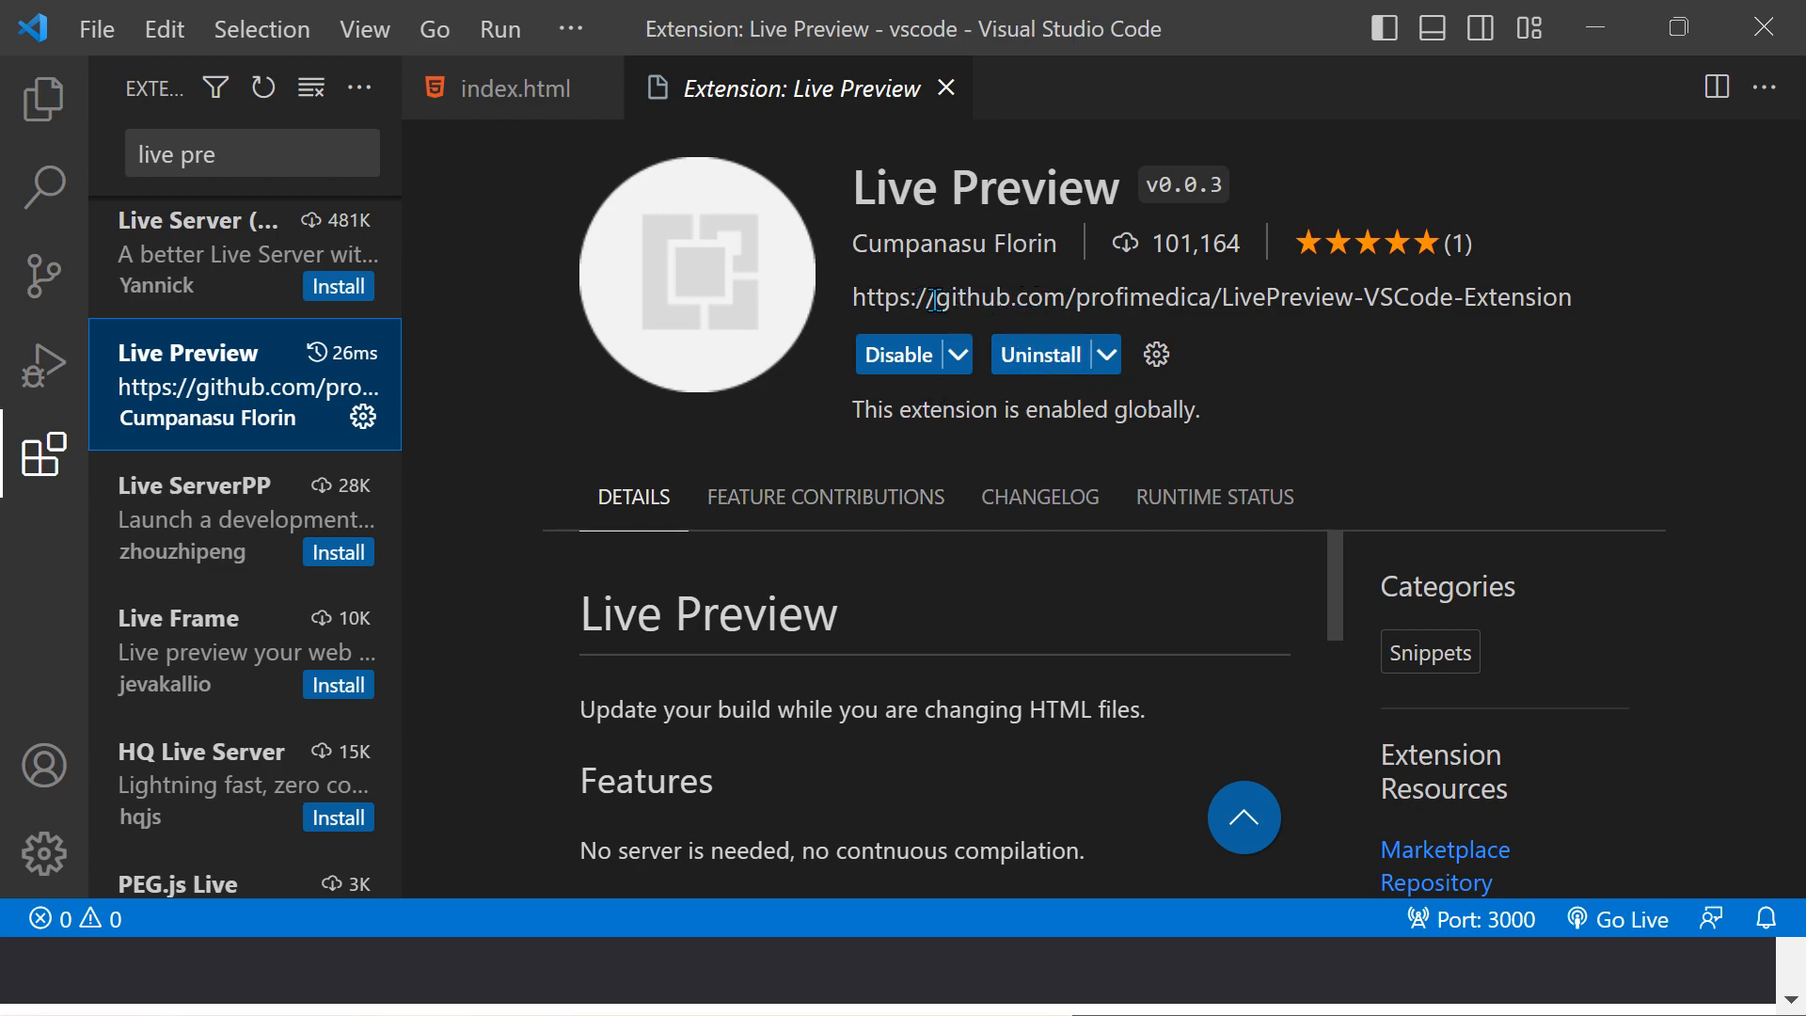
pyautogui.click(42, 98)
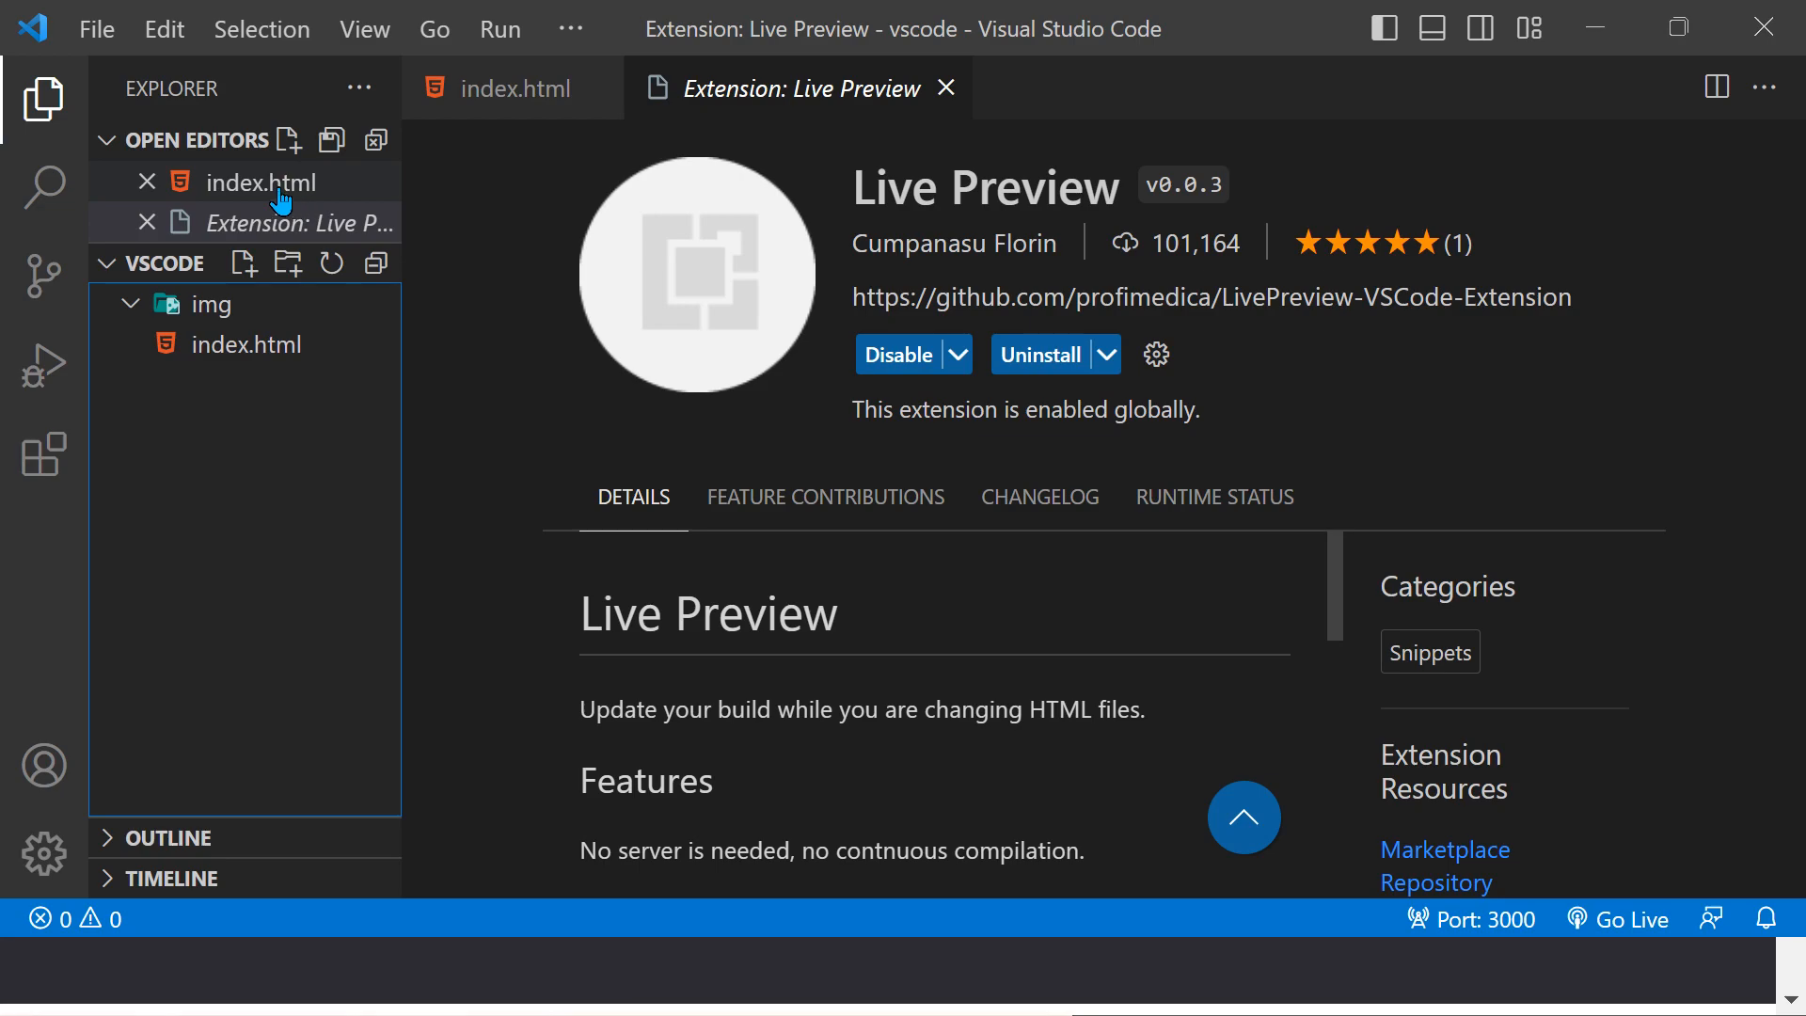
# Step: Close the Live Preview extension tab, keeping index.html open, and collapse the img folder
pyautogui.click(243, 181)
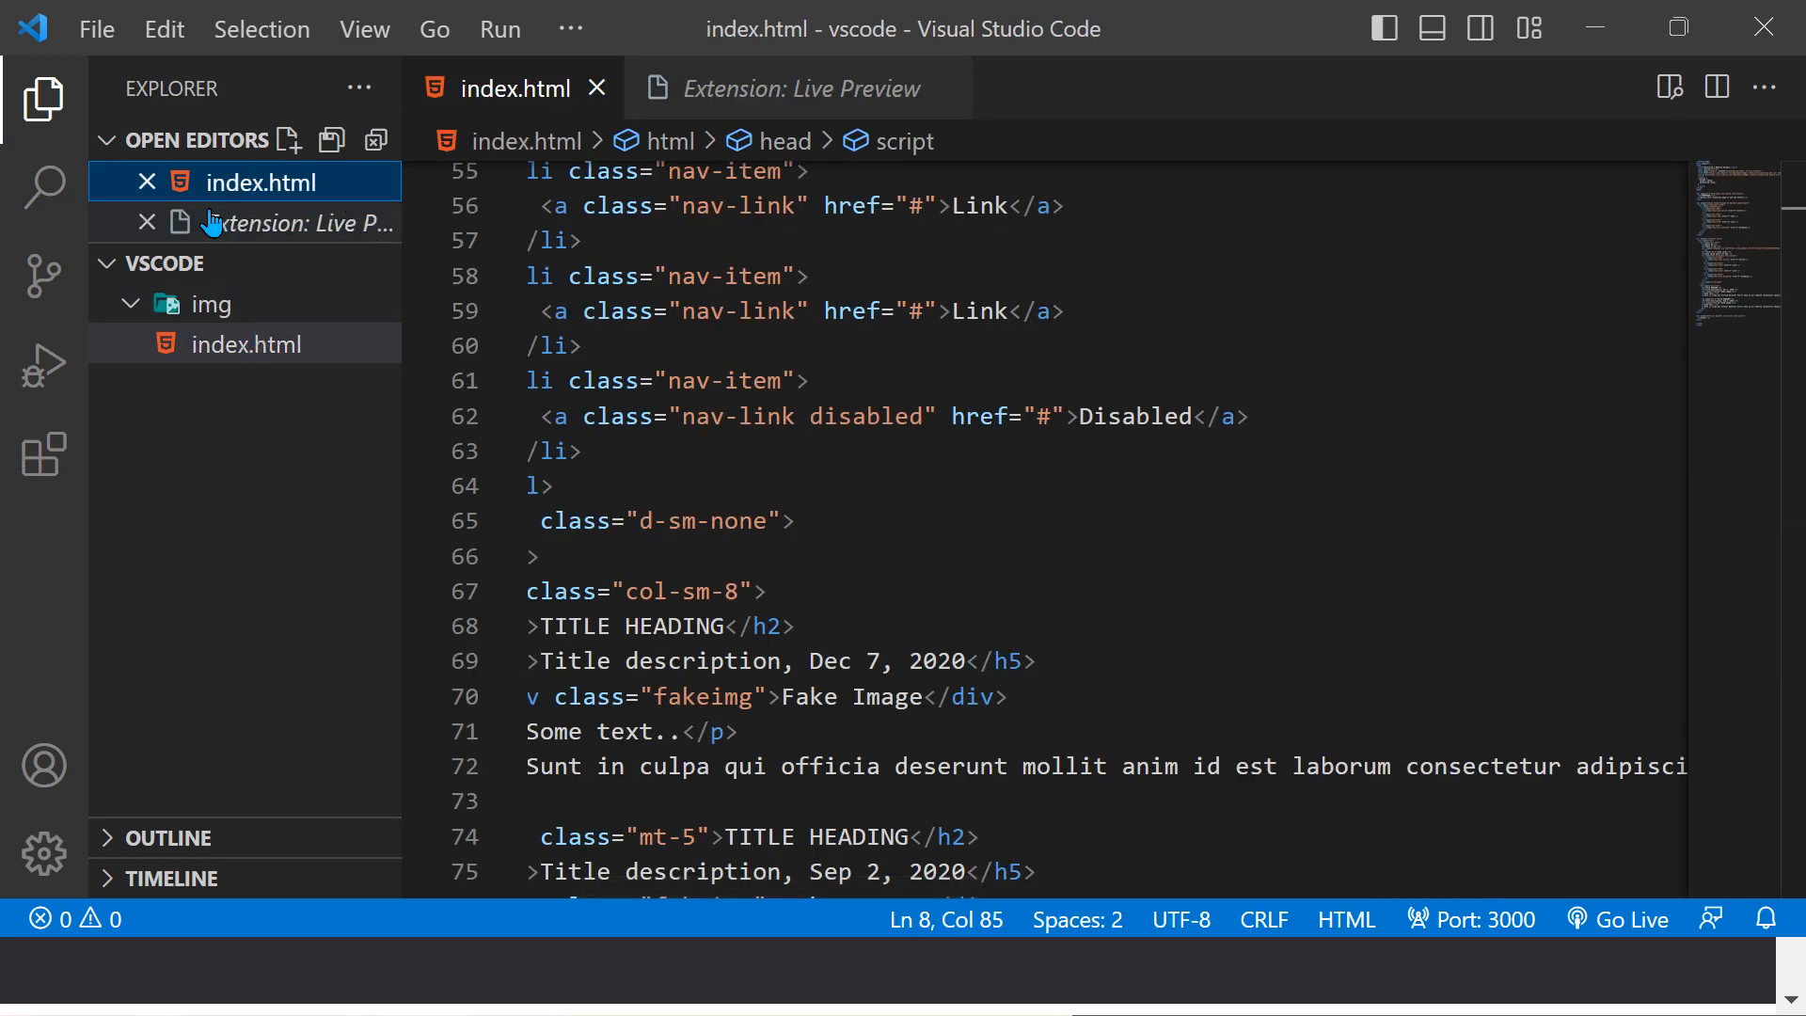
pyautogui.click(148, 222)
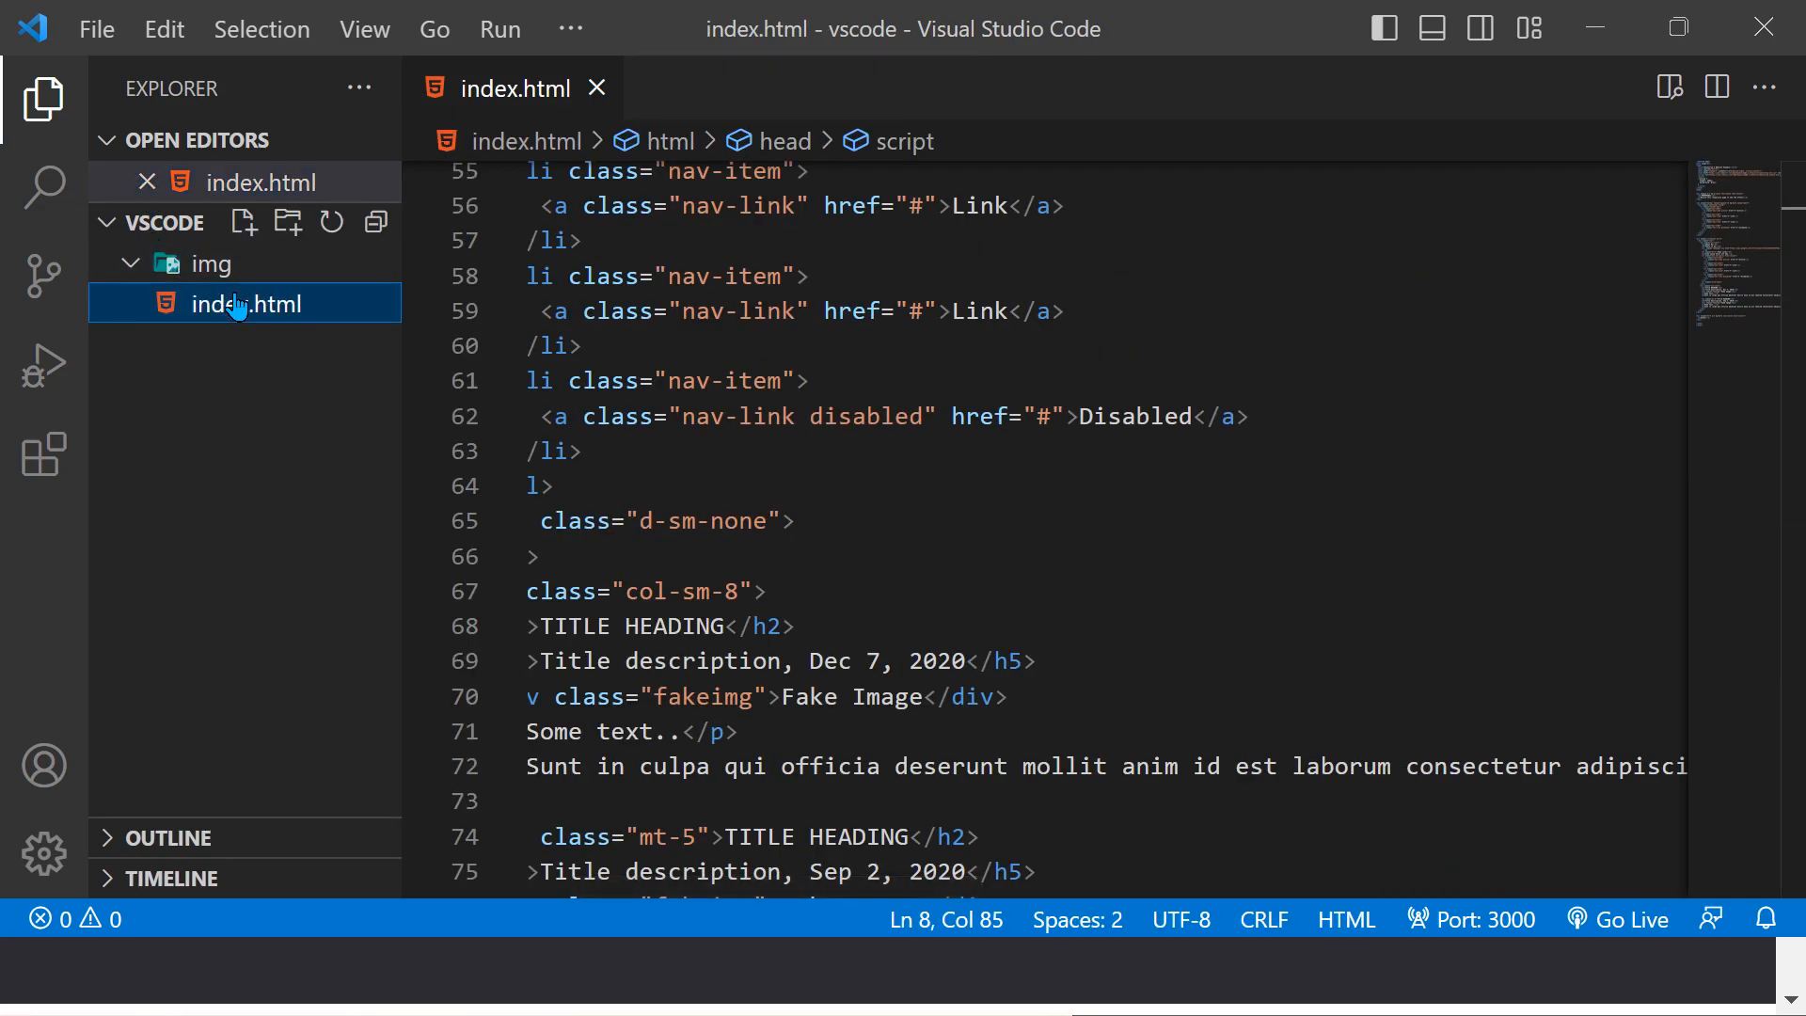
pyautogui.click(130, 264)
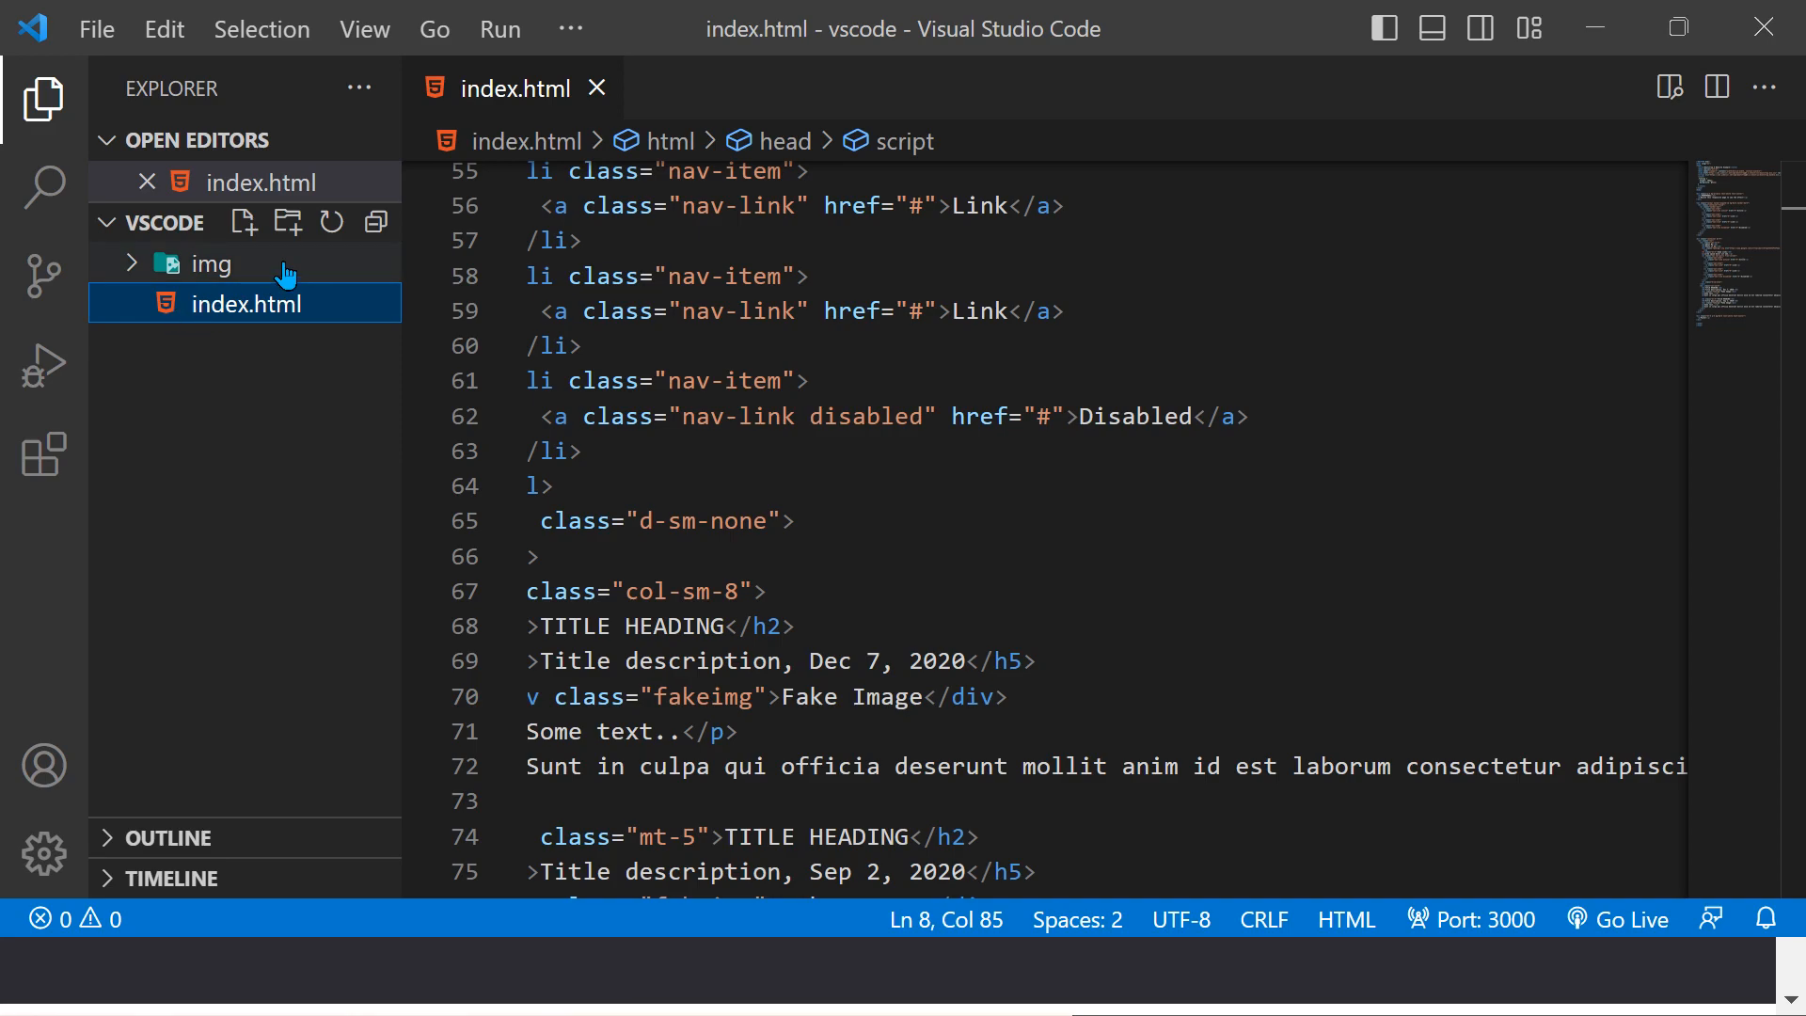
# Step: Cancel the new file named index.html and select the existing index.html
pyautogui.click(242, 222)
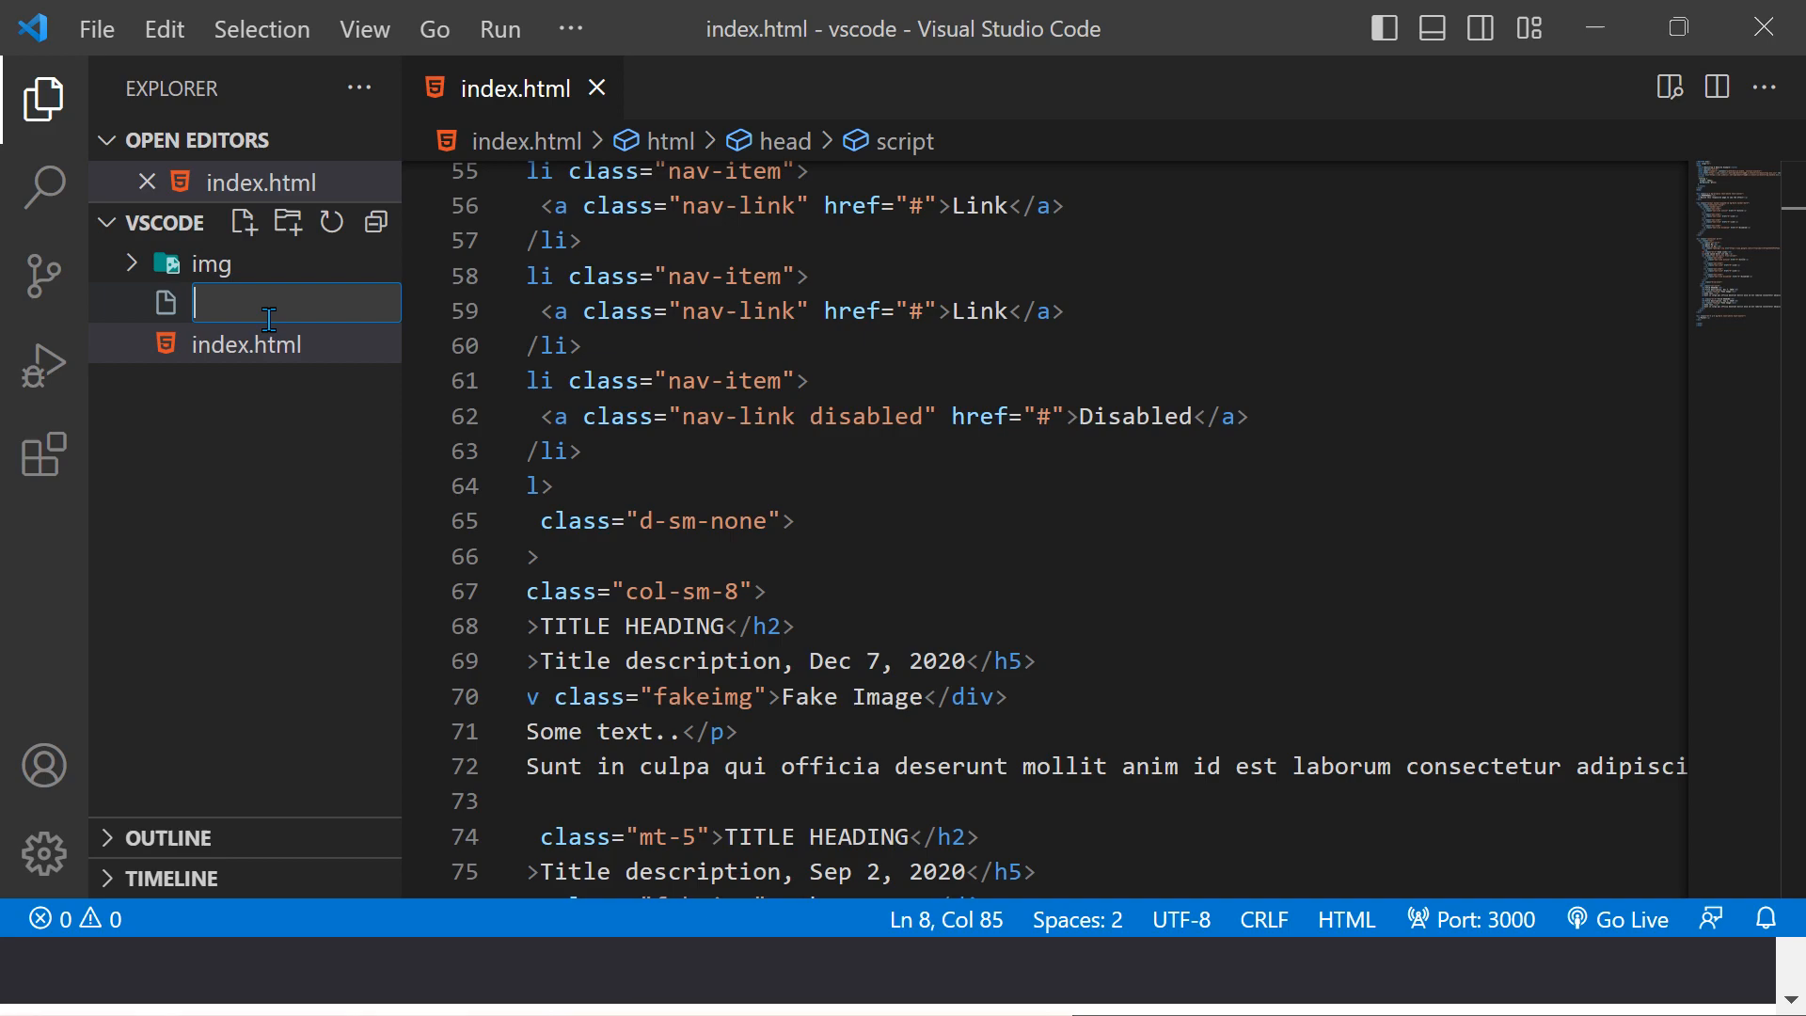
pyautogui.write('index')
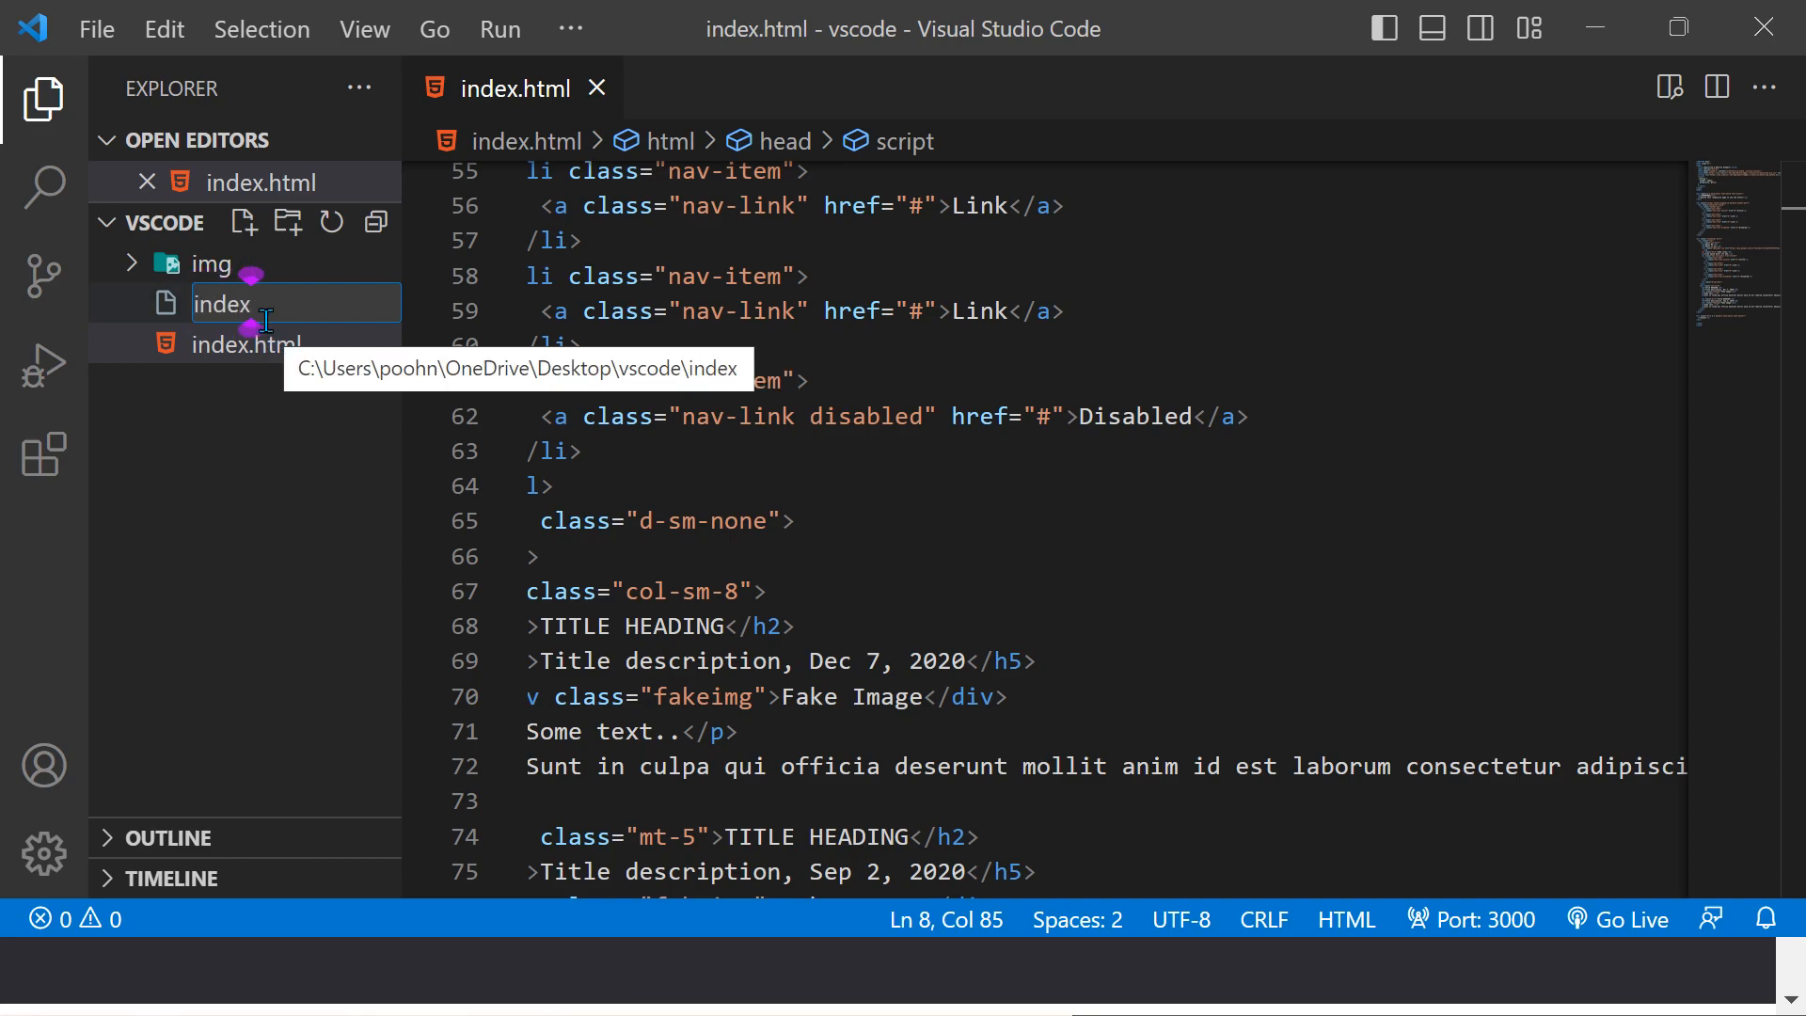
pyautogui.write('.h')
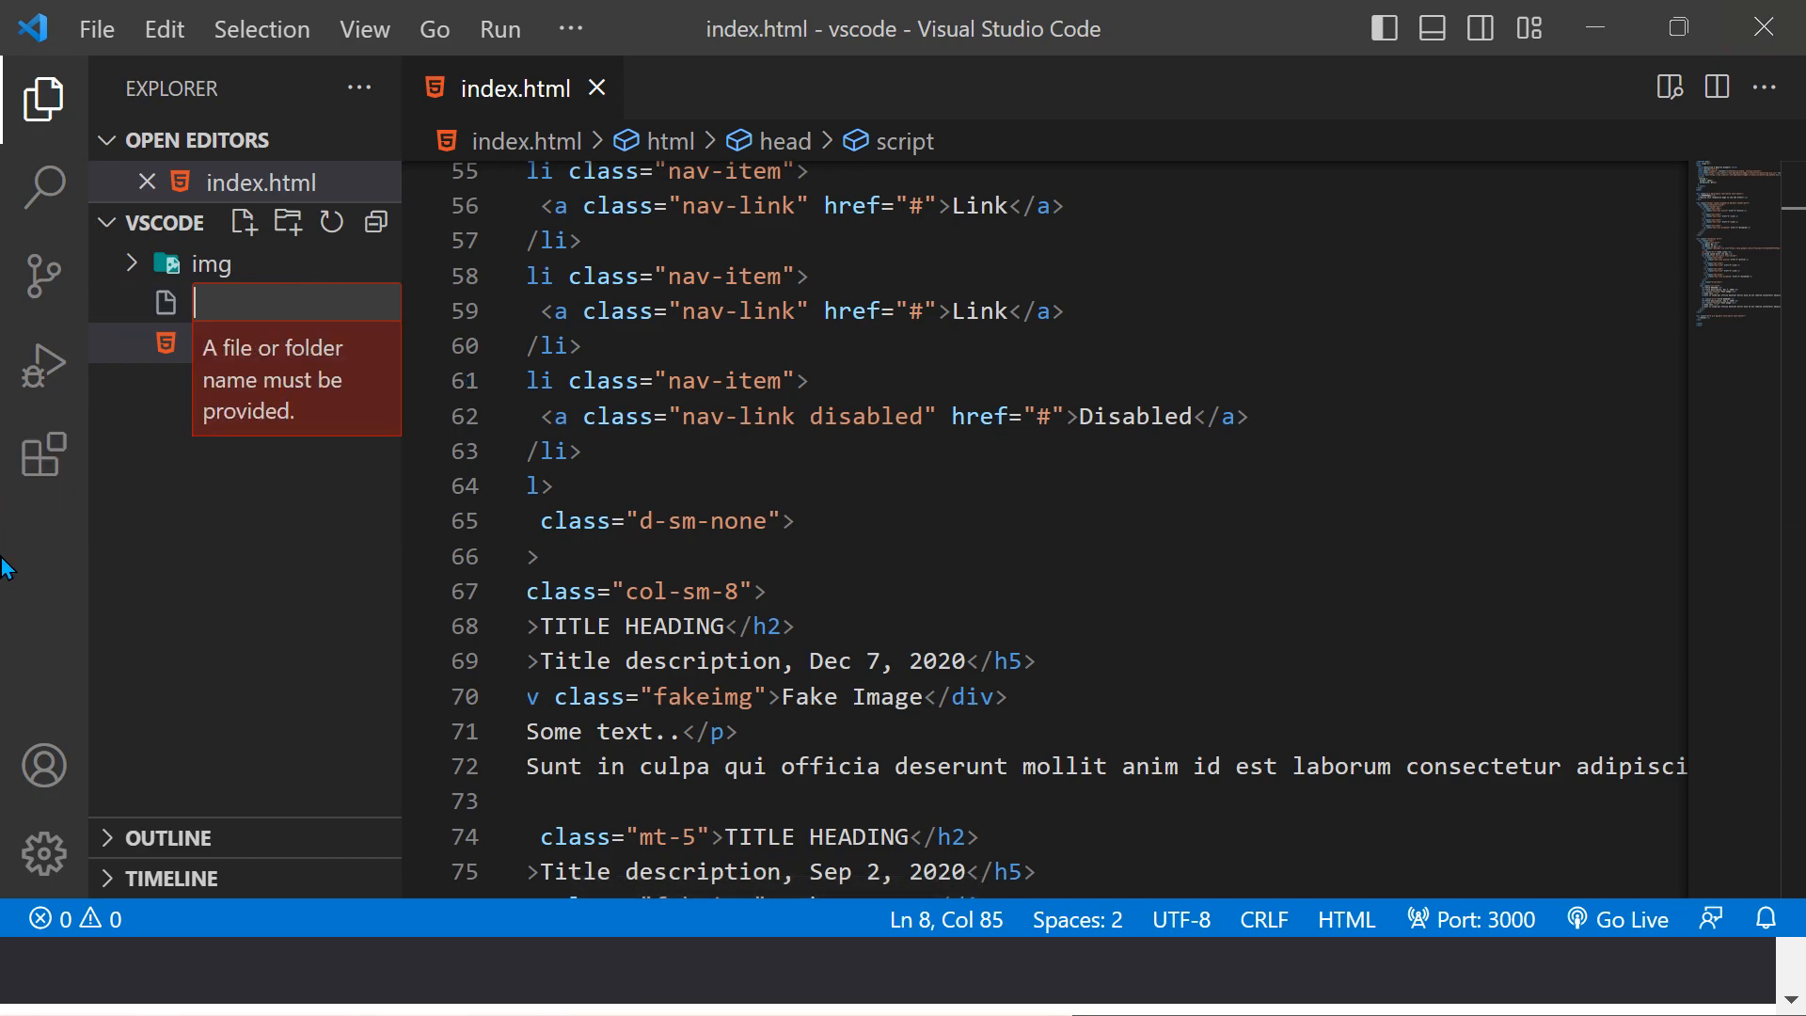
pyautogui.write('index.html')
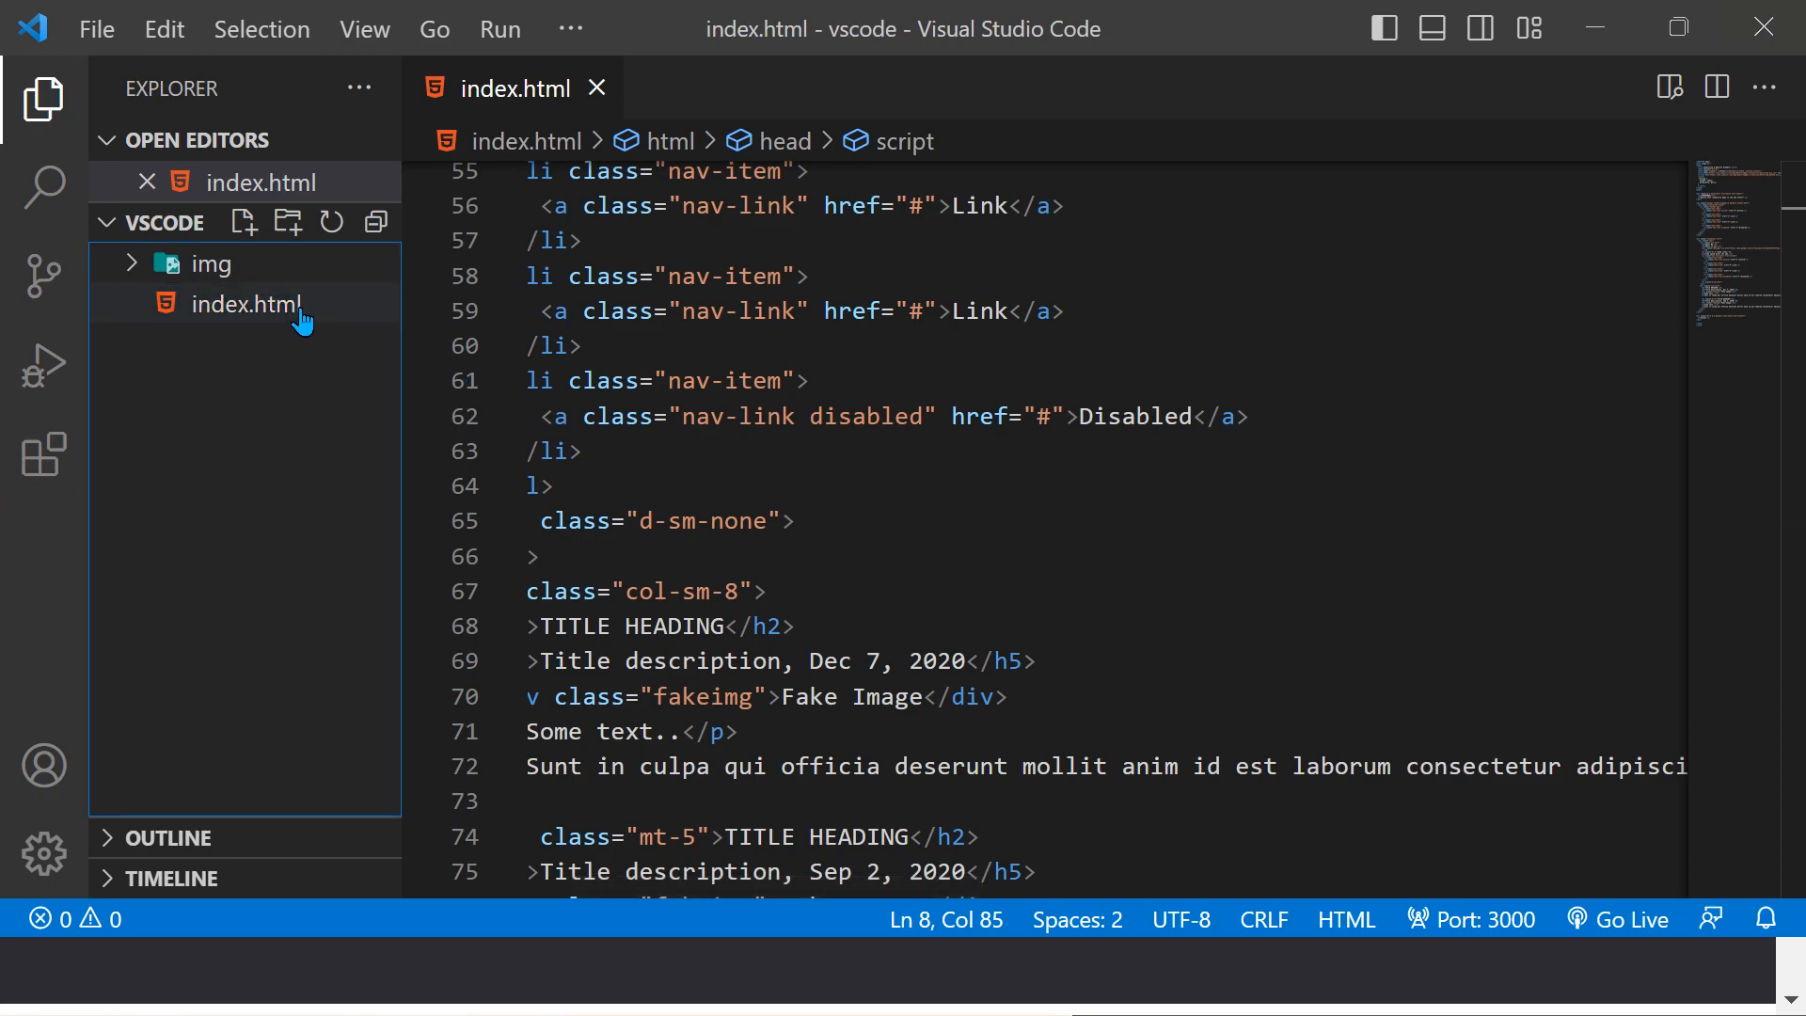
pyautogui.click(246, 303)
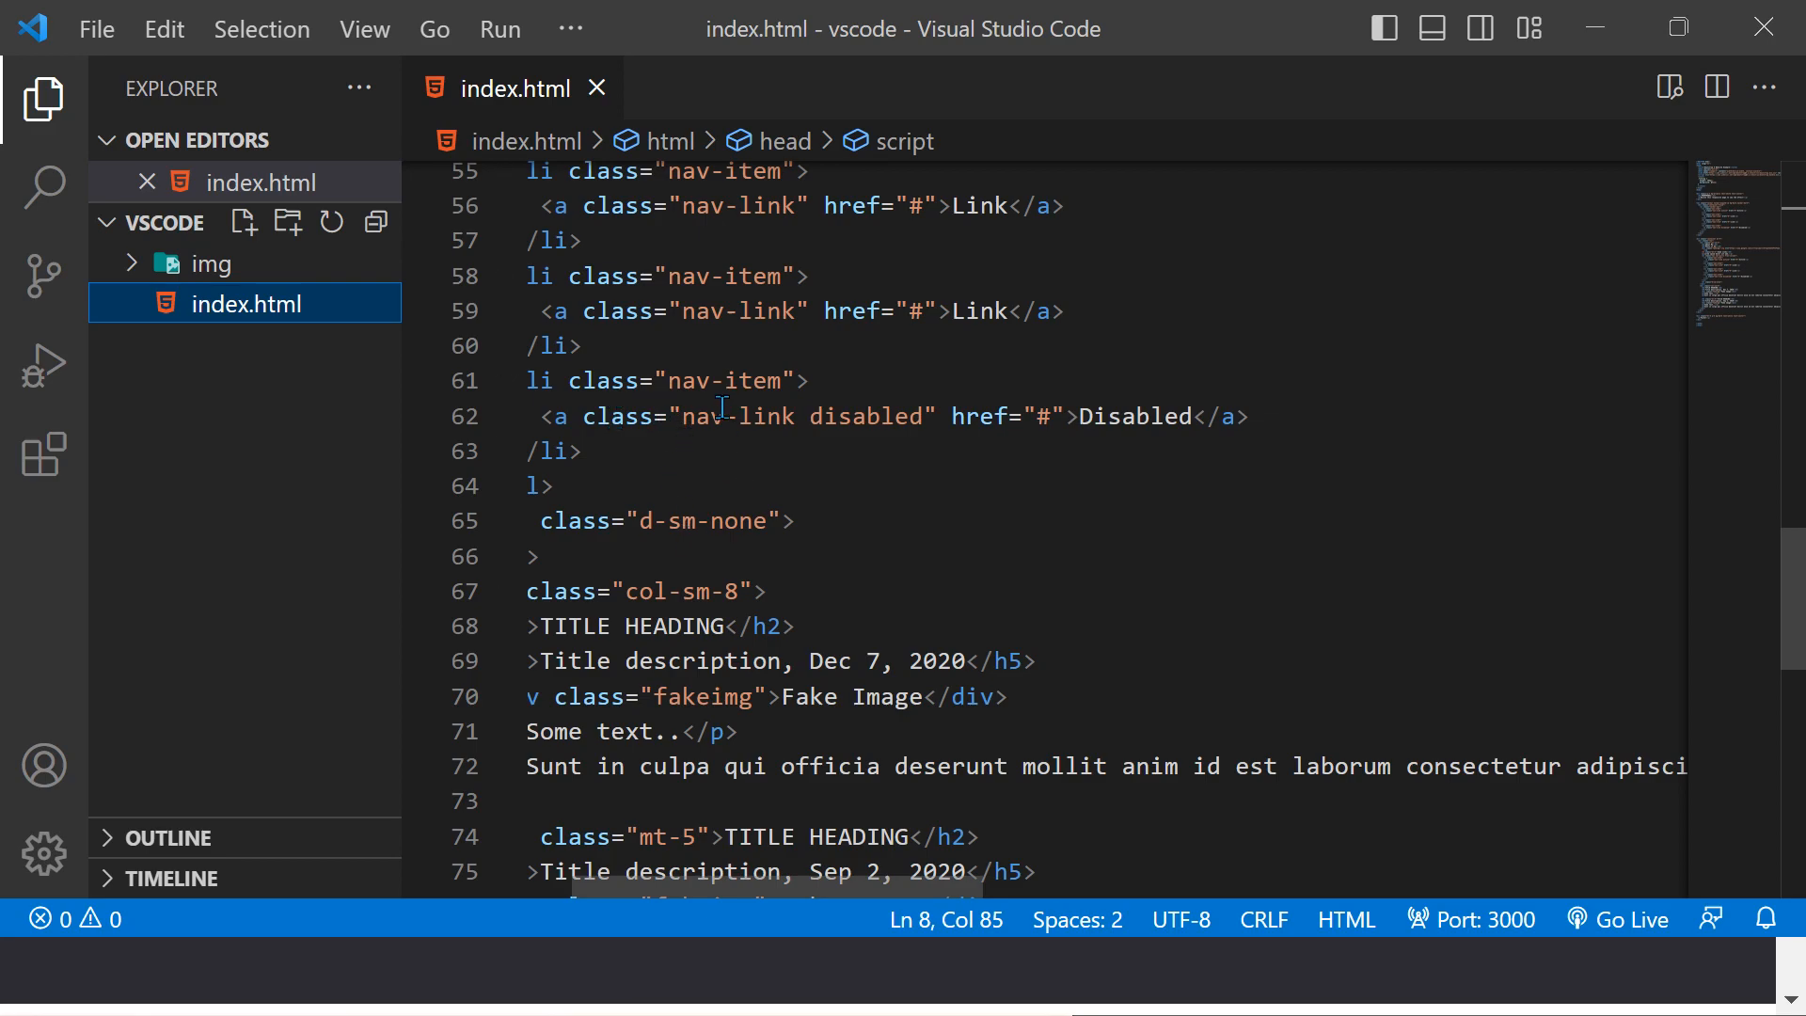
pyautogui.scroll(3)
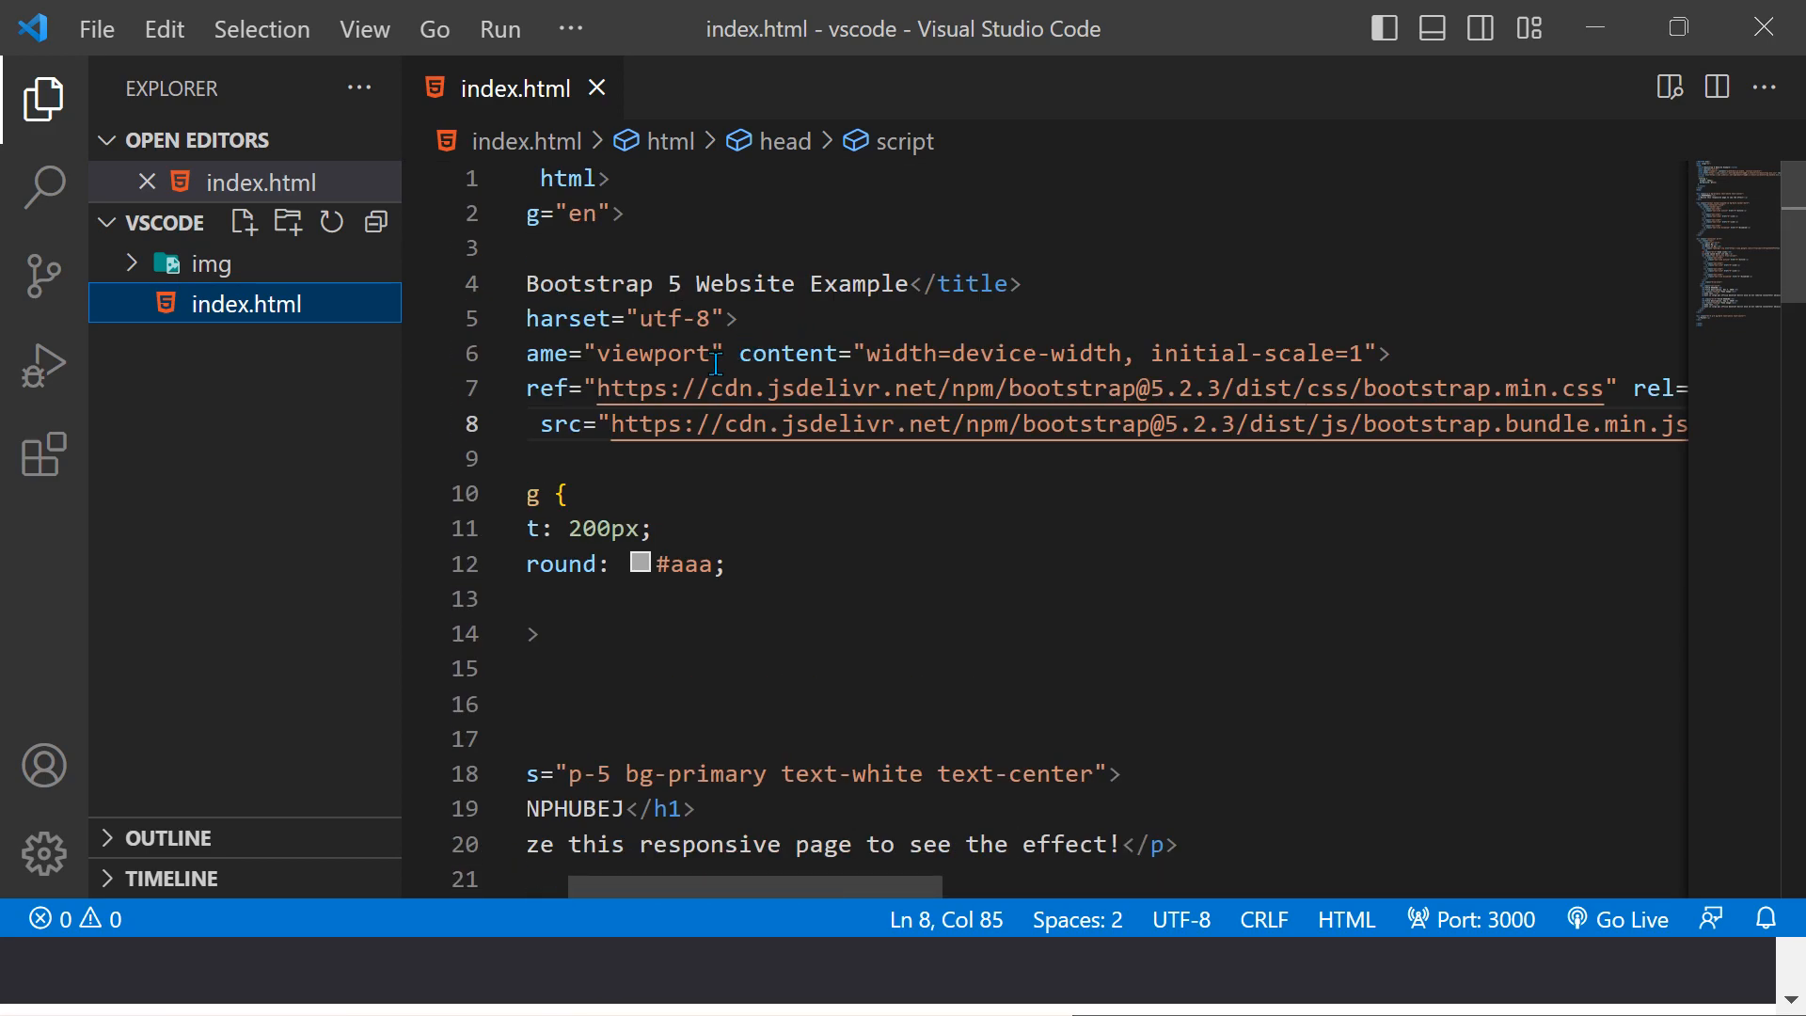
pyautogui.scroll(-3)
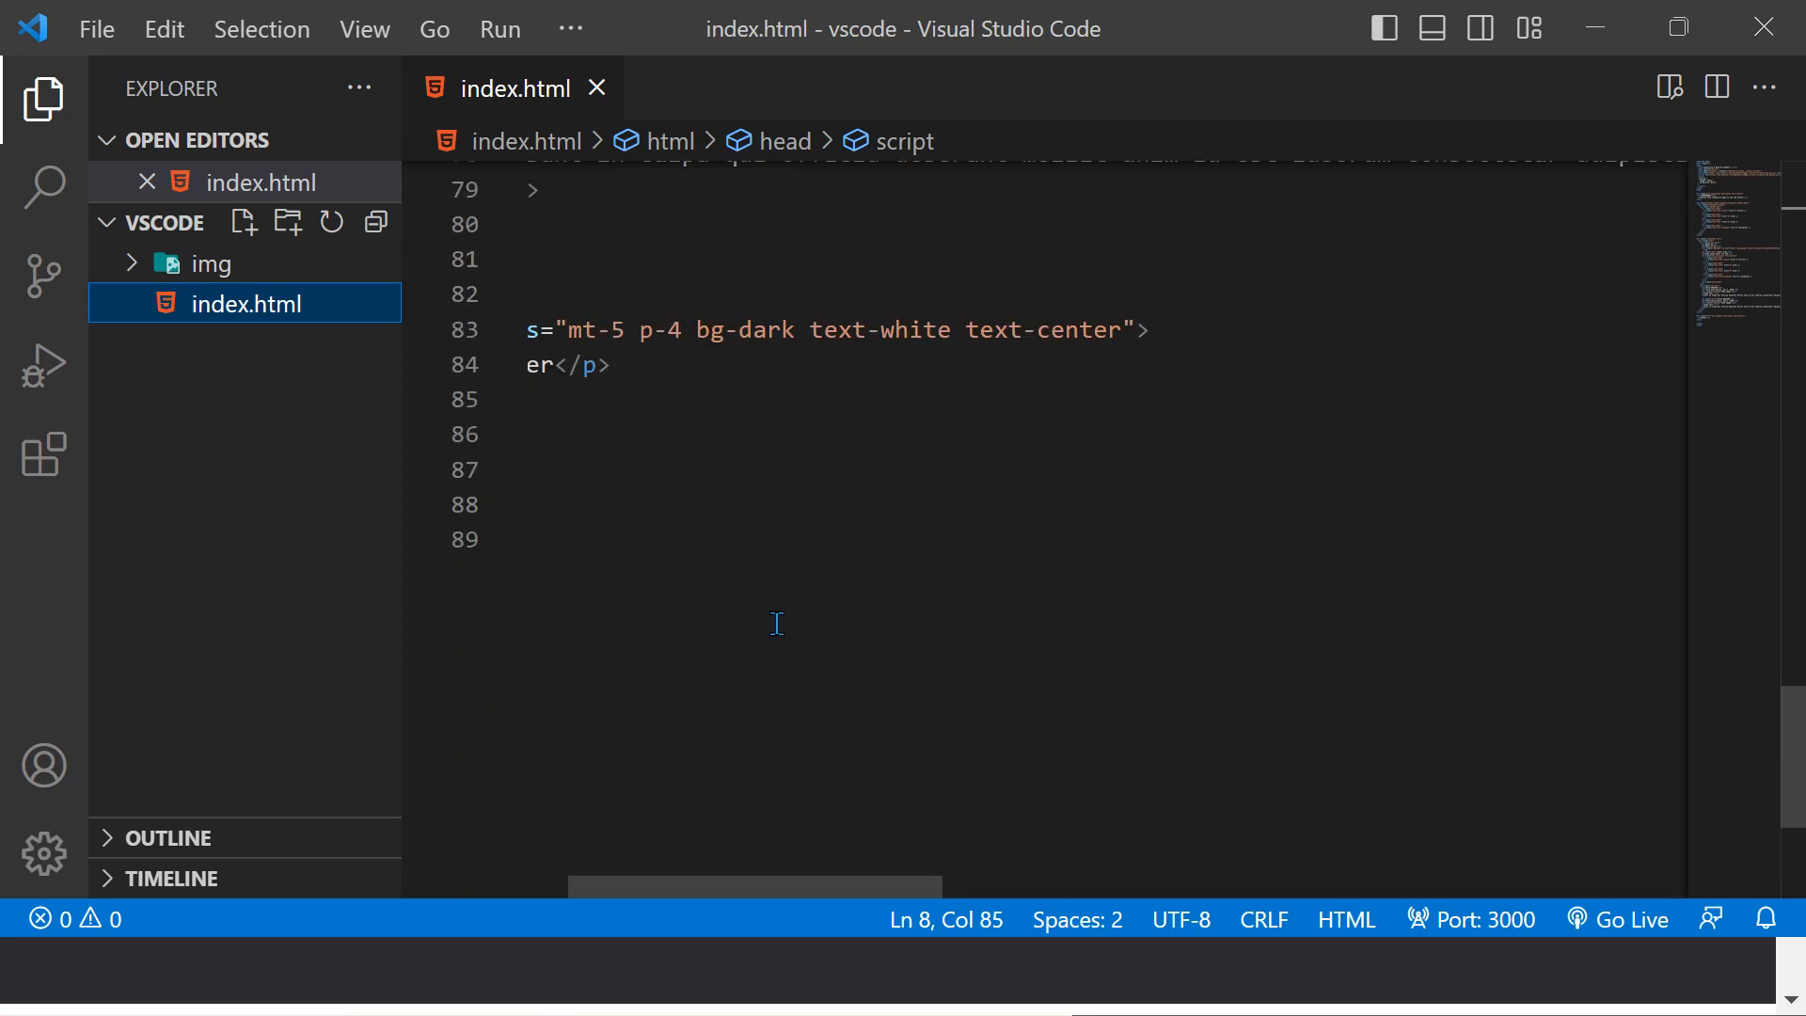
pyautogui.scroll(3)
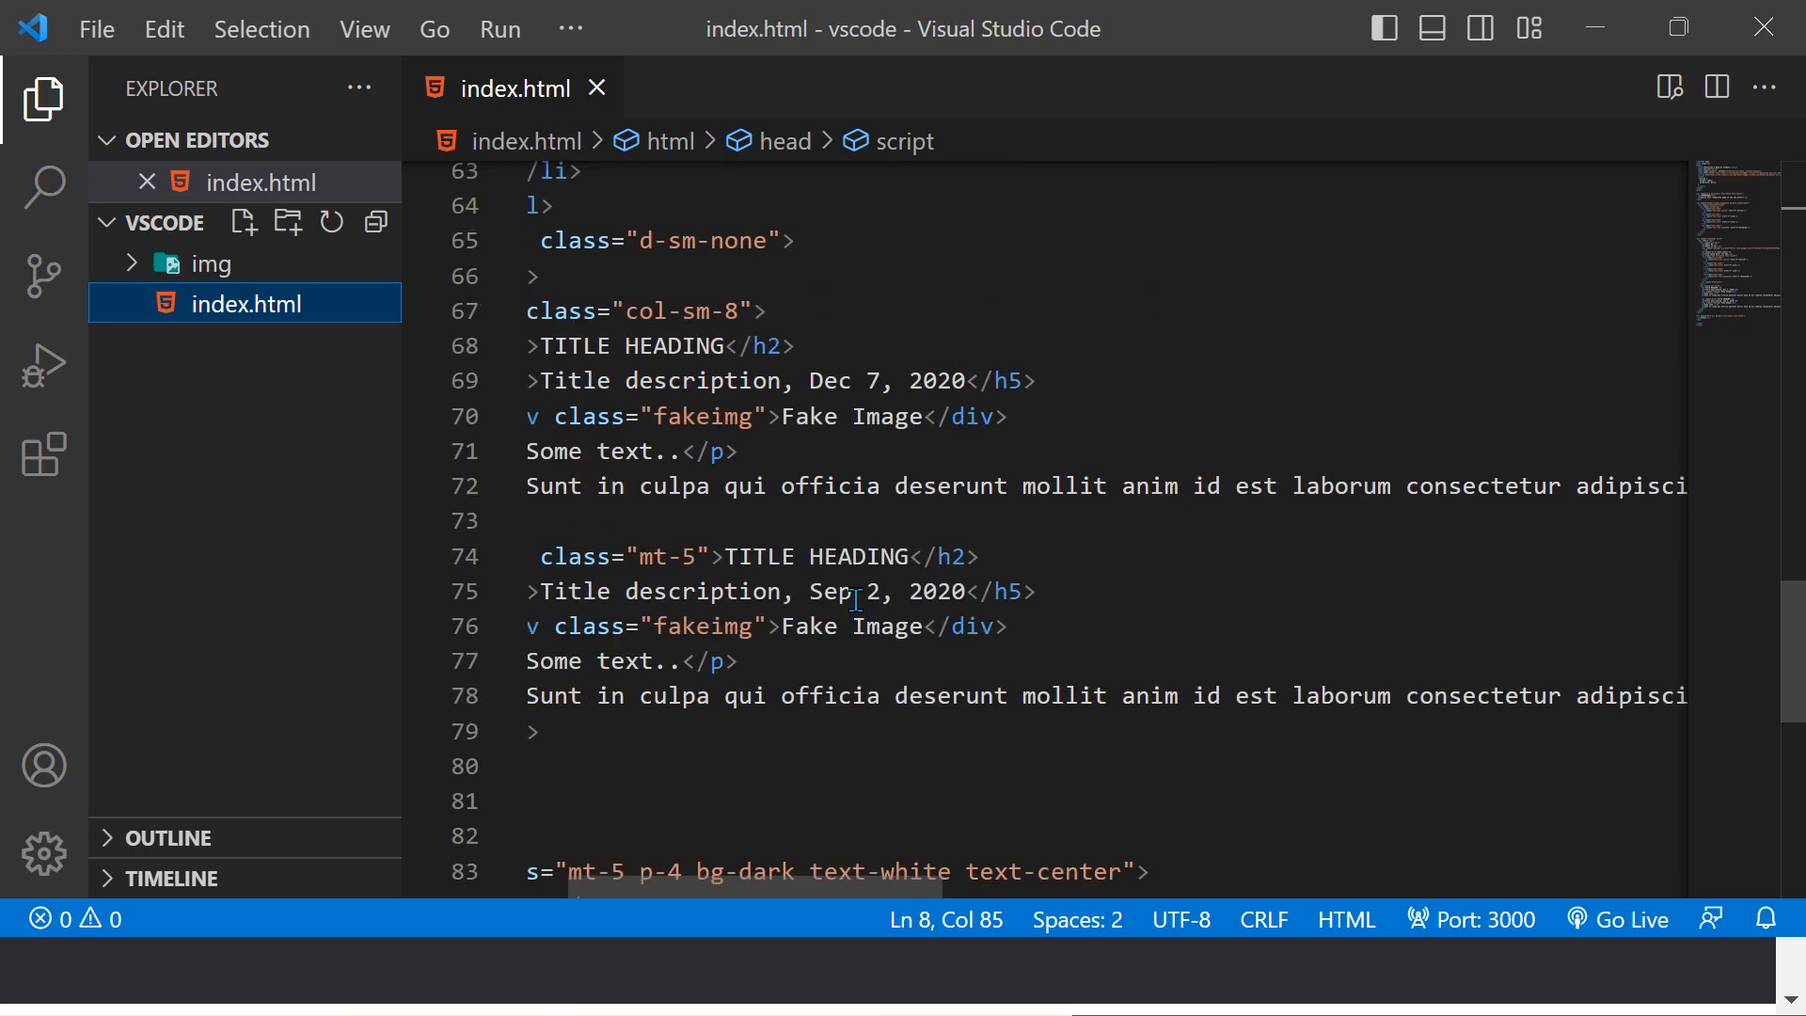
pyautogui.scroll(-3)
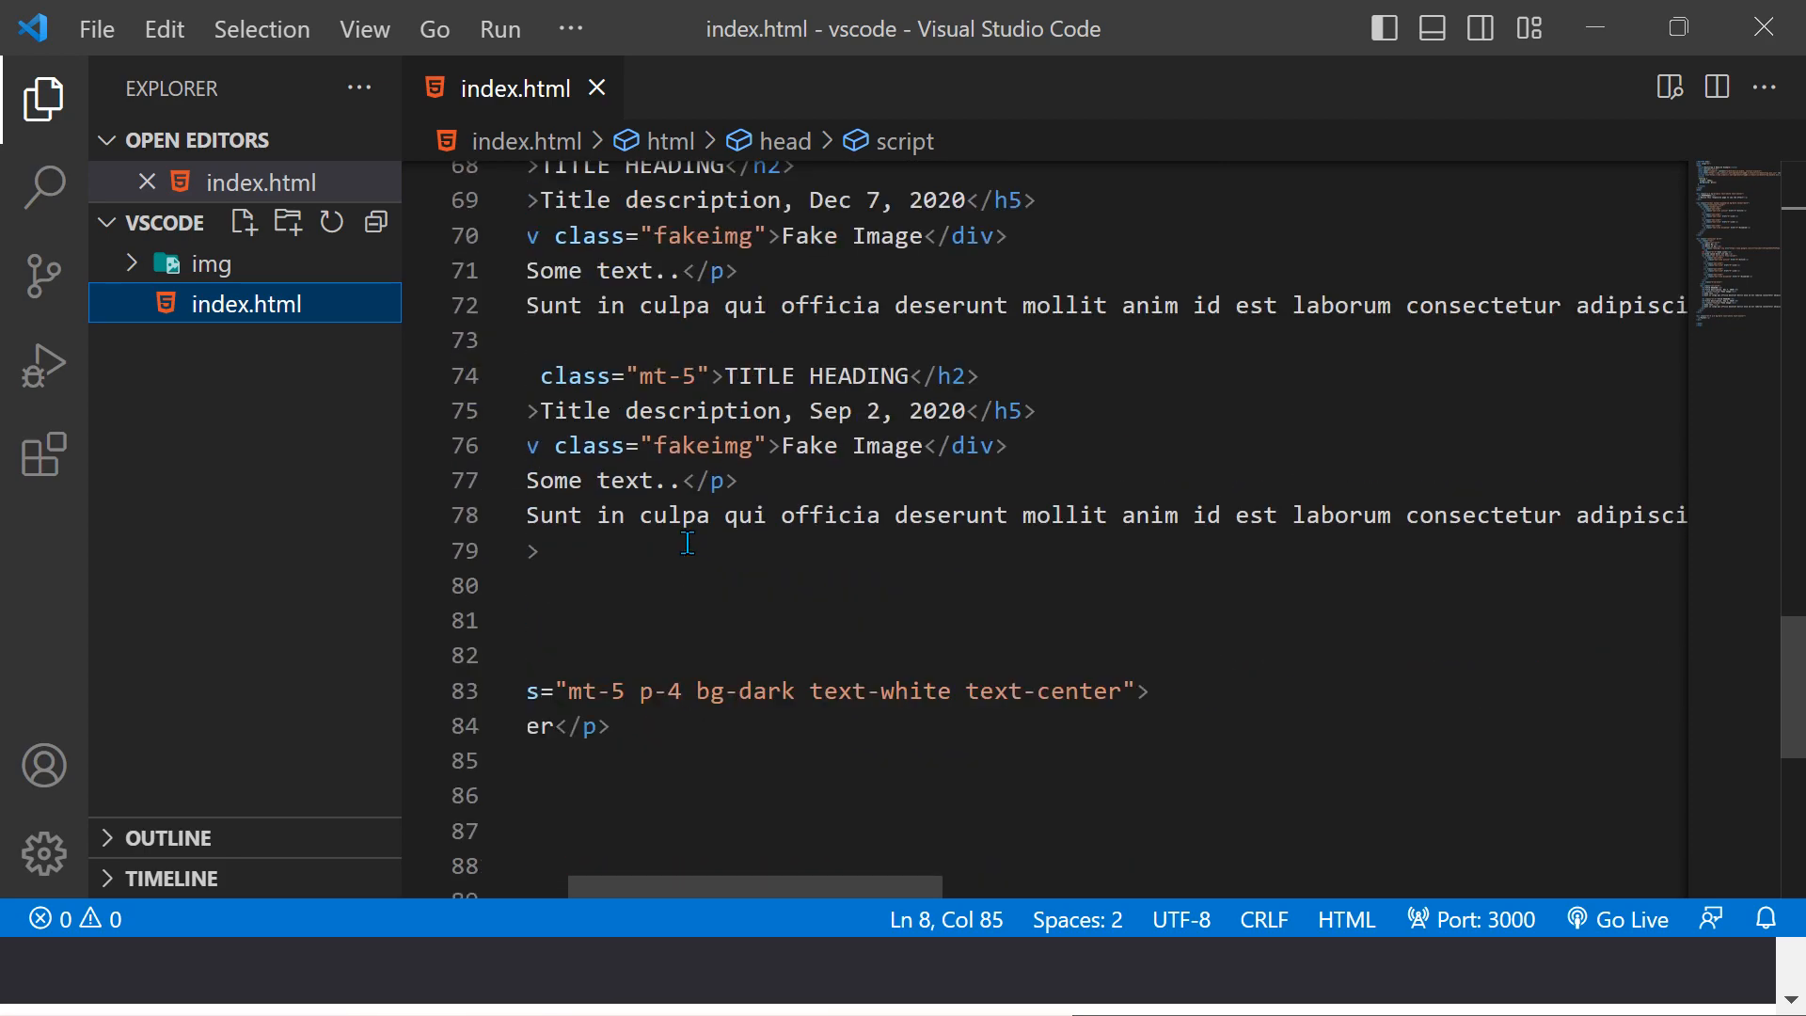
pyautogui.scroll(3)
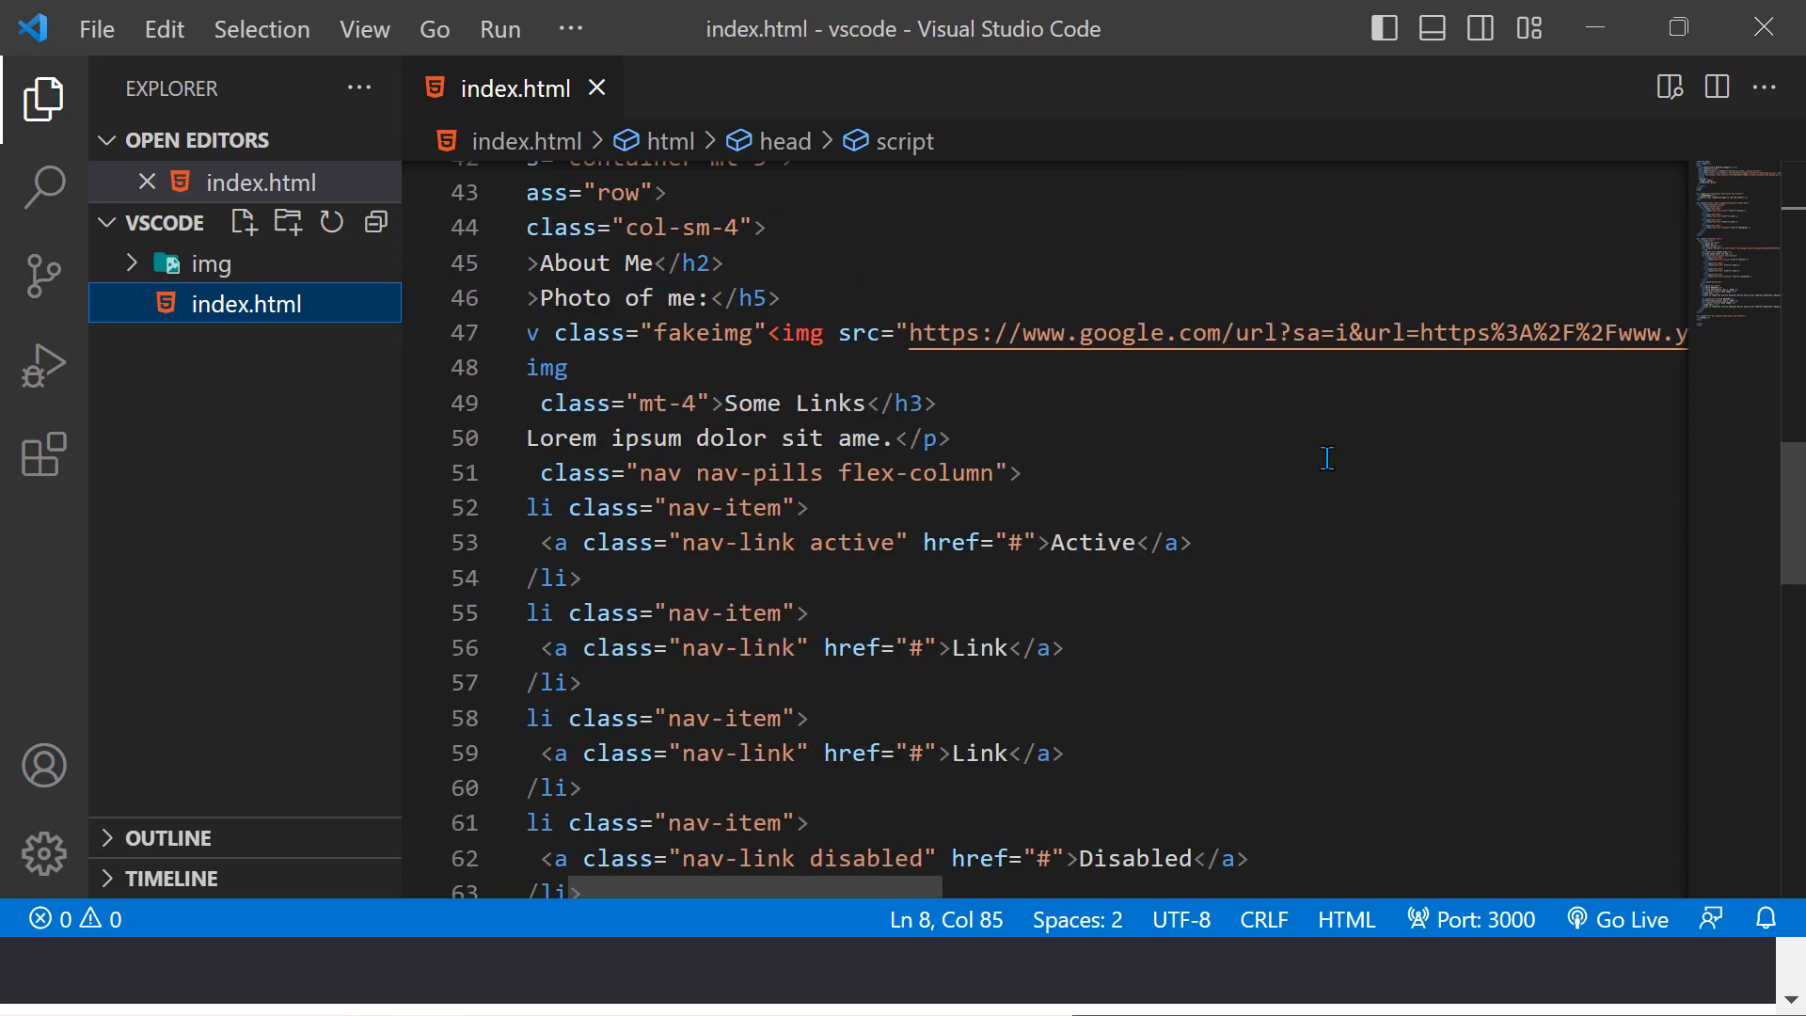
pyautogui.scroll(3)
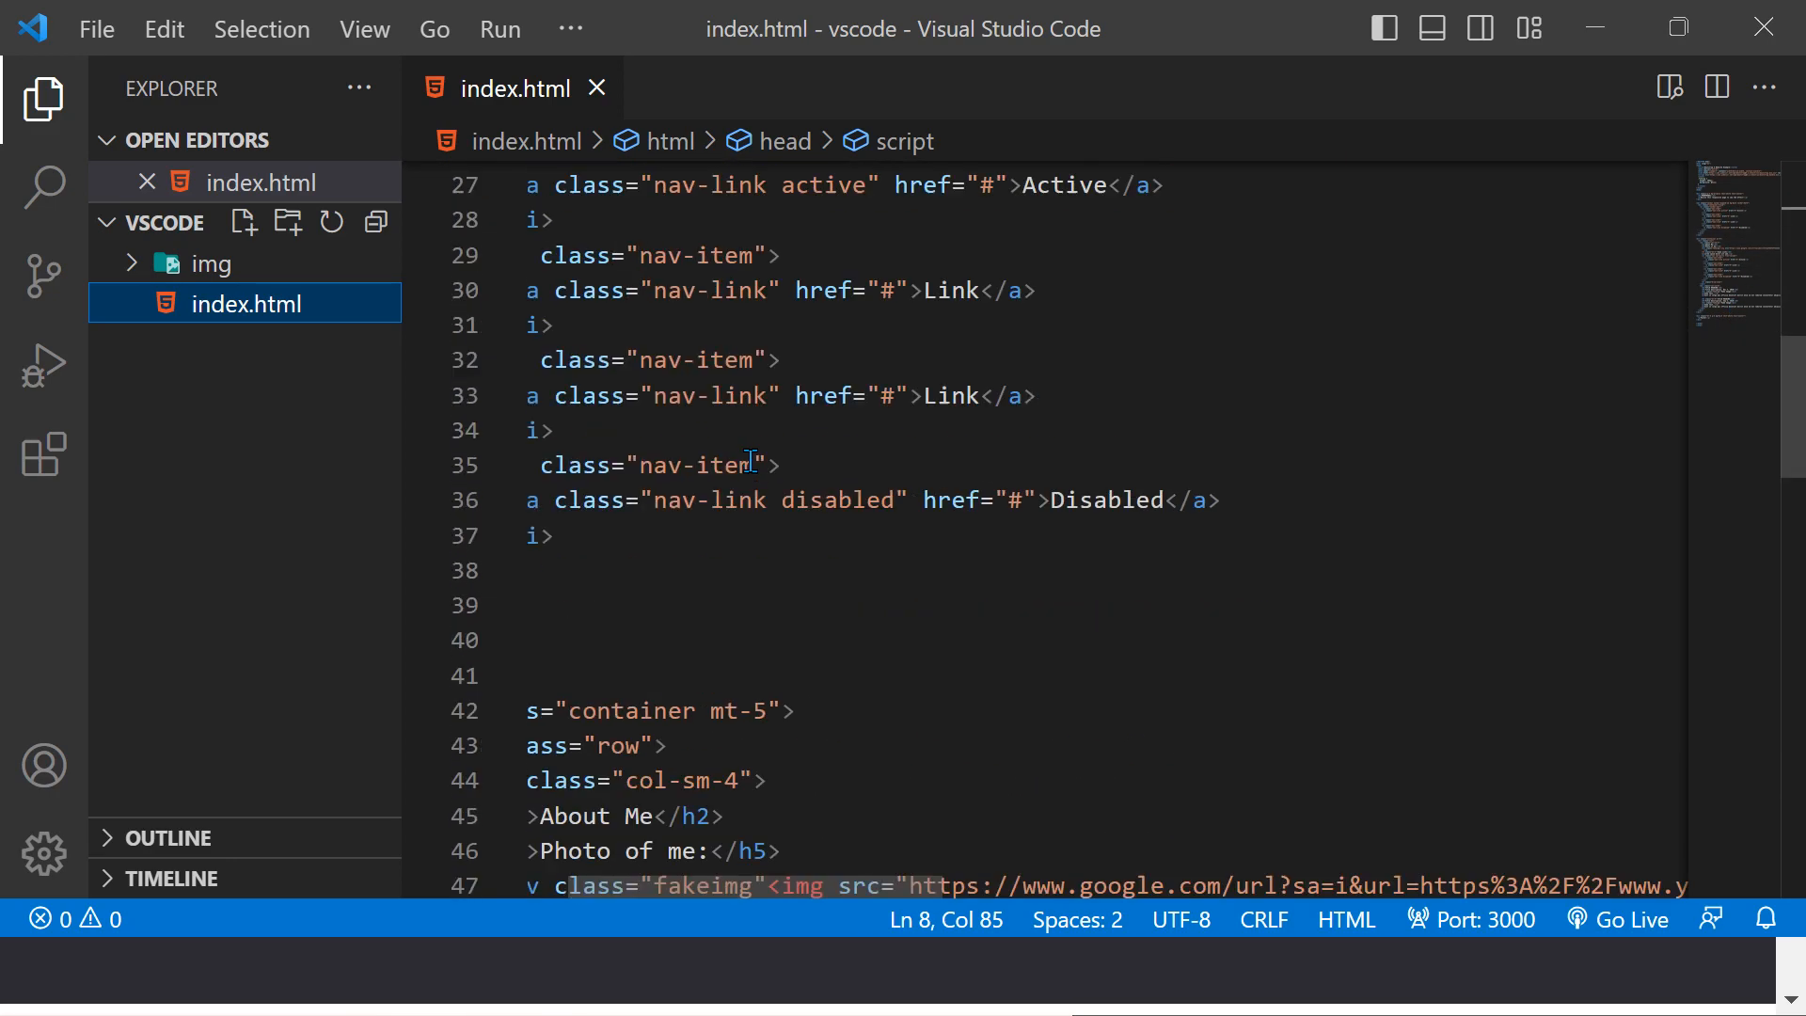
pyautogui.scroll(-3)
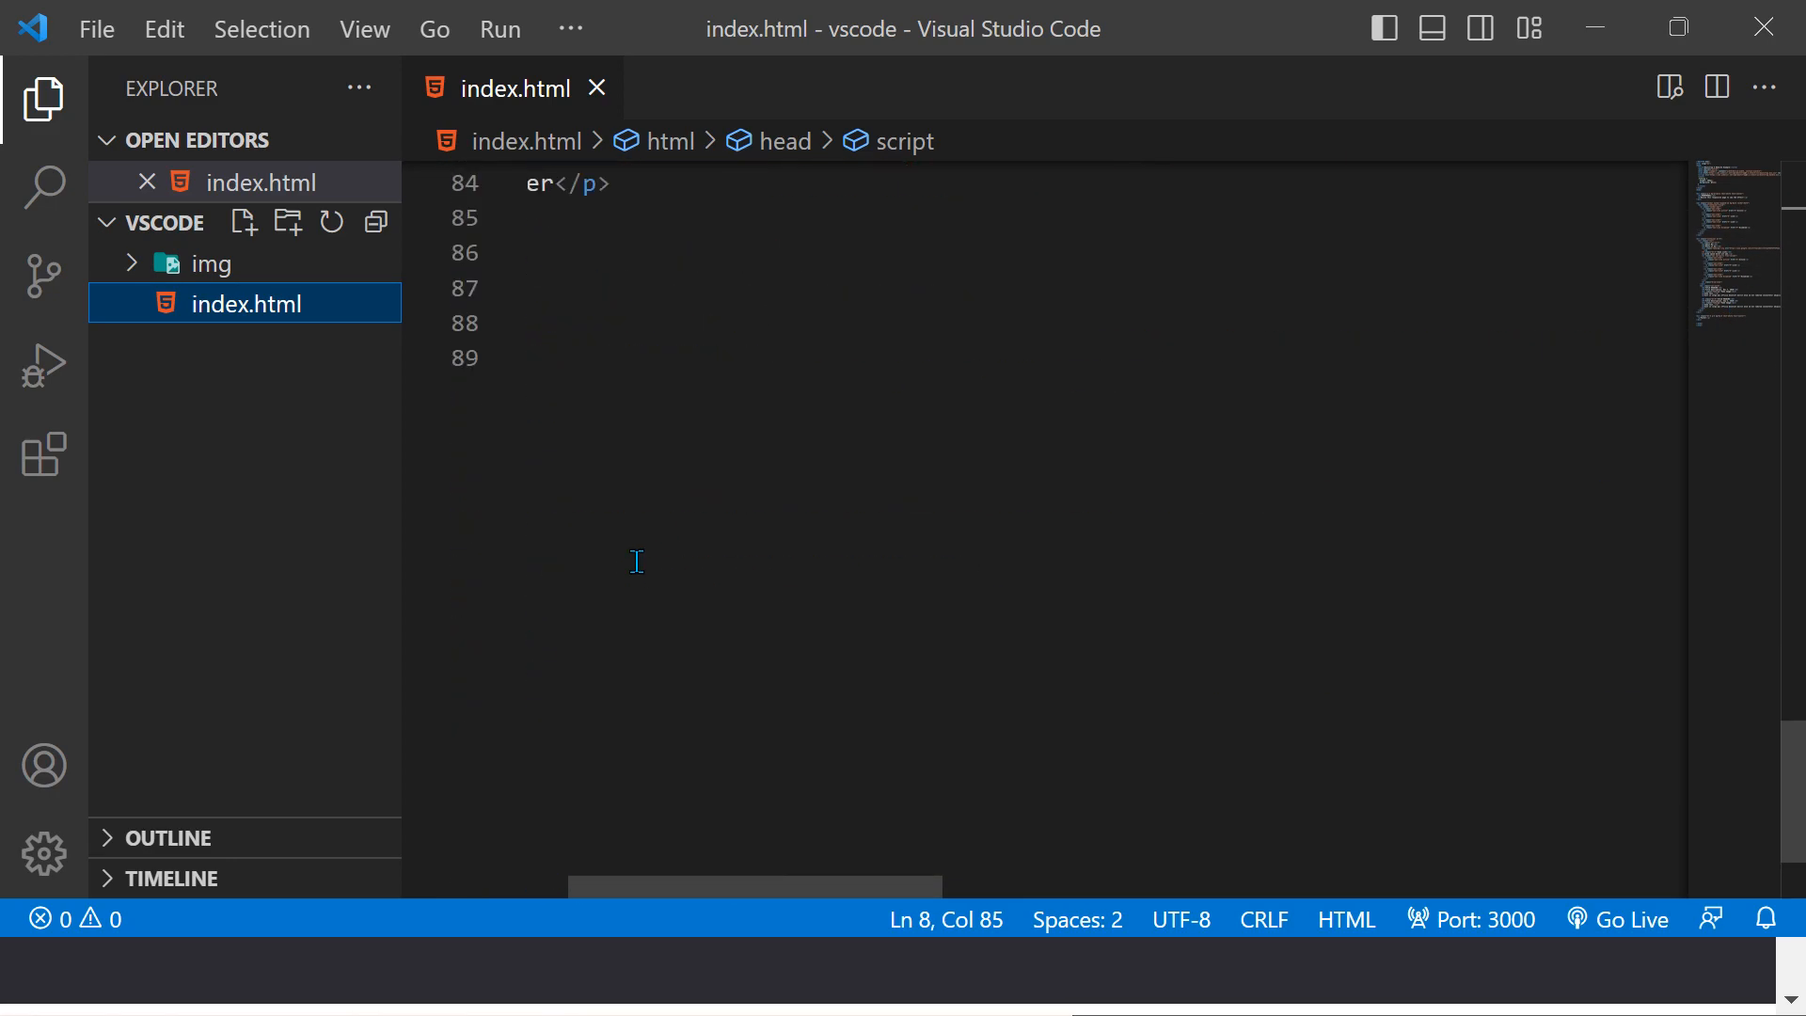
pyautogui.scroll(3)
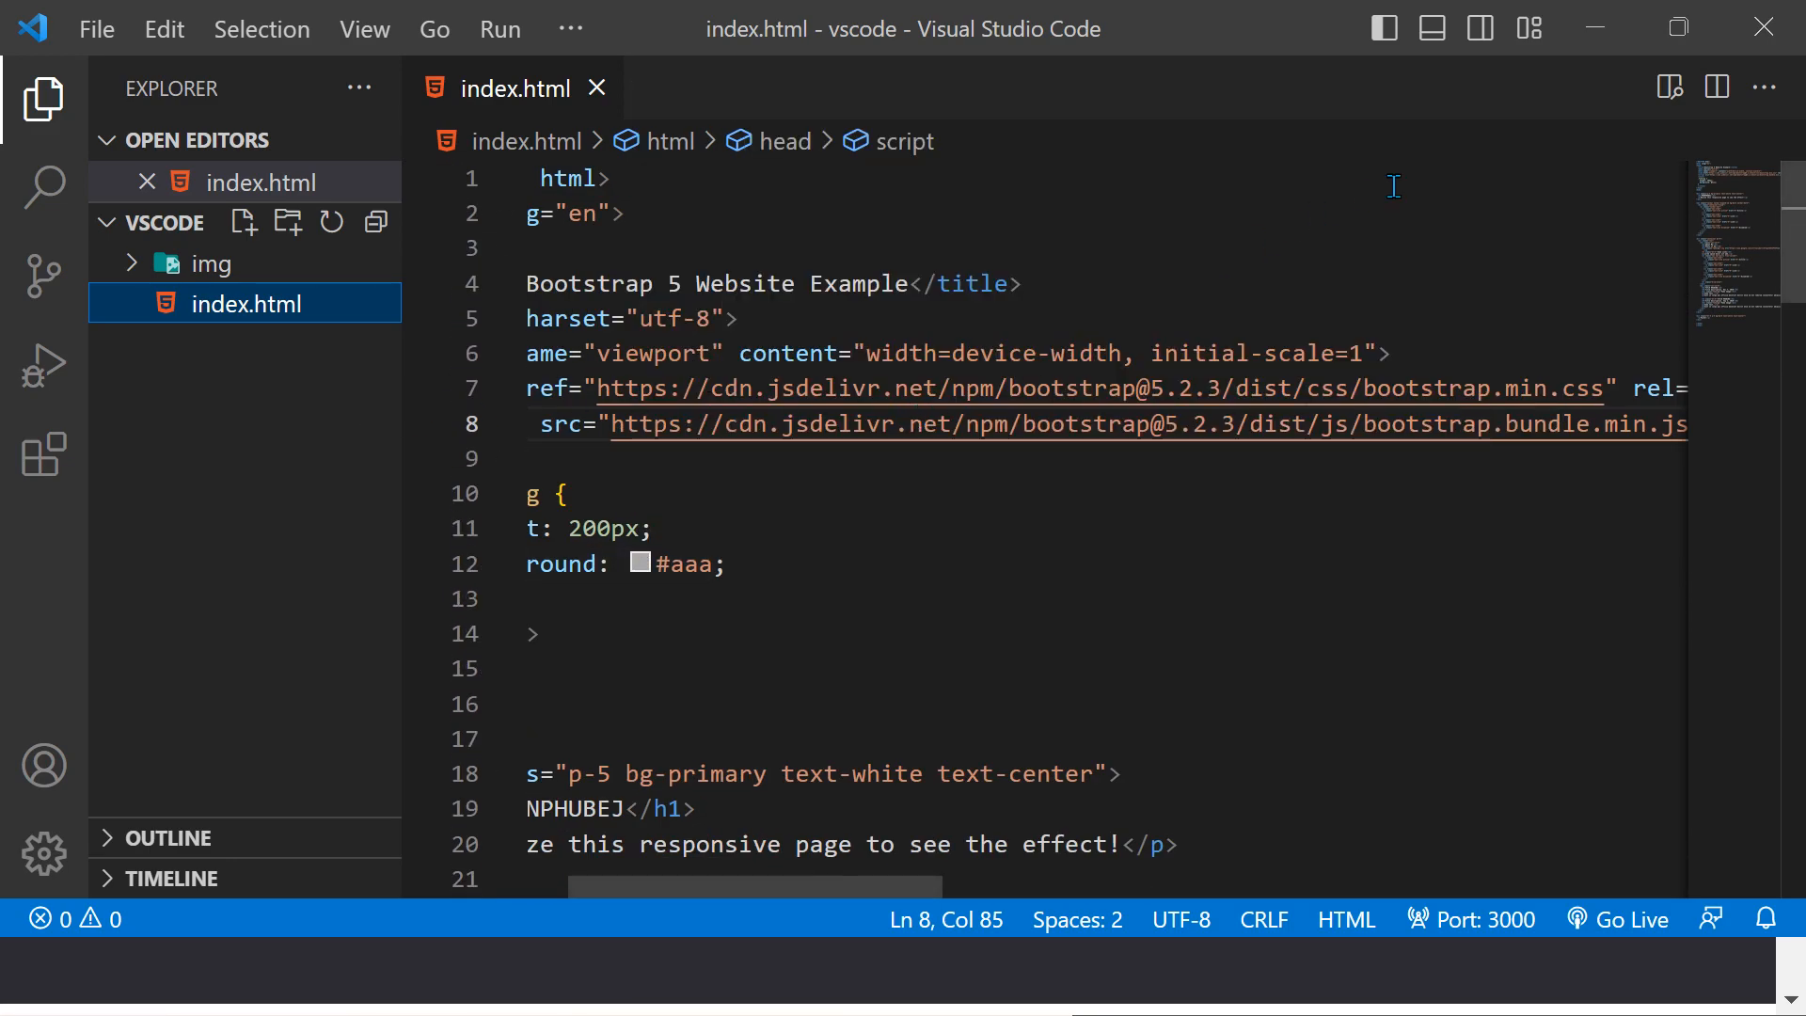
pyautogui.moveTo(1653, 101)
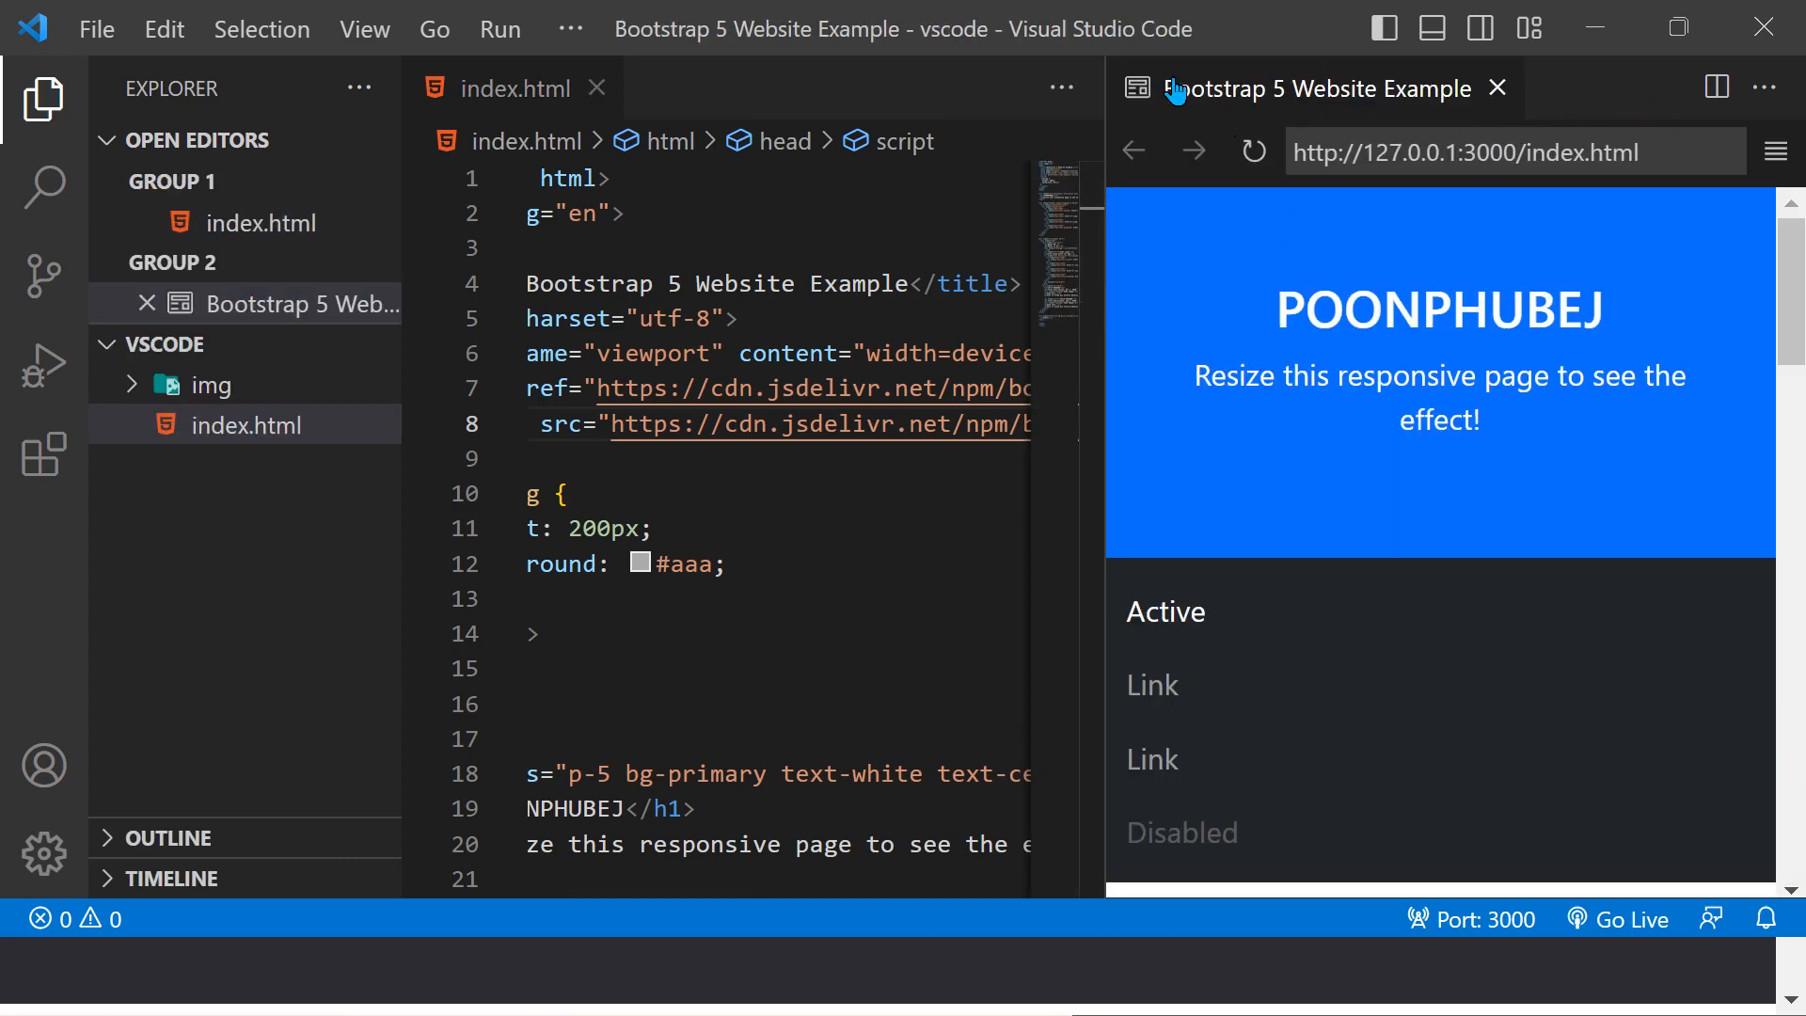
pyautogui.moveTo(1463, 97)
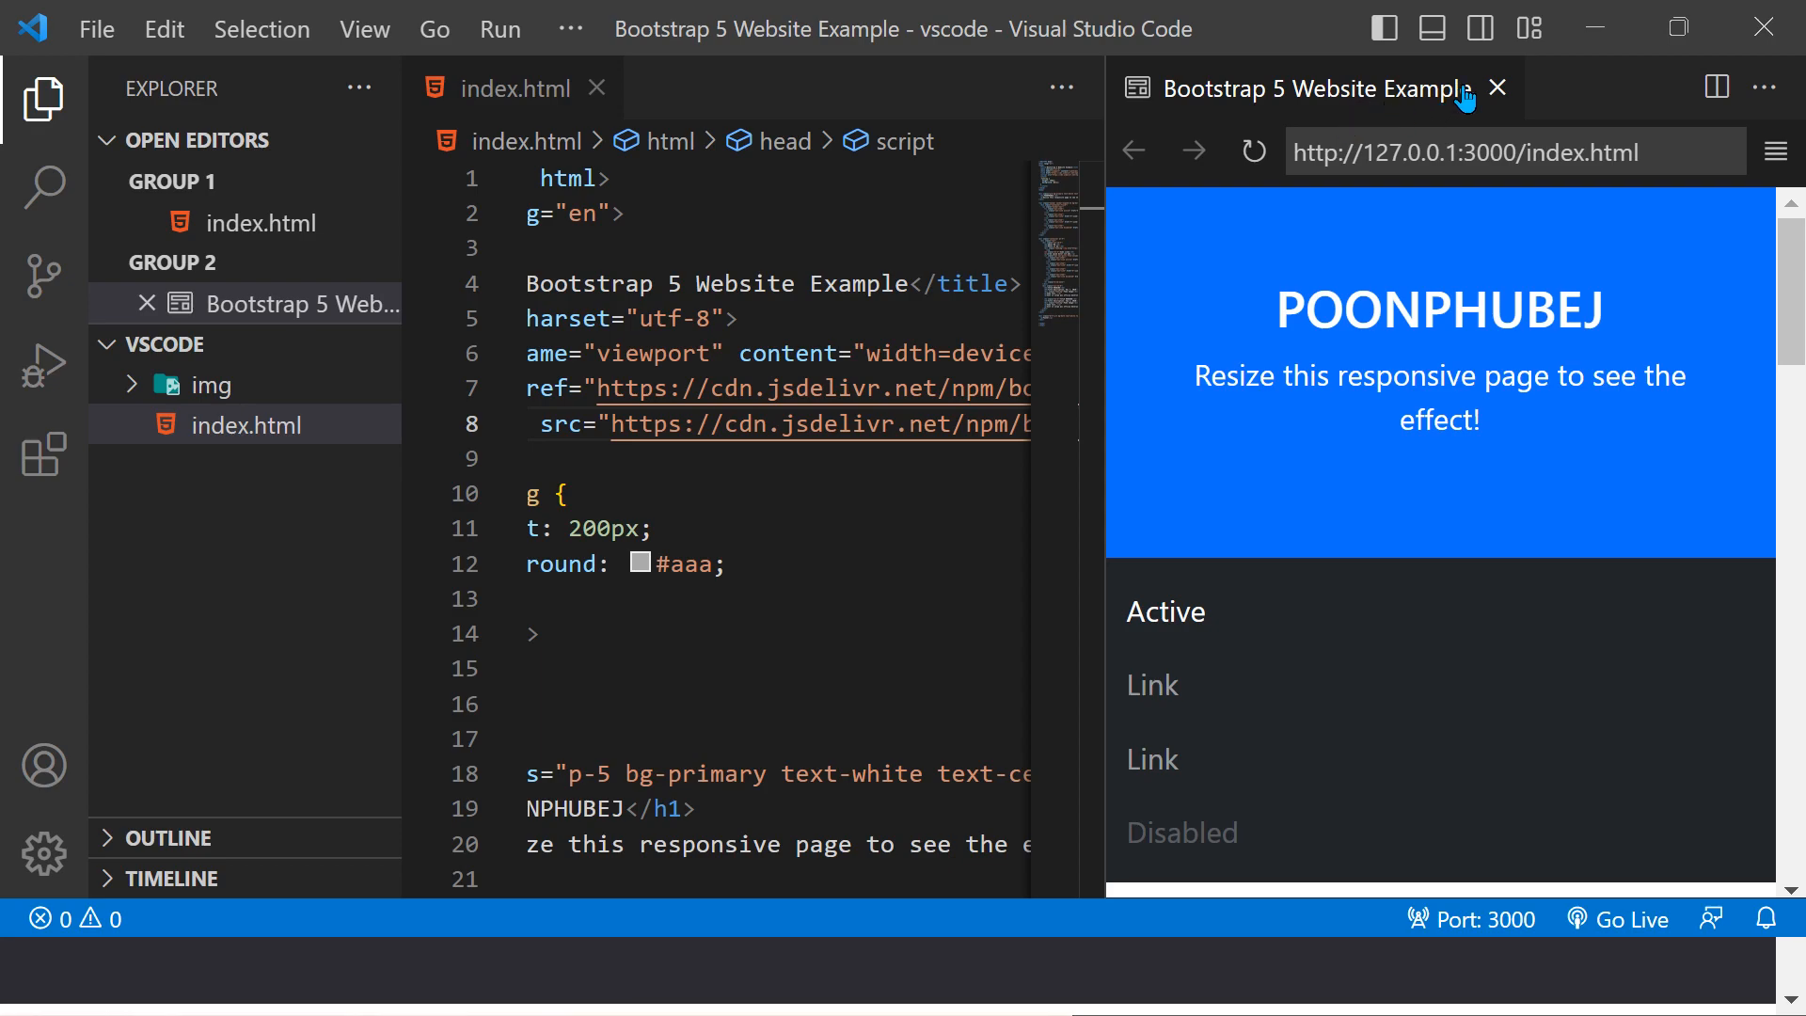
pyautogui.click(1497, 88)
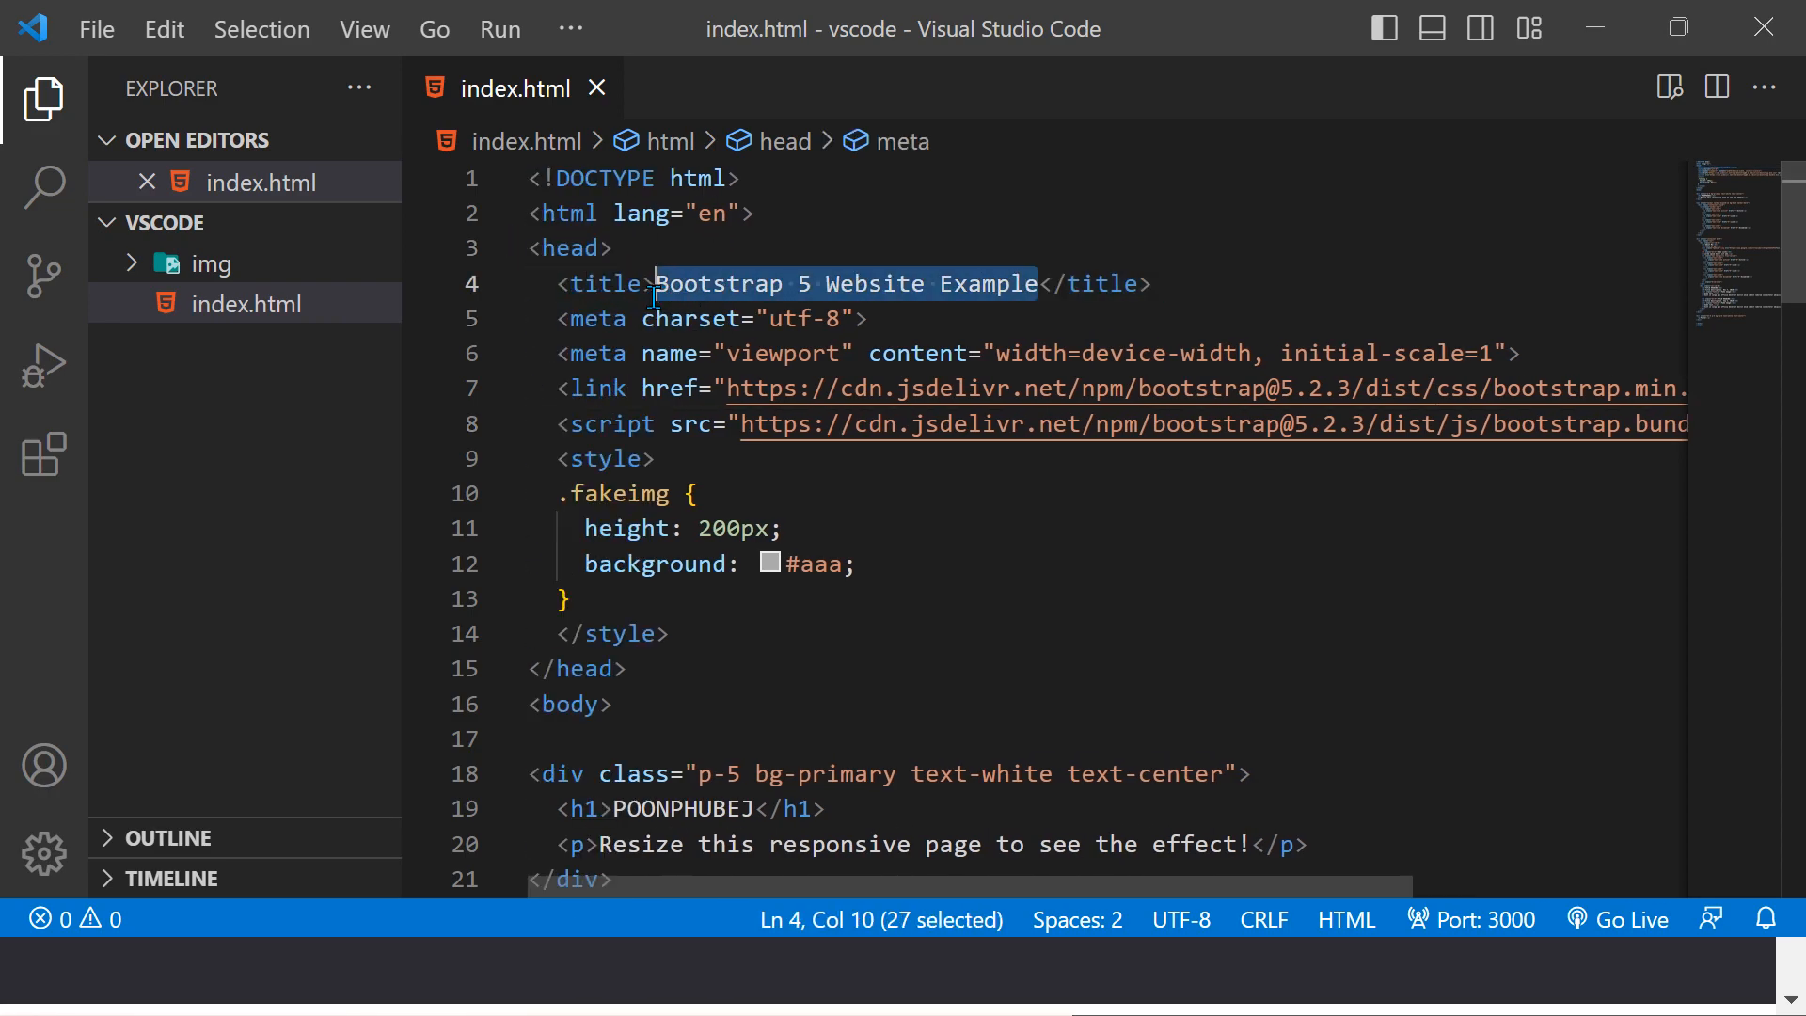
# Step: Replace the <title> text 'Bootstrap 5 Website Example' with POONPHUBEJ
pyautogui.press('Delete')
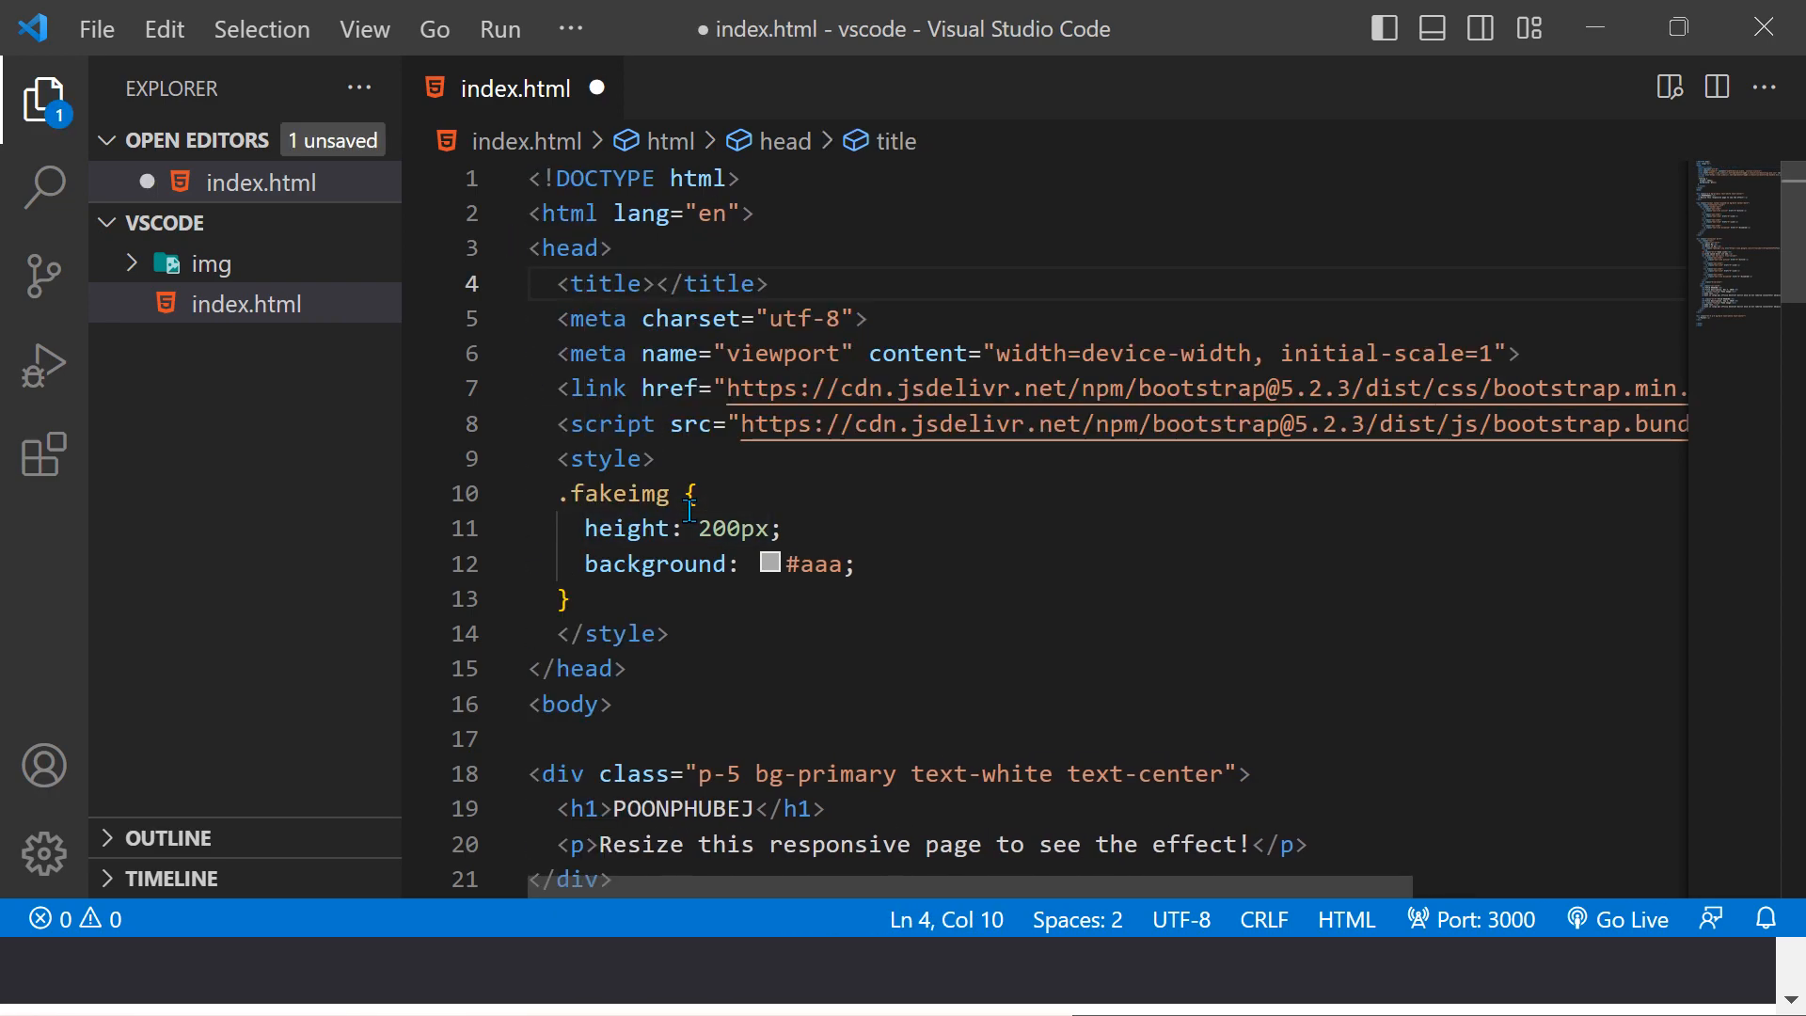
pyautogui.write('POONPHUBEJ')
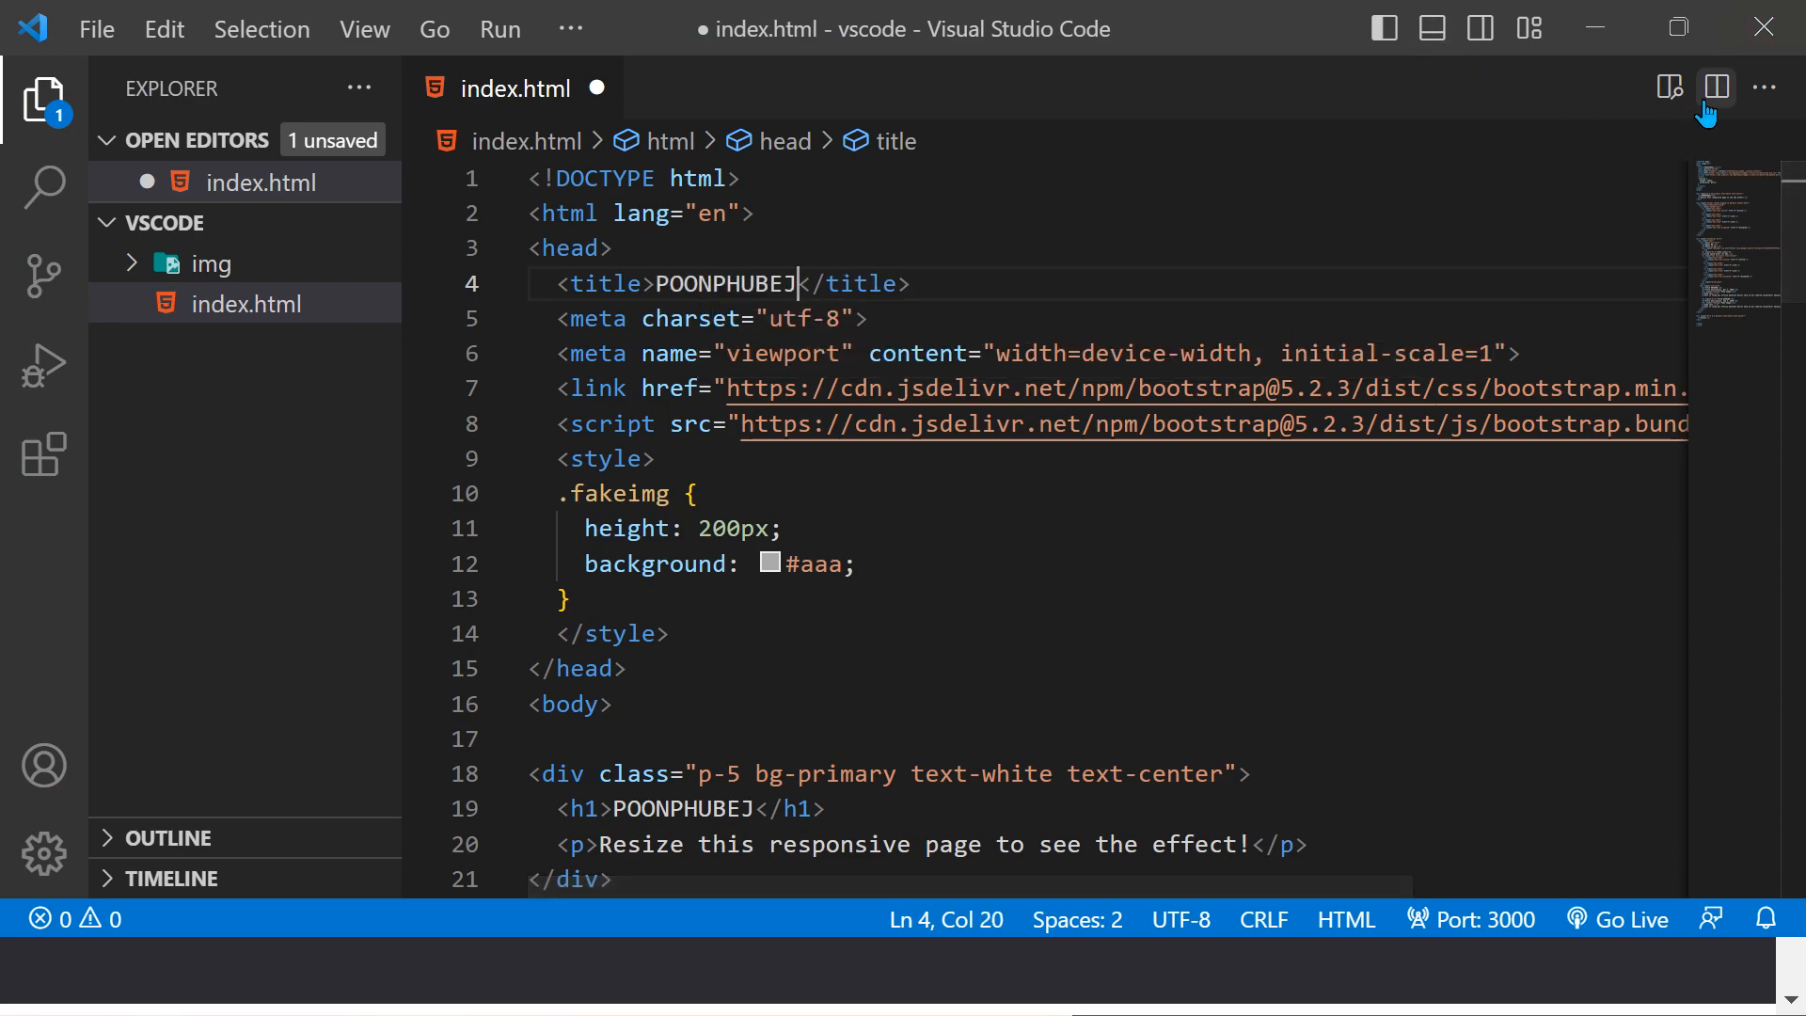
# Step: Open Live Preview of index.html in a split pane and scroll through the POONPHUBEJ page
pyautogui.click(1715, 88)
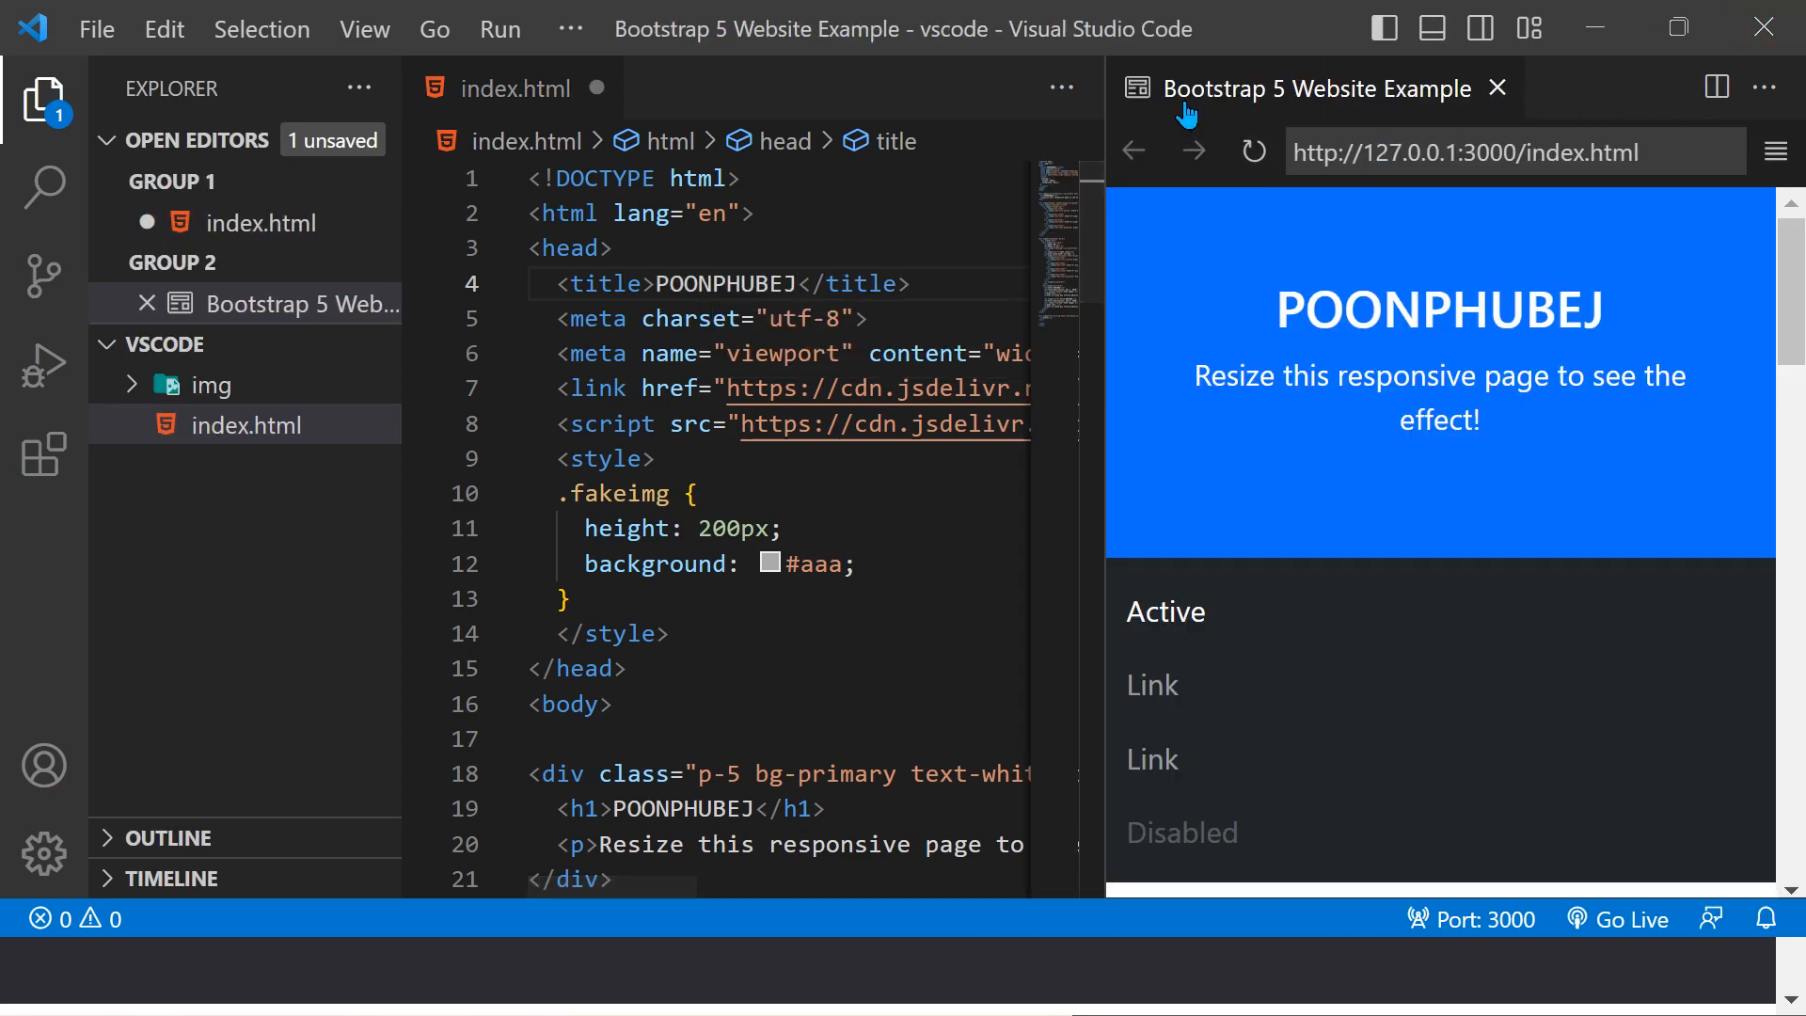
pyautogui.moveTo(1498, 88)
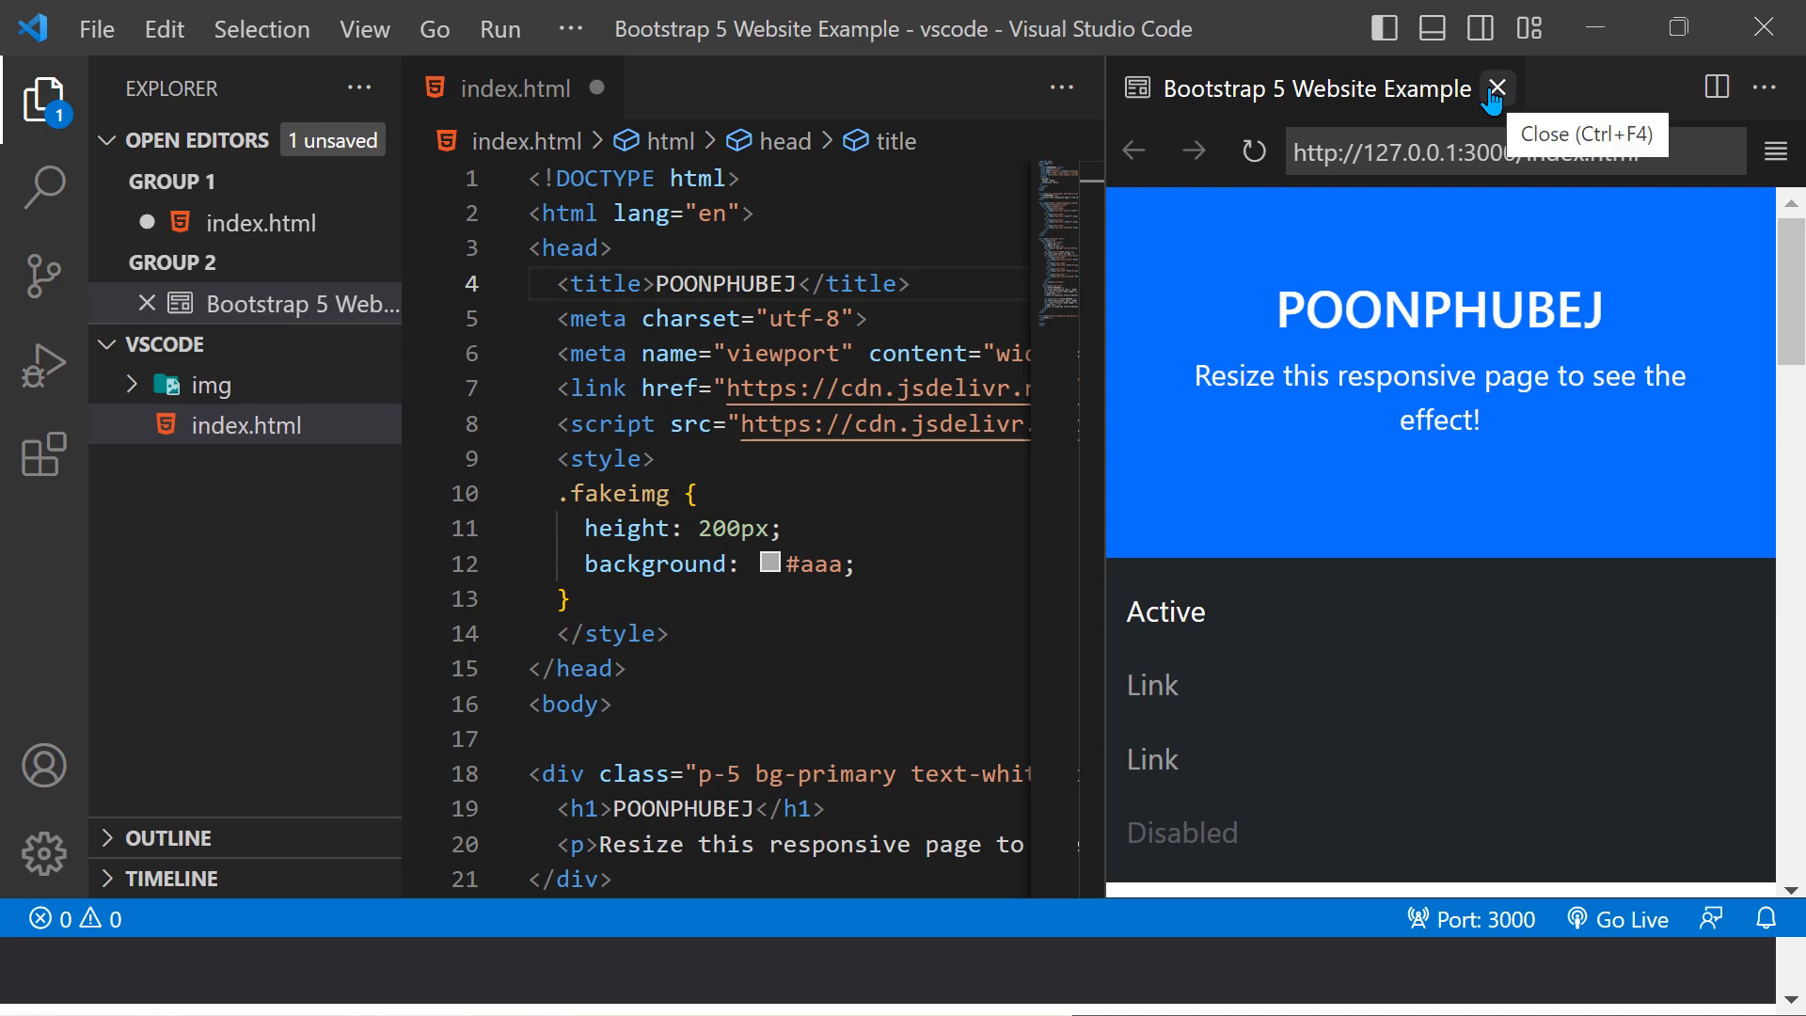
pyautogui.scroll(-3)
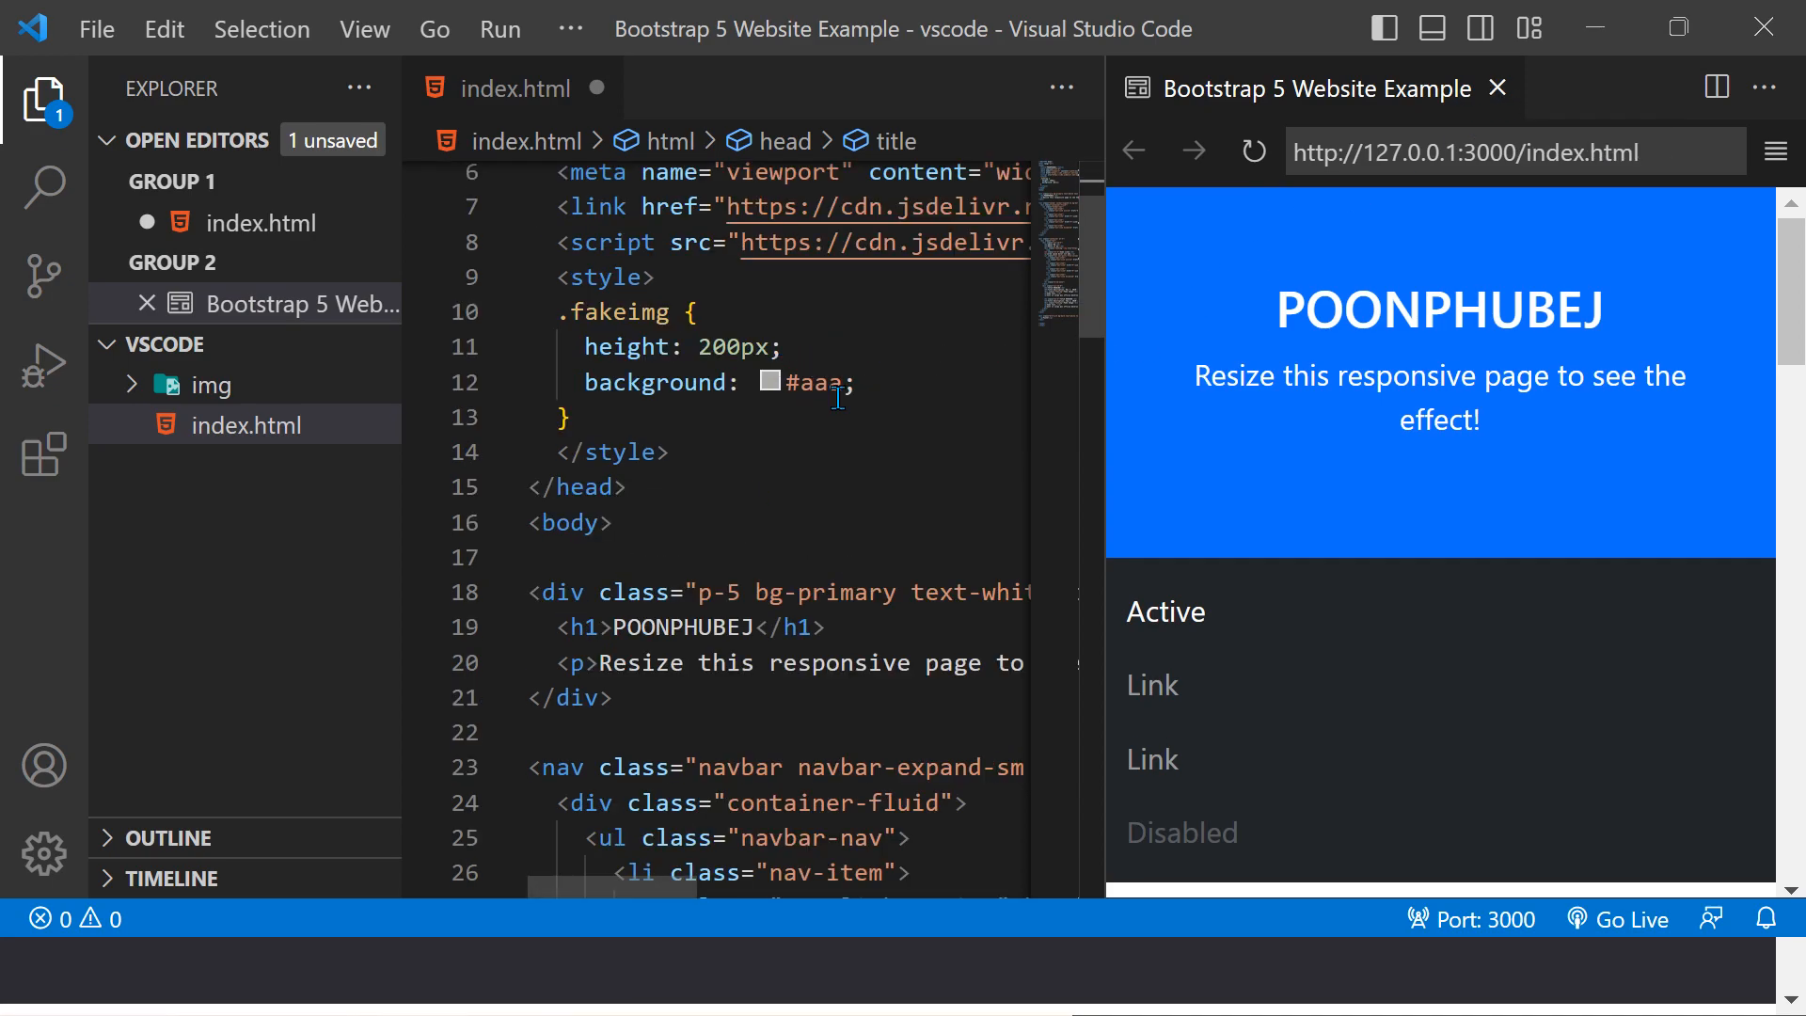
pyautogui.scroll(3)
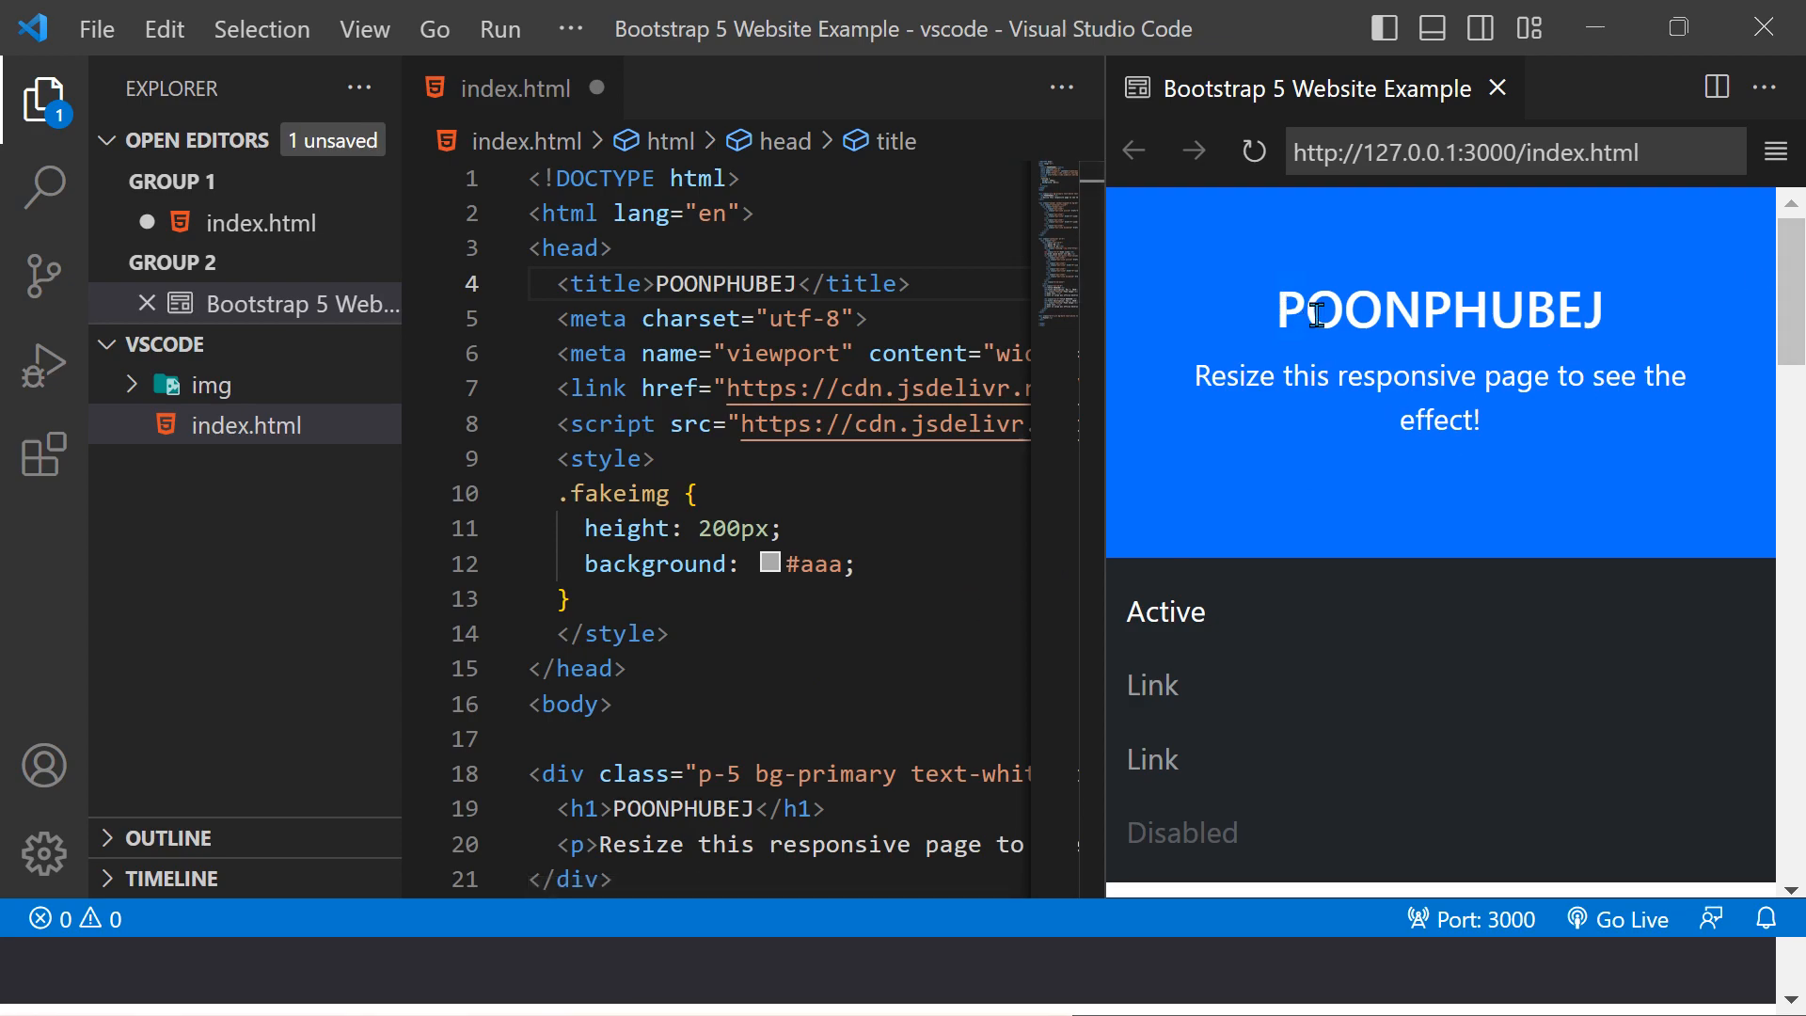
pyautogui.moveTo(1340, 334)
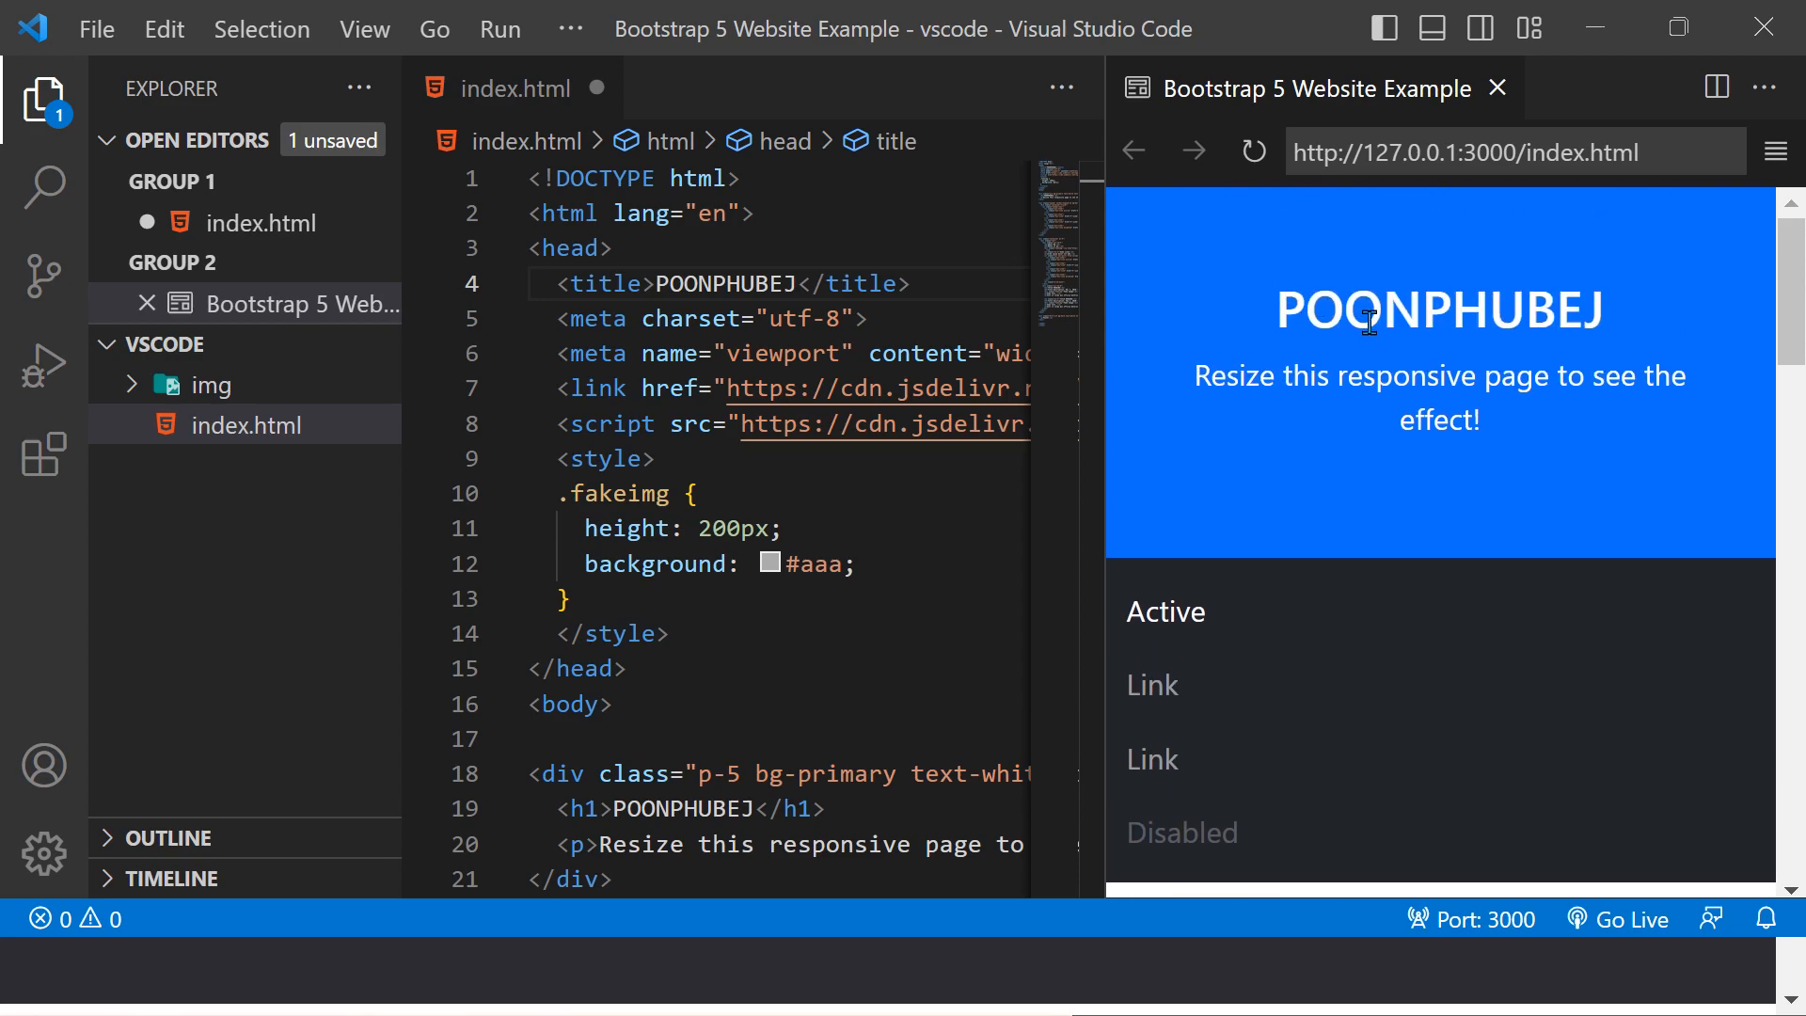
pyautogui.moveTo(1247, 471)
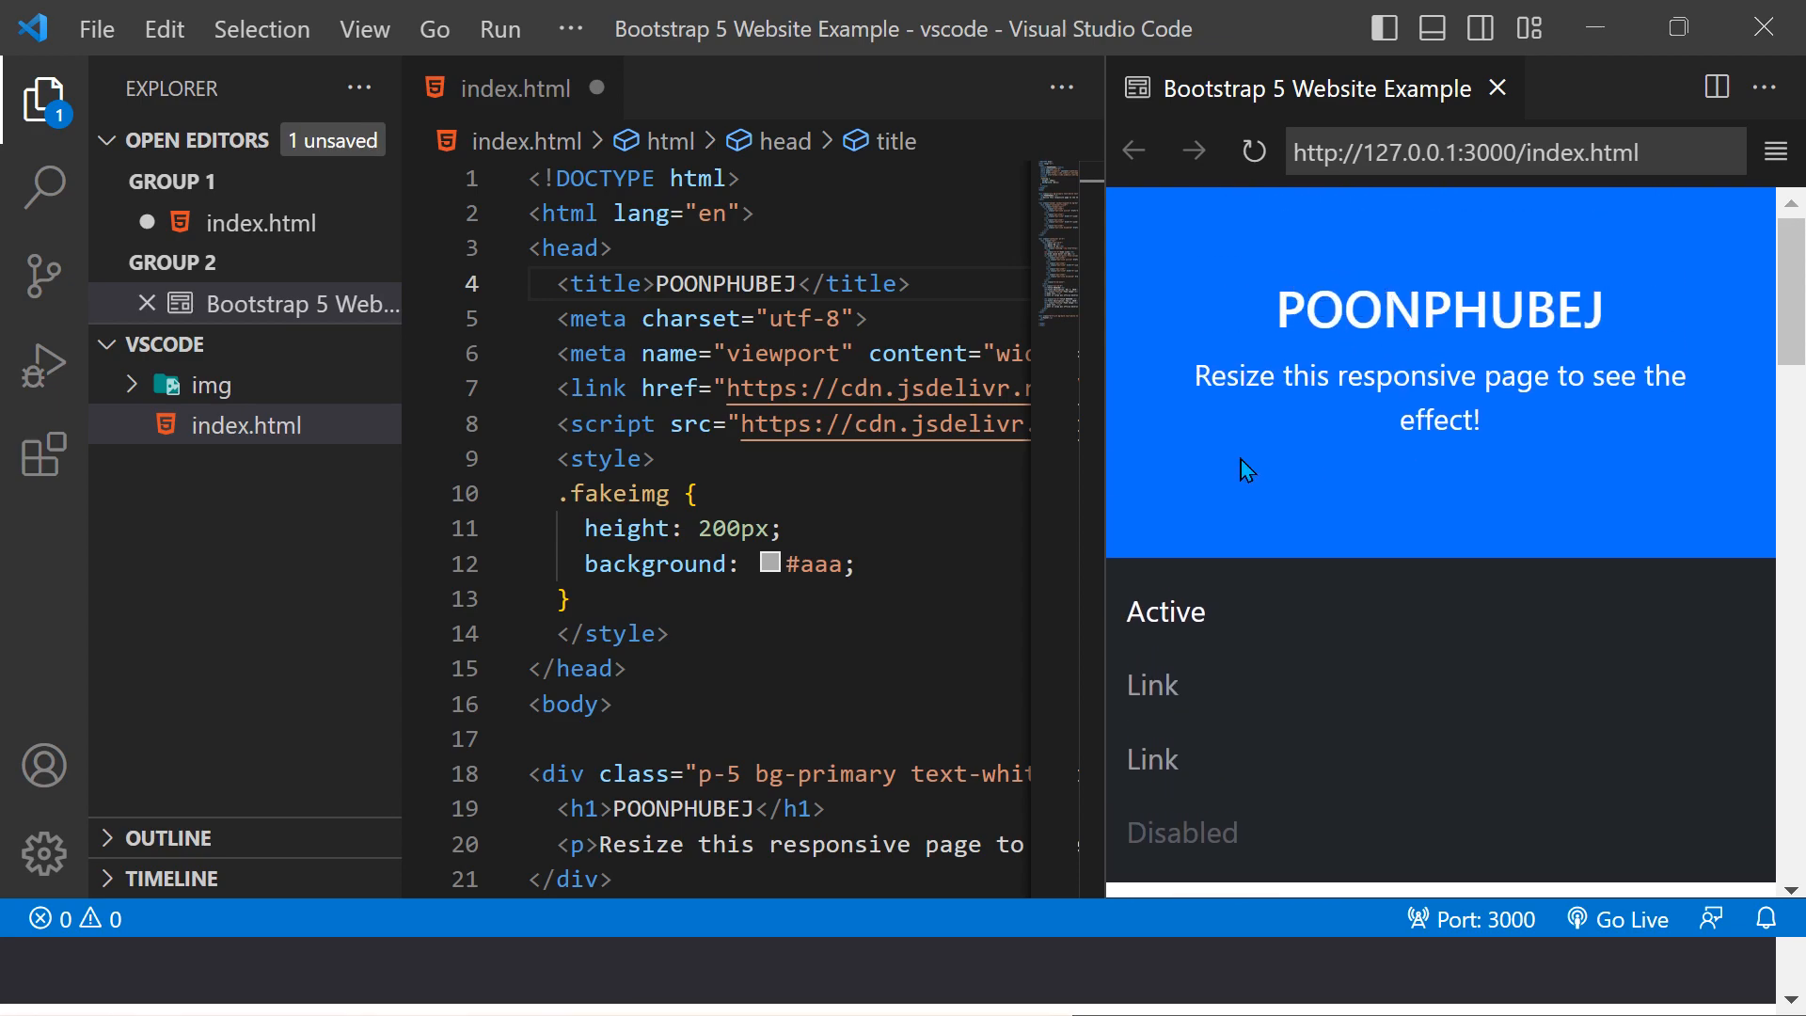
pyautogui.moveTo(1411, 493)
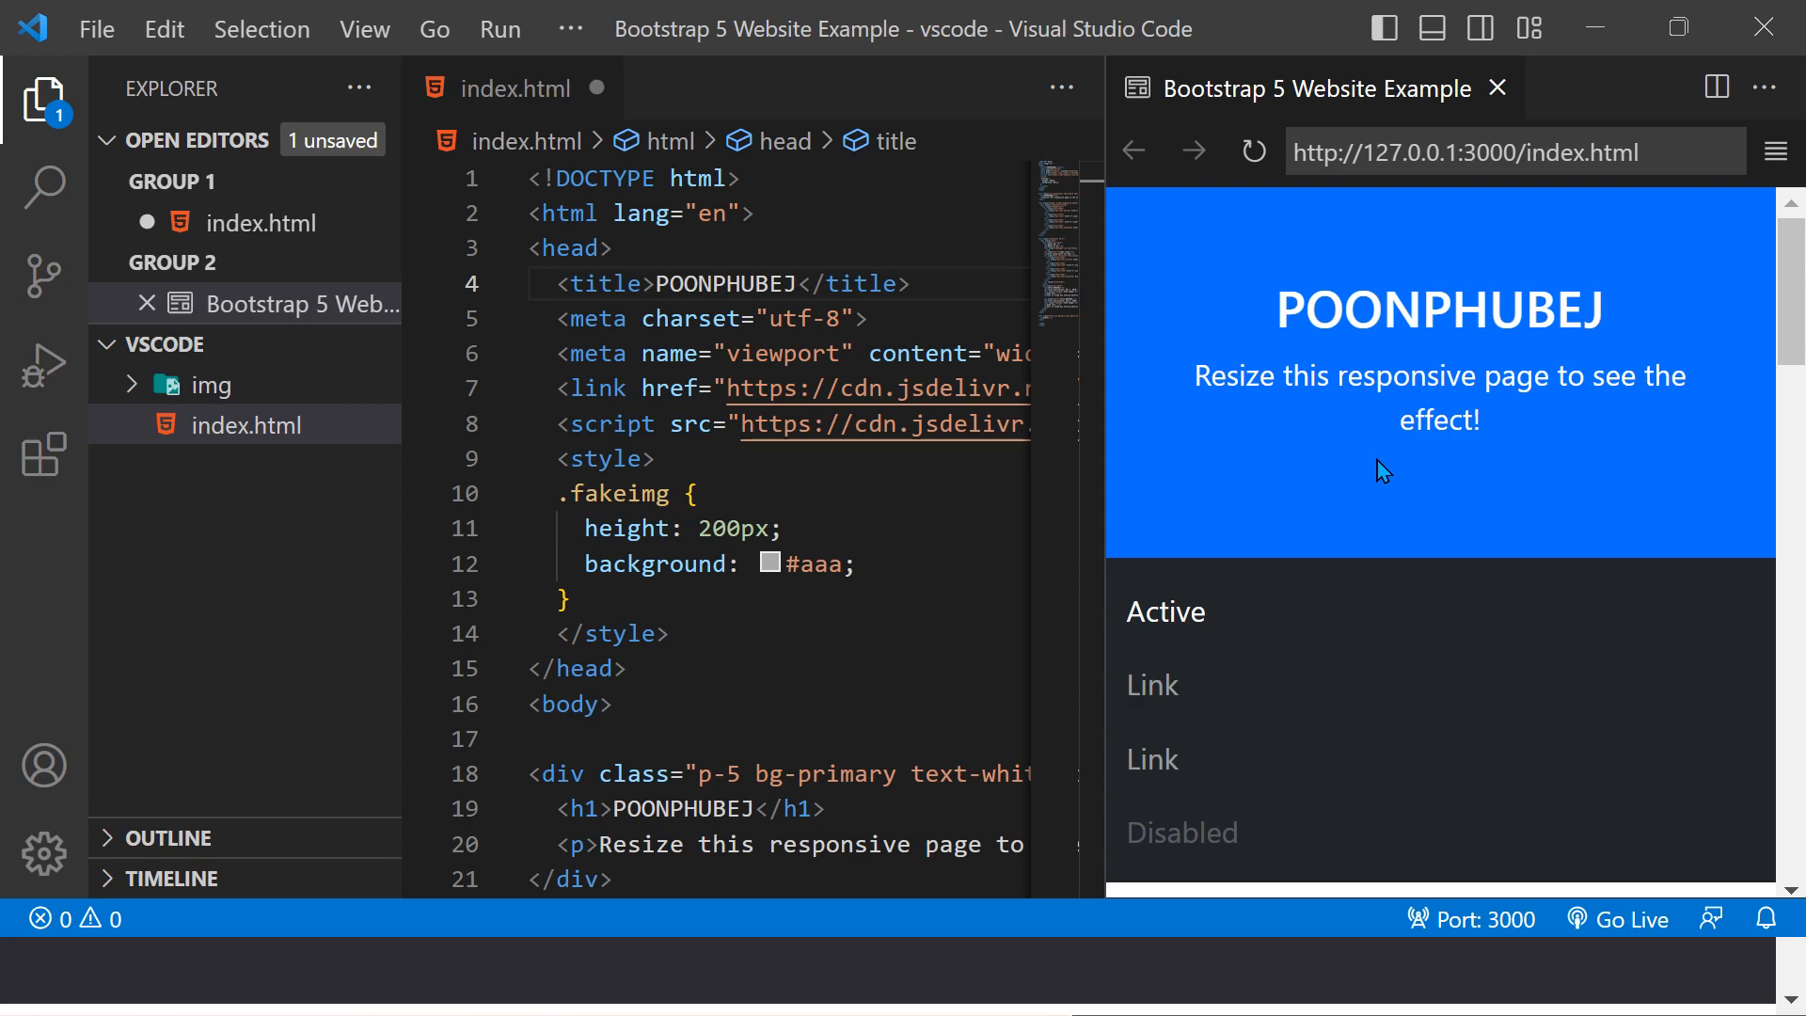
pyautogui.moveTo(1166, 612)
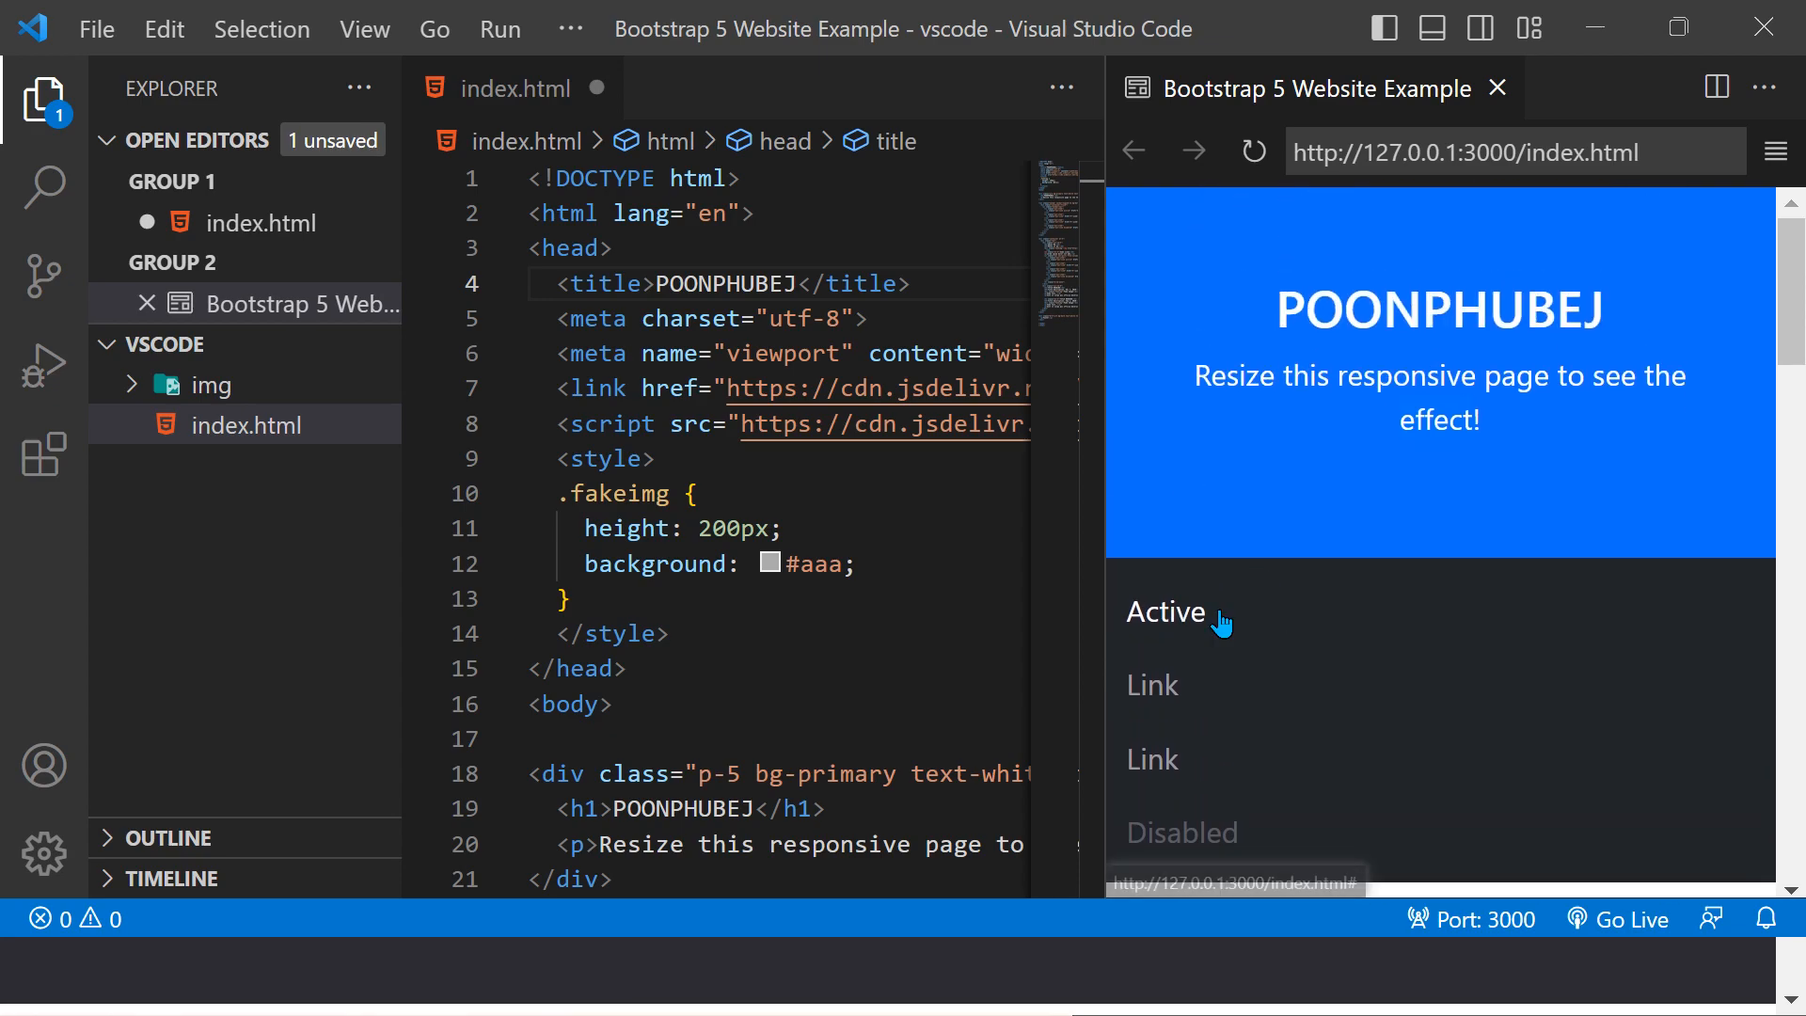
pyautogui.moveTo(1181, 709)
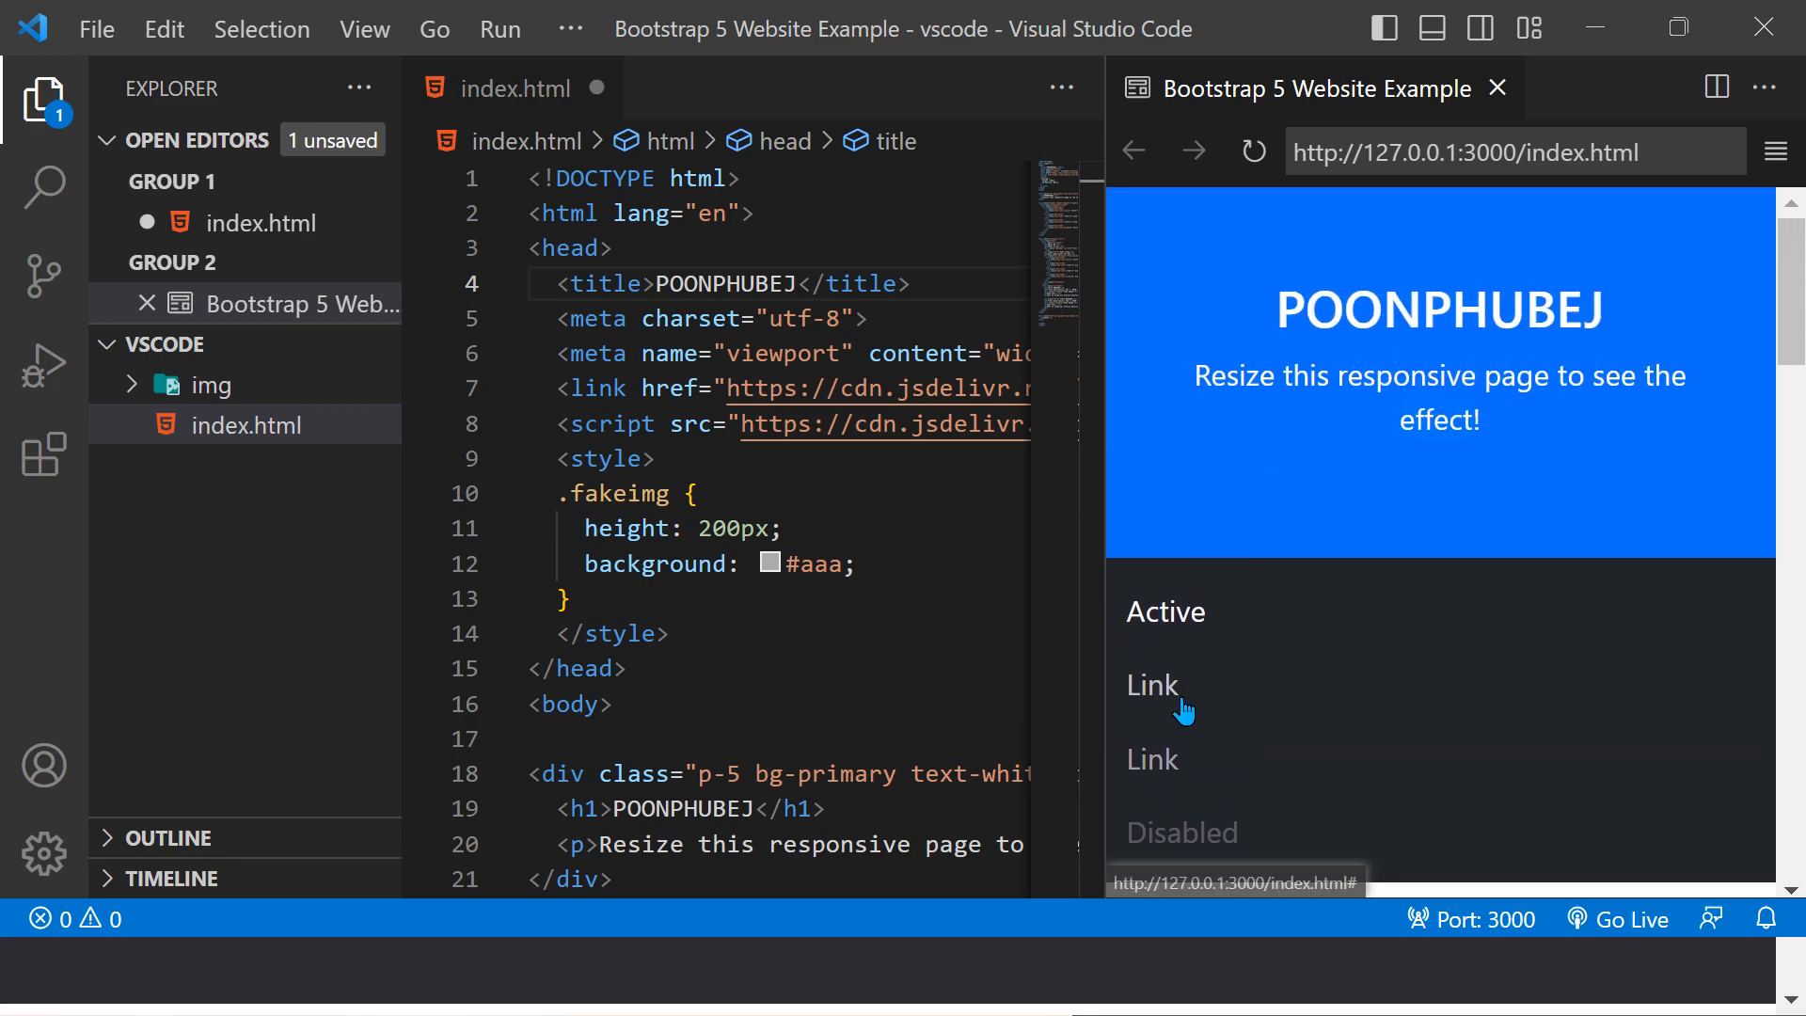
pyautogui.scroll(-3)
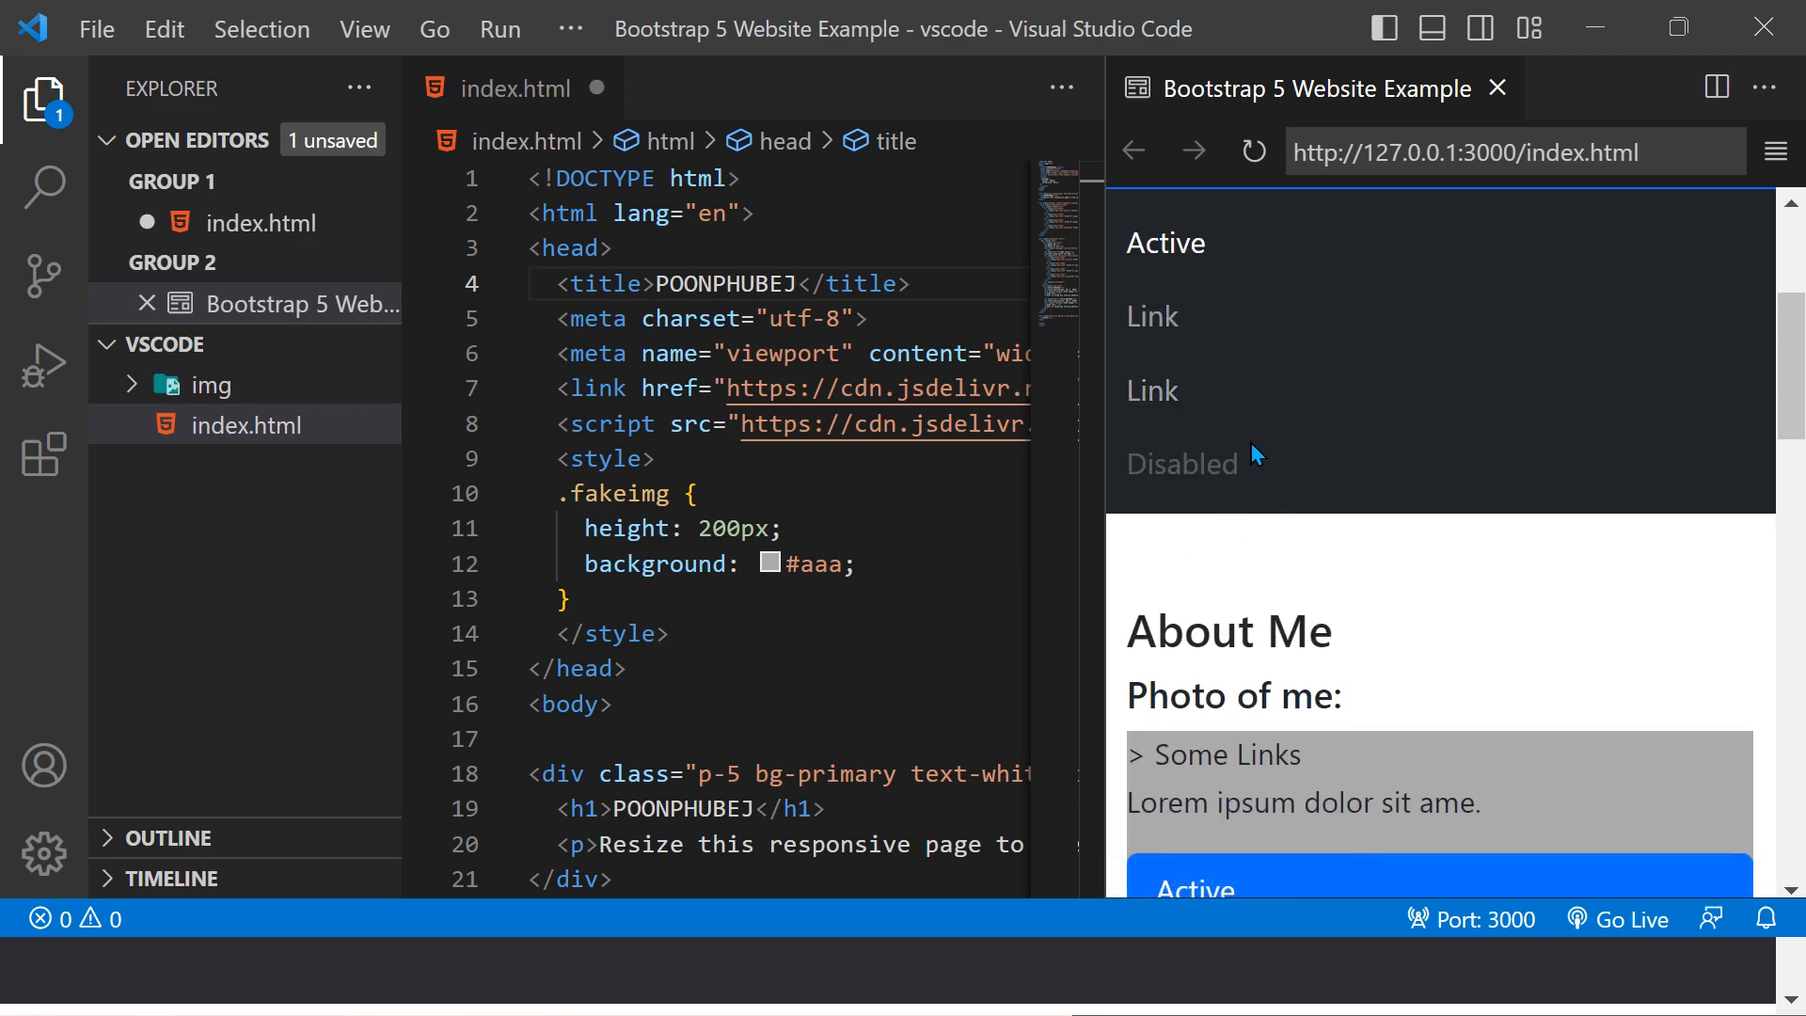
pyautogui.scroll(-3)
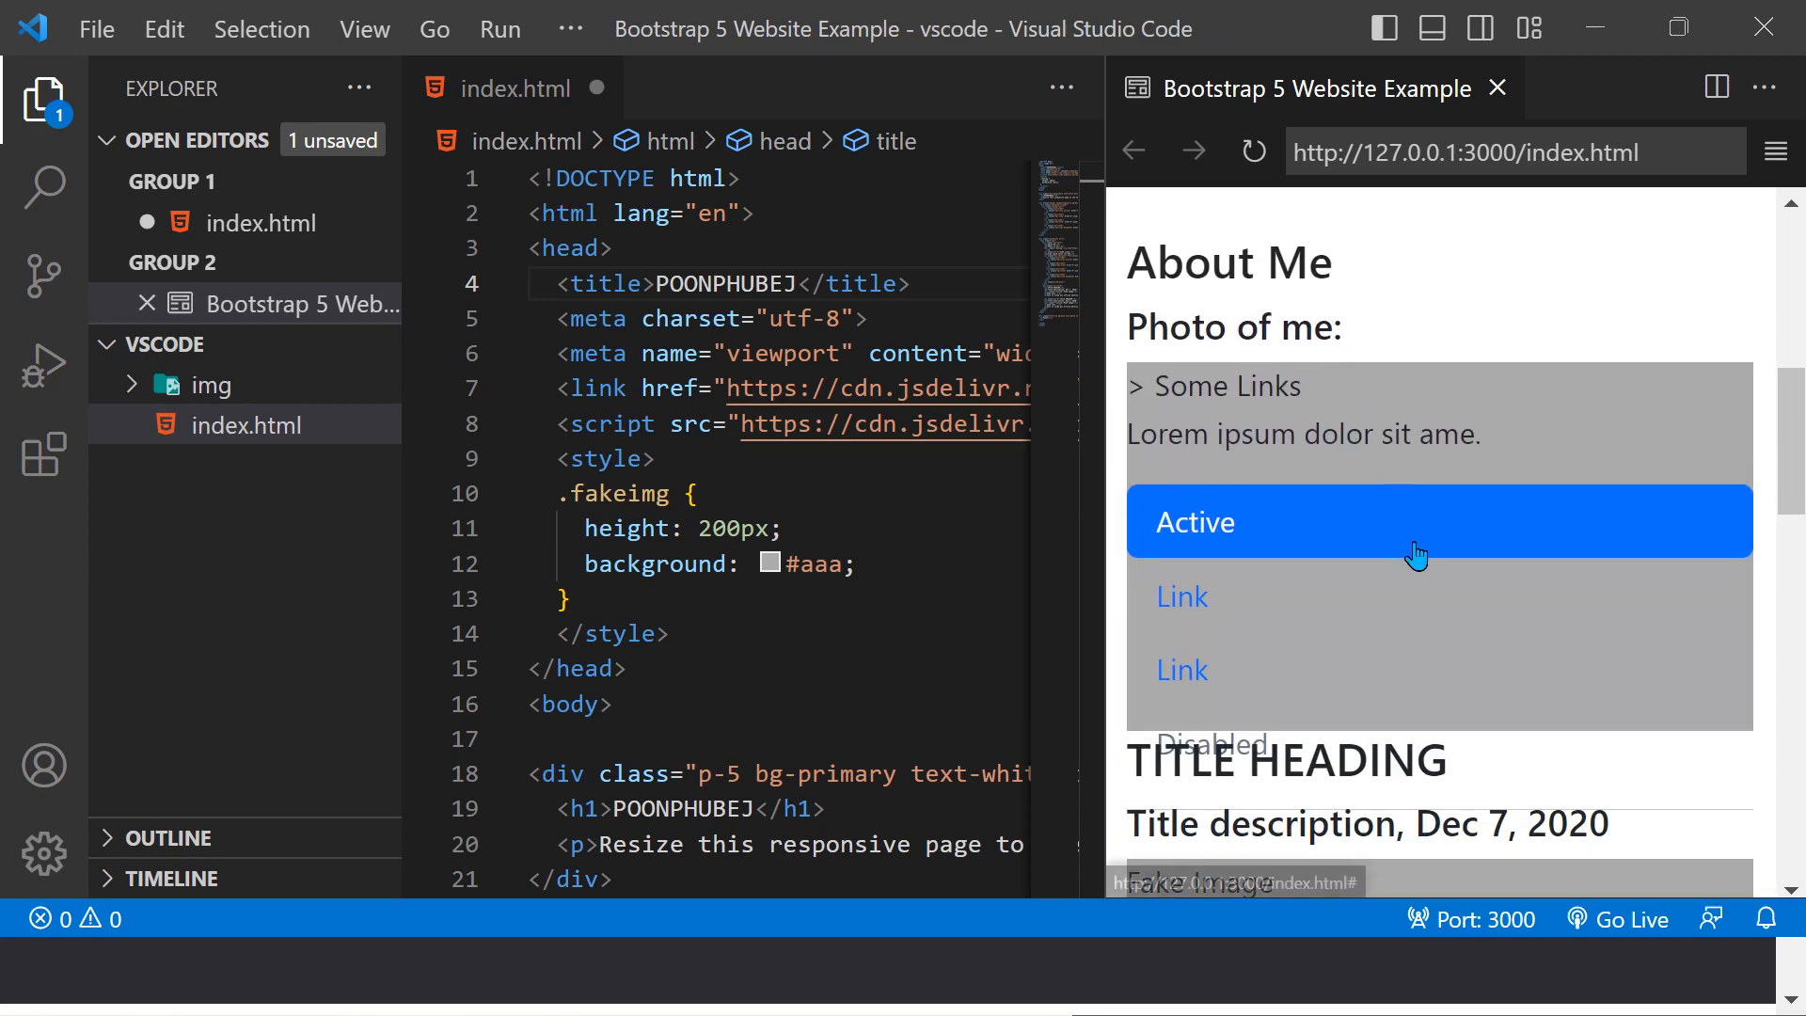
pyautogui.scroll(-3)
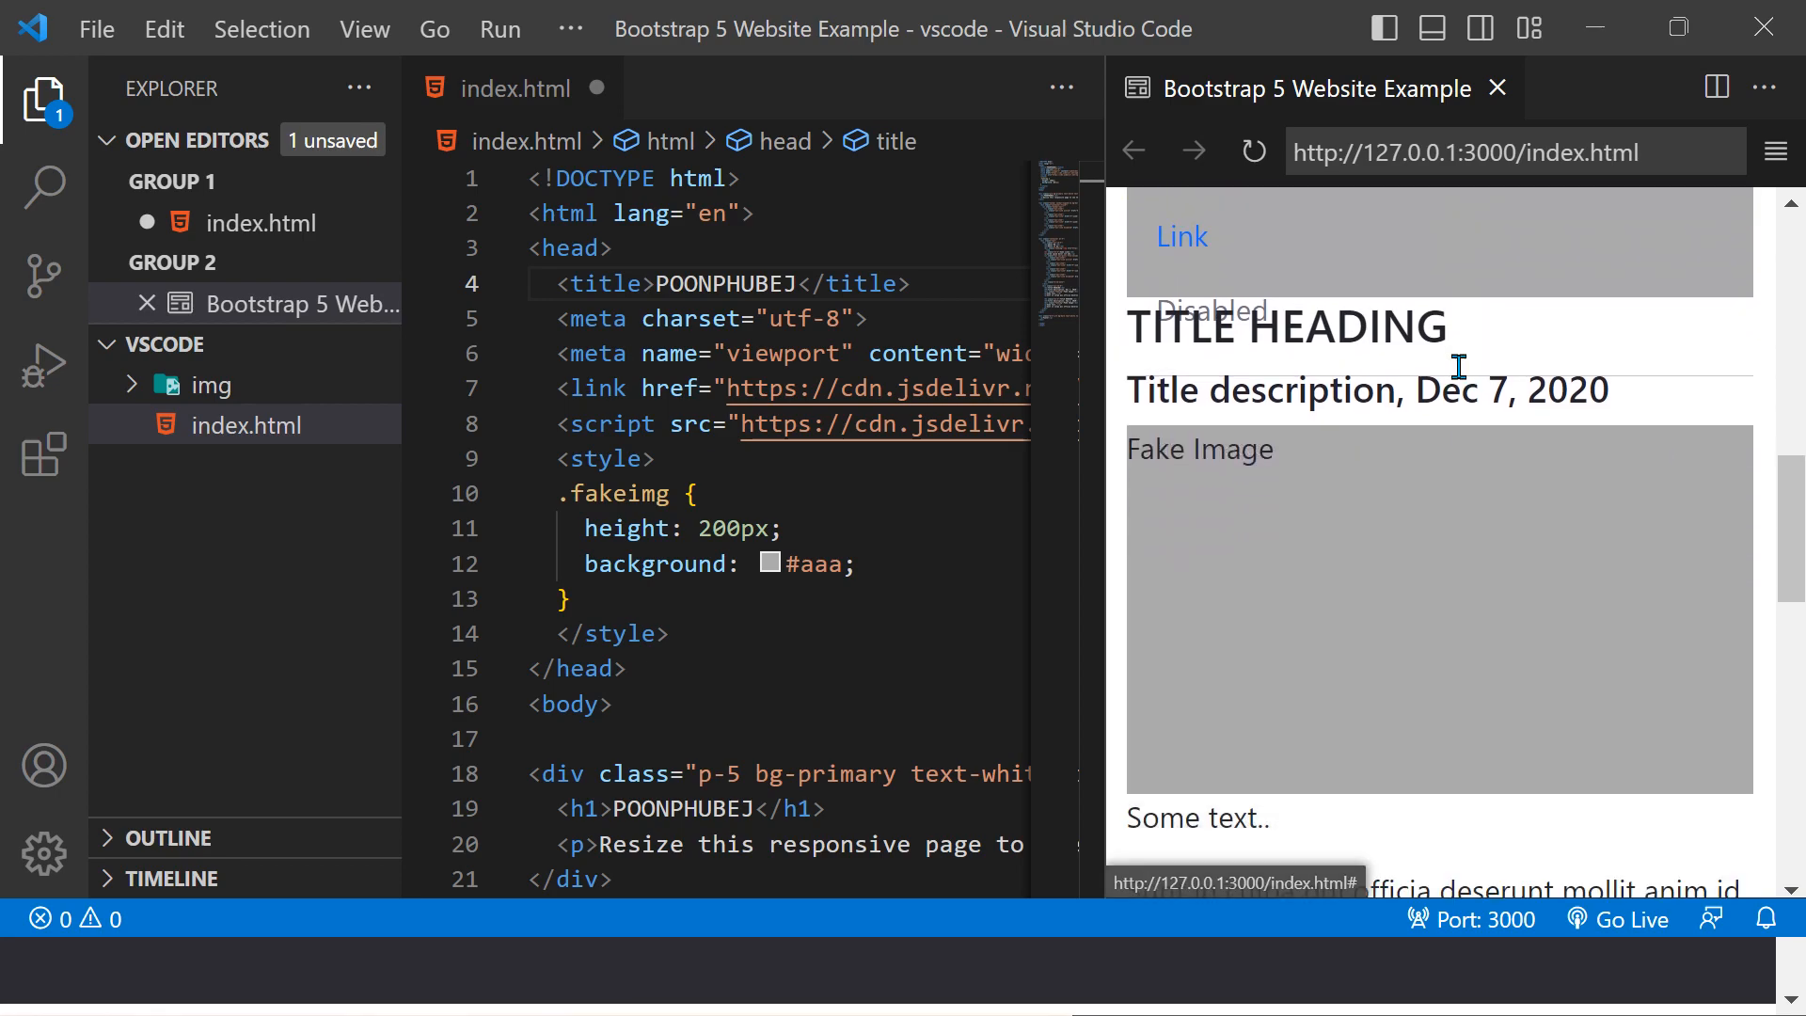
pyautogui.scroll(3)
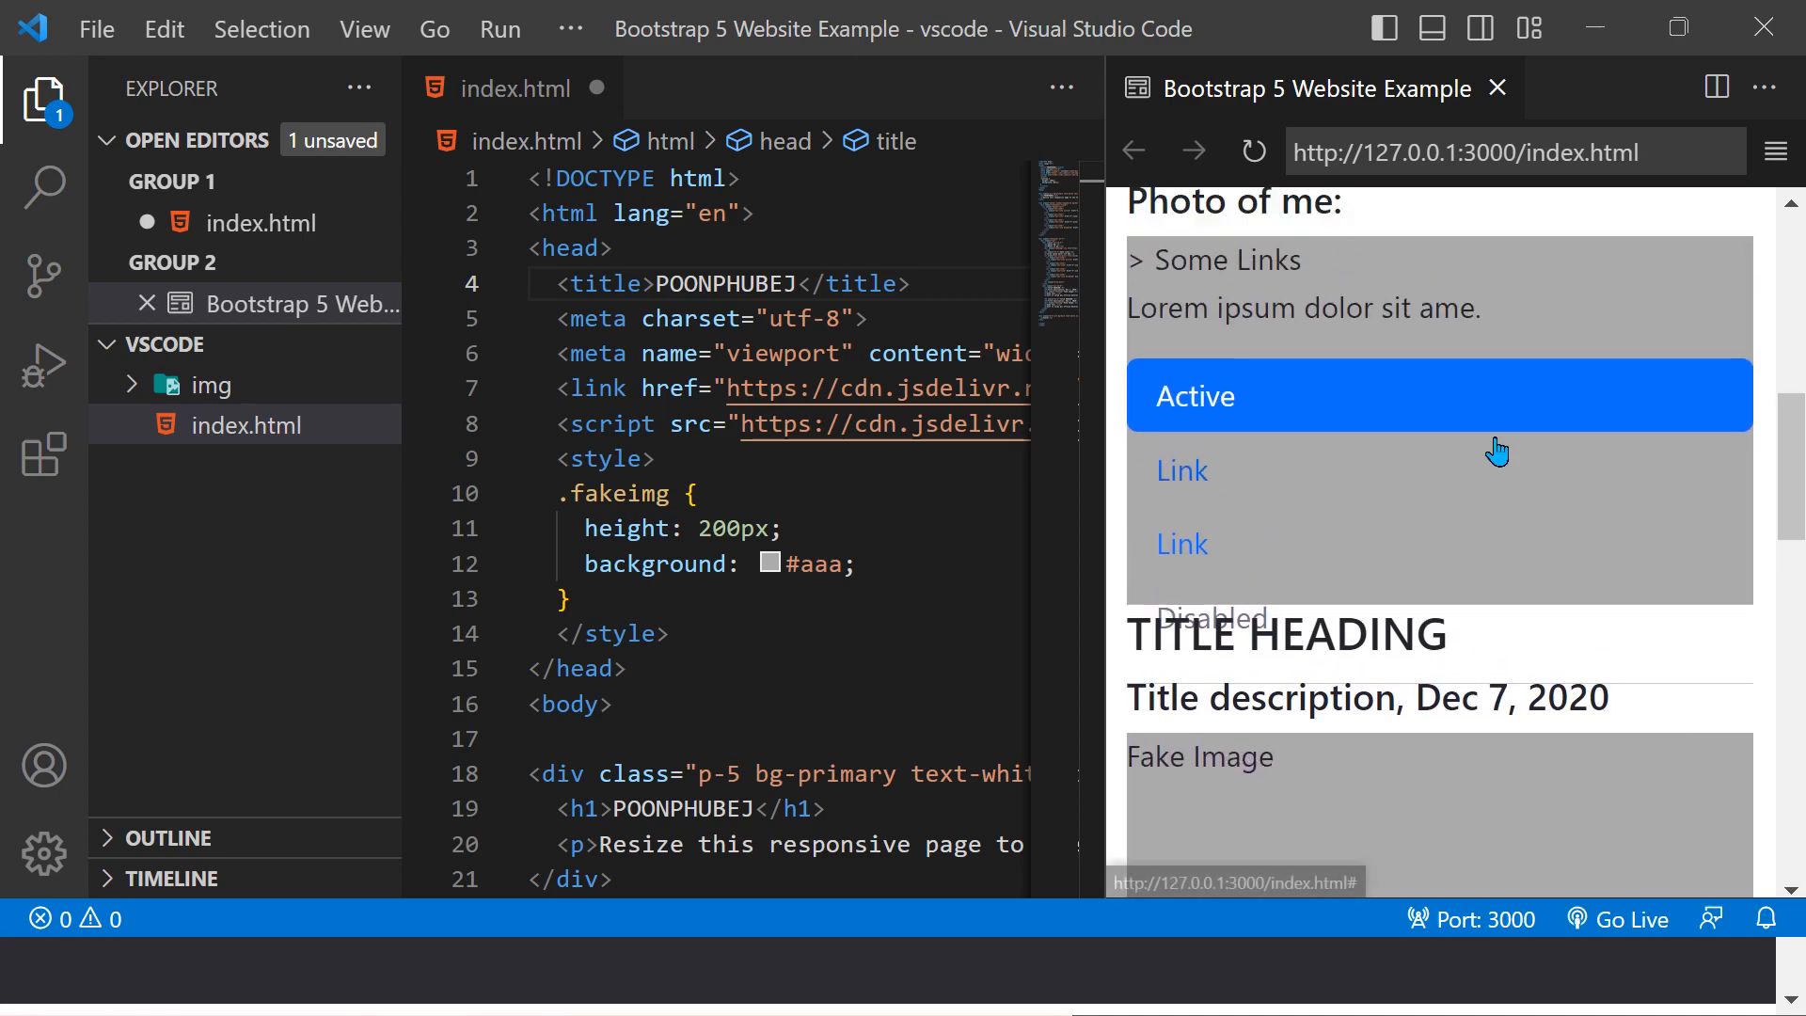
pyautogui.scroll(-3)
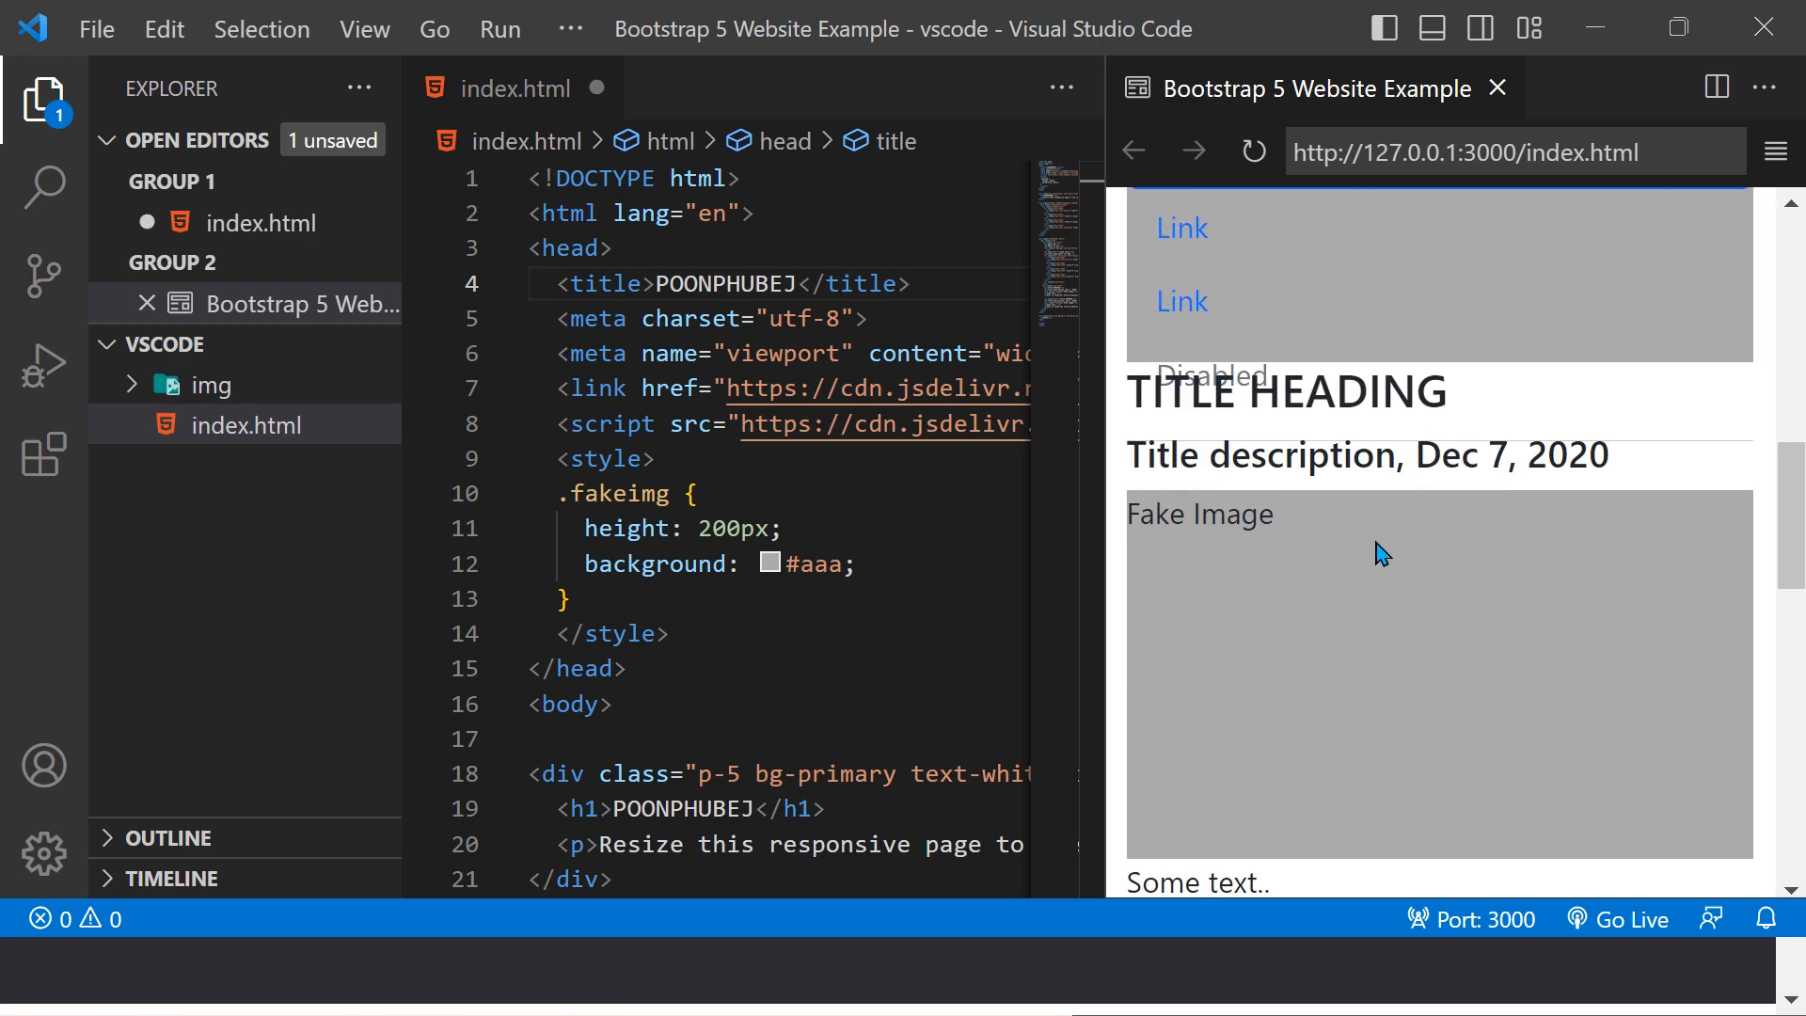
pyautogui.scroll(3)
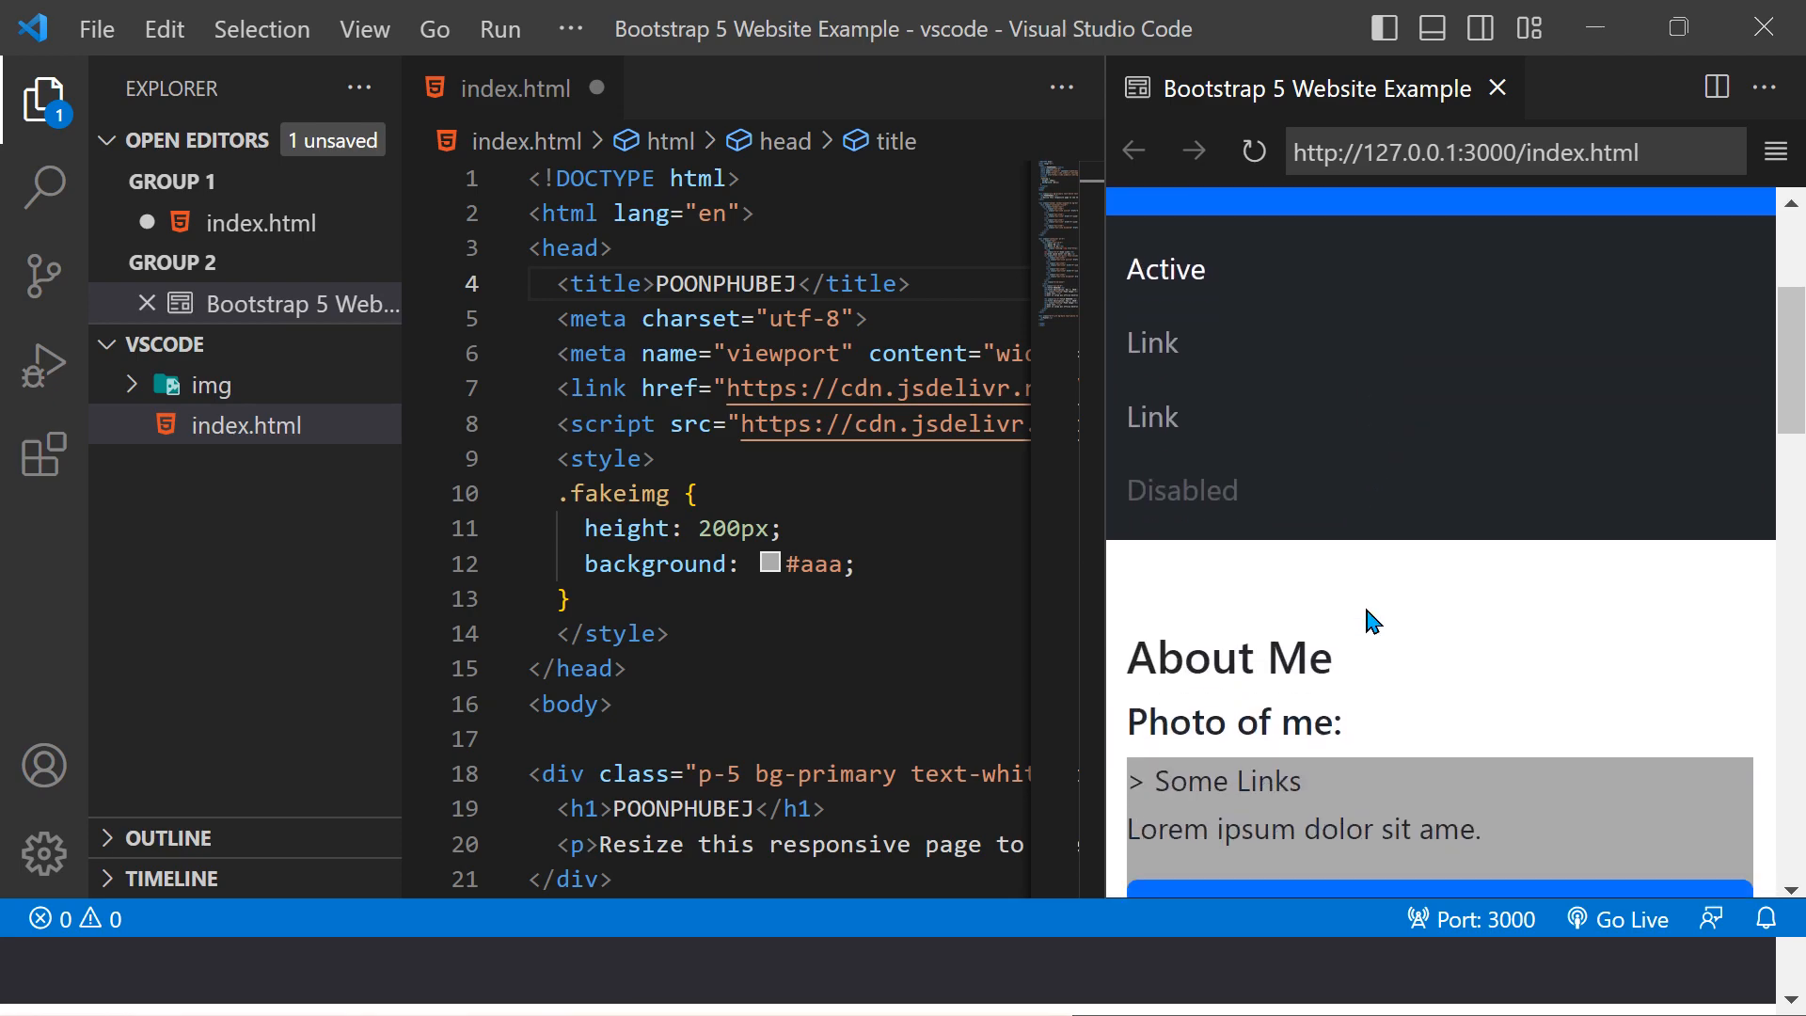
pyautogui.scroll(-3)
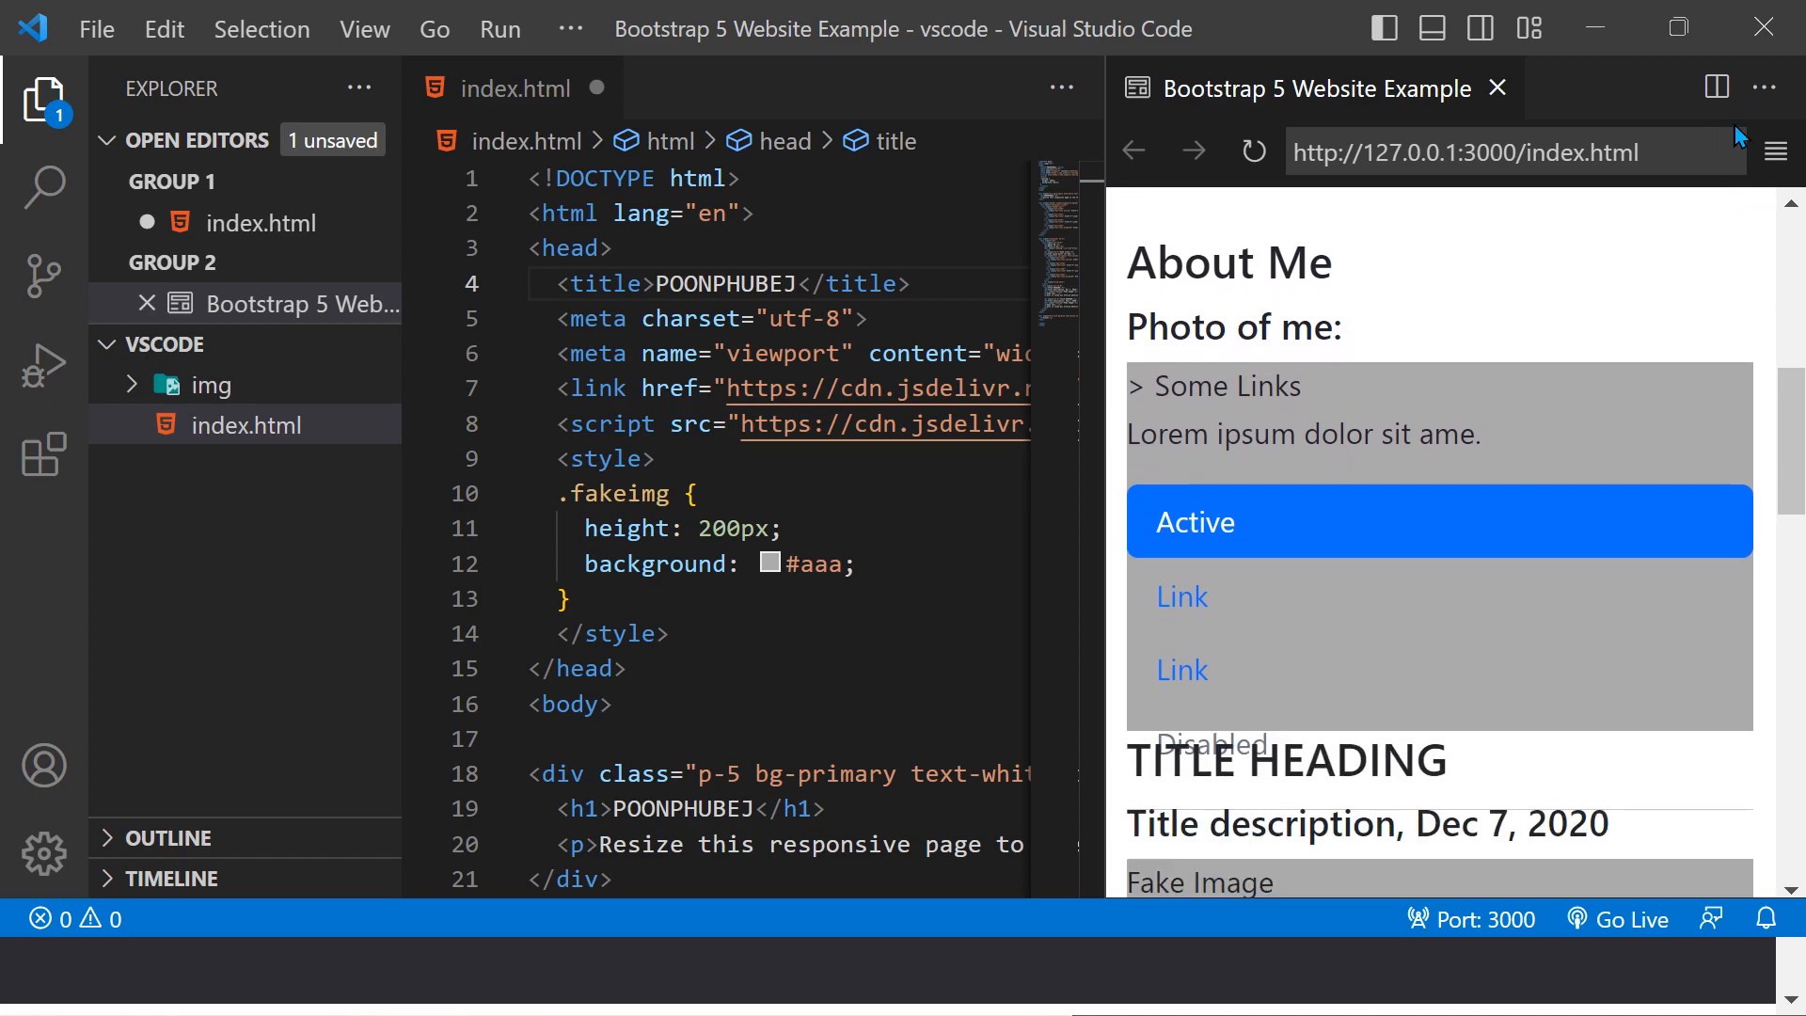
pyautogui.click(1497, 87)
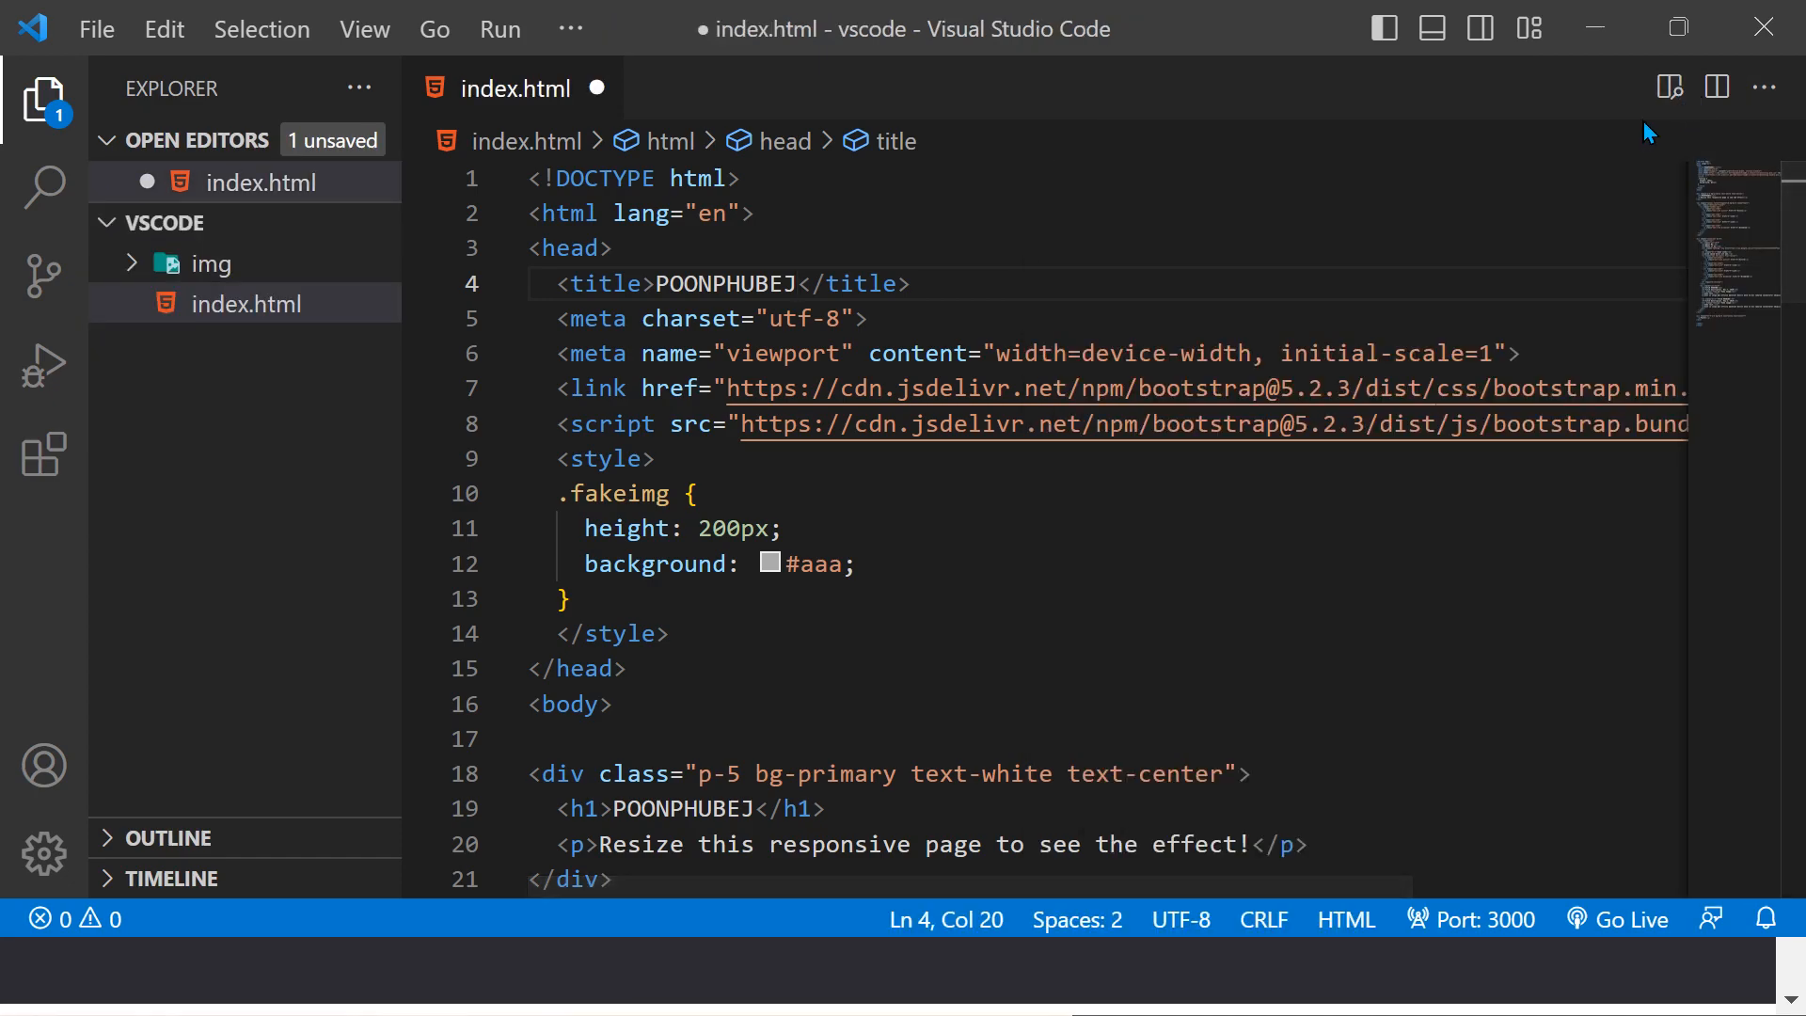
pyautogui.press('ctrl+s')
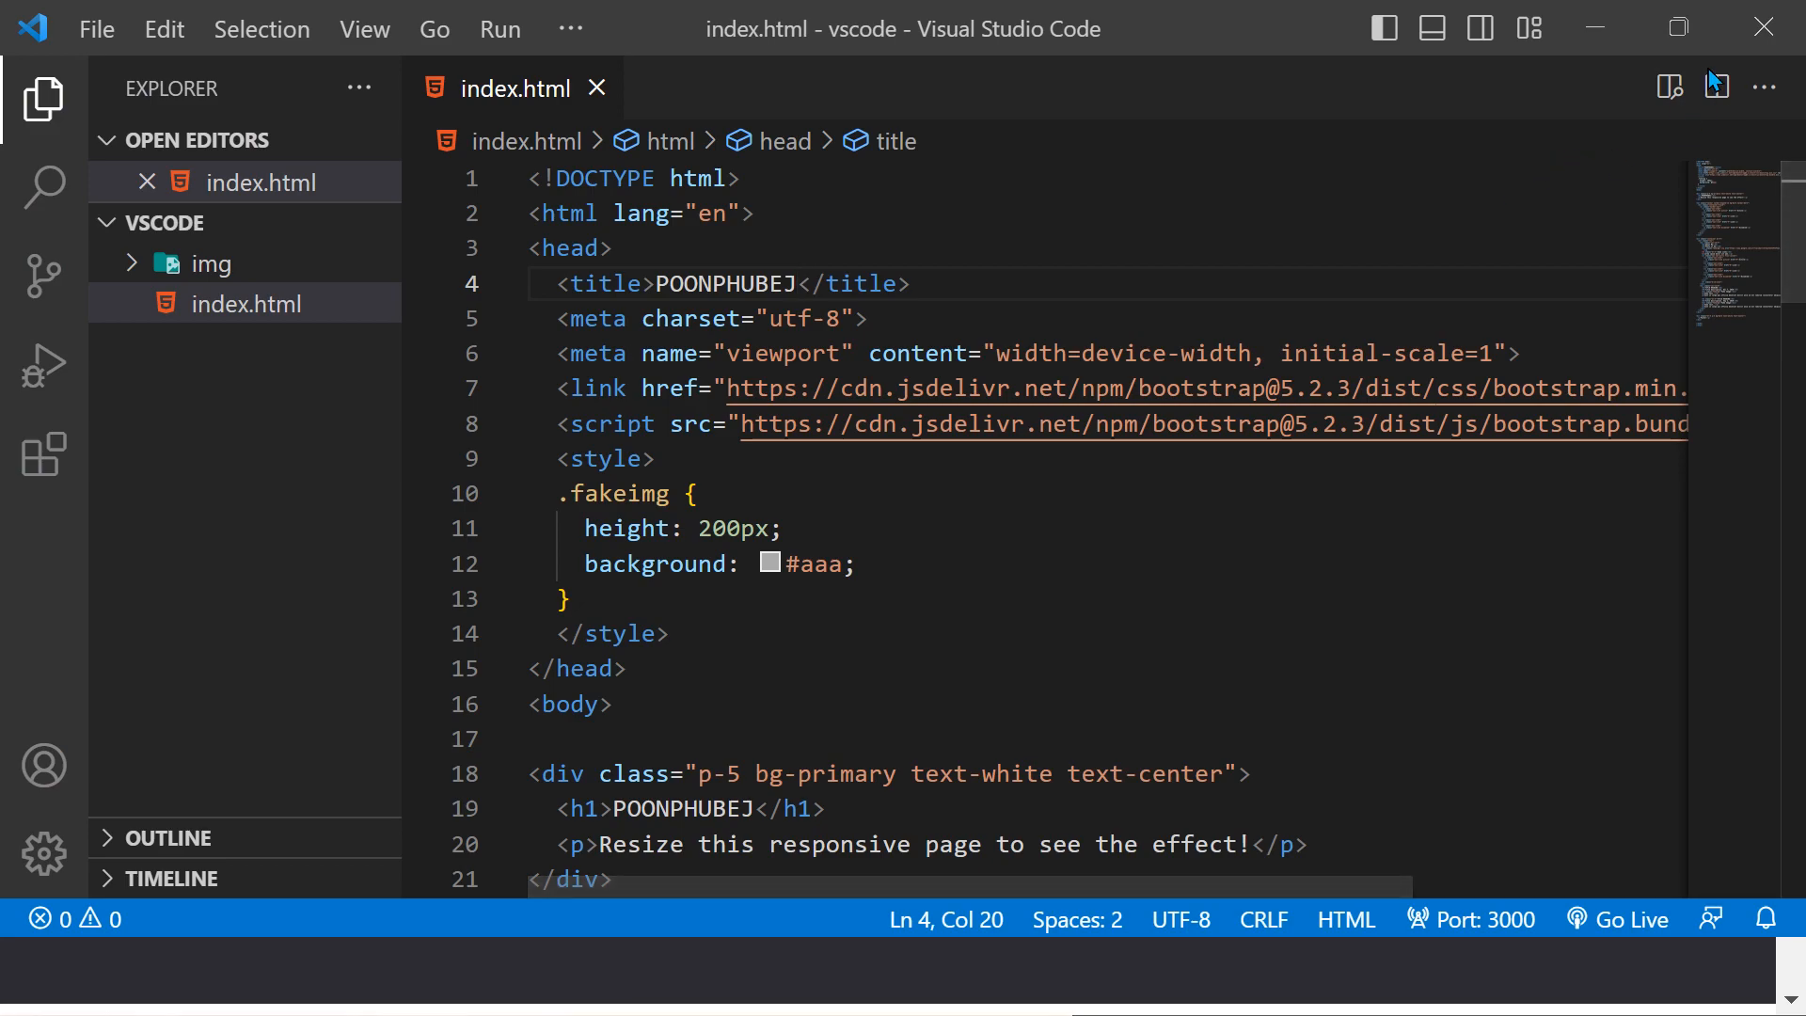
pyautogui.click(1715, 87)
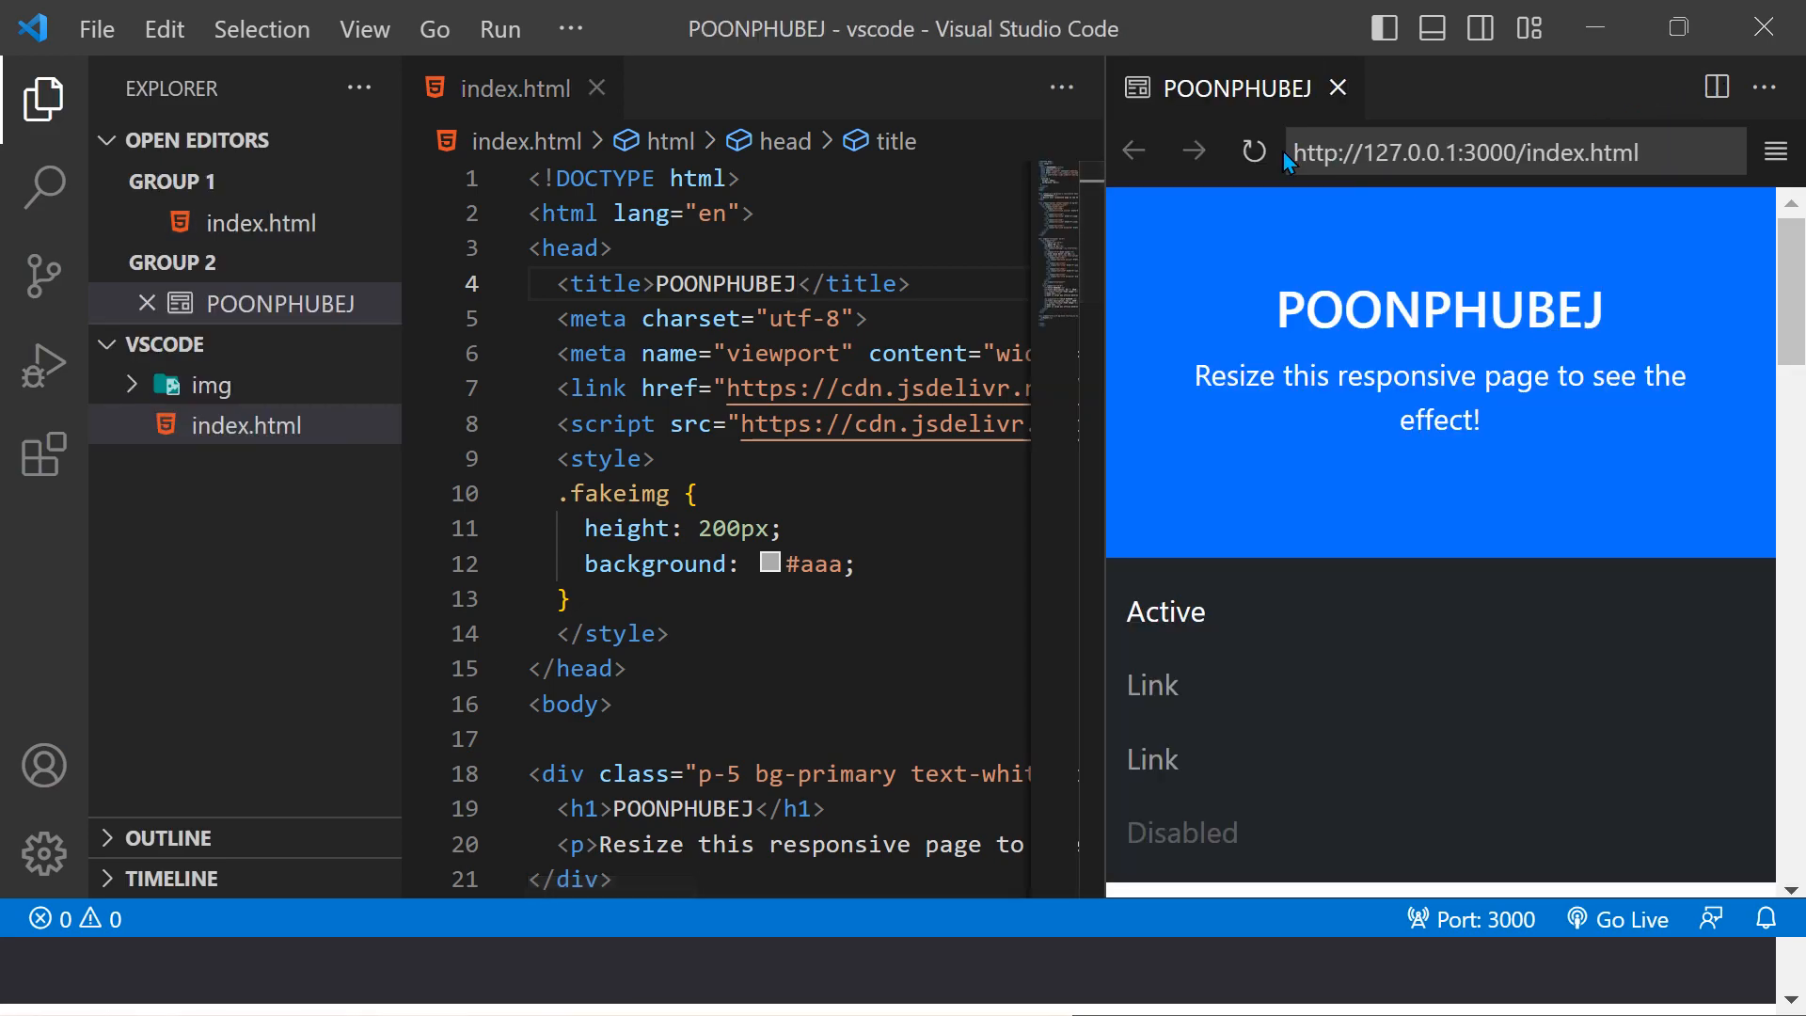
pyautogui.scroll(-3)
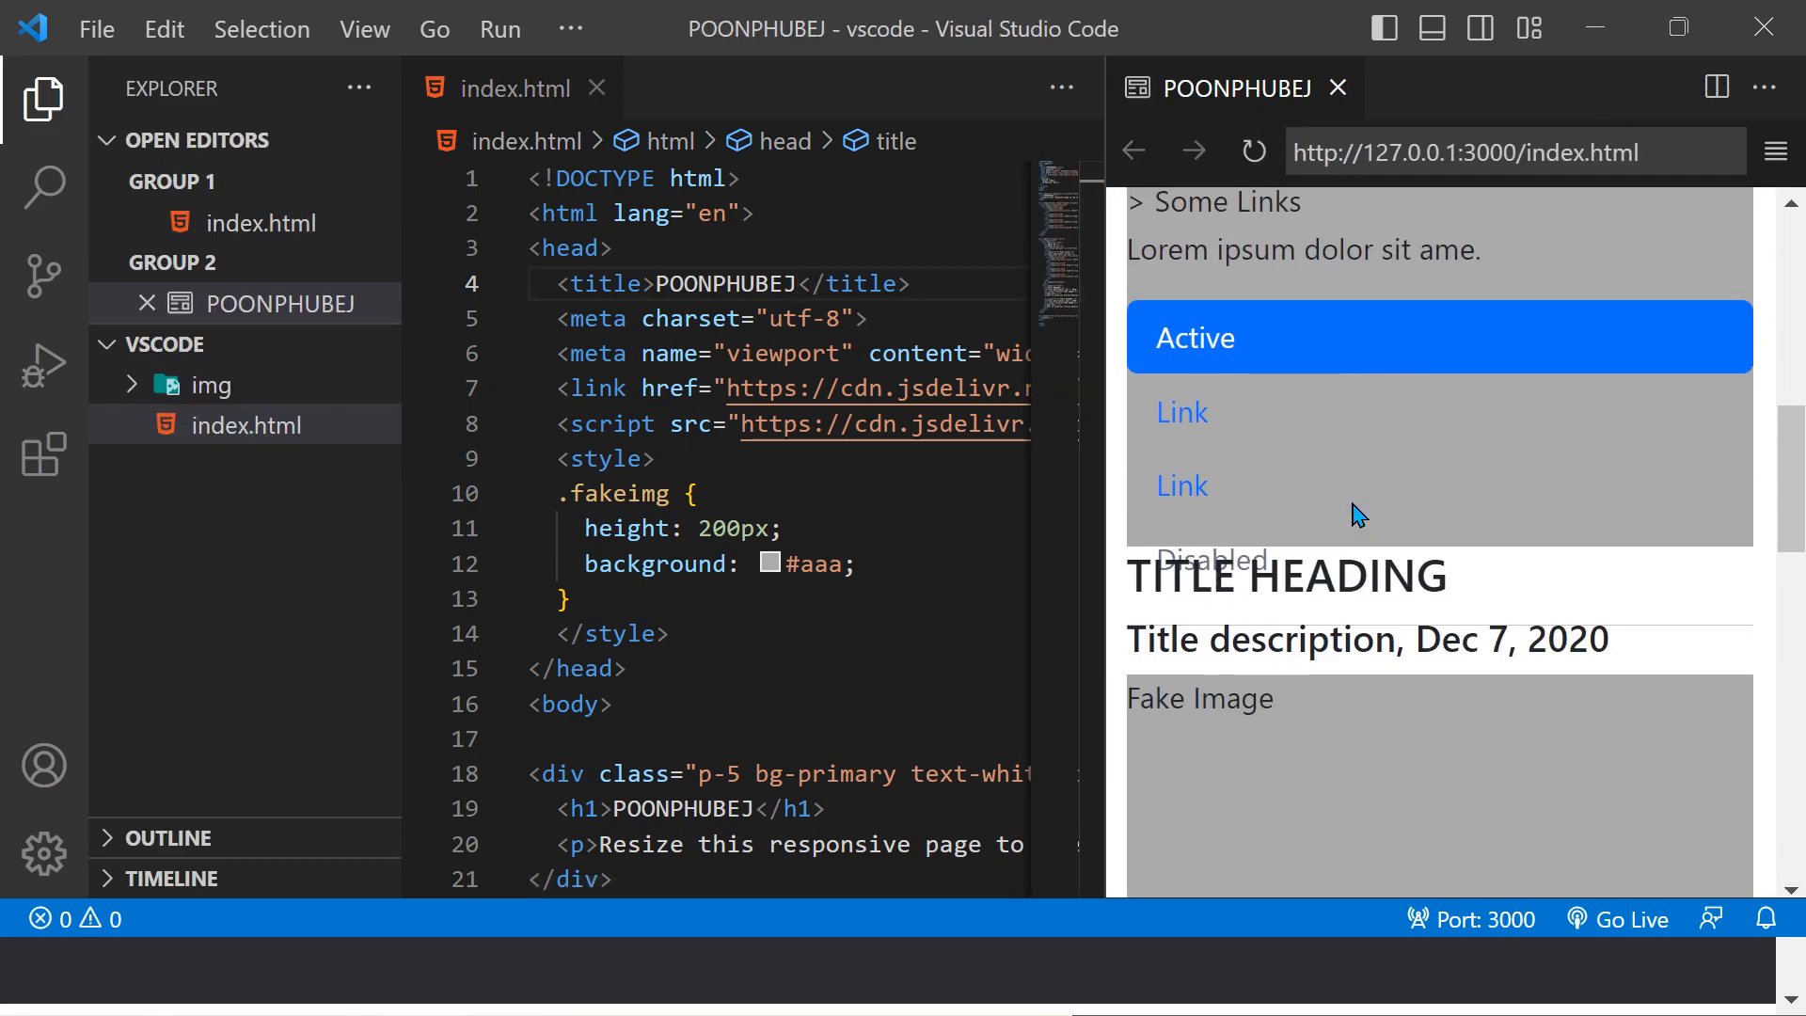
pyautogui.scroll(-3)
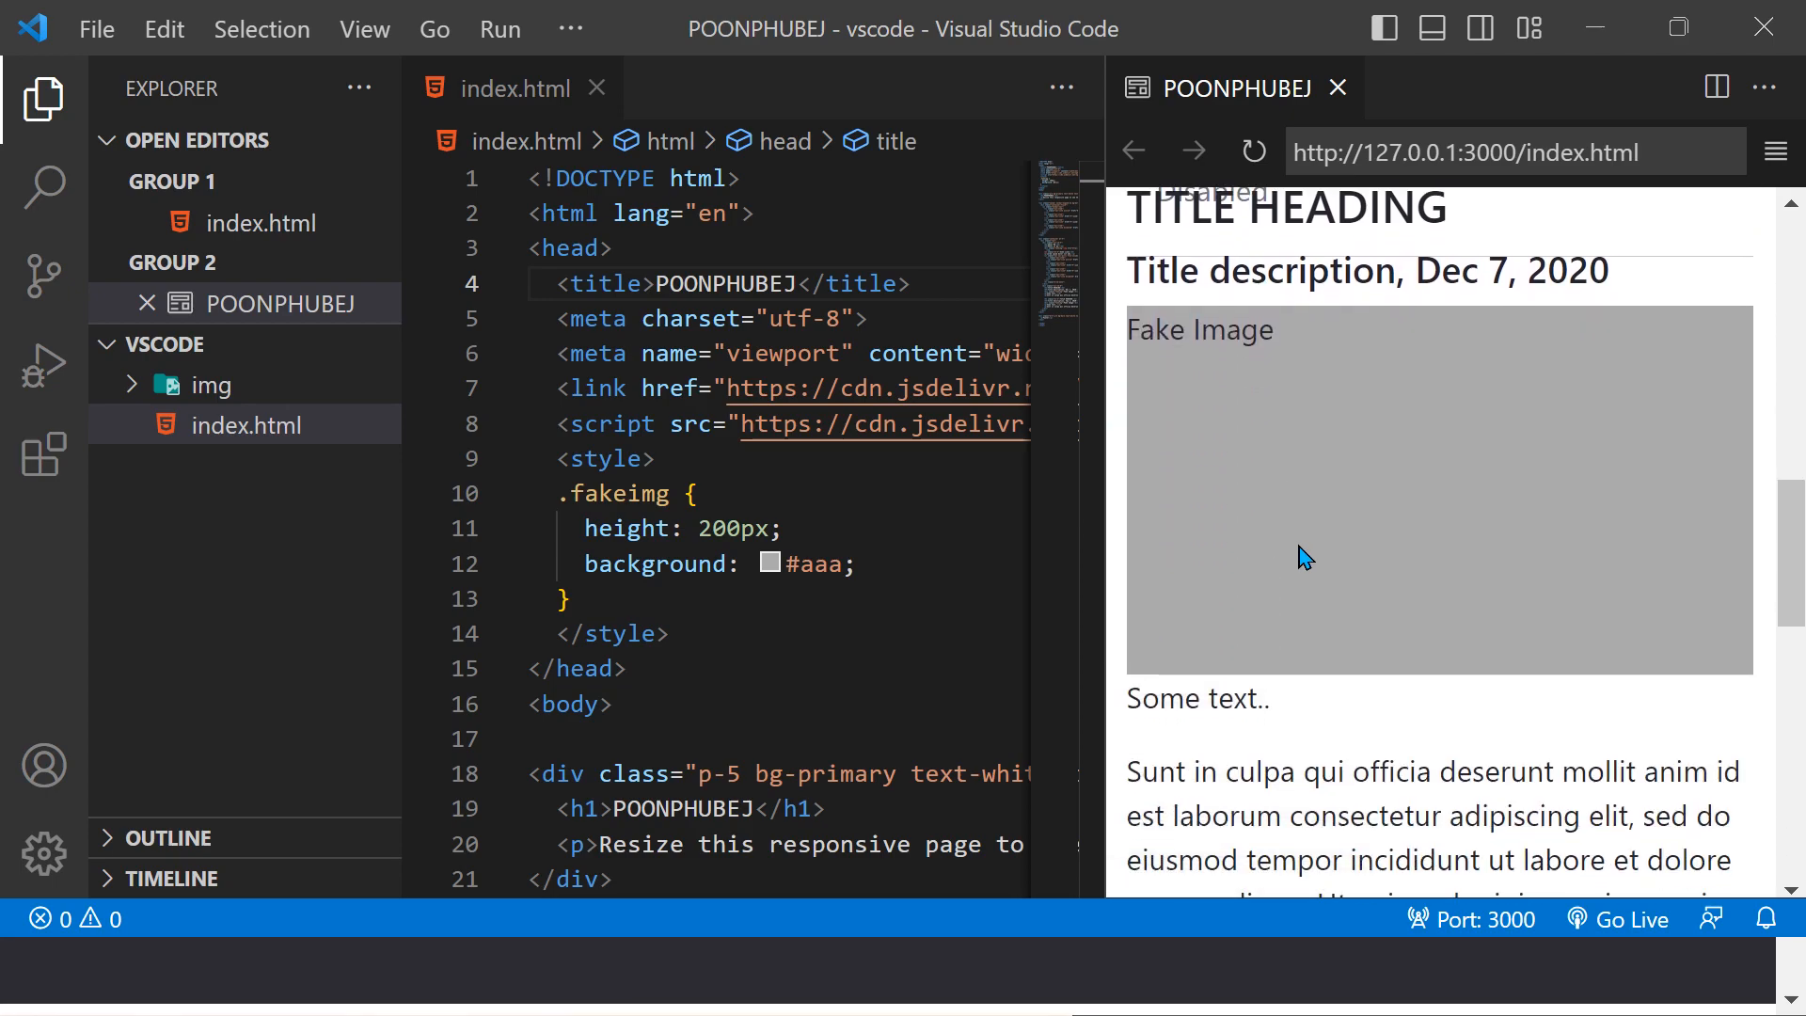
pyautogui.moveTo(1319, 568)
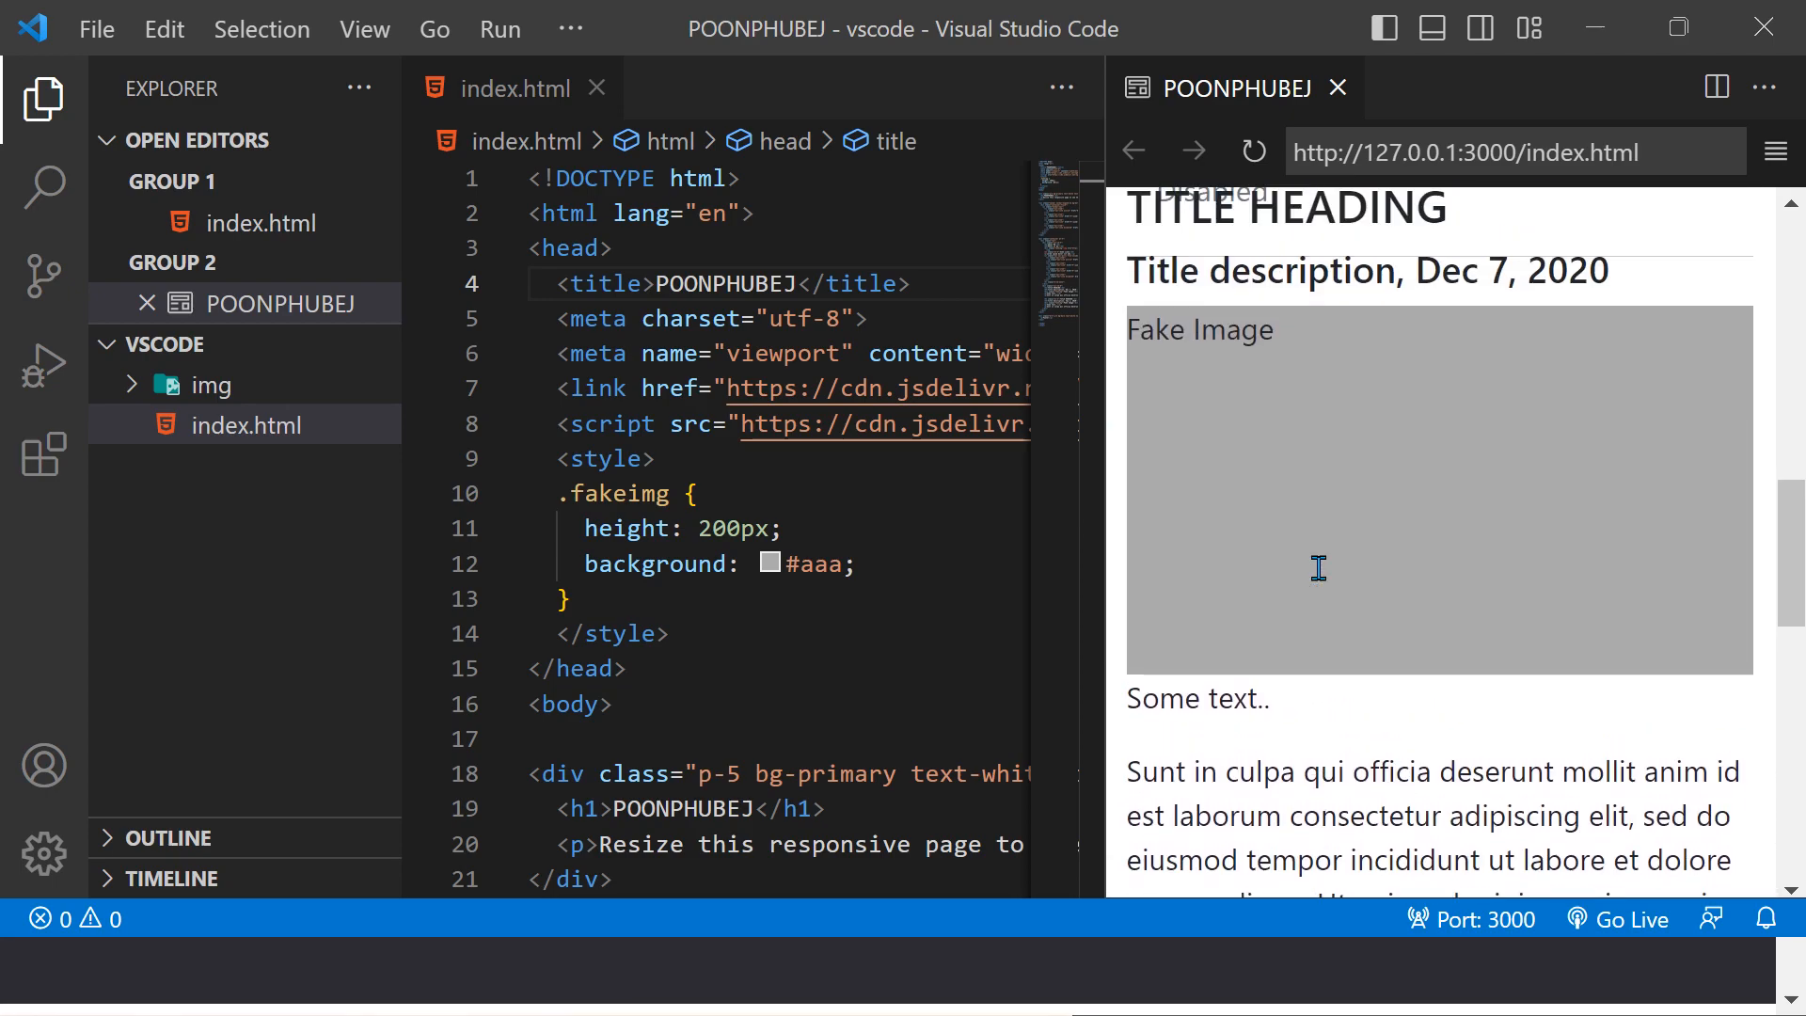
pyautogui.scroll(3)
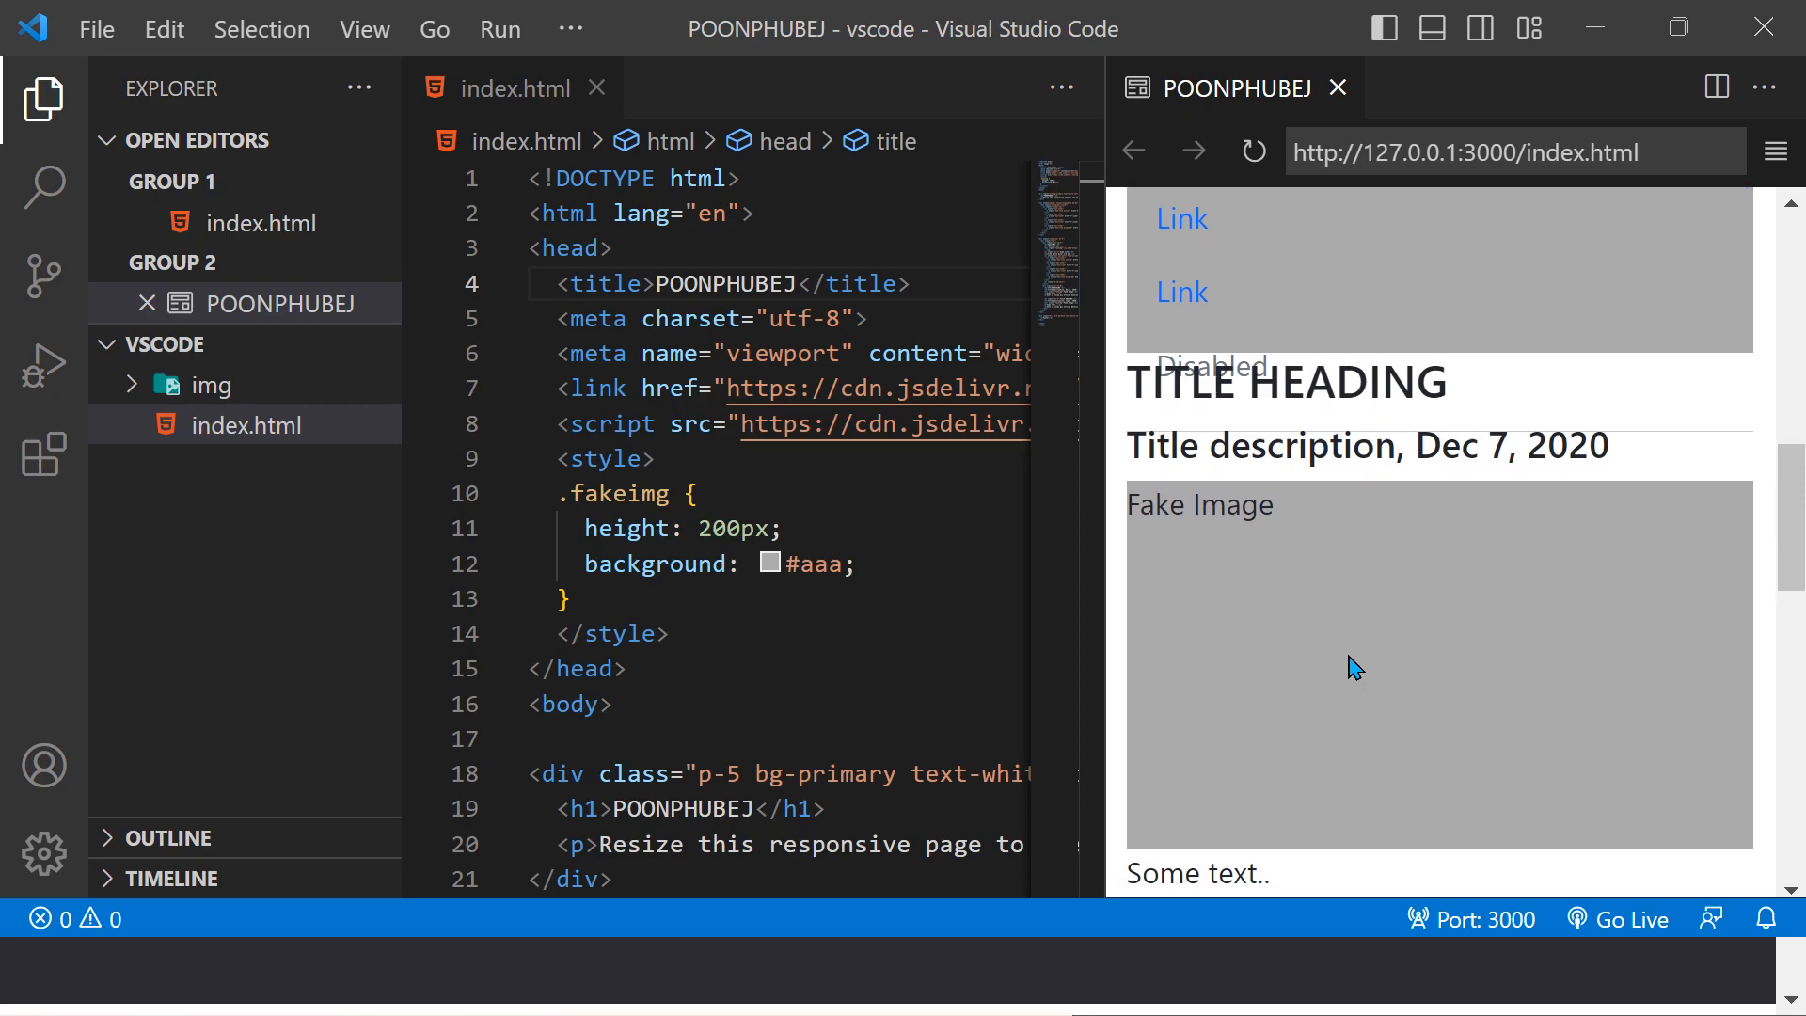
pyautogui.scroll(-3)
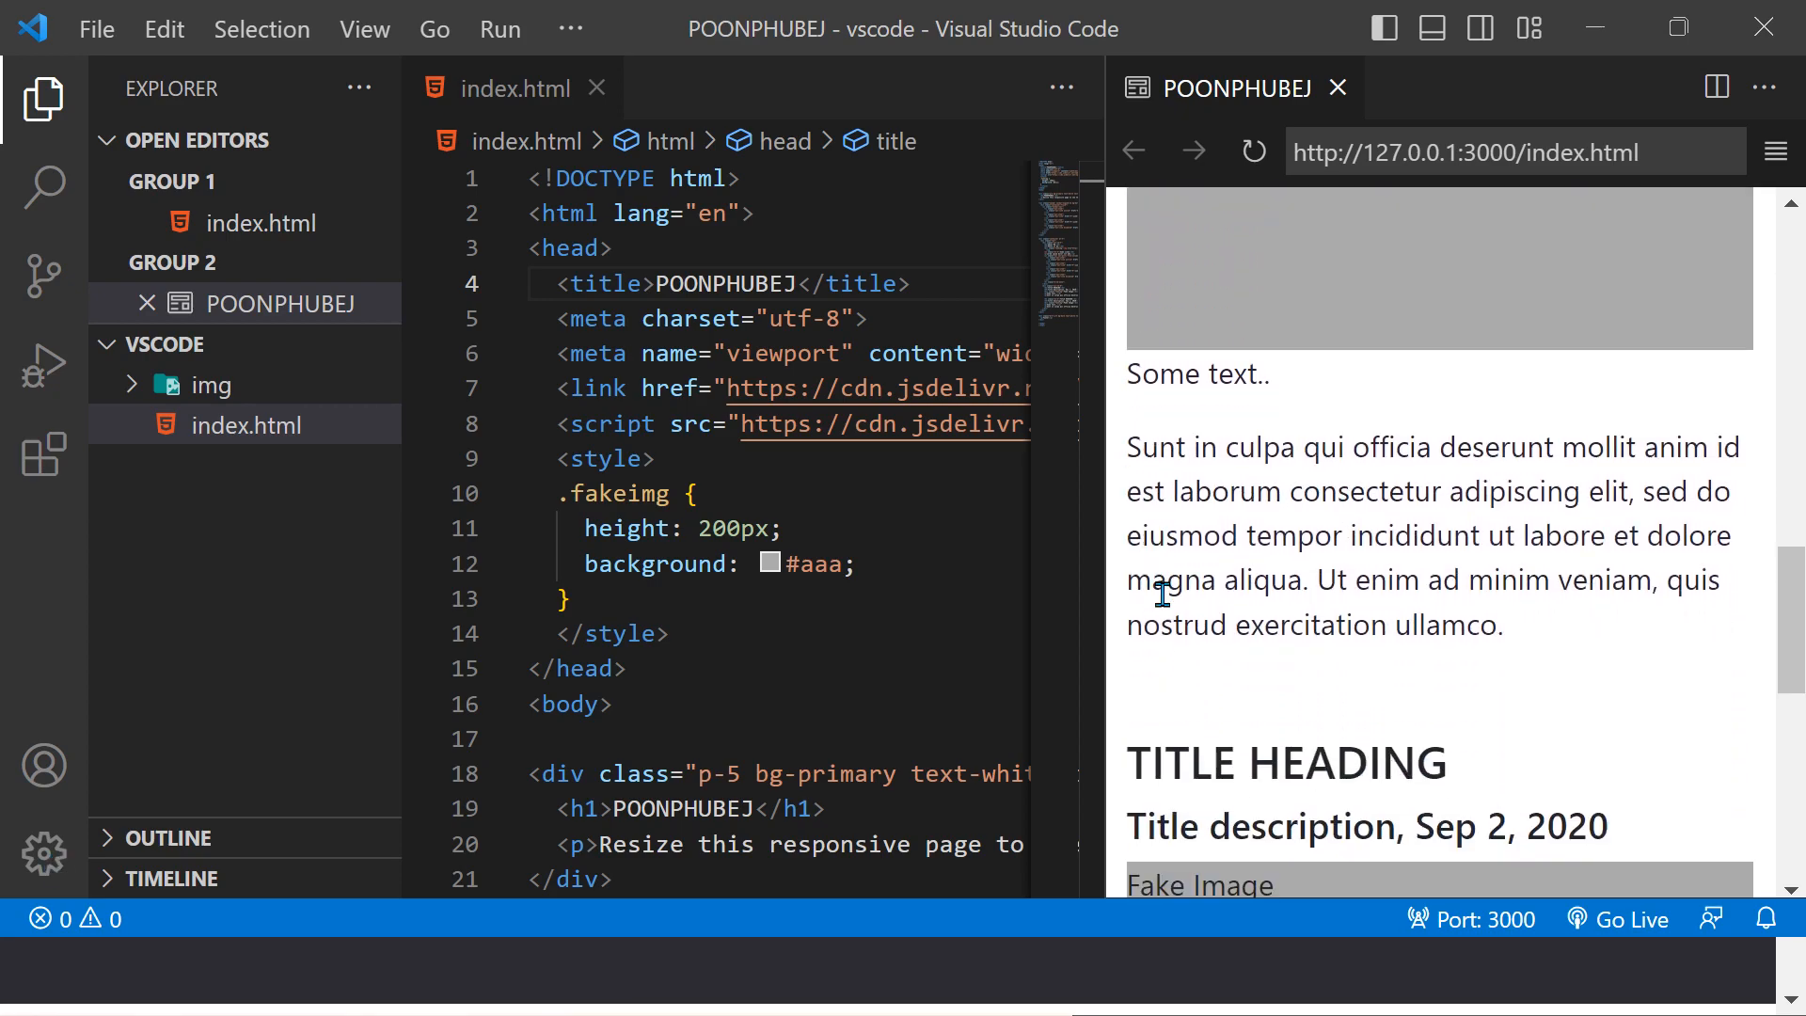
pyautogui.scroll(-3)
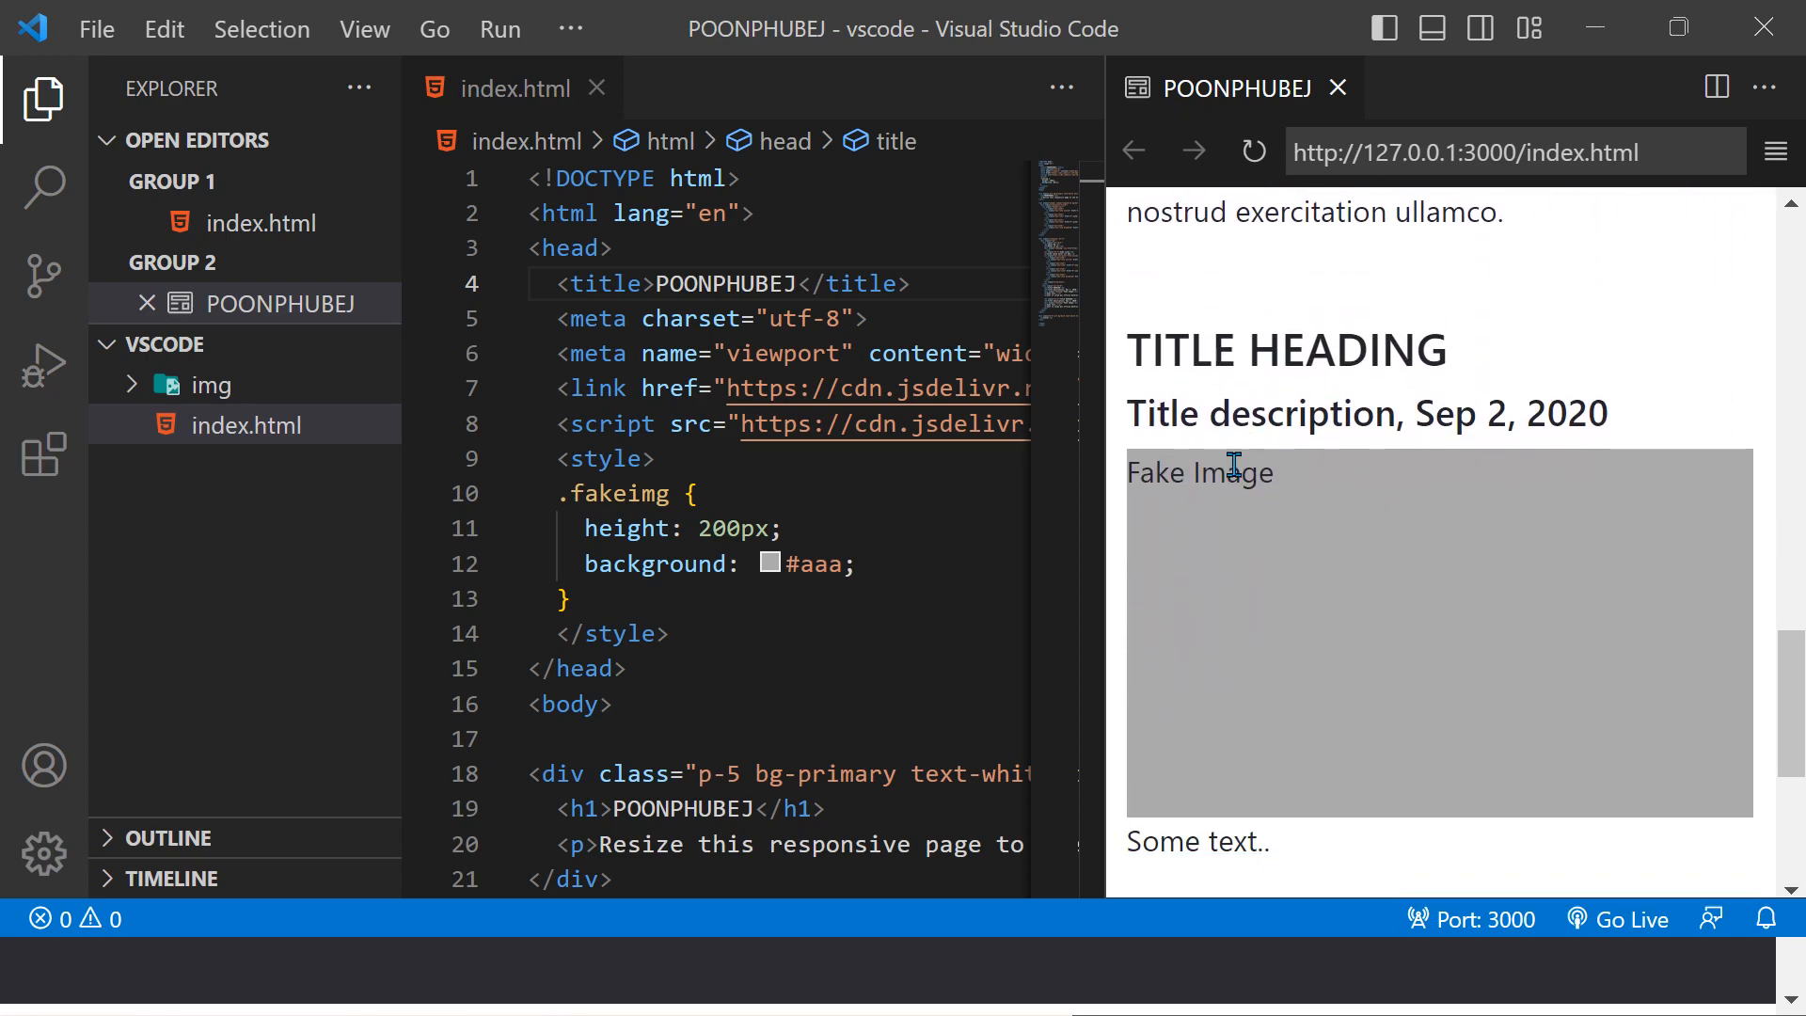
pyautogui.moveTo(1359, 529)
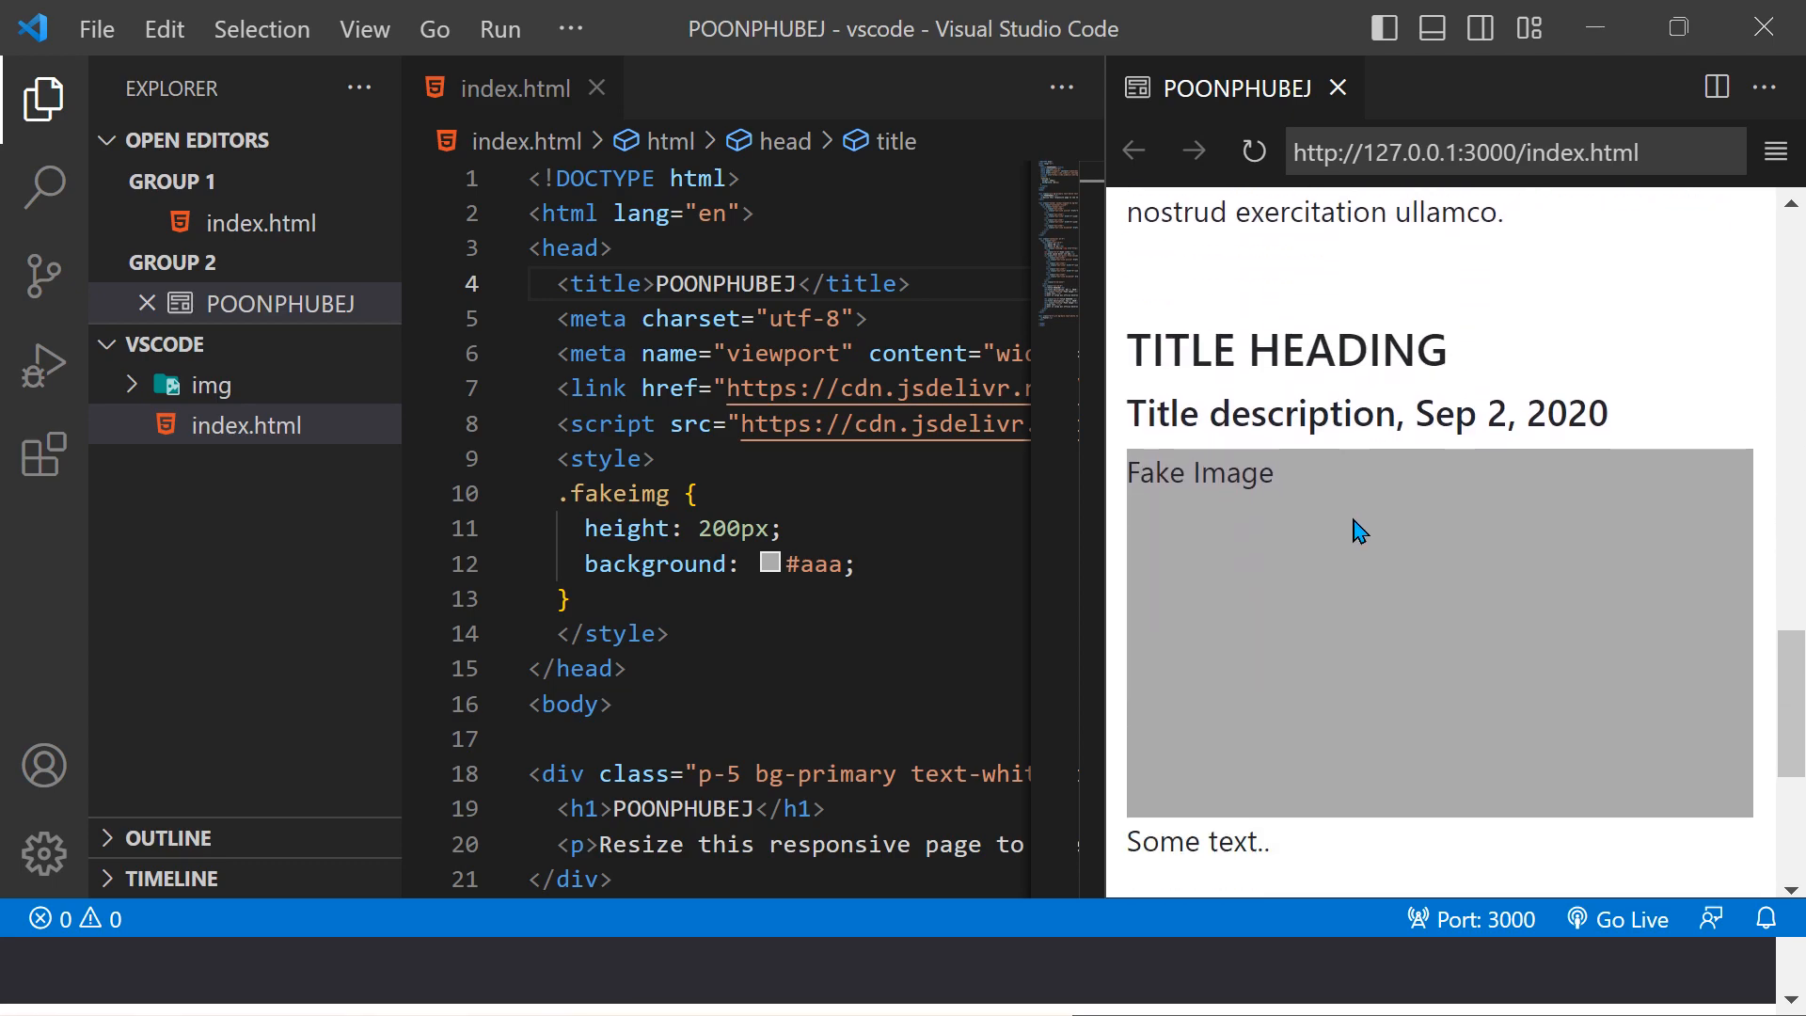
pyautogui.scroll(-3)
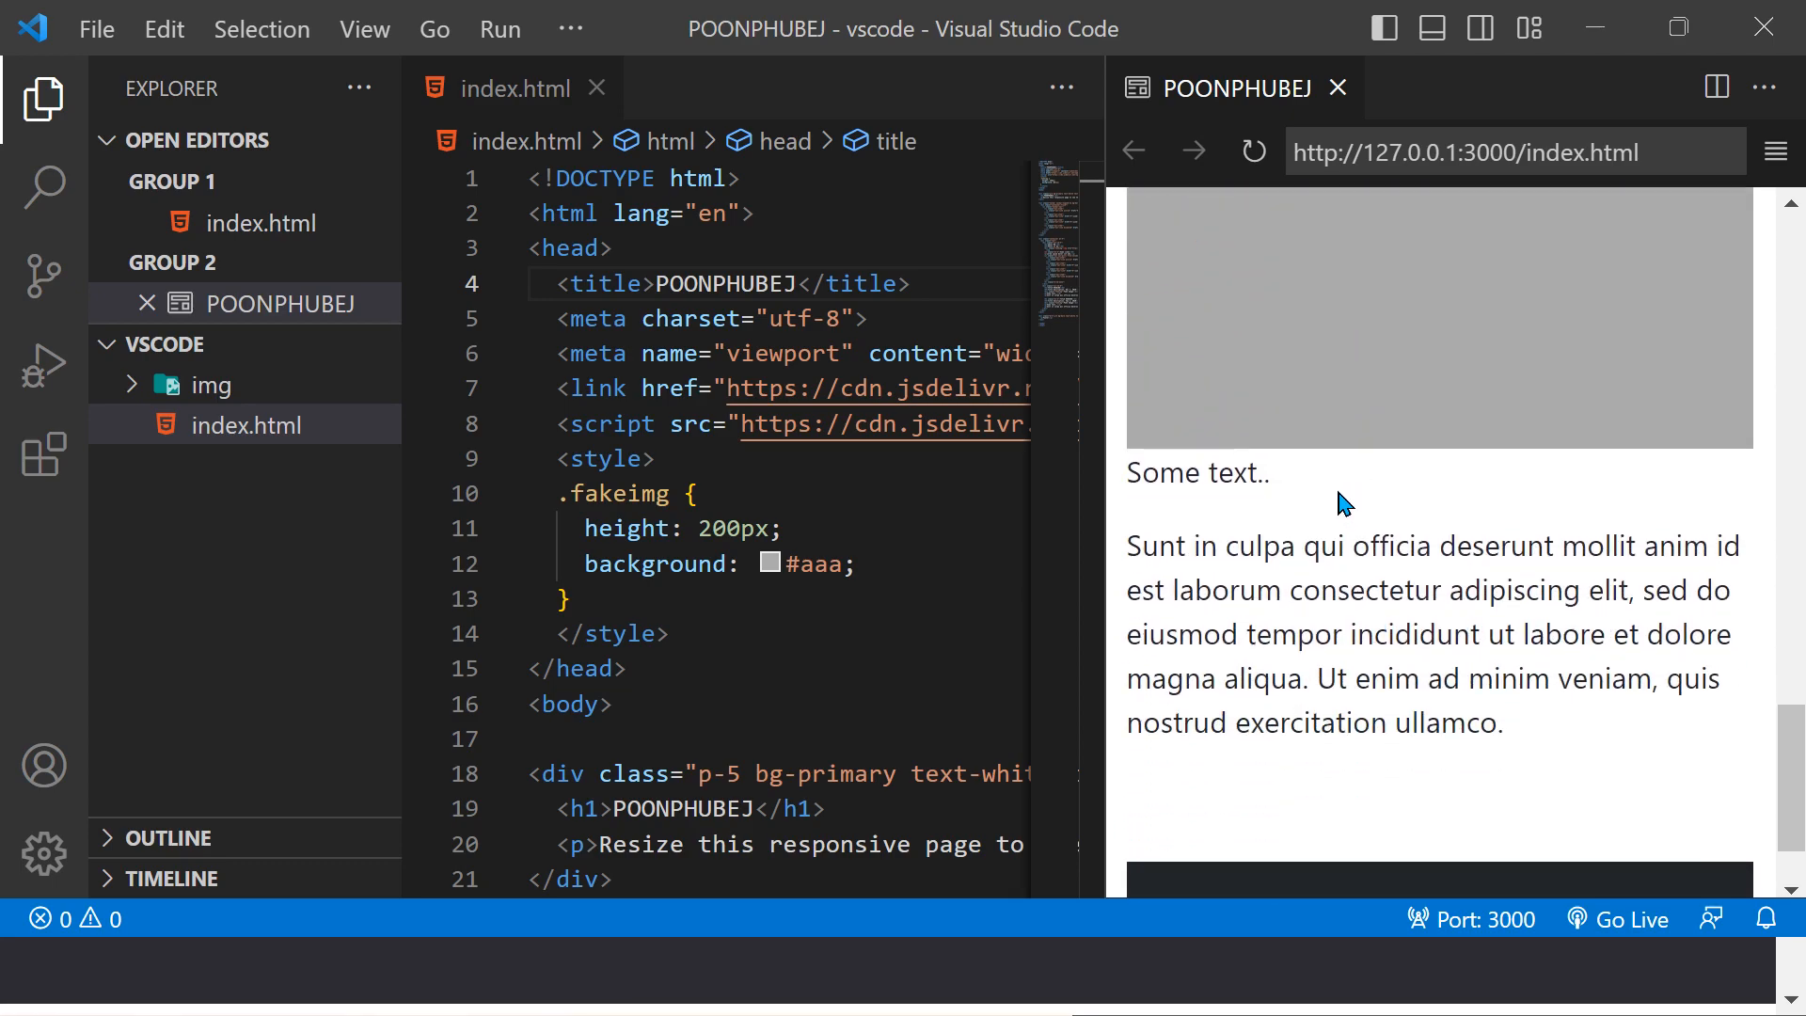
pyautogui.scroll(-3)
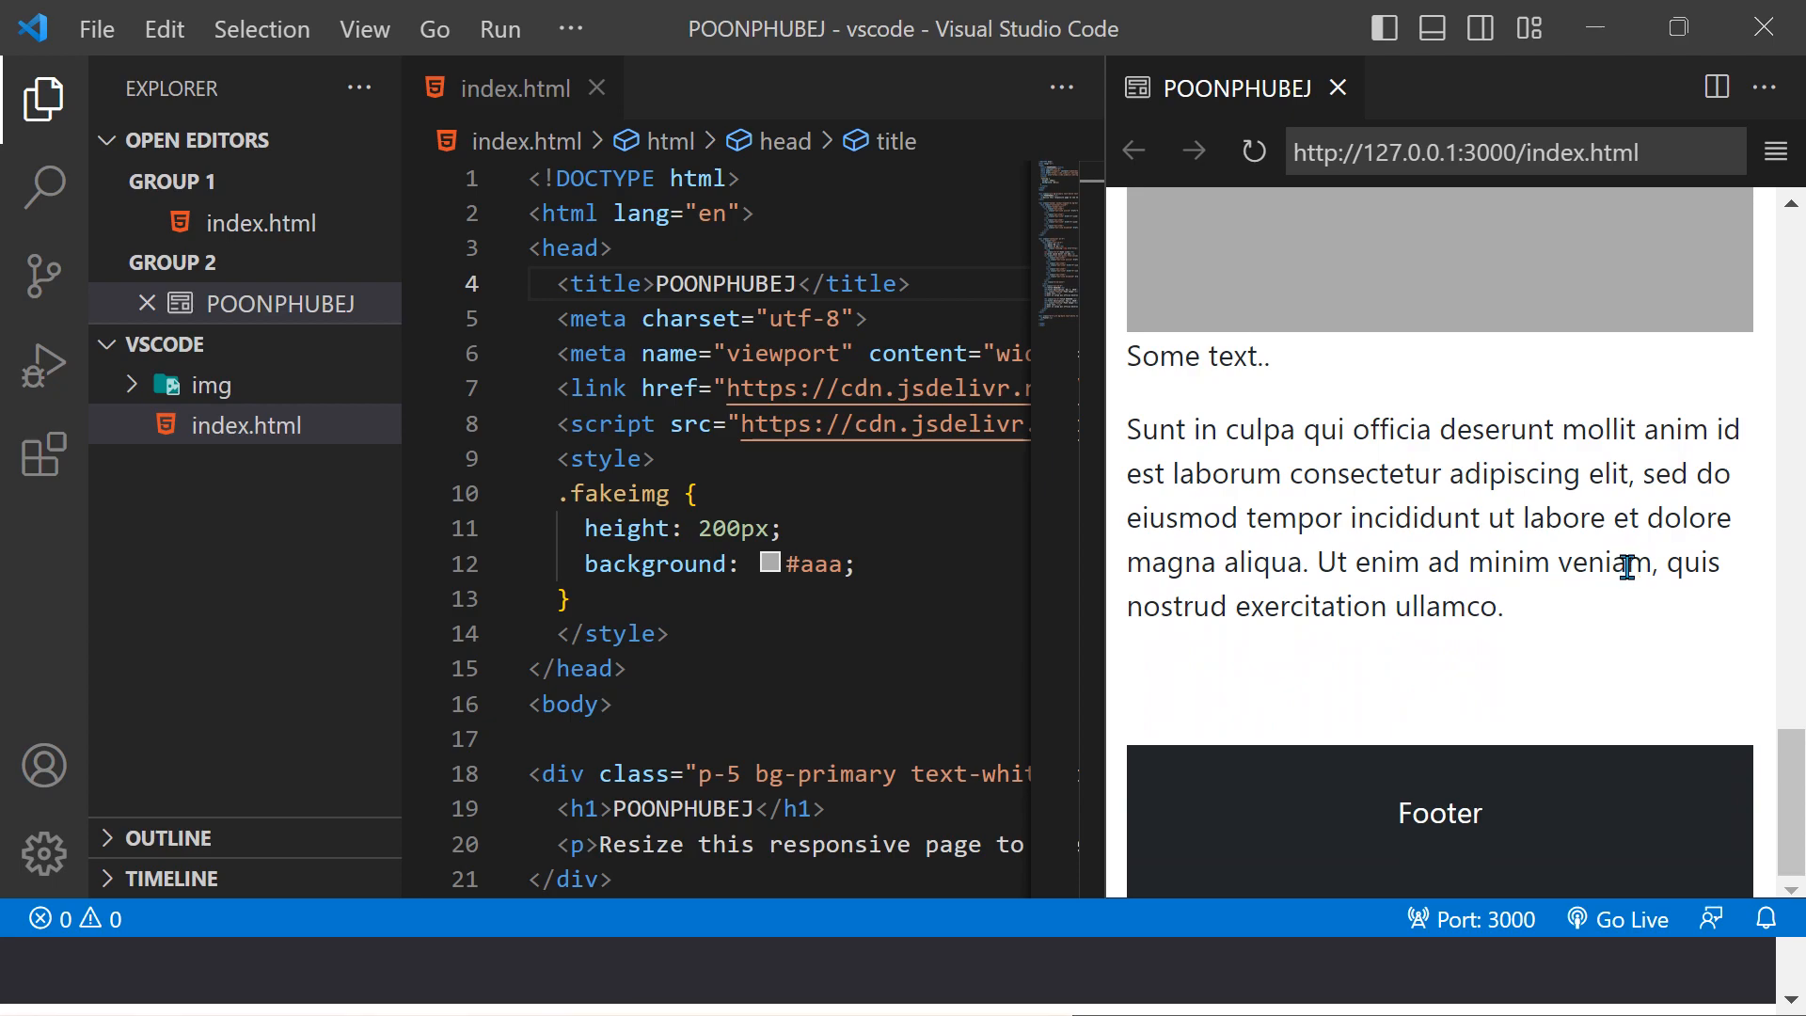
pyautogui.moveTo(1571, 629)
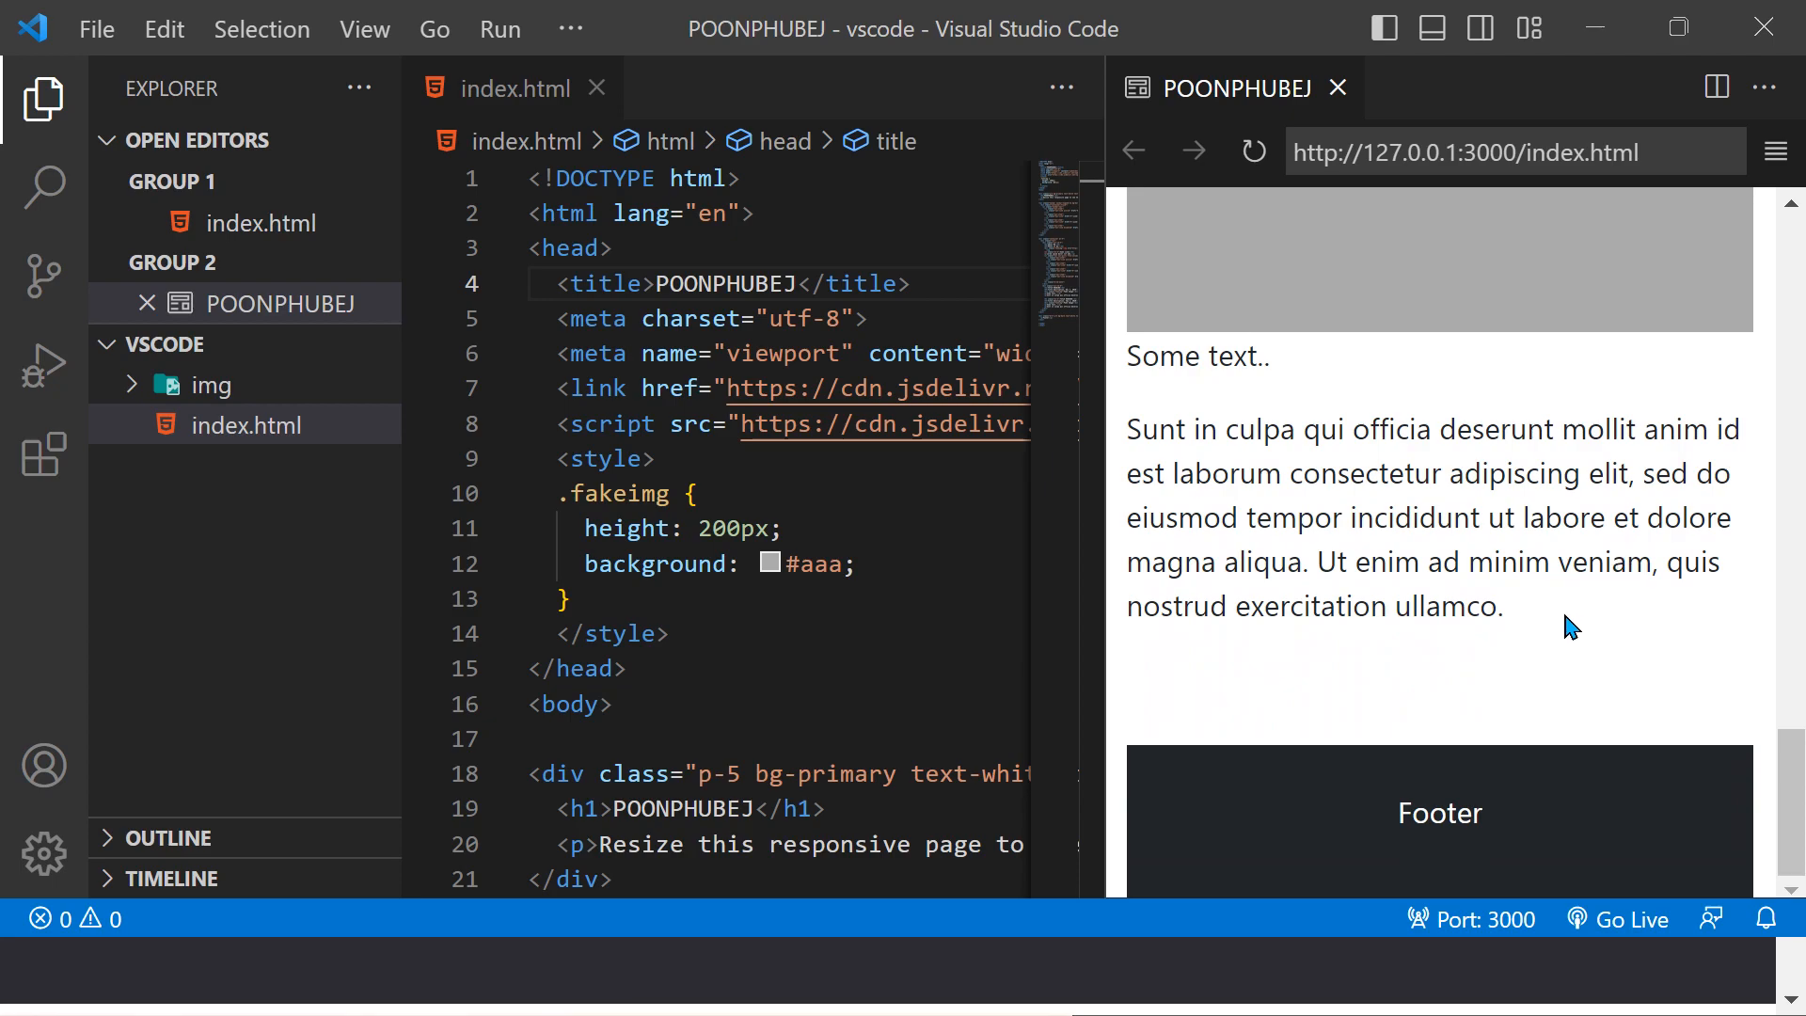
pyautogui.moveTo(1344, 657)
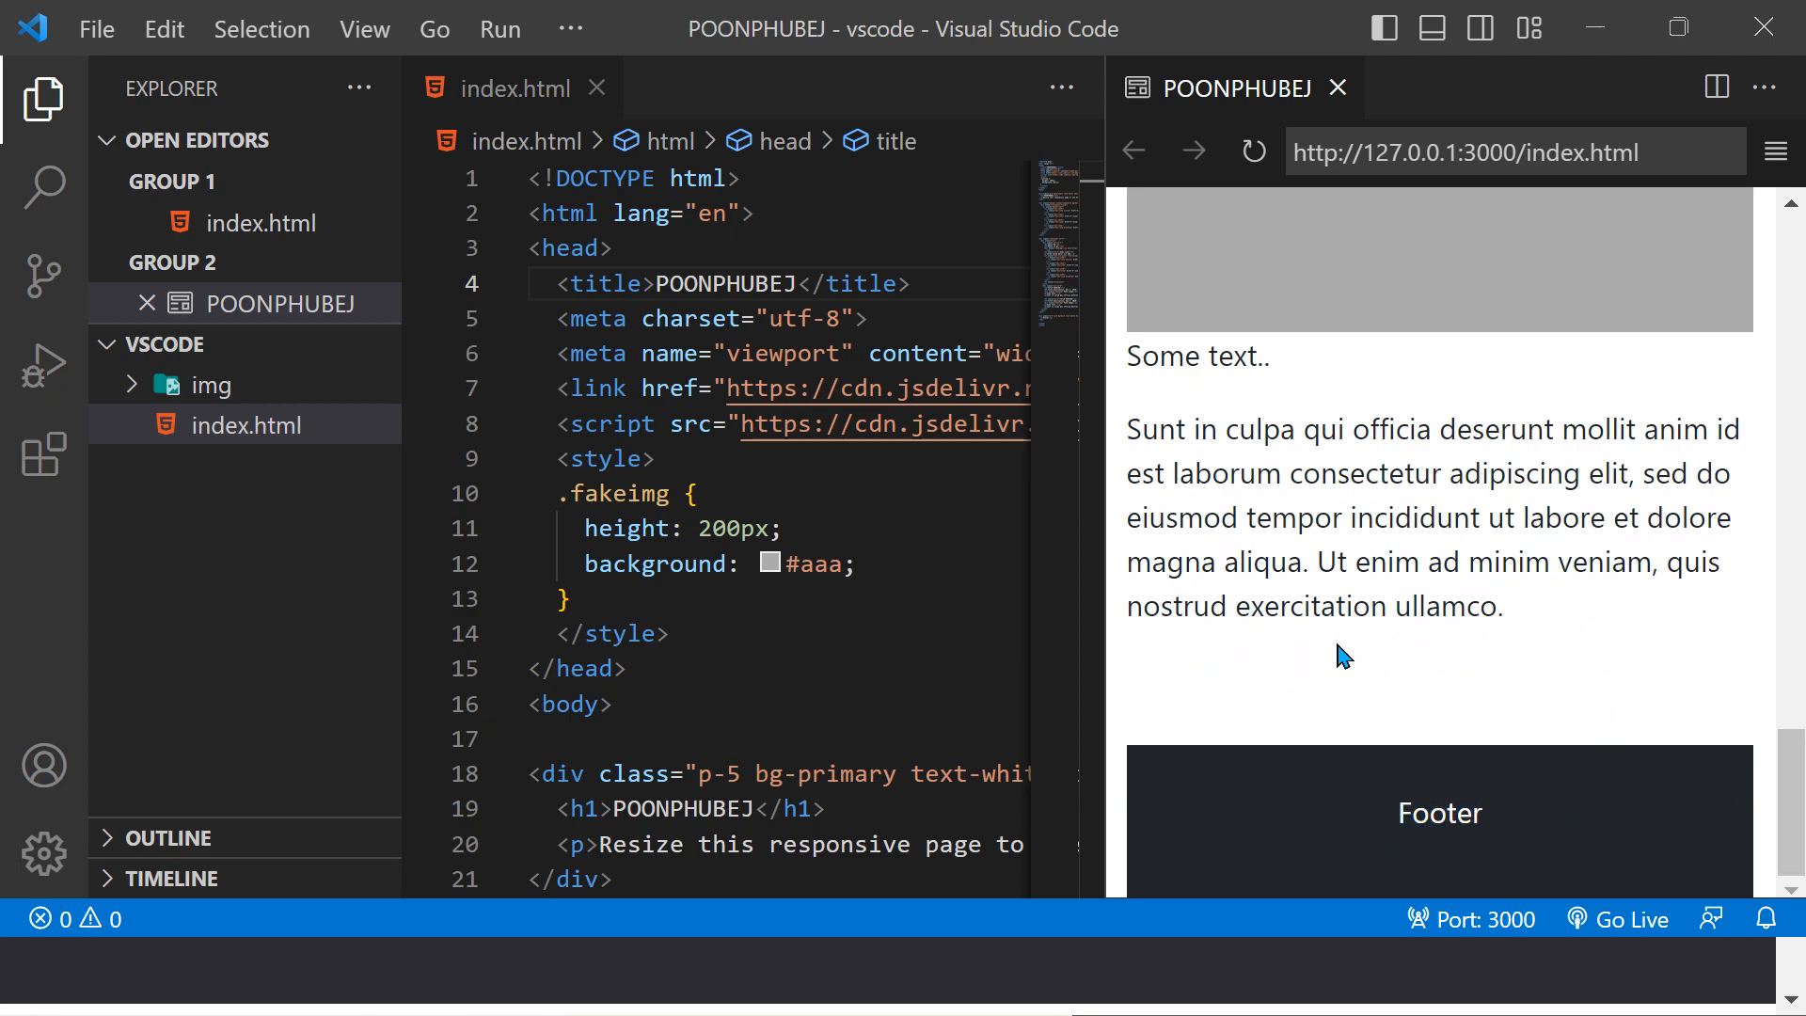
pyautogui.scroll(3)
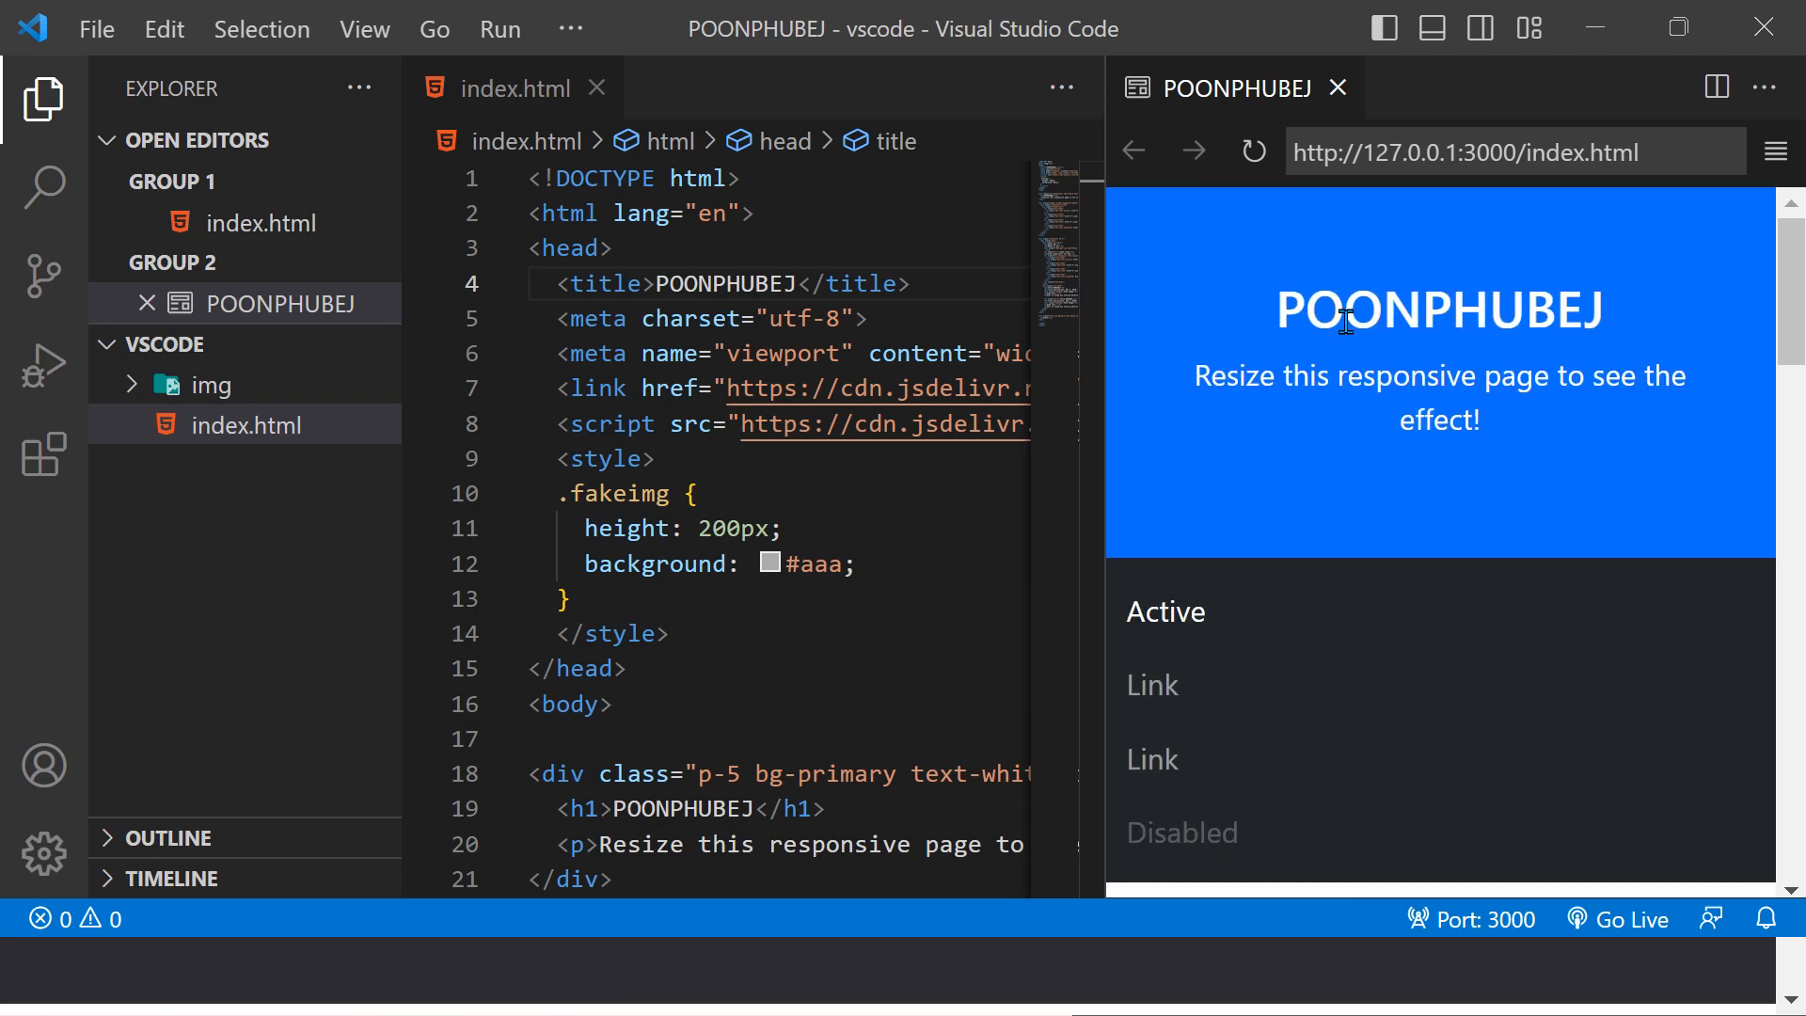
pyautogui.moveTo(1307, 570)
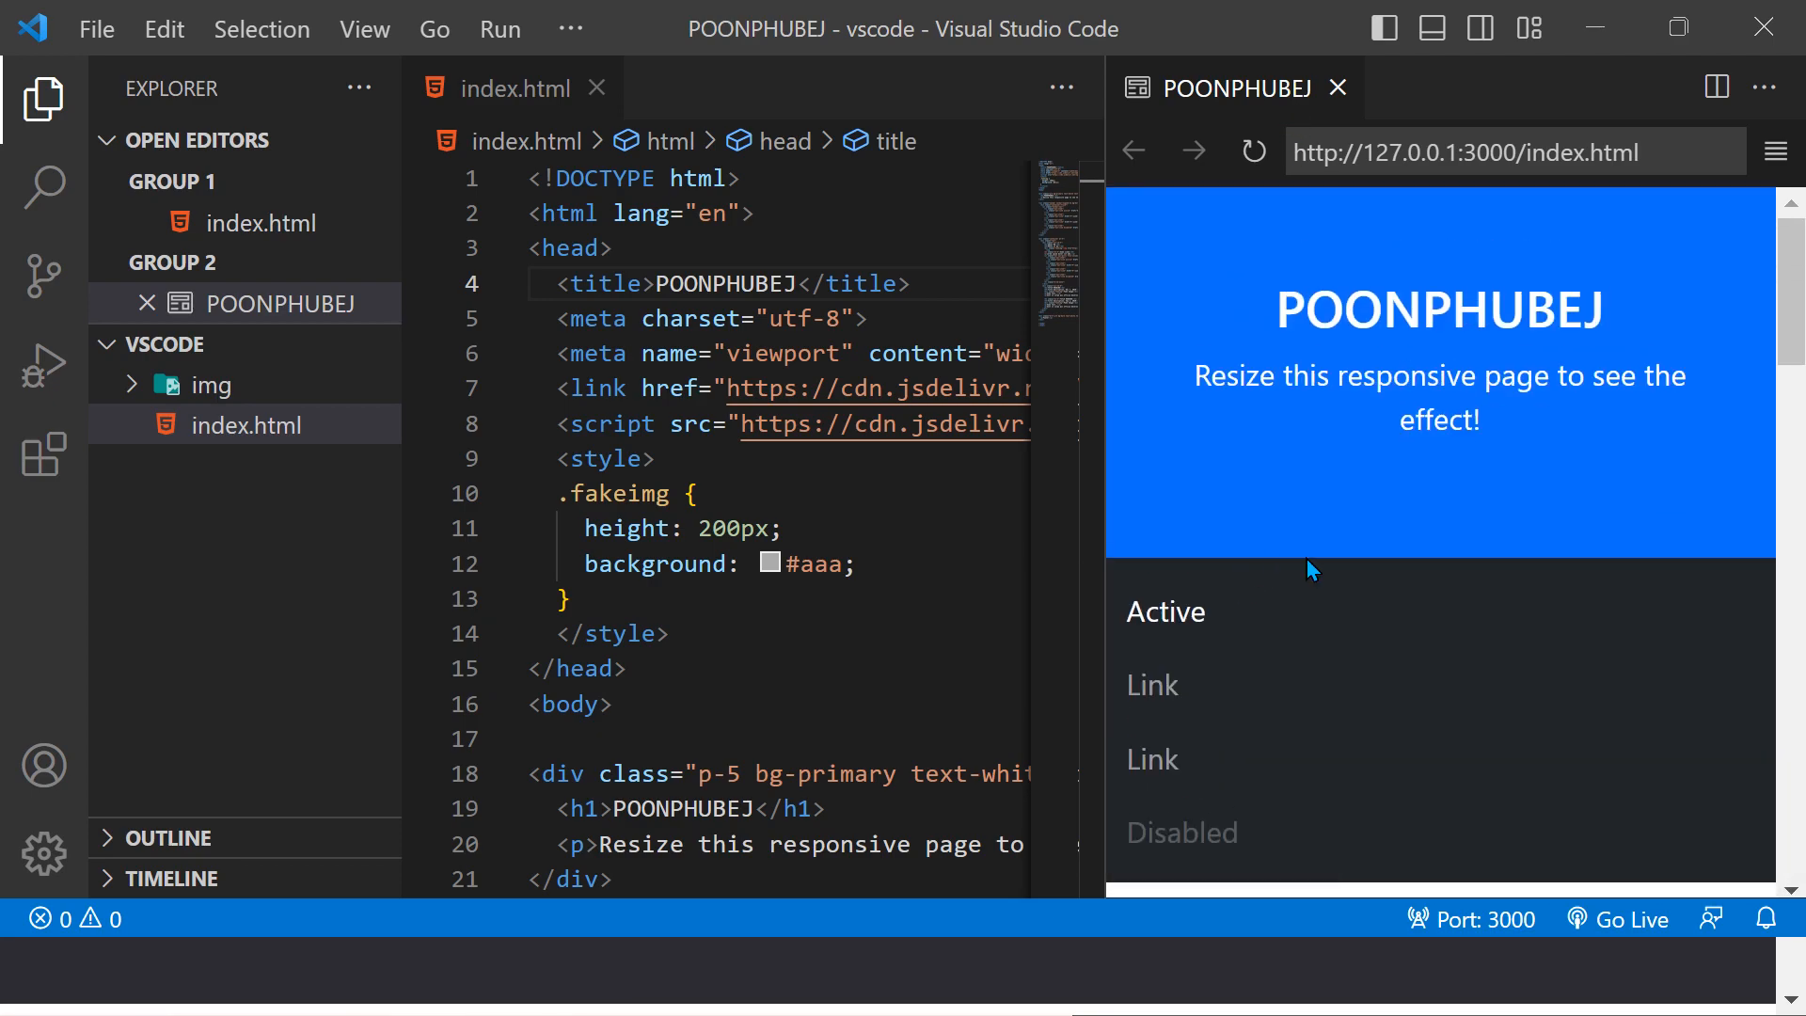
# Step: Close the Live Preview tab with the preview group's Close All option
pyautogui.click(1761, 87)
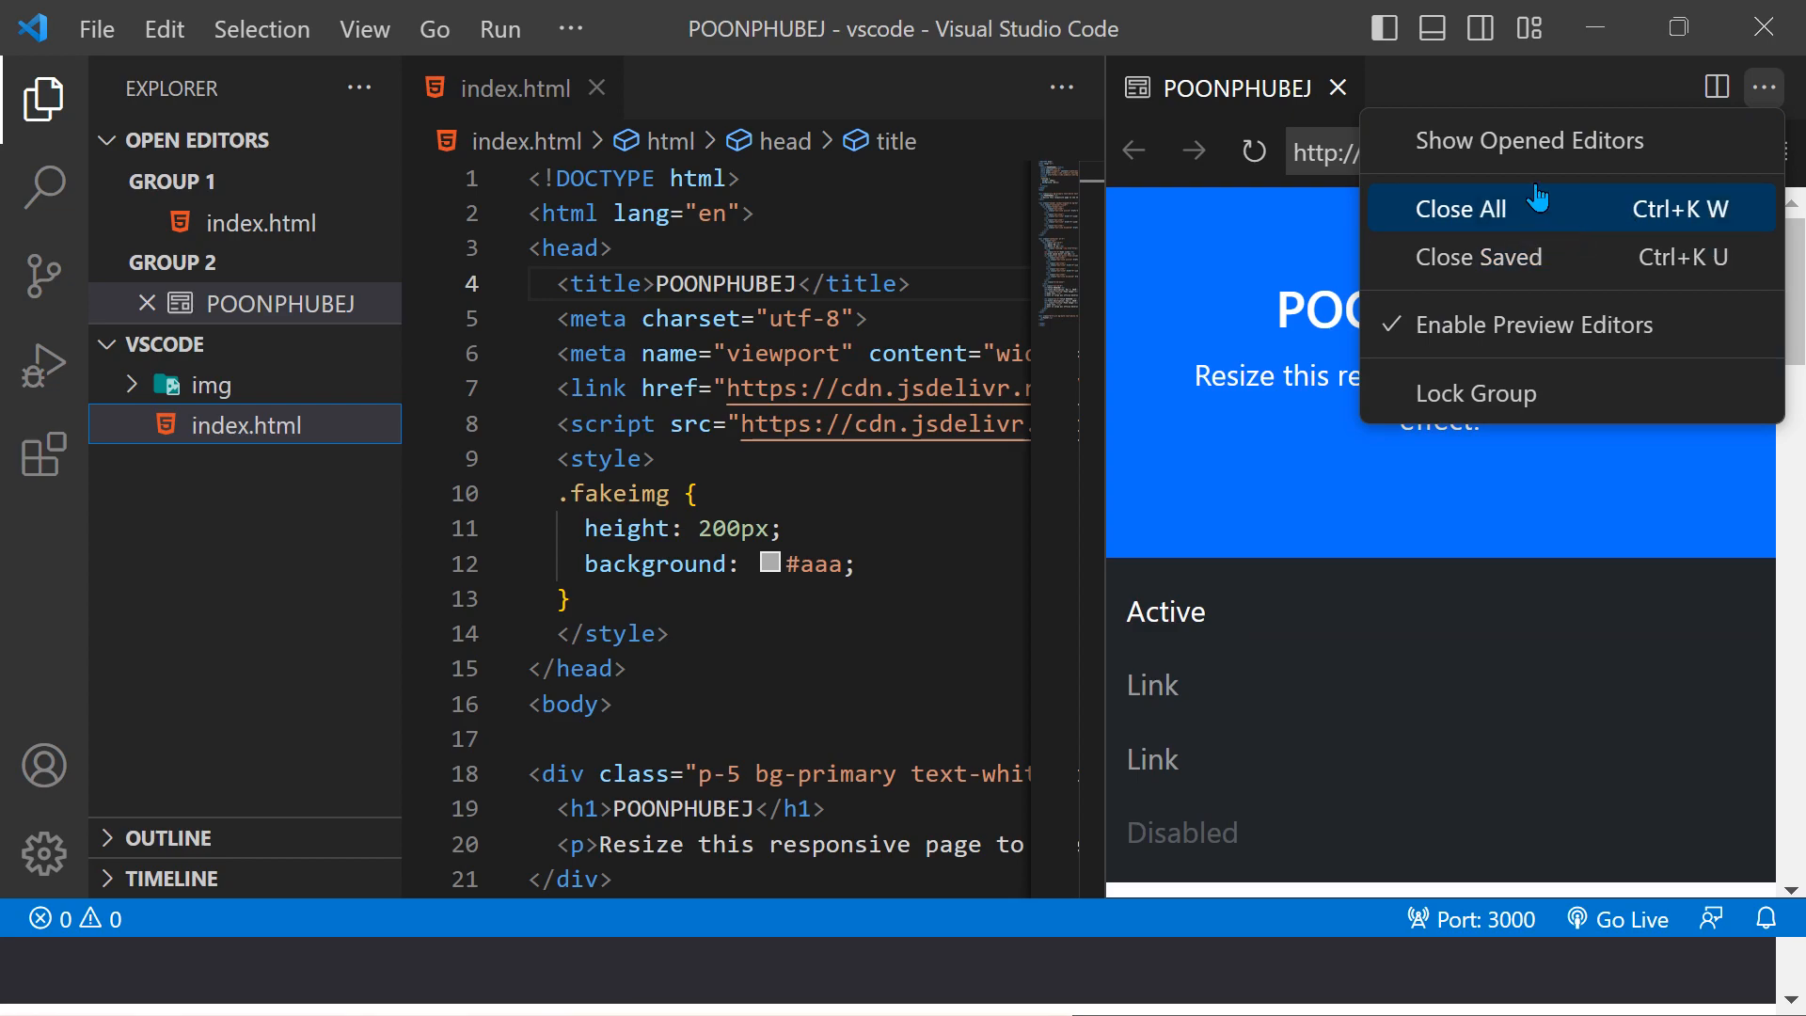
pyautogui.click(1463, 209)
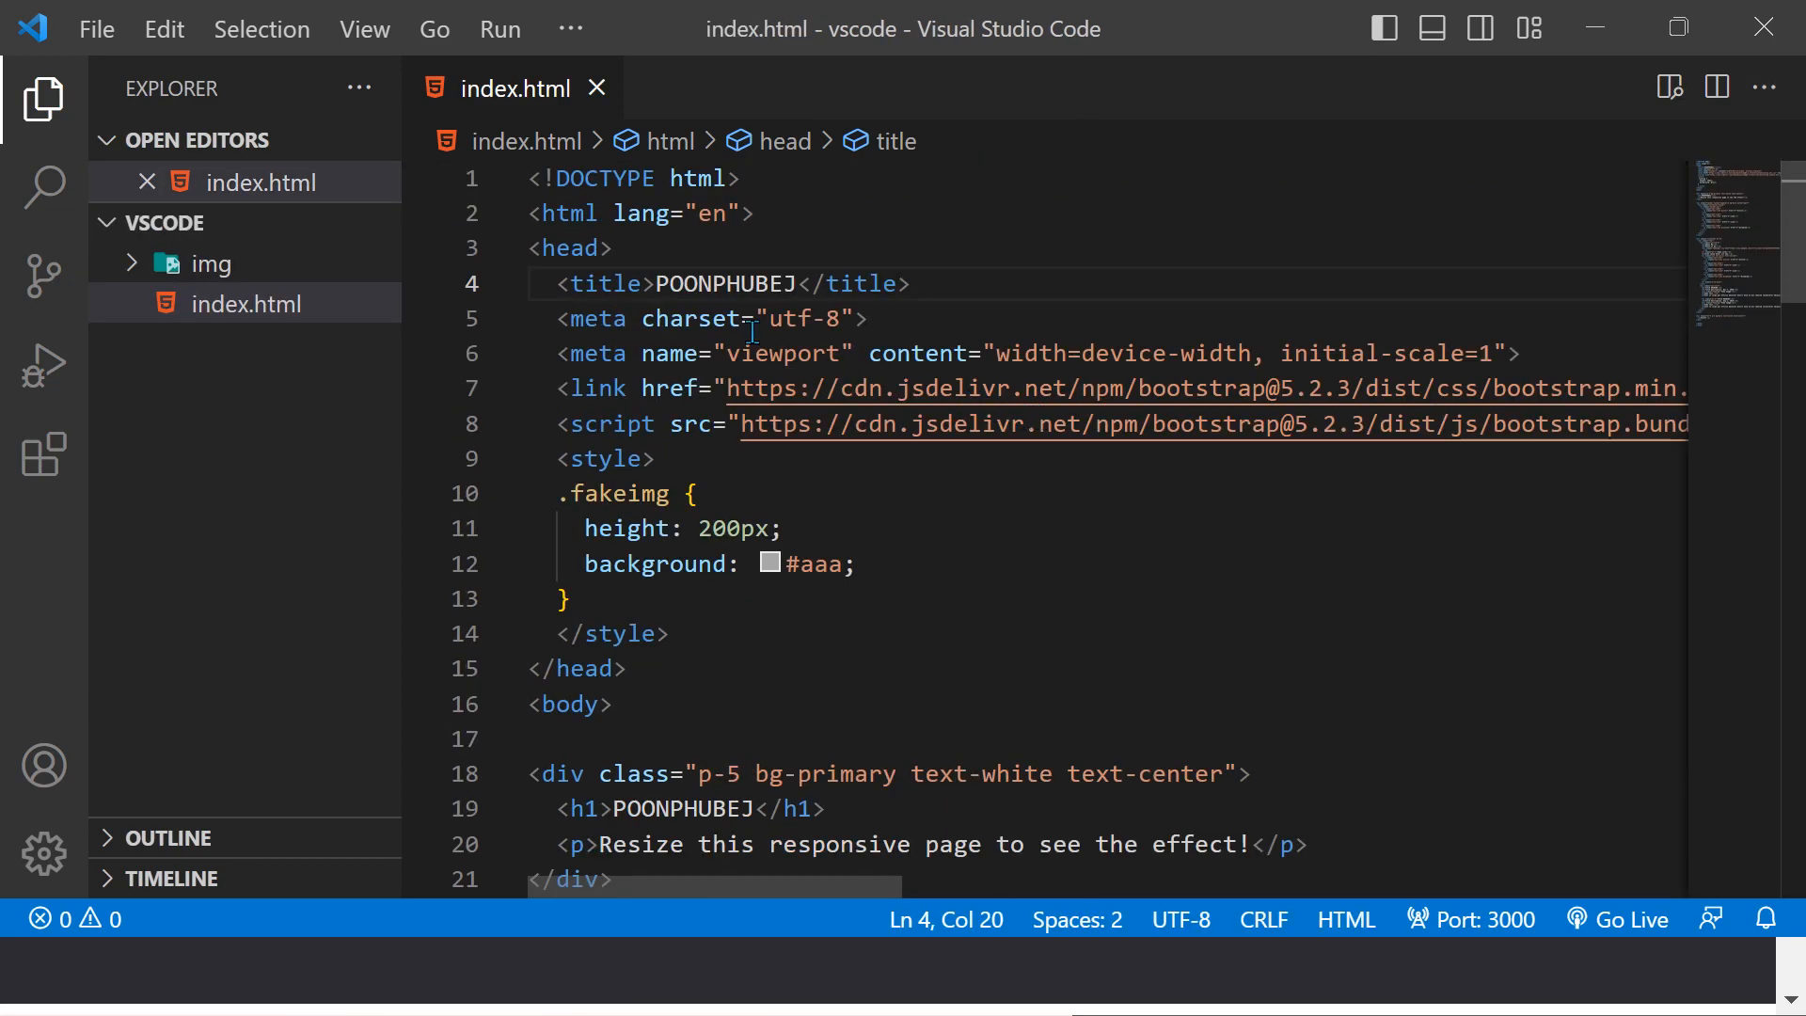
pyautogui.hscroll(3)
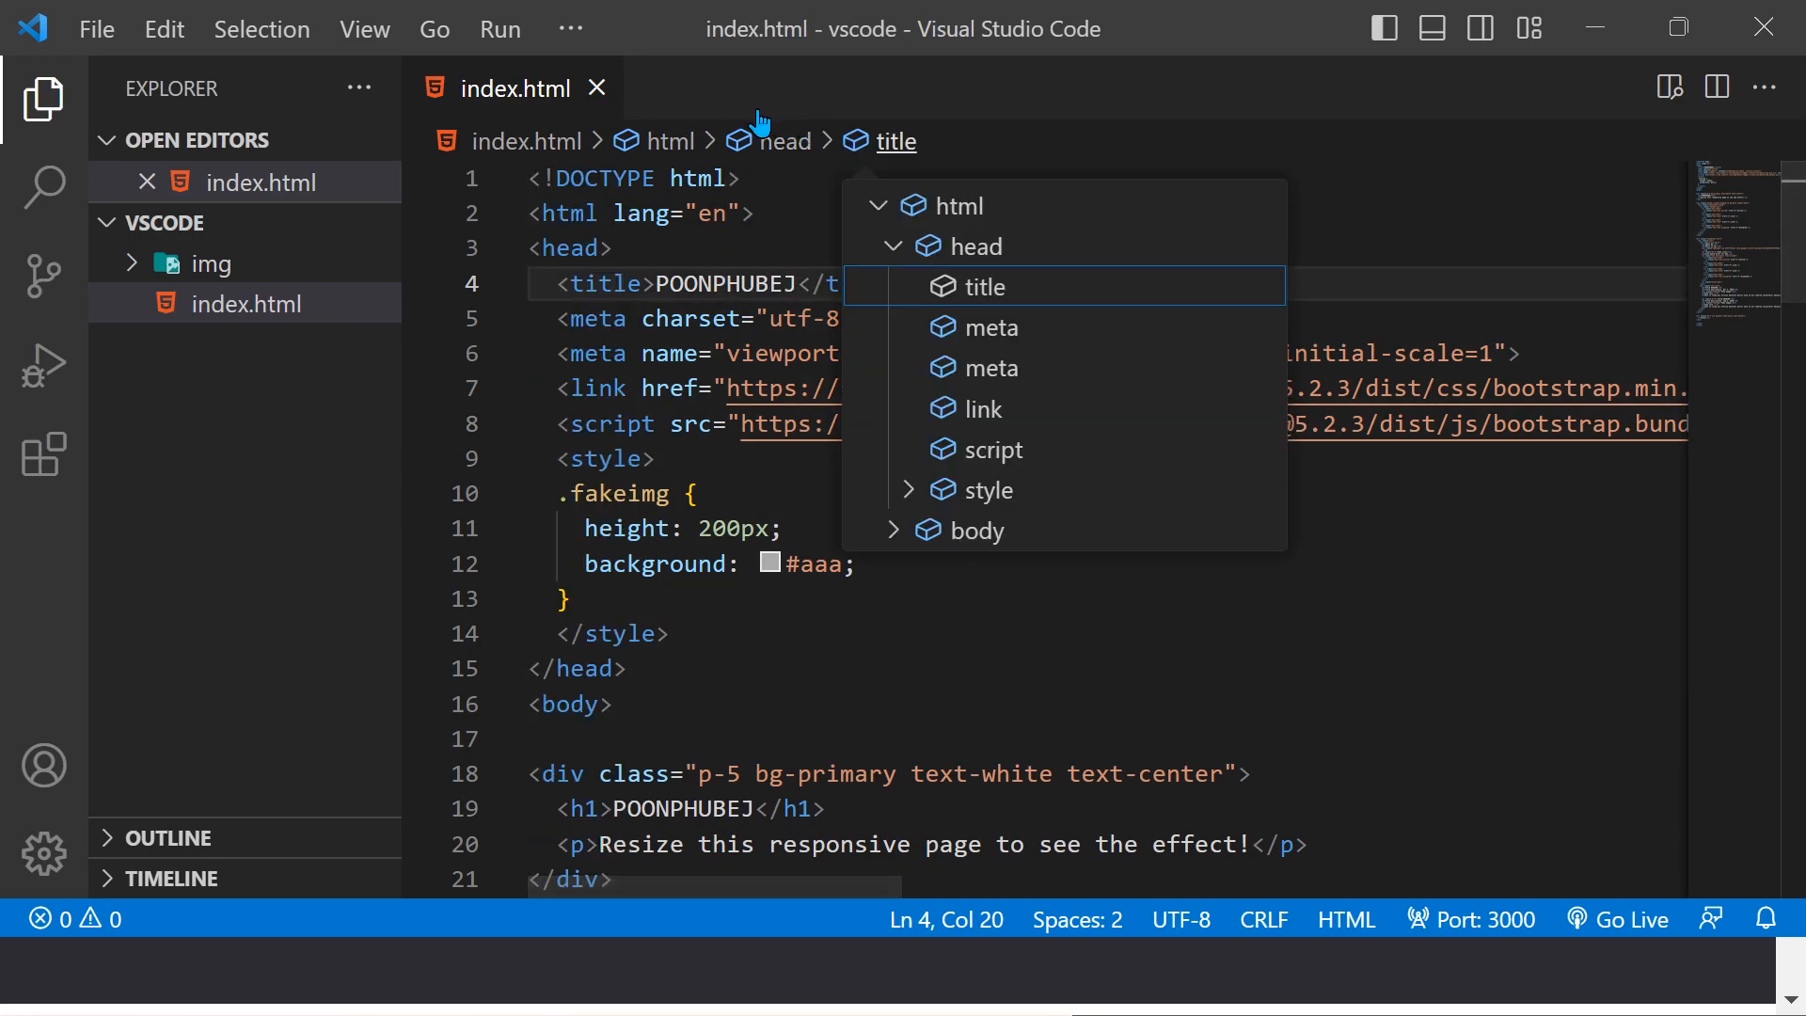
pyautogui.click(786, 140)
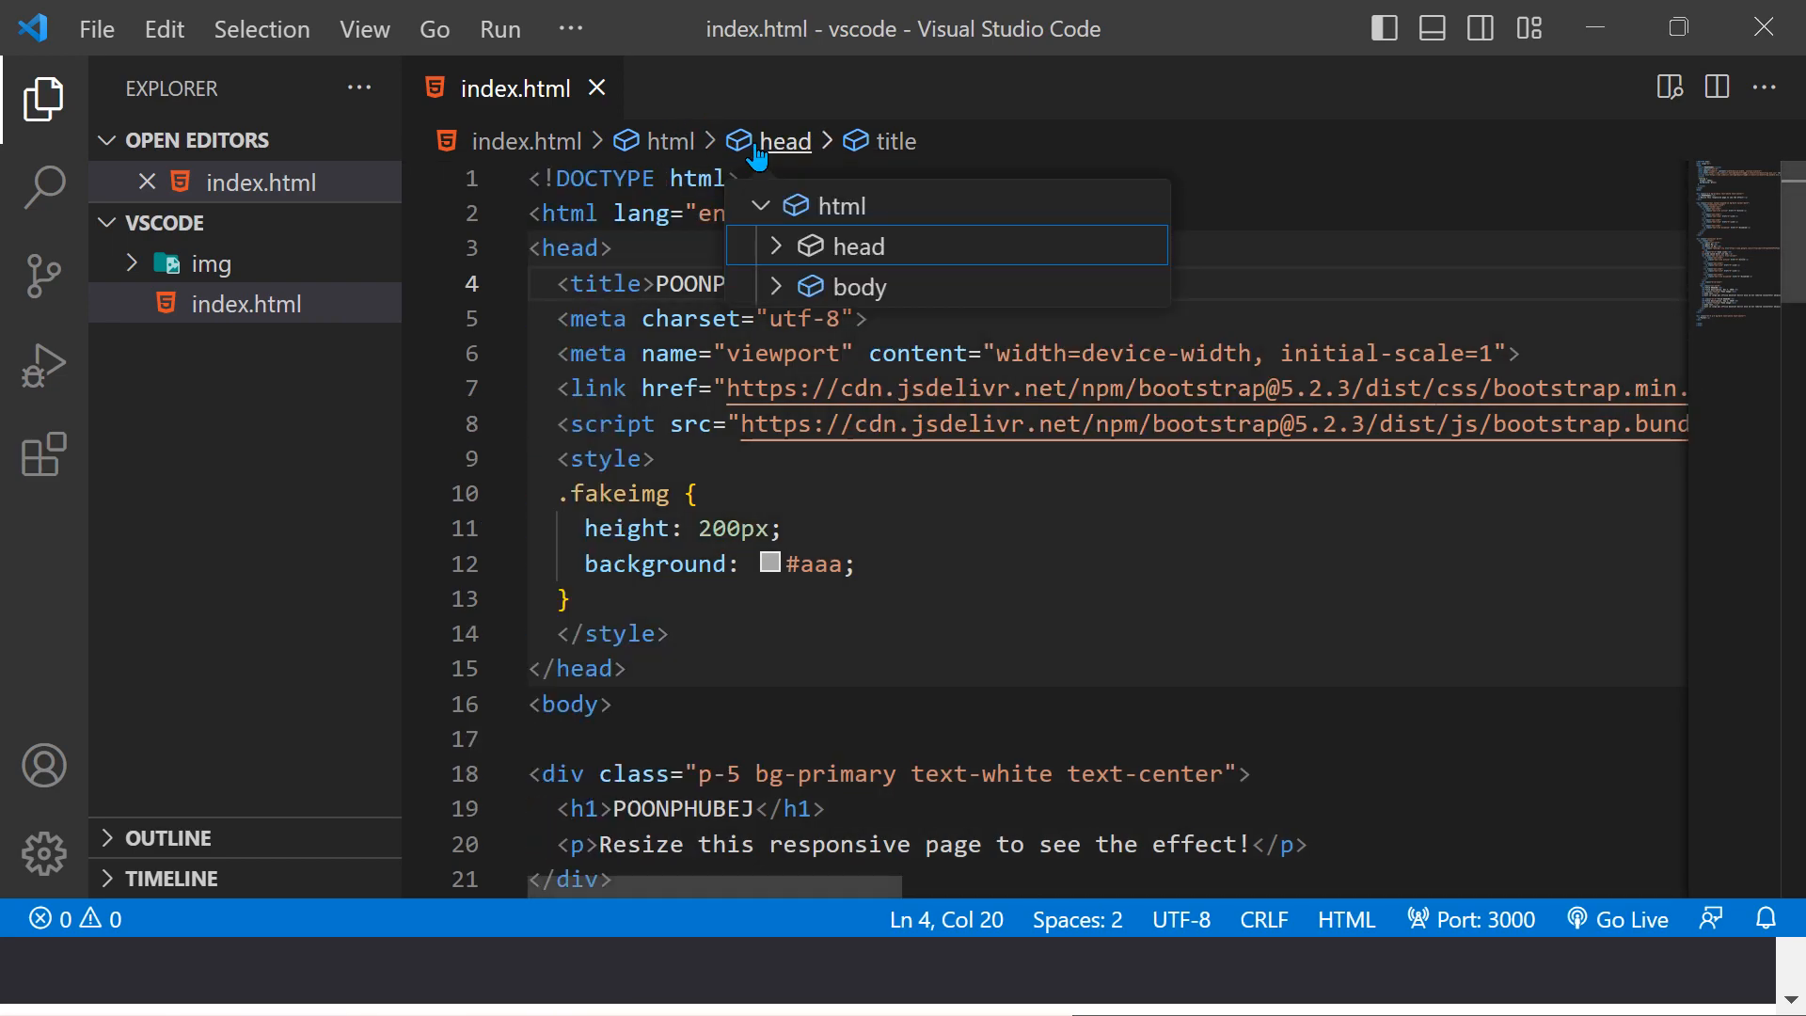
pyautogui.scroll(-3)
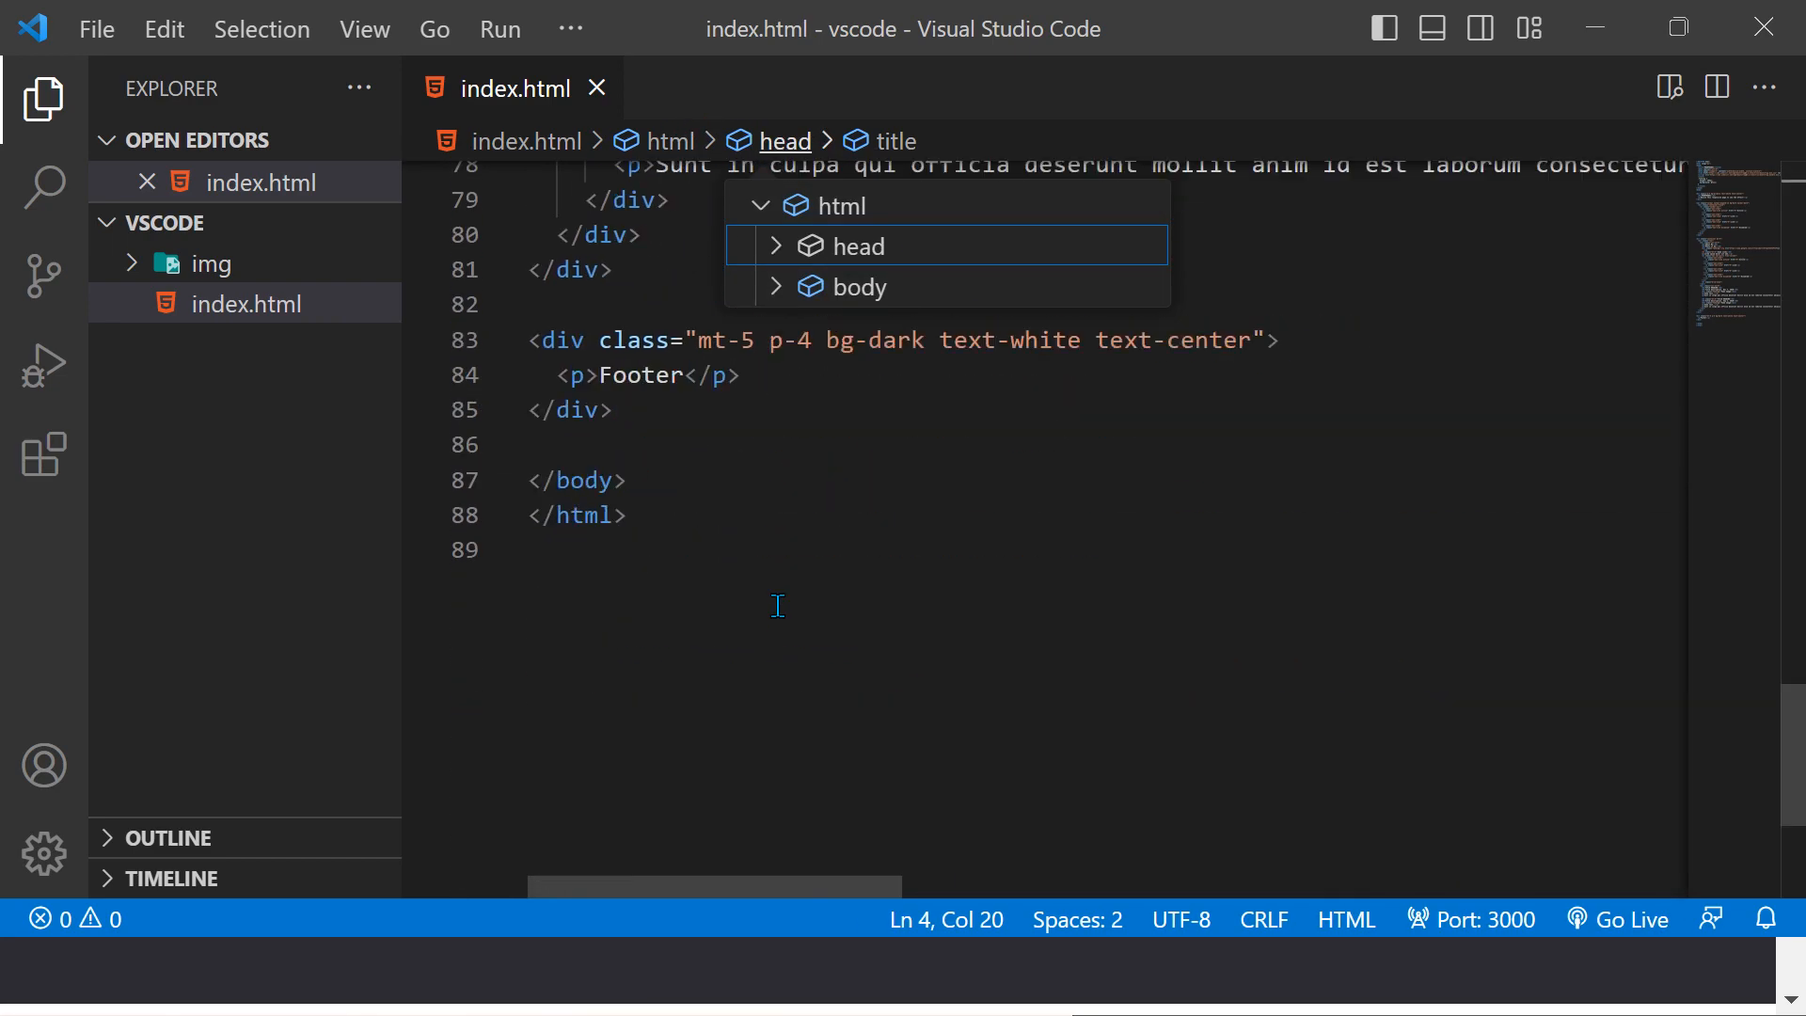
pyautogui.click(671, 140)
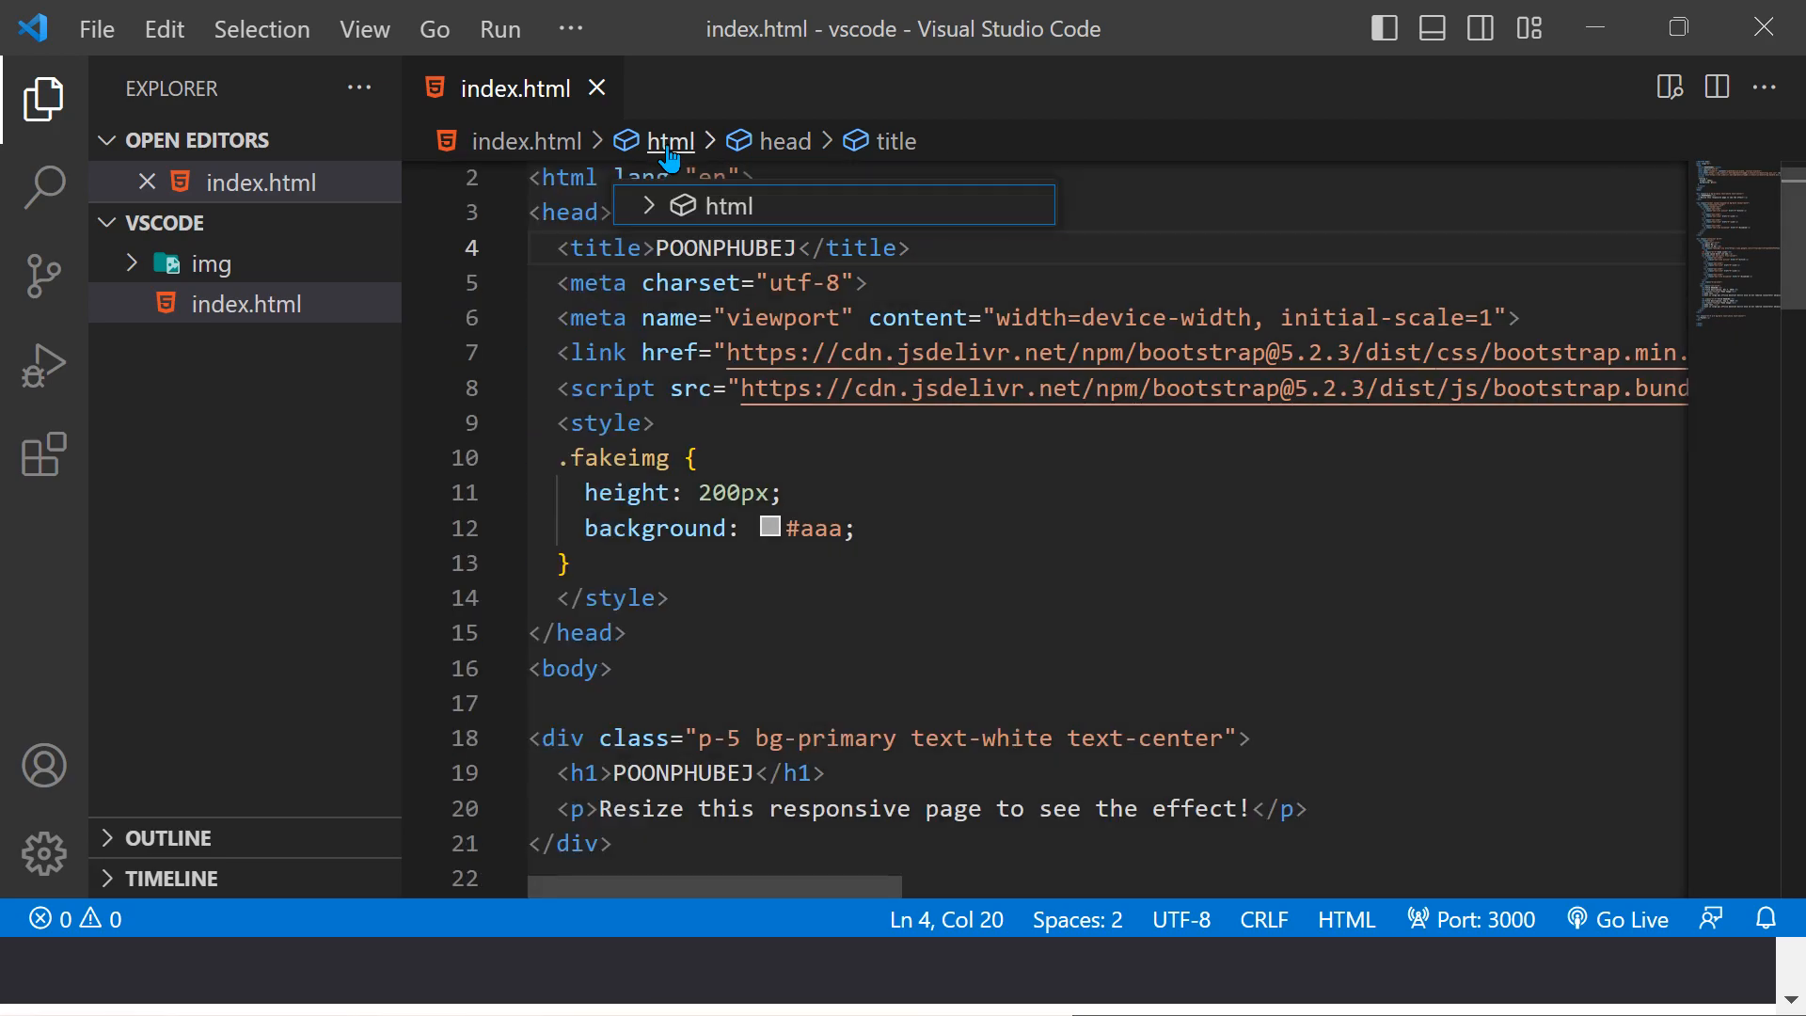
pyautogui.scroll(-3)
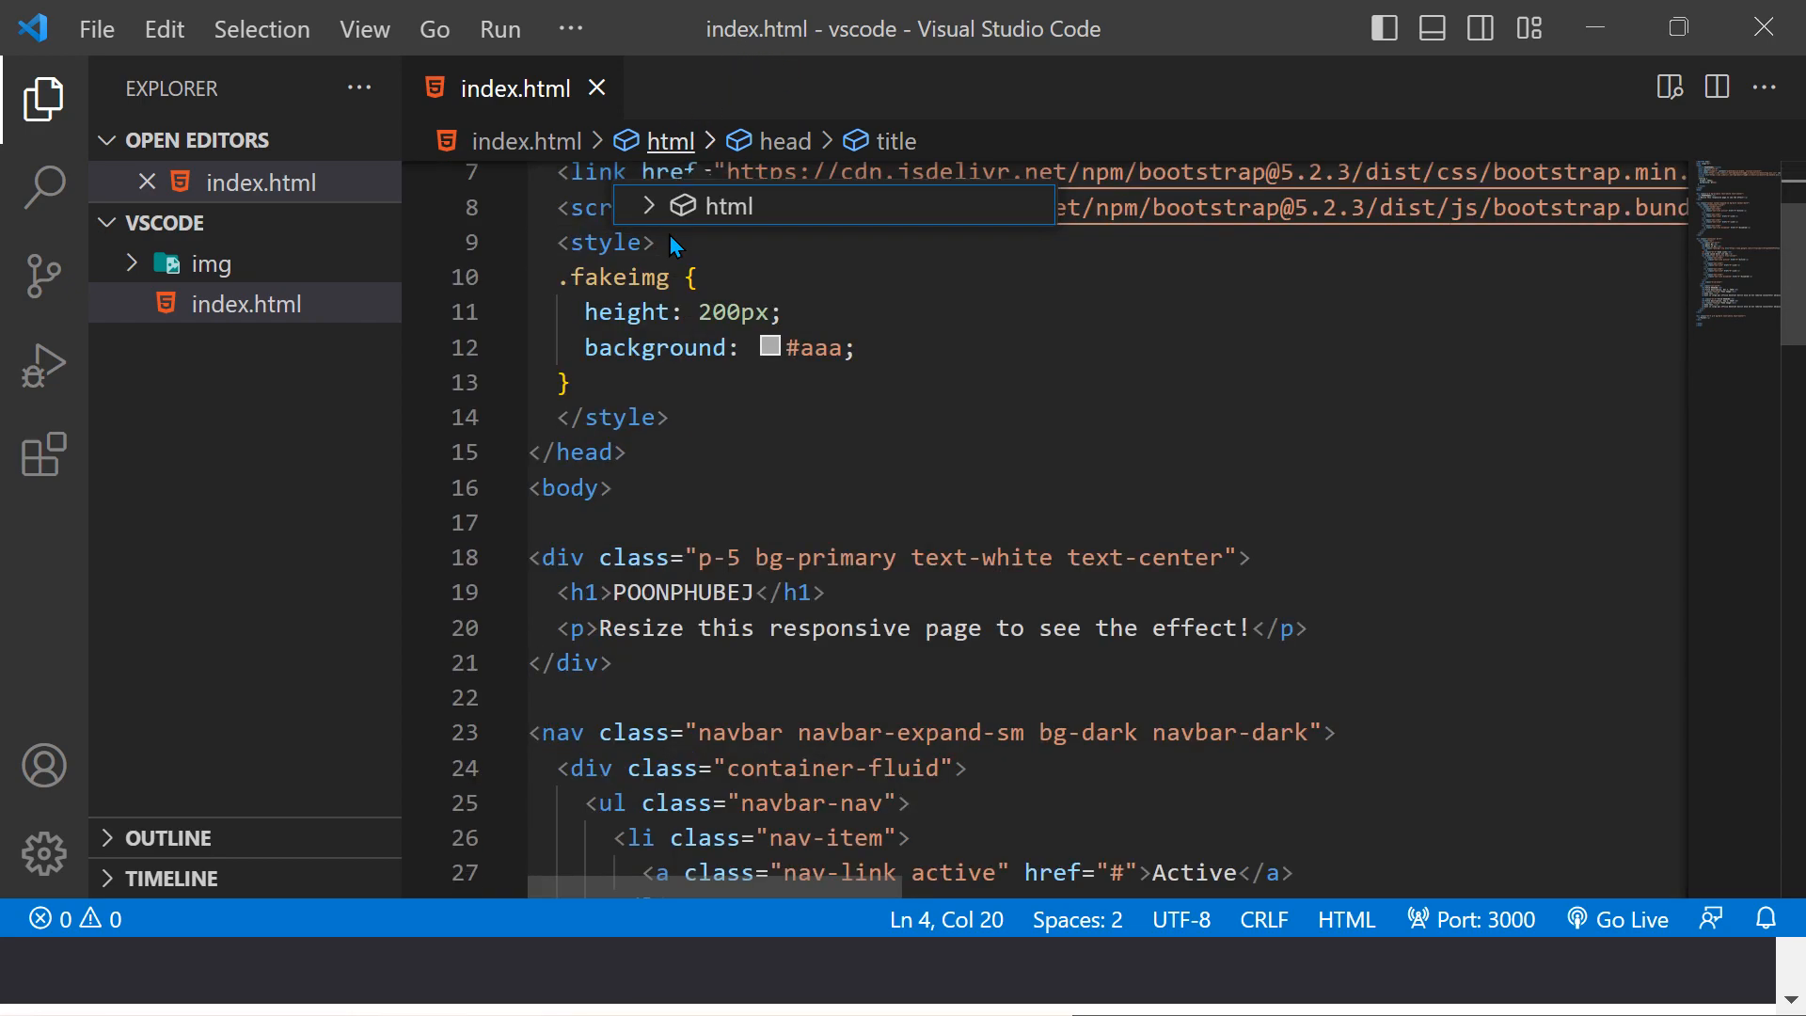
pyautogui.scroll(-3)
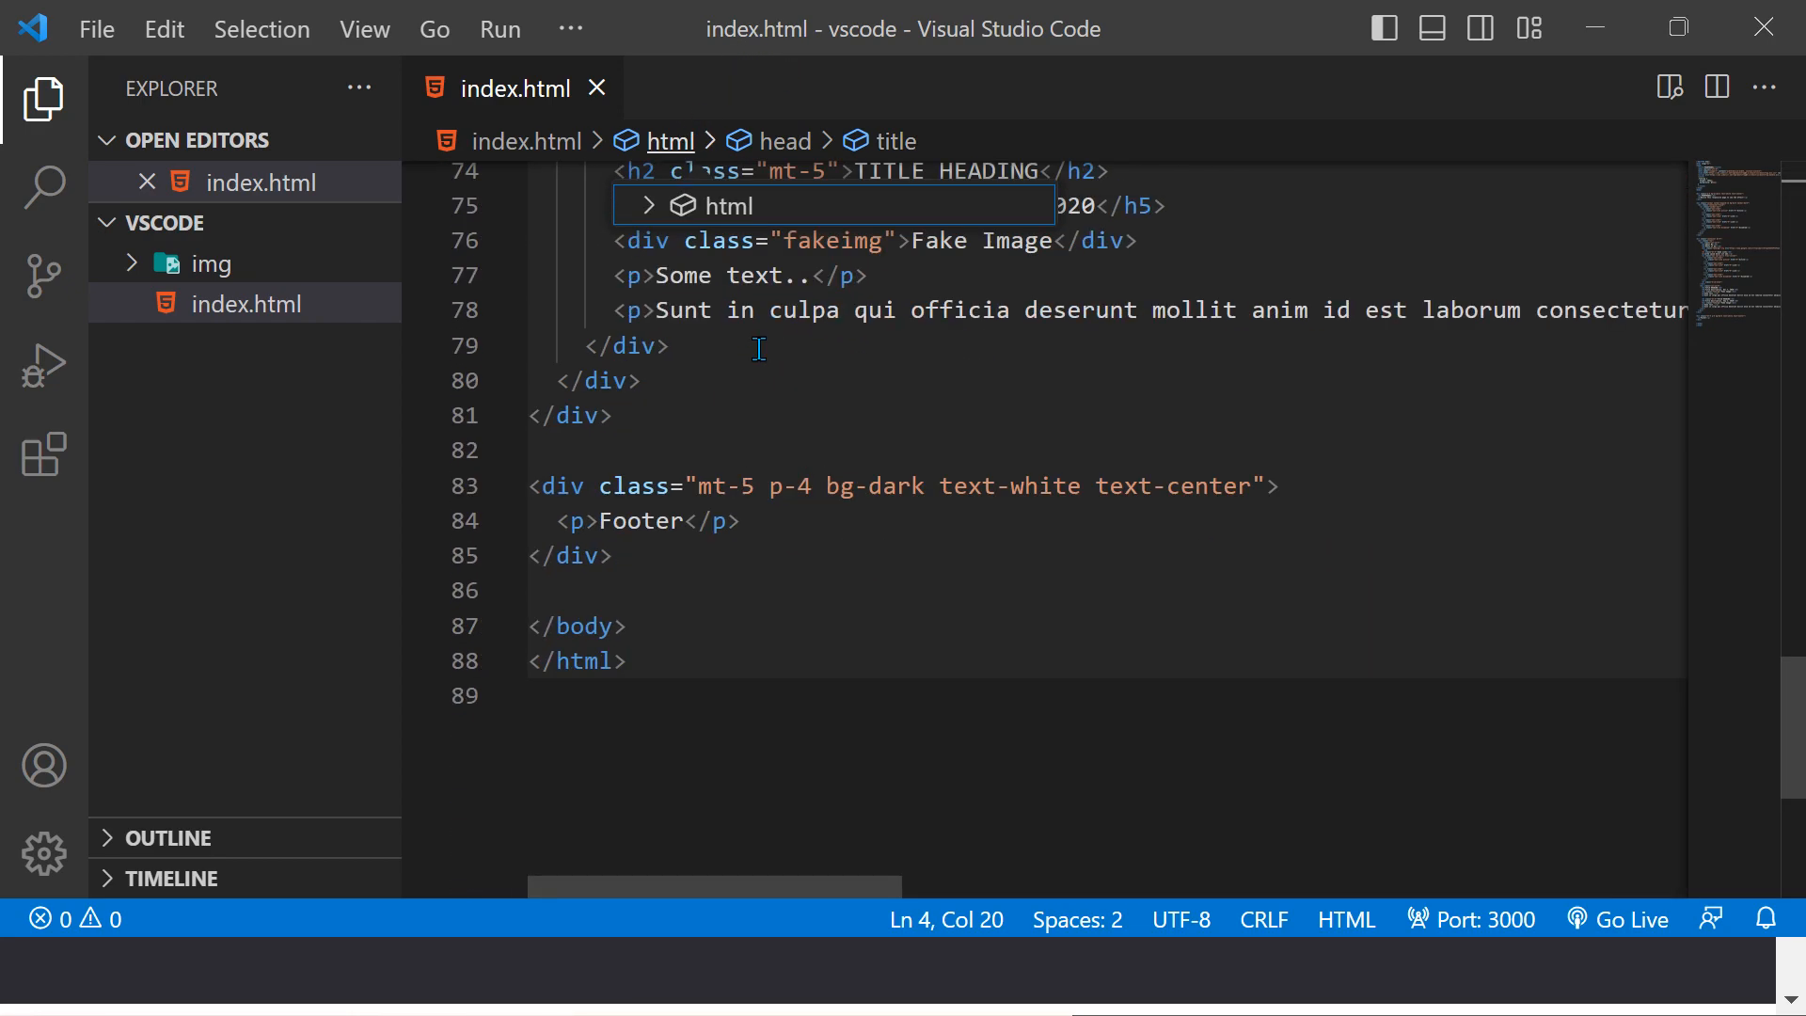
pyautogui.scroll(3)
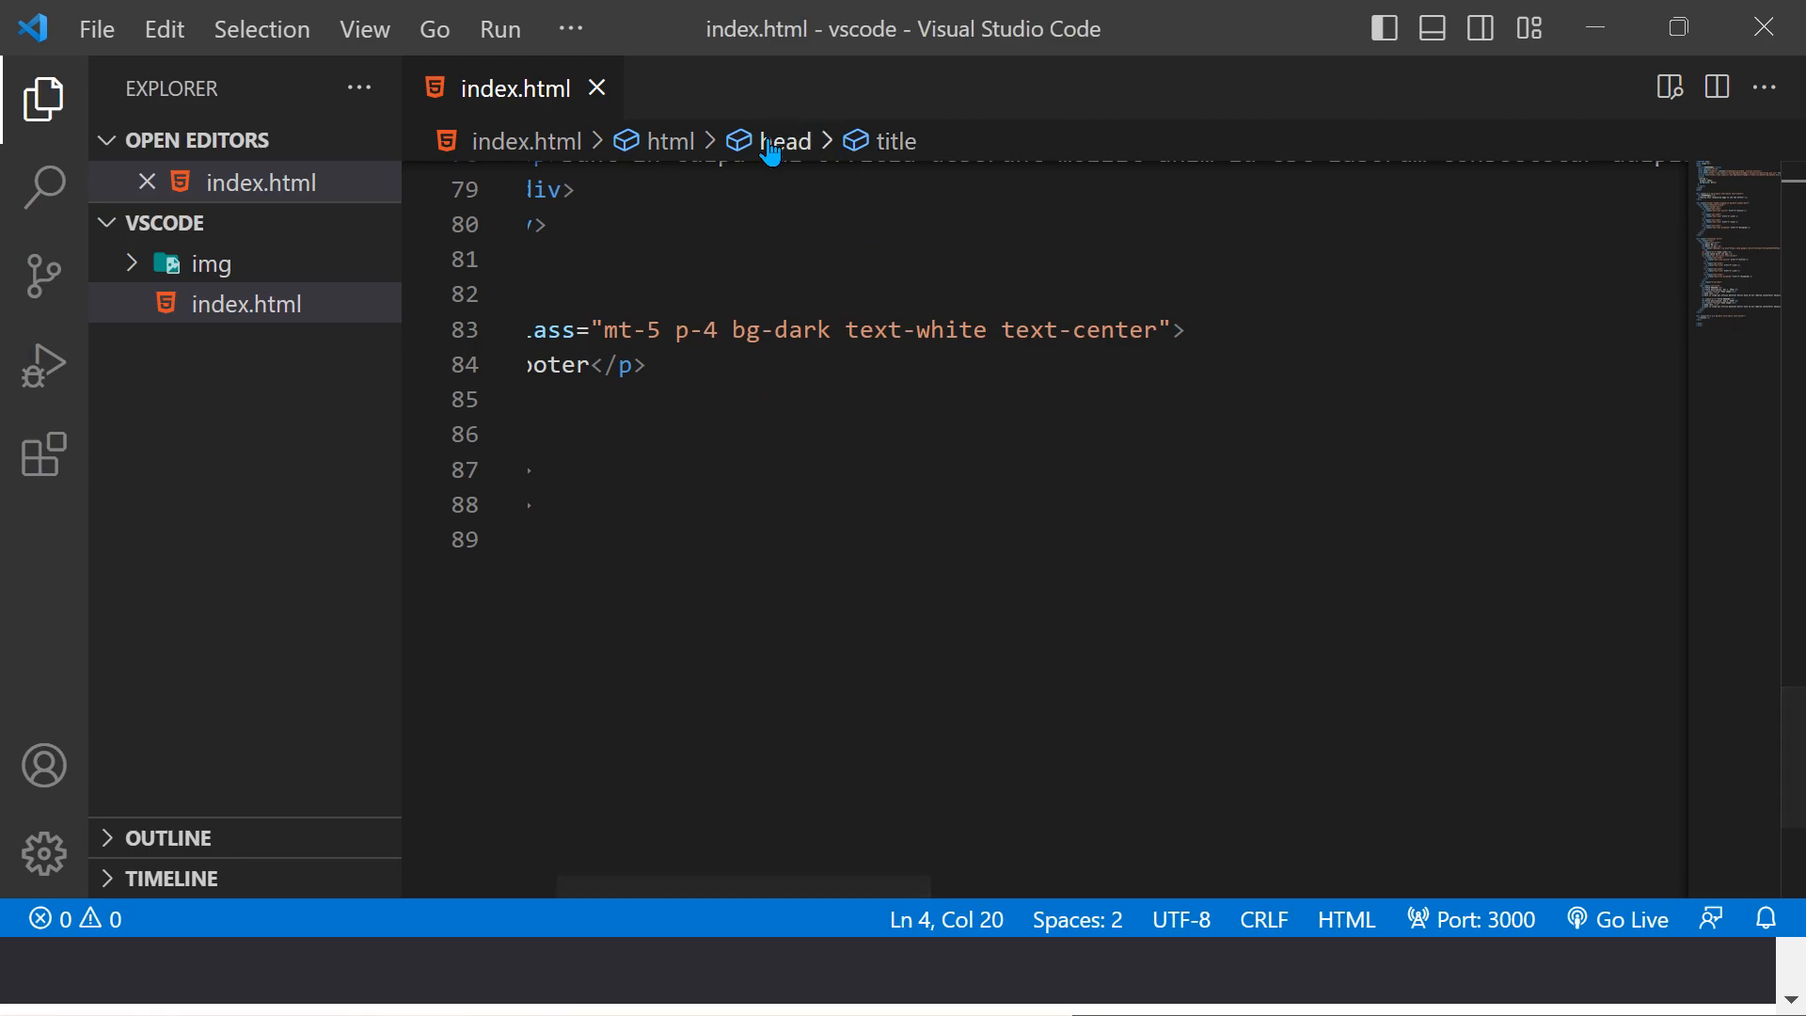
pyautogui.click(786, 140)
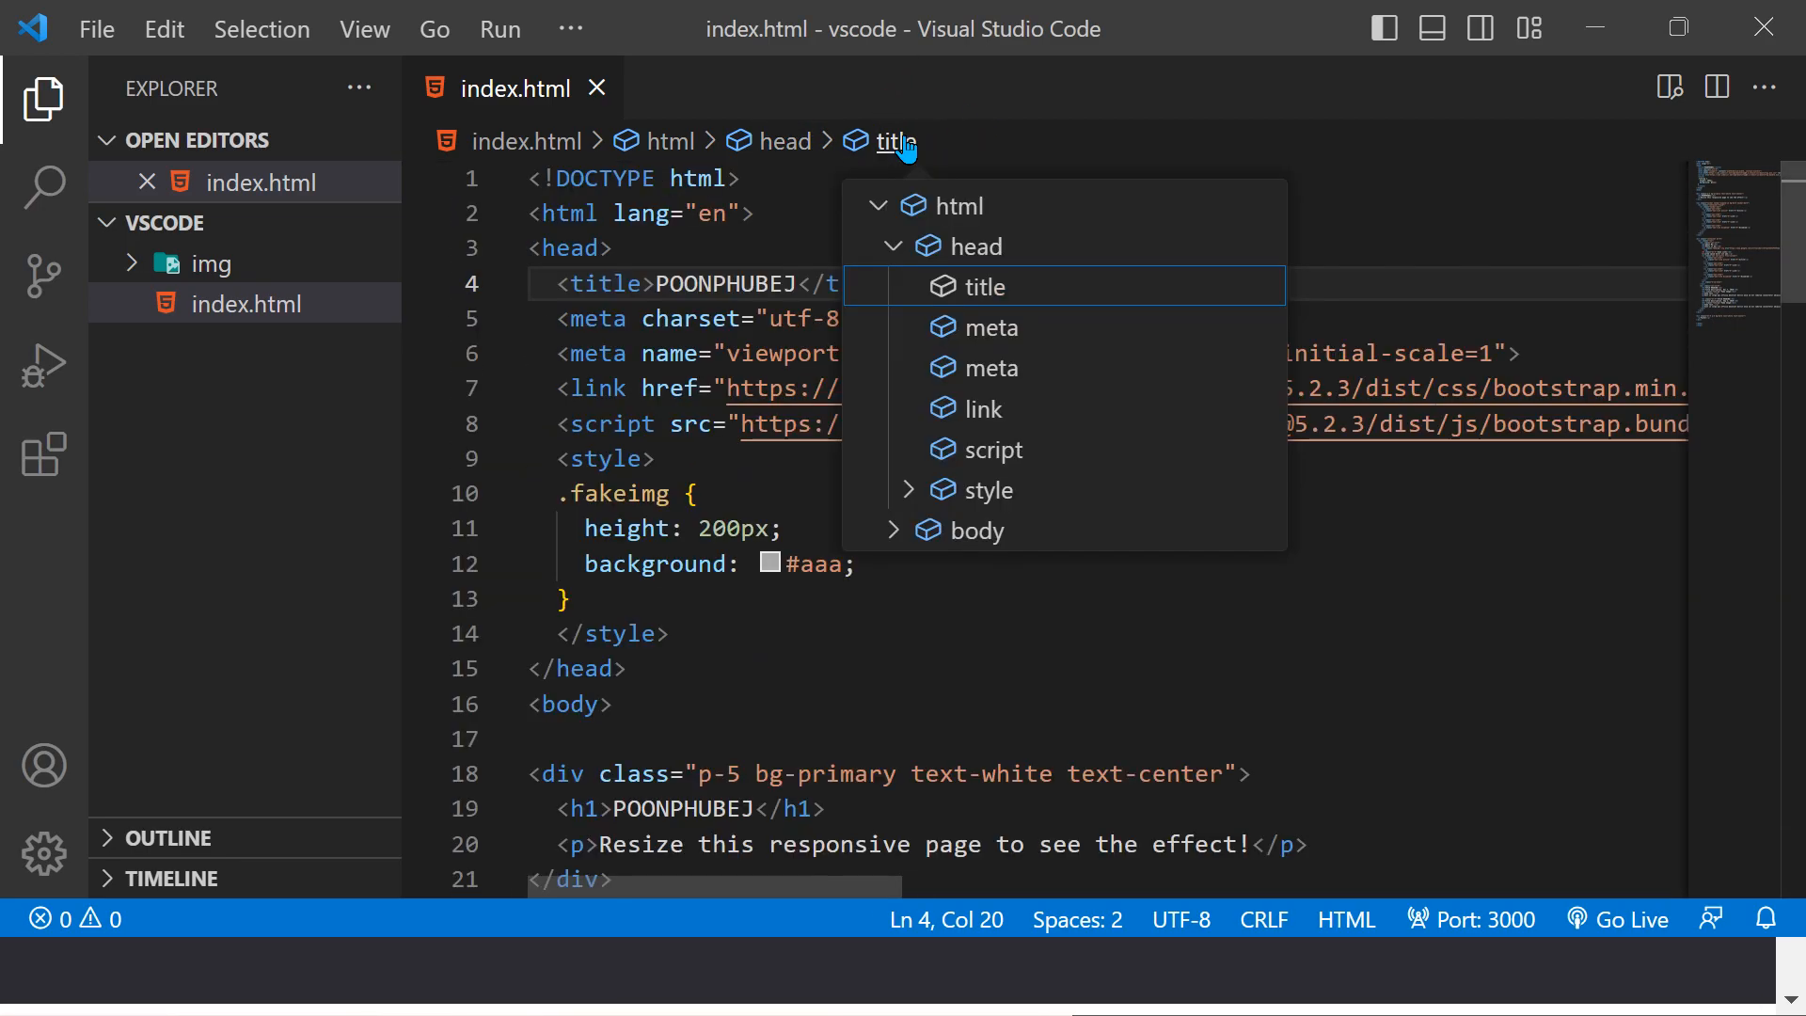
pyautogui.scroll(-3)
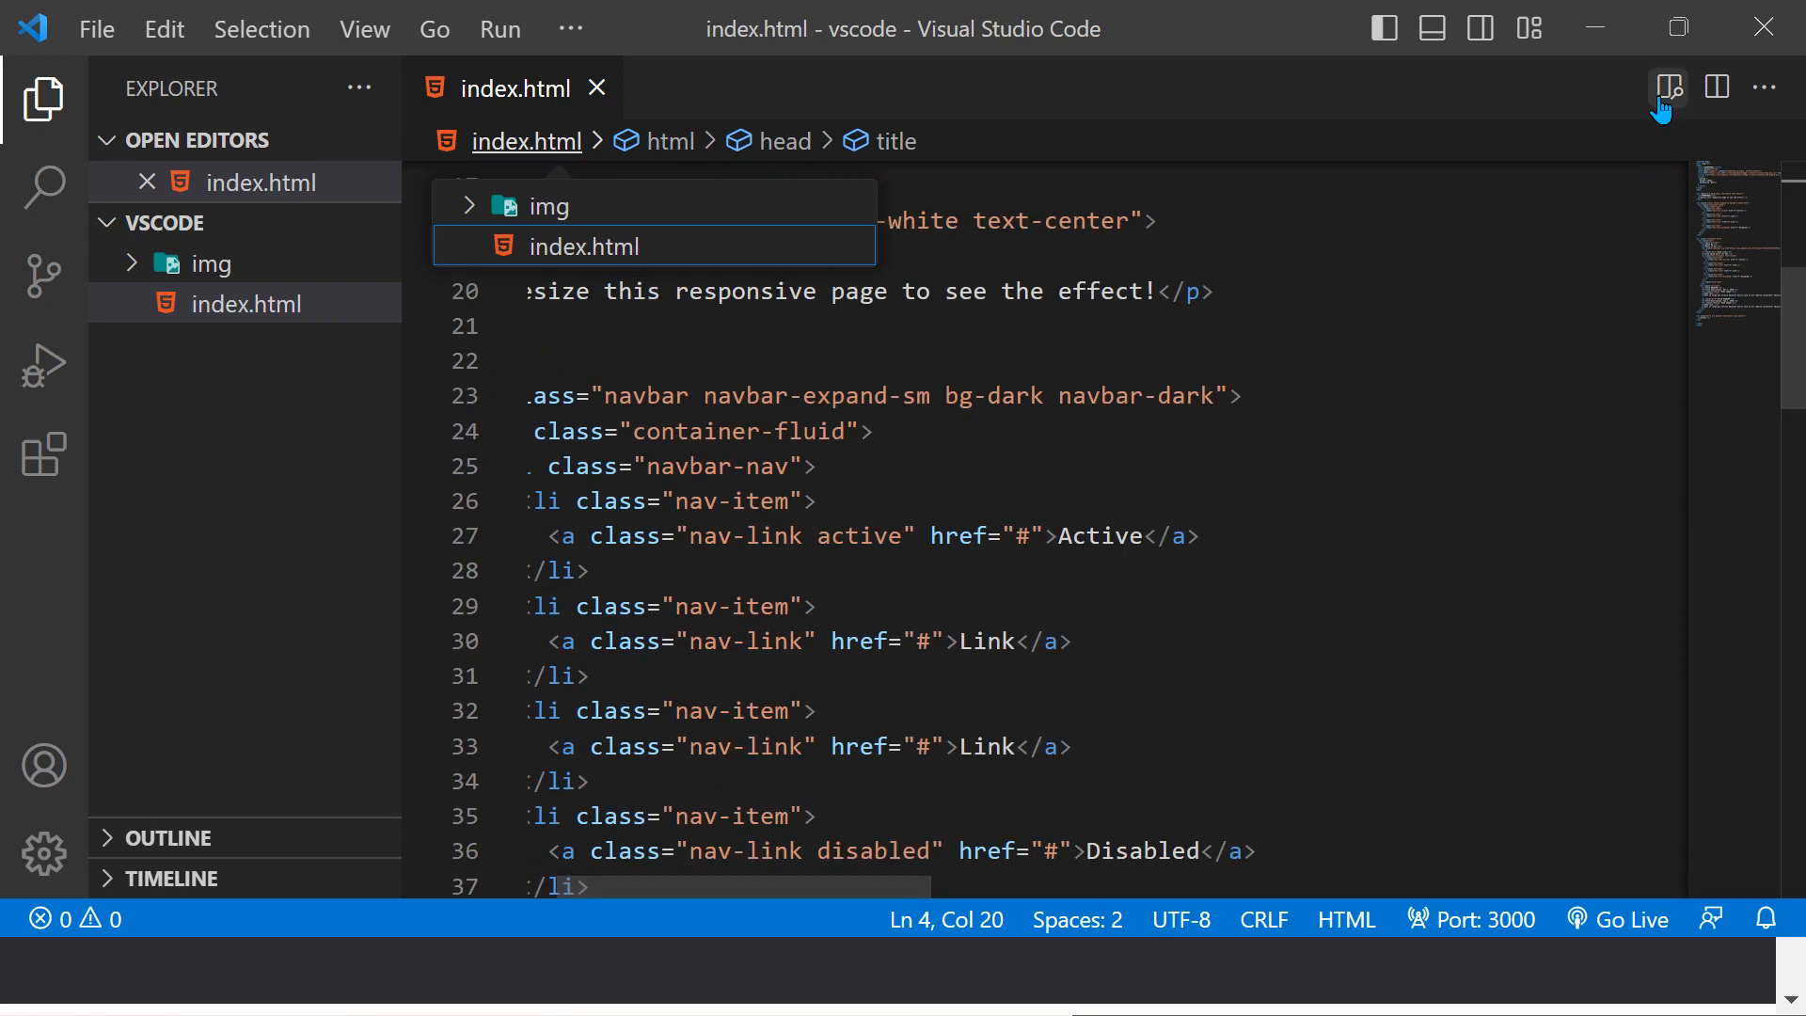
# Step: Reopen Live Preview beside index.html and scroll the code back to the head section
pyautogui.click(1667, 88)
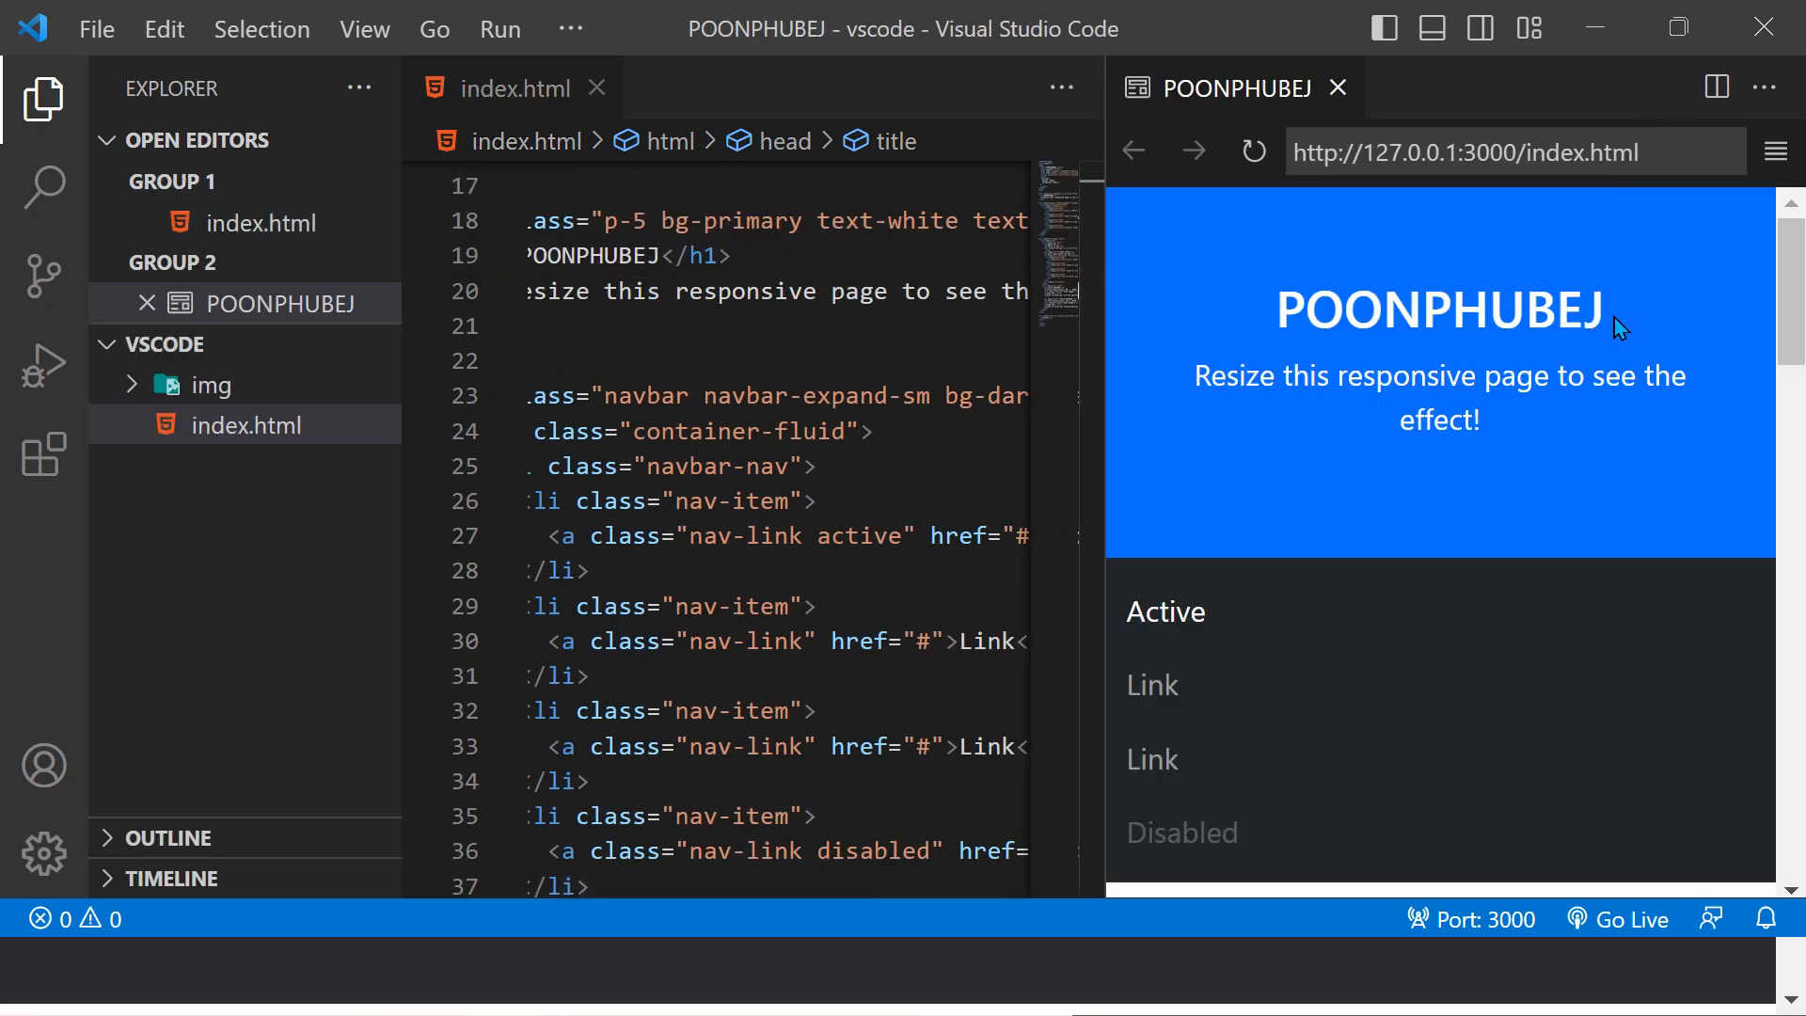
pyautogui.moveTo(1321, 327)
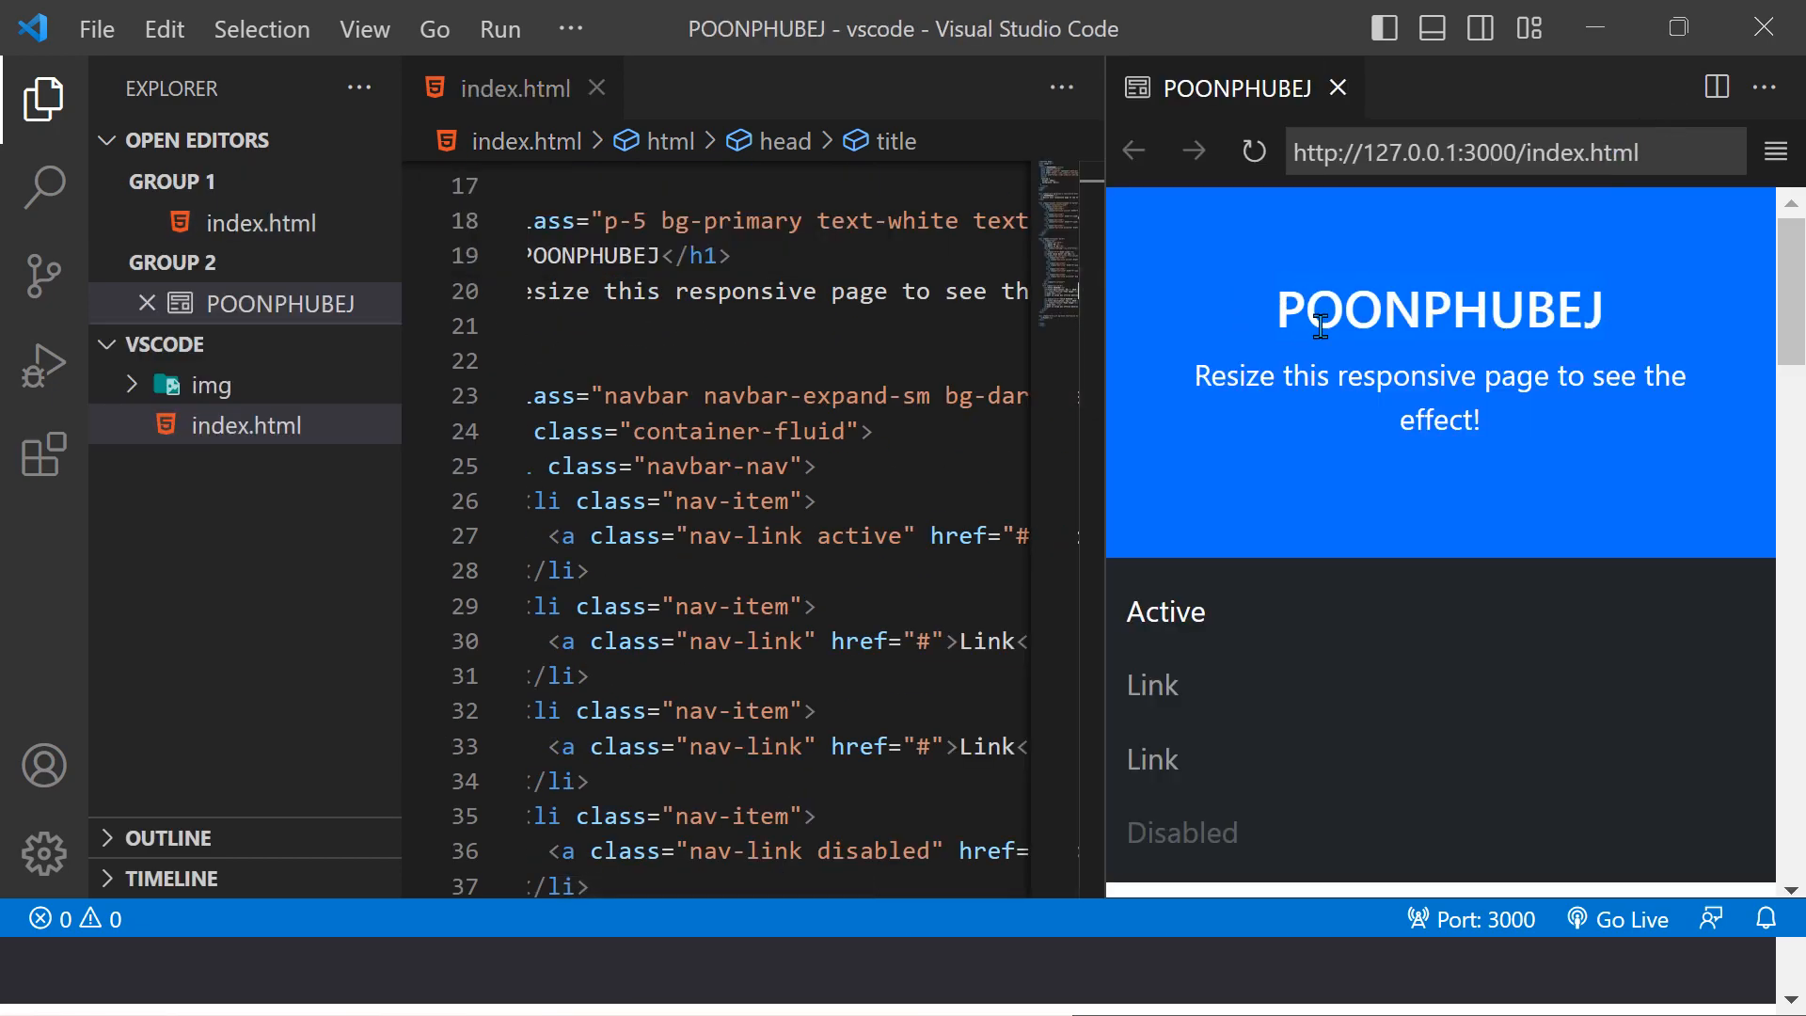
pyautogui.scroll(-3)
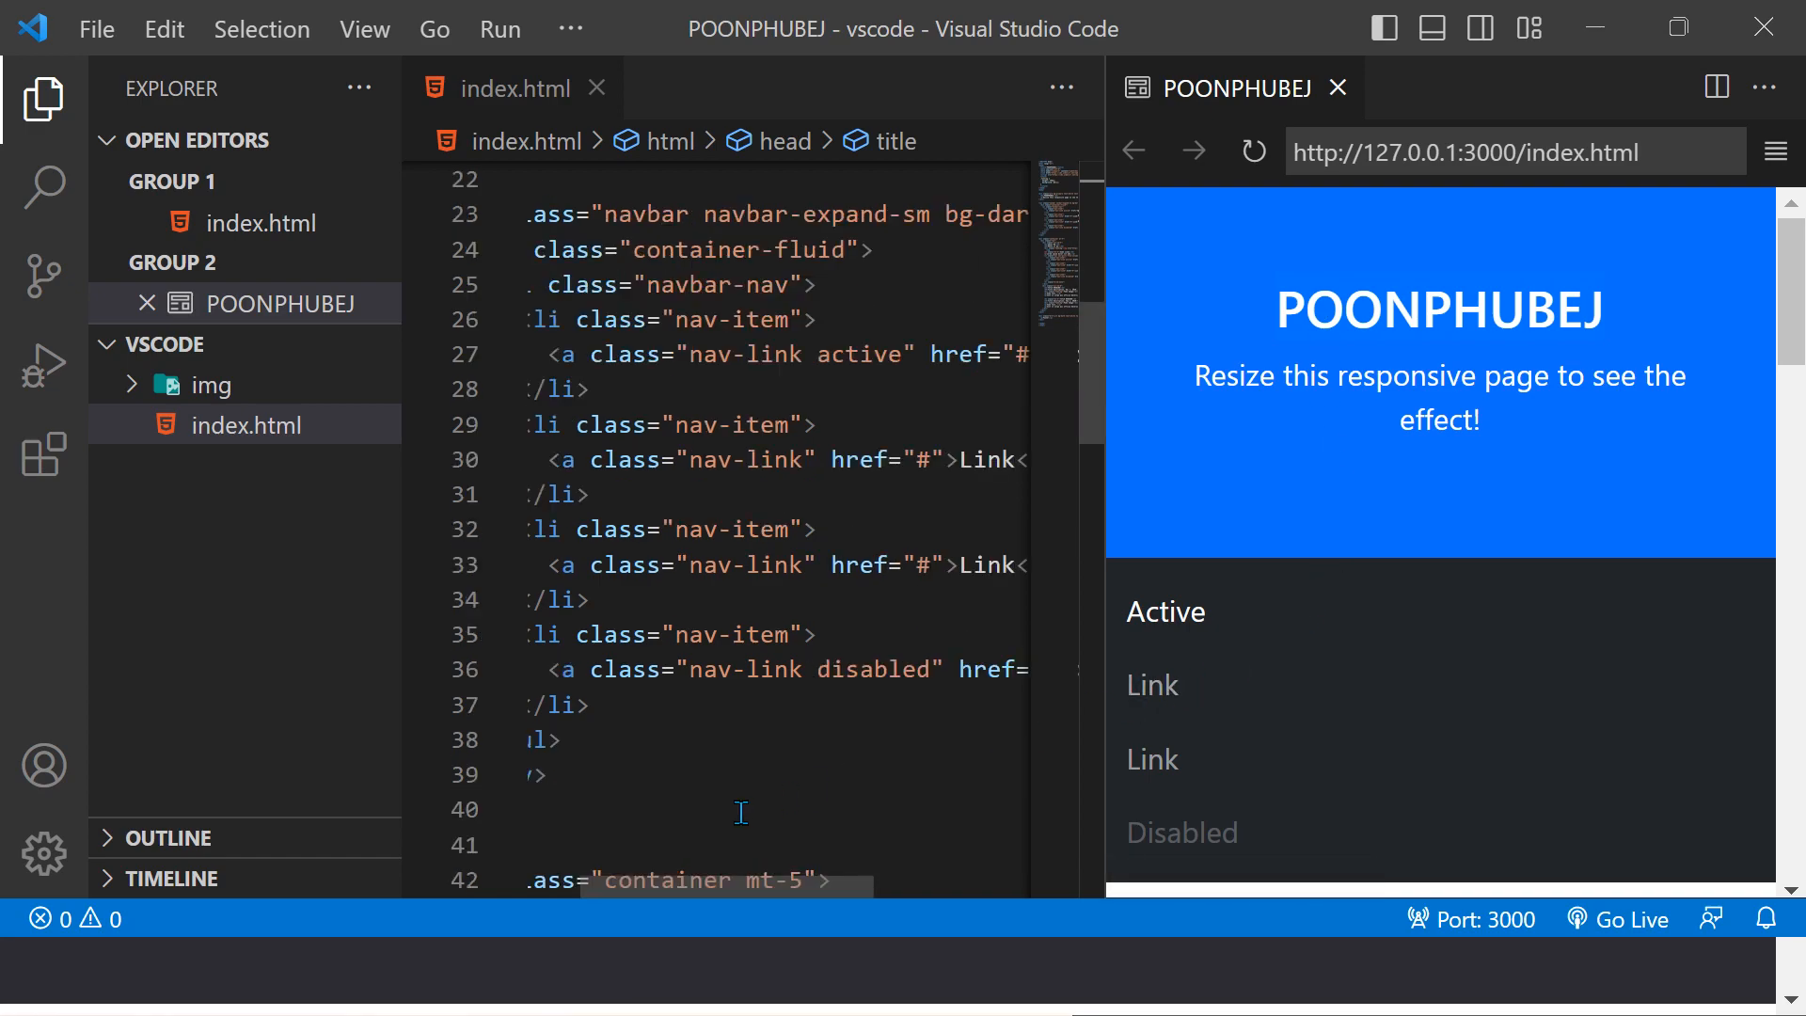
pyautogui.moveTo(456, 440)
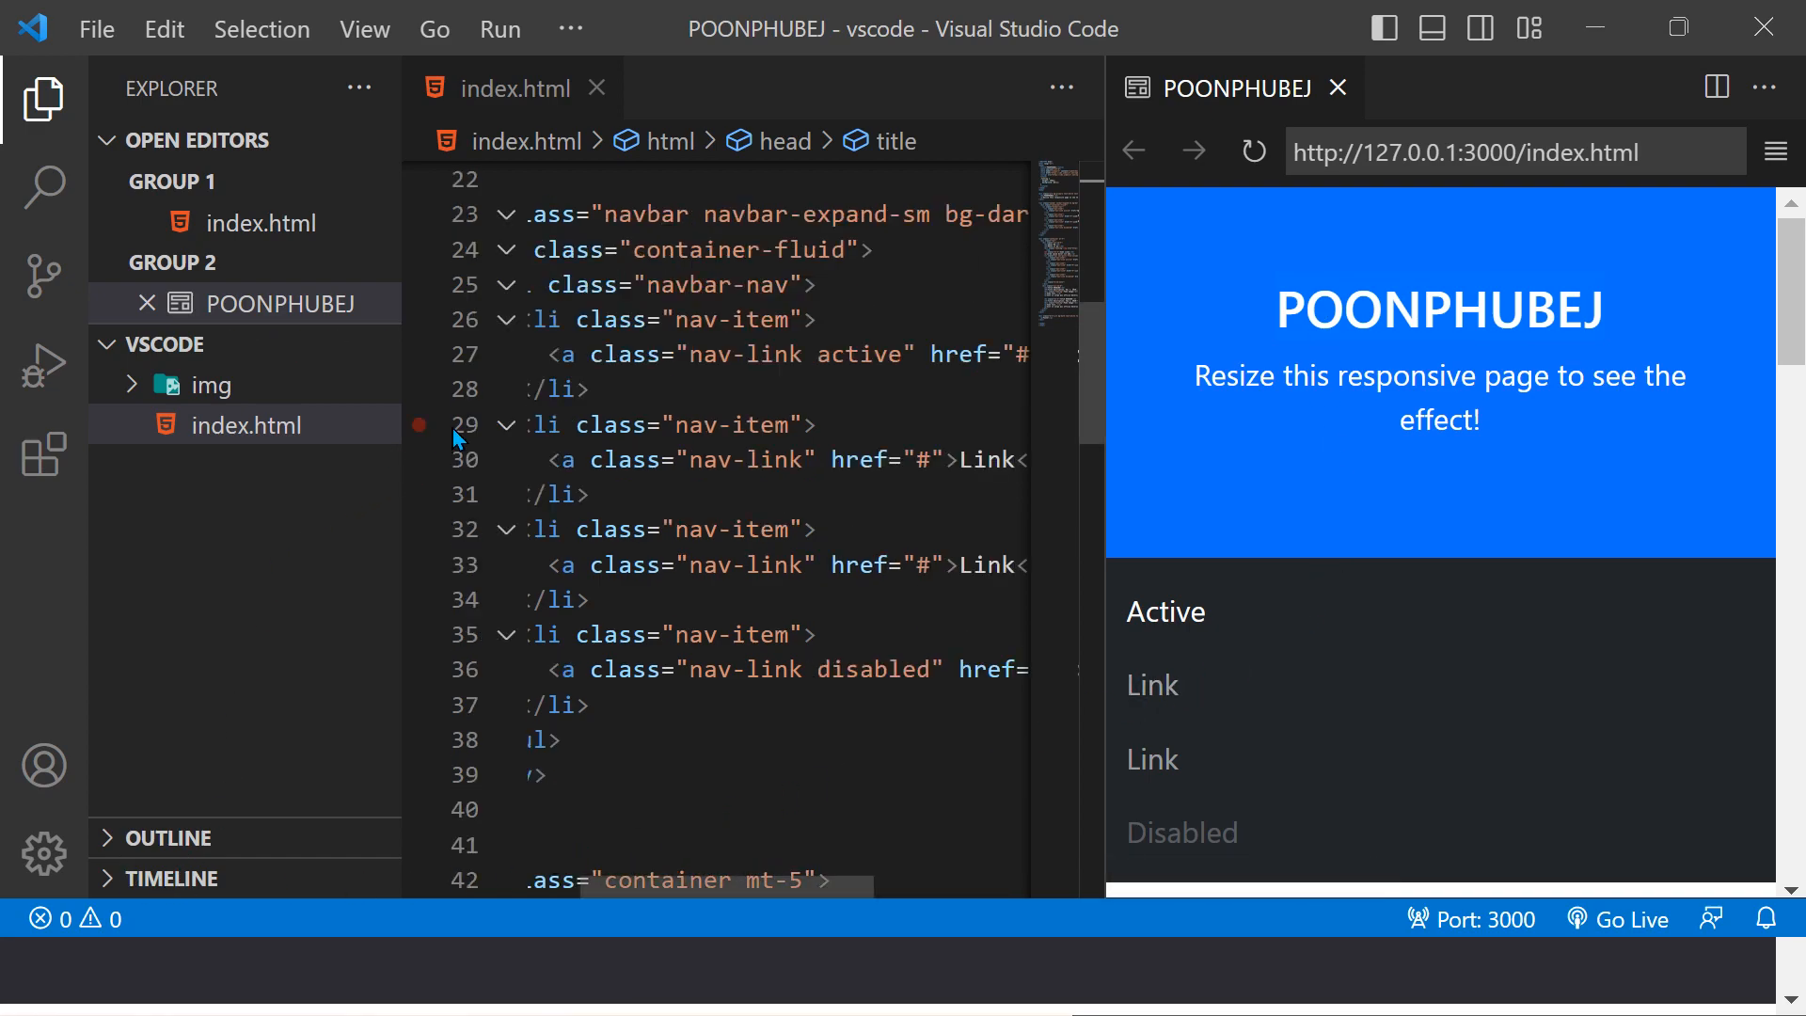
pyautogui.scroll(3)
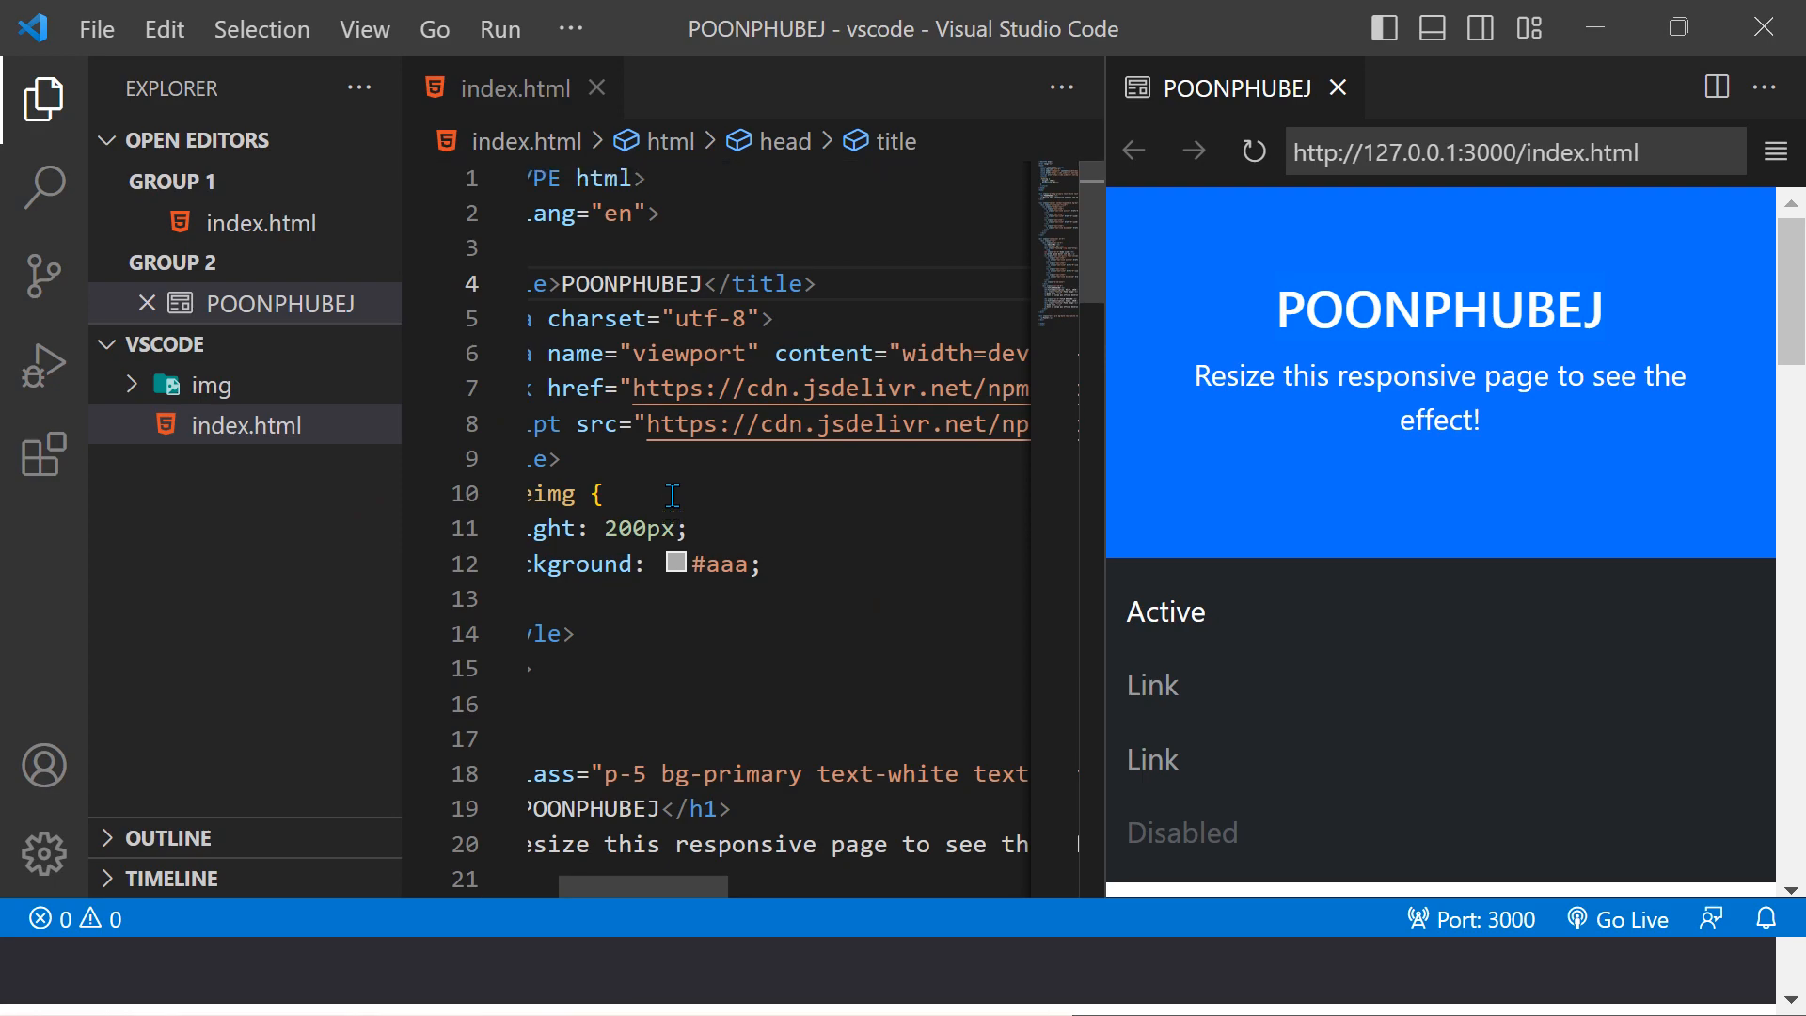
pyautogui.moveTo(1283, 611)
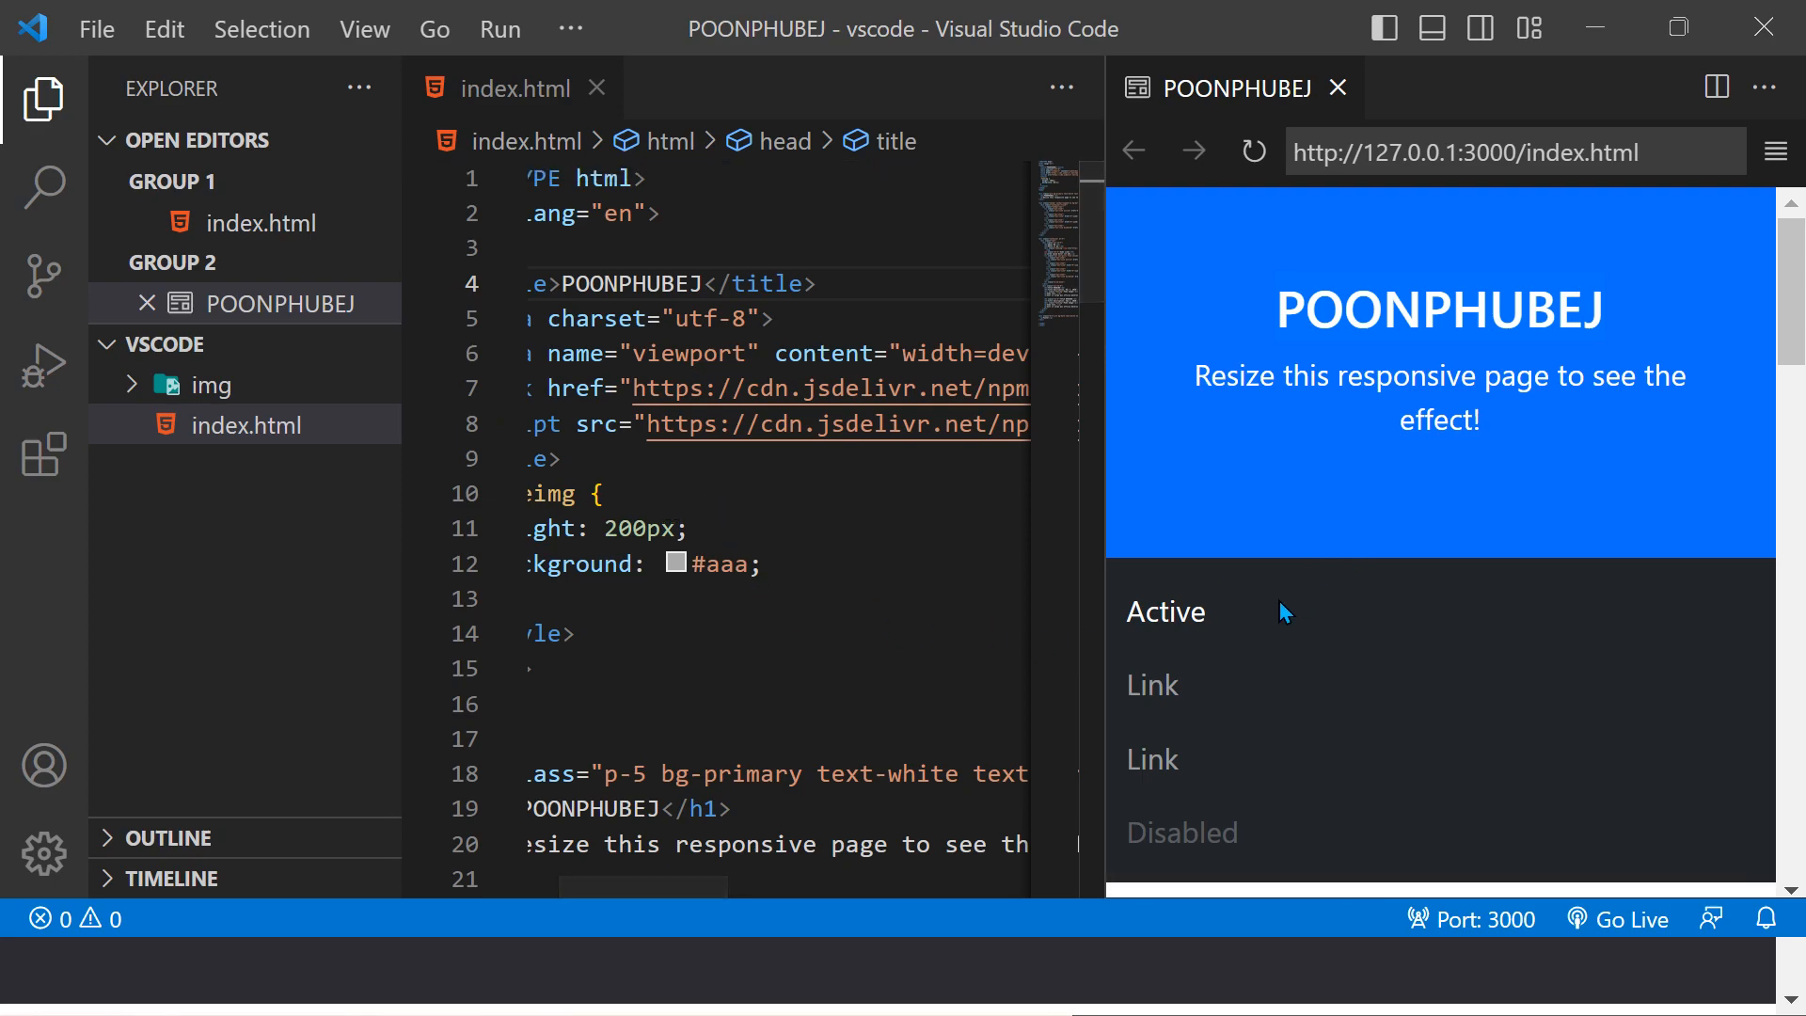